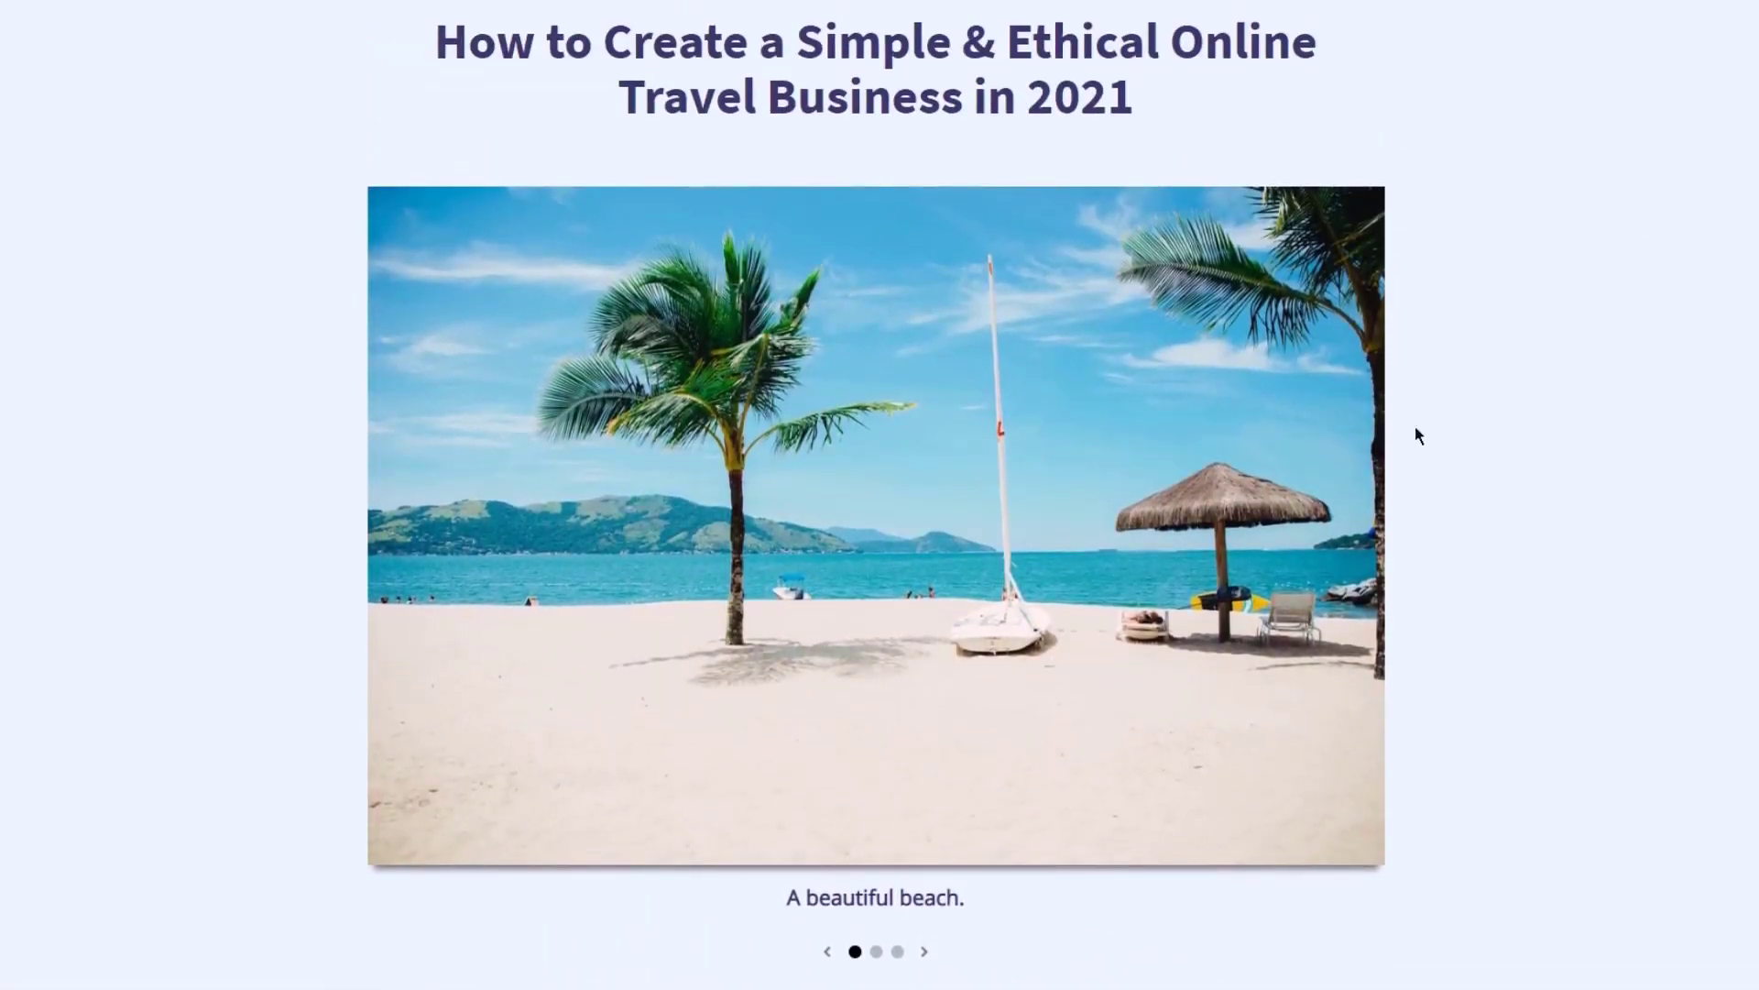
Step: Advance the beach carousel twice, past the first beach image
{"action": "left_click", "coordinate": [925, 951]}
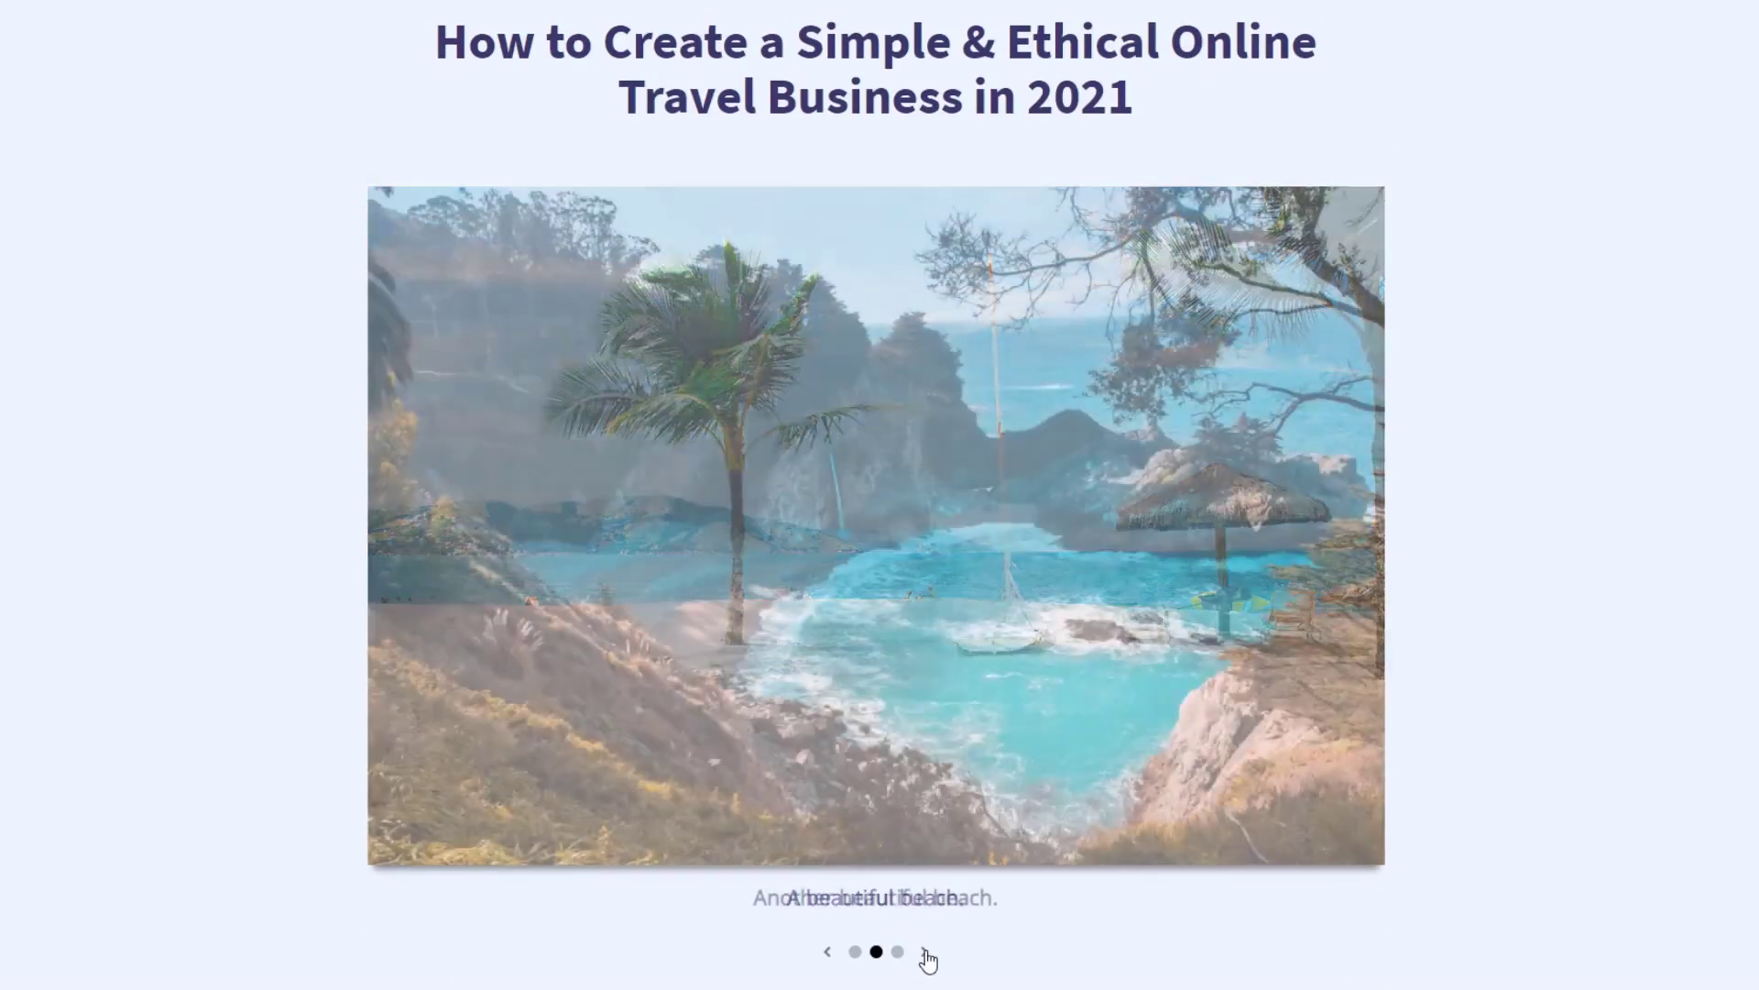
{"action": "left_click", "coordinate": [898, 951]}
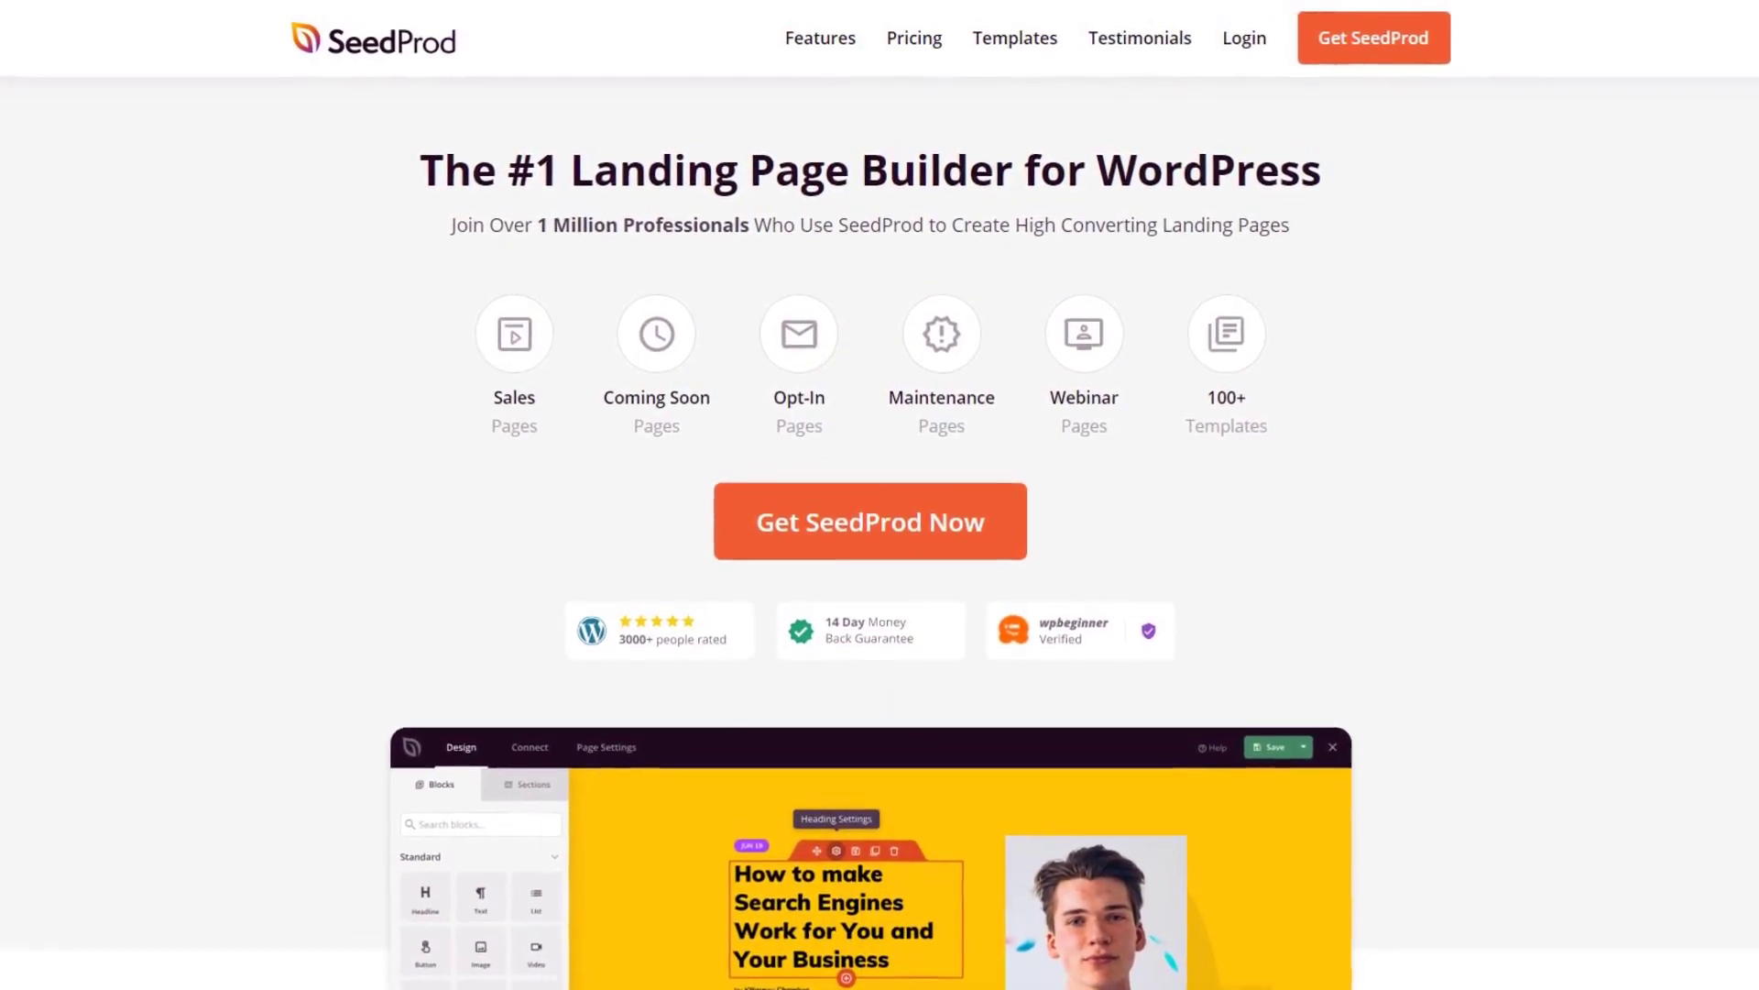
Step: Scroll down the seedprod.com homepage
{"action": "scroll", "scroll_direction": "down", "scroll_amount": 3}
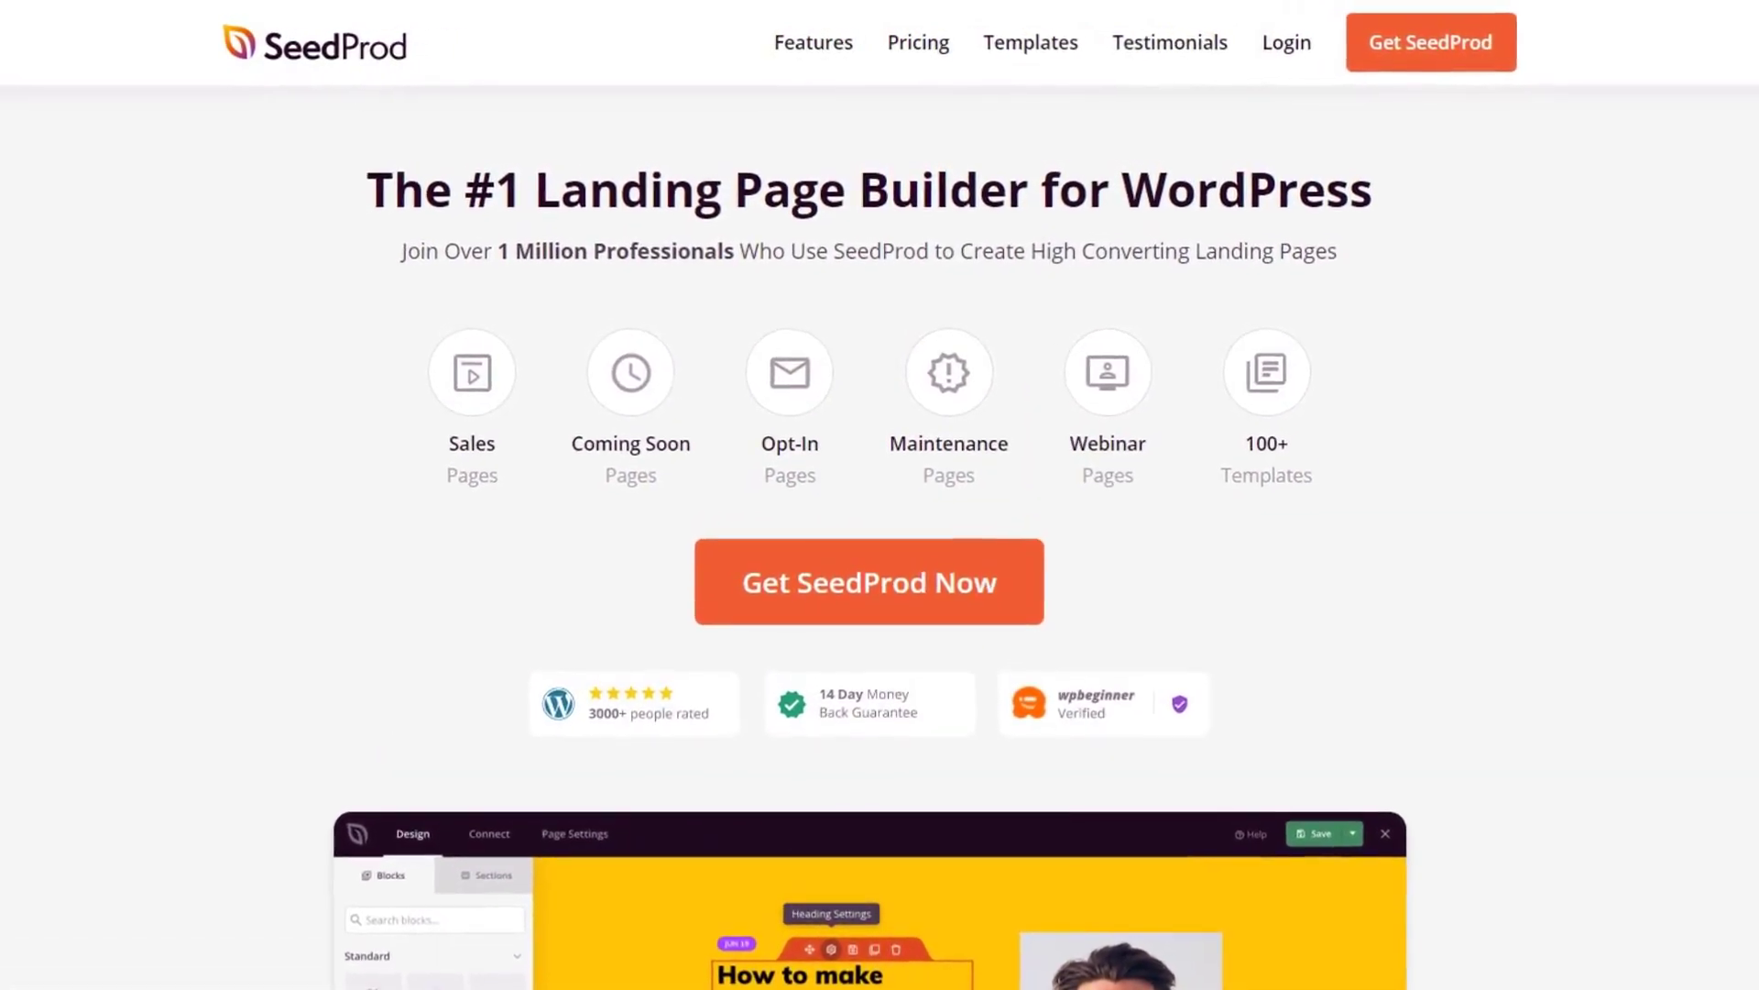
{"action": "scroll", "scroll_direction": "down", "scroll_amount": 3}
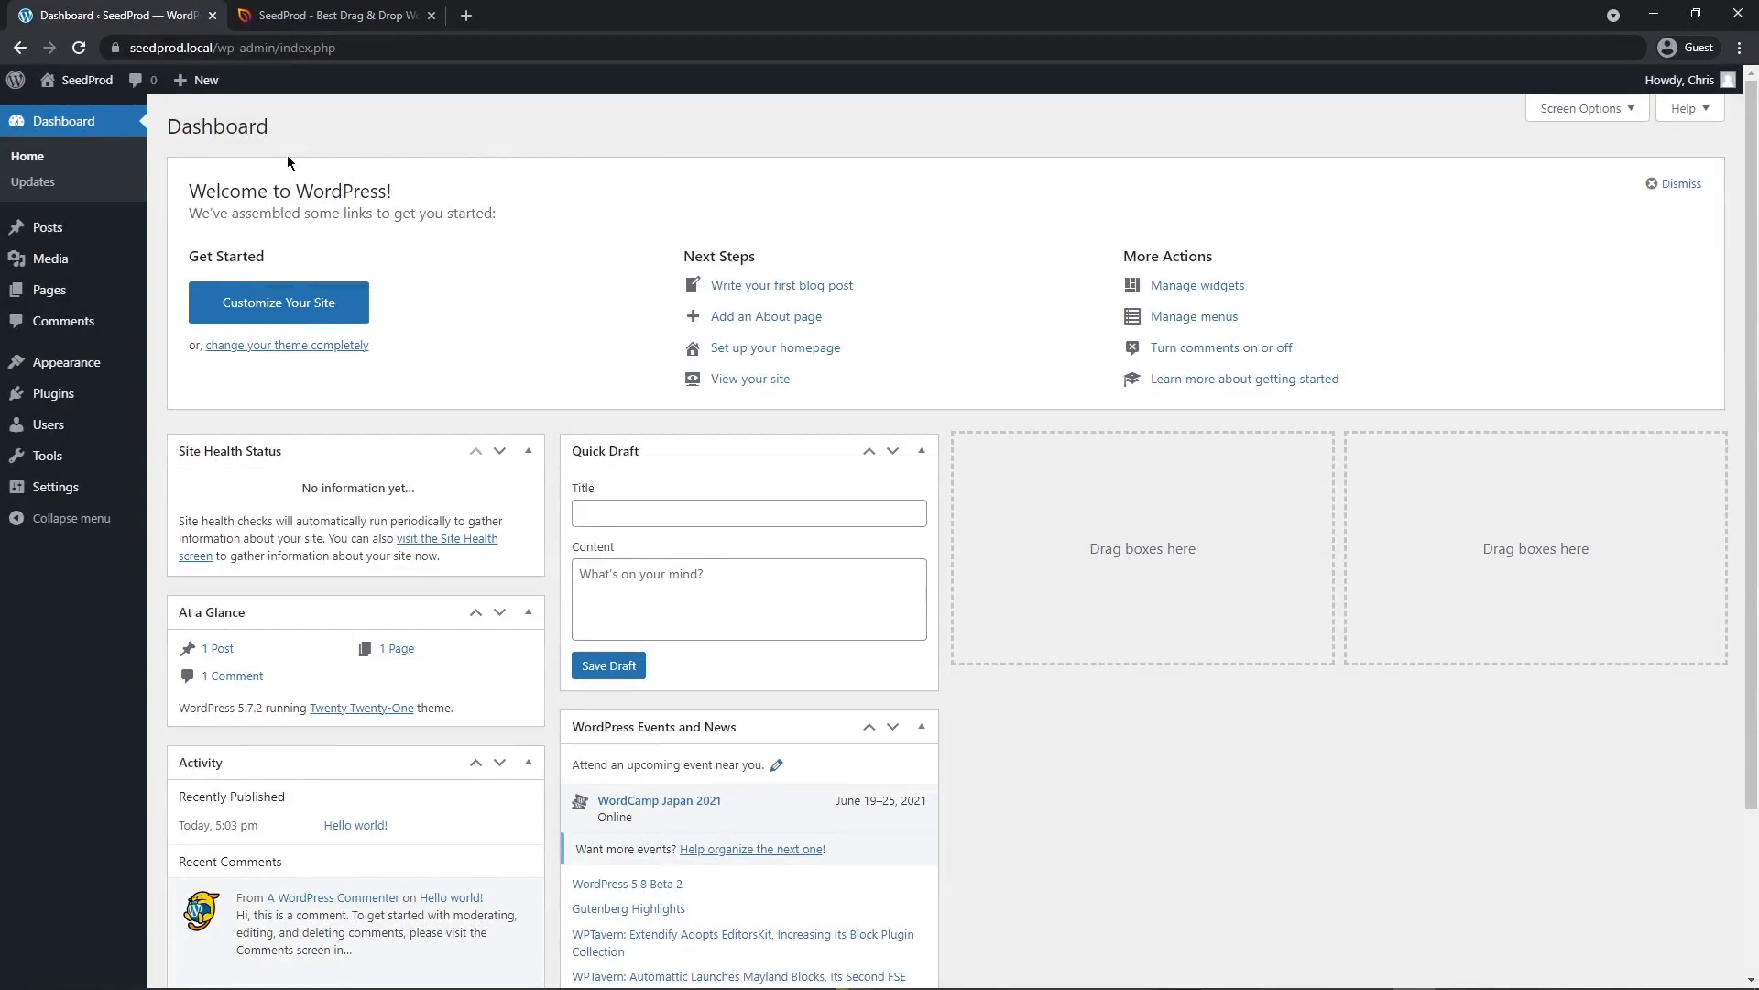
Step: Dismiss the free-trial popup on the SeedProd site and log in to the account
{"action": "left_click", "coordinate": [331, 14]}
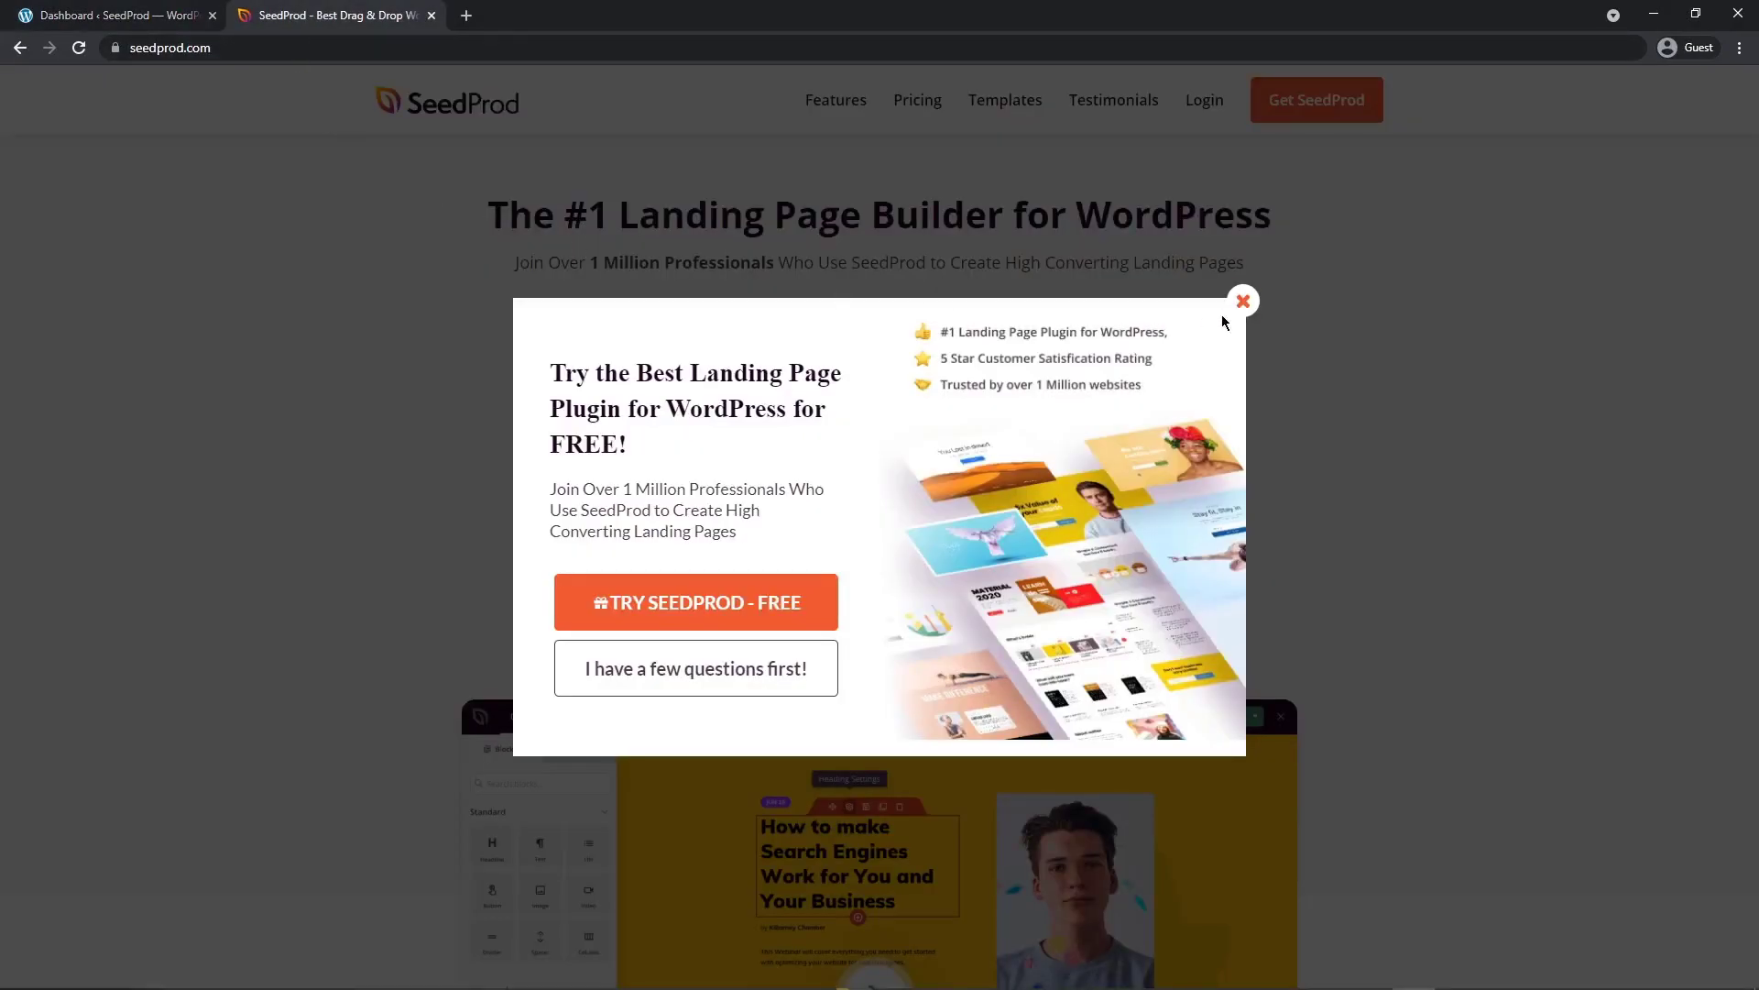
{"action": "left_click", "coordinate": [1242, 300]}
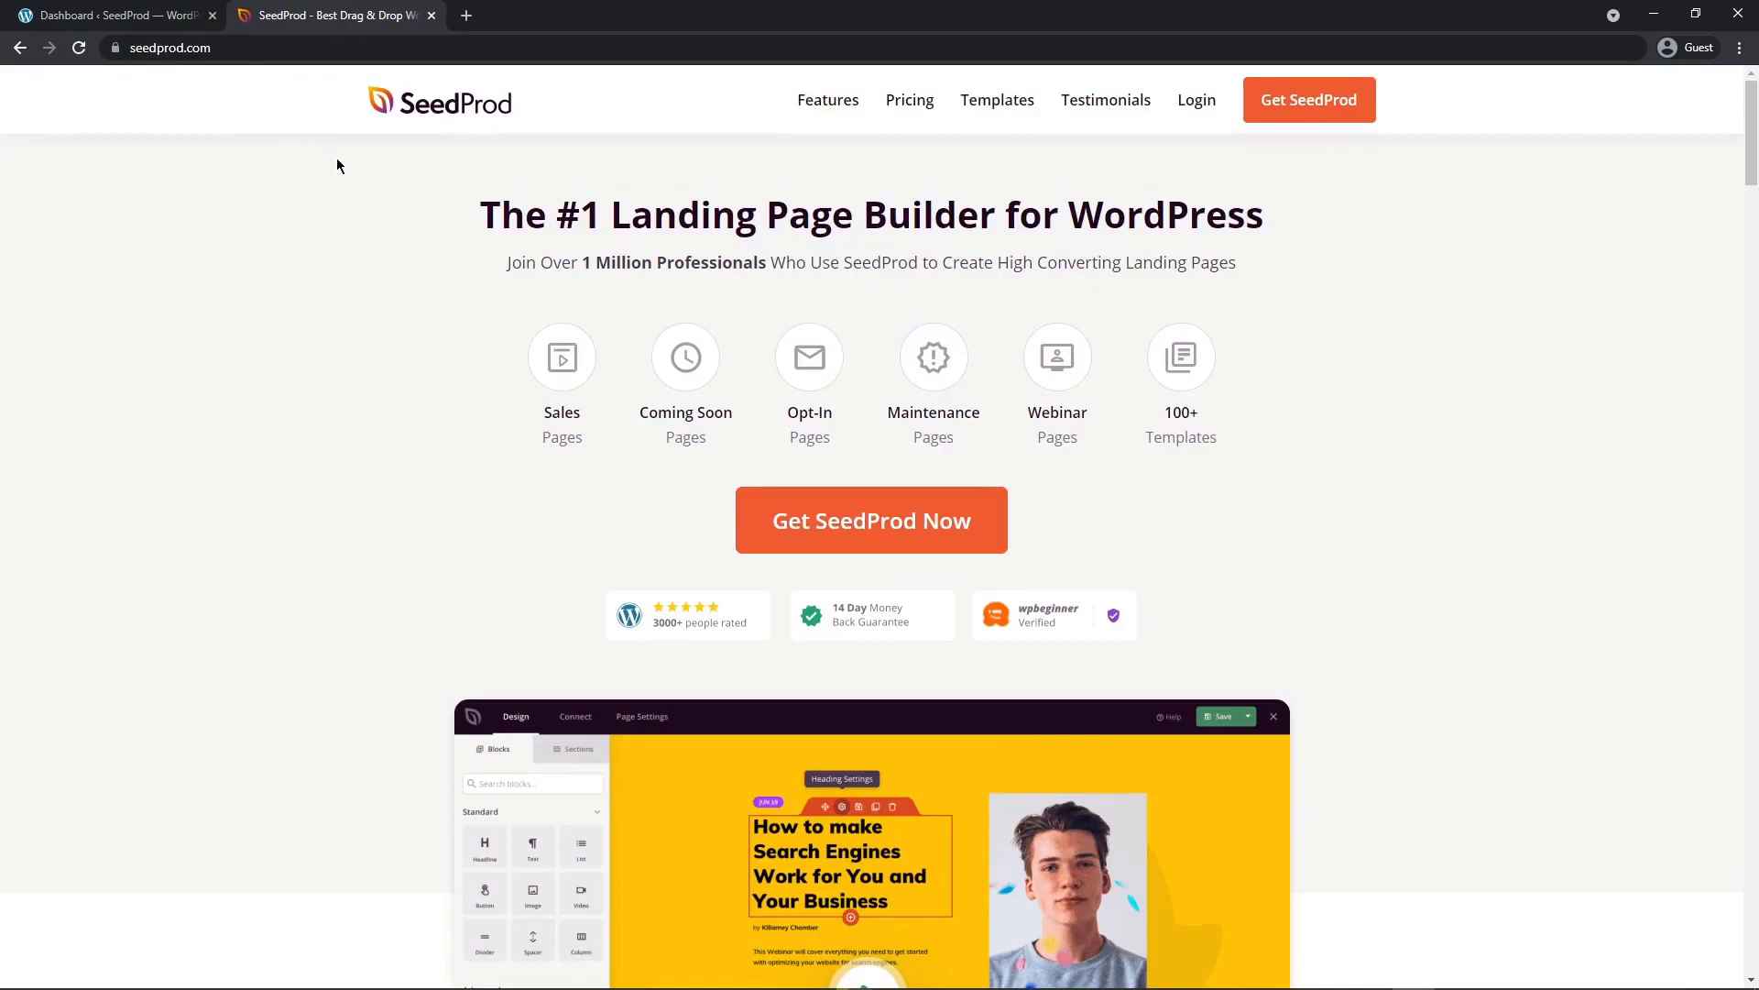
{"action": "mouse_move", "coordinate": [1426, 151]}
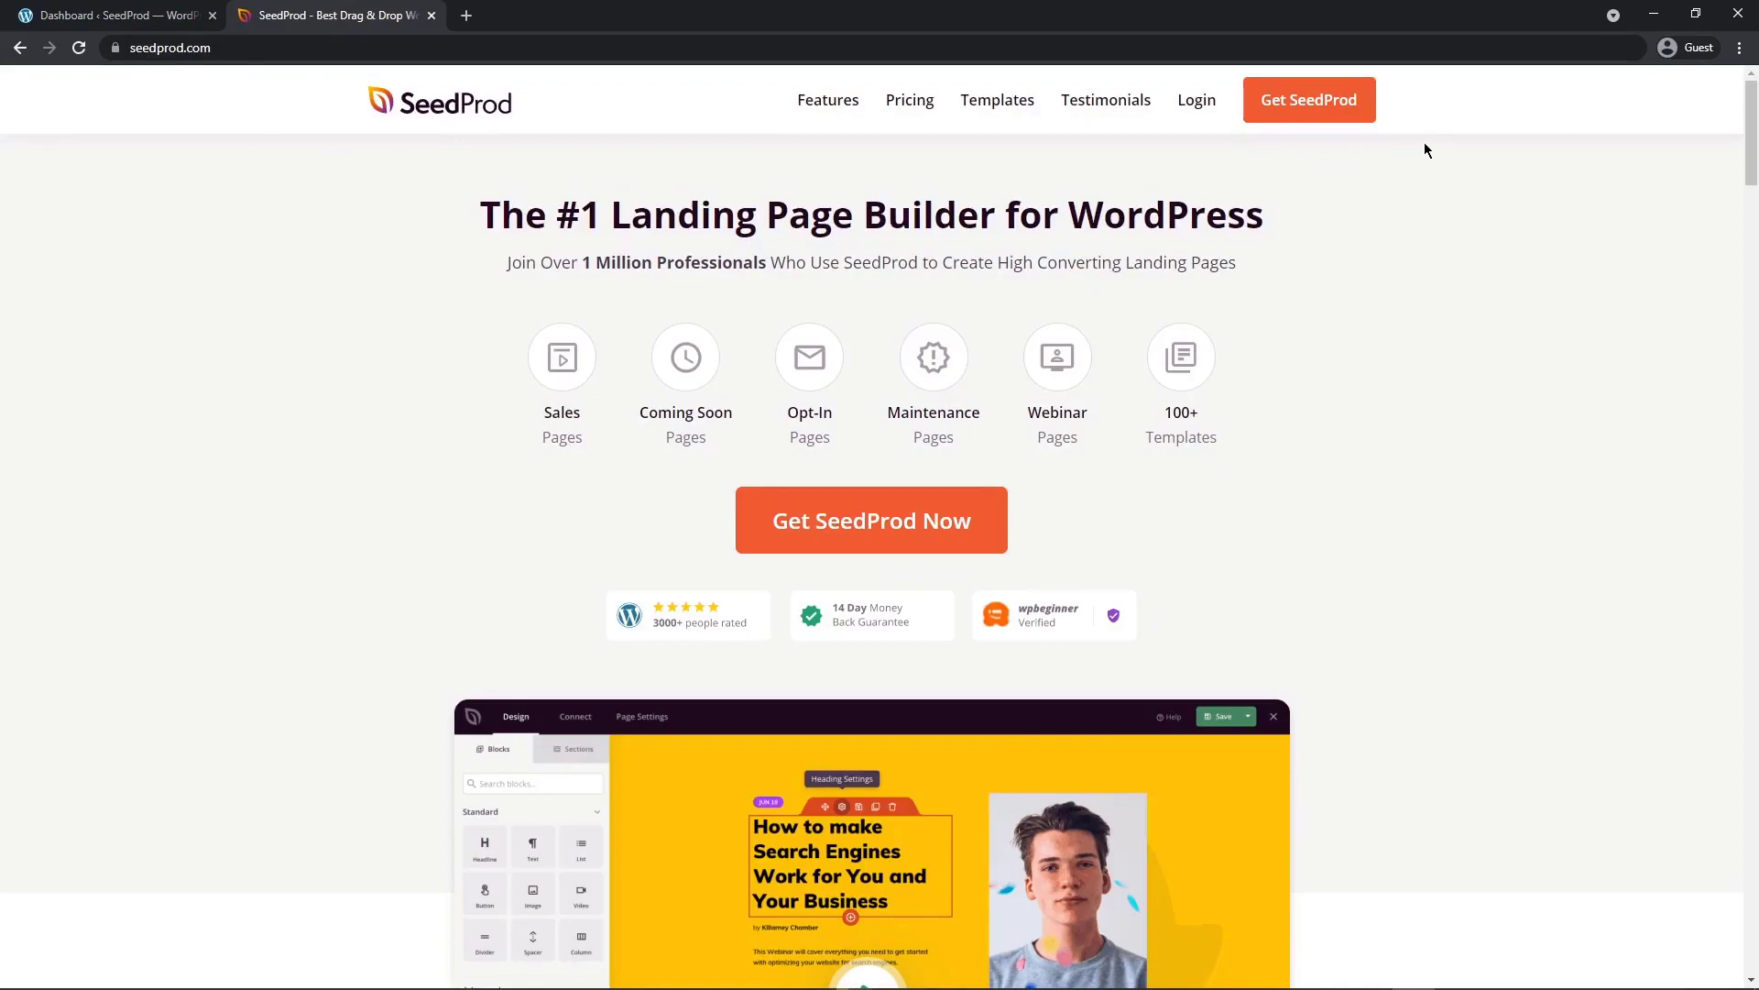
{"action": "mouse_move", "coordinate": [1308, 100]}
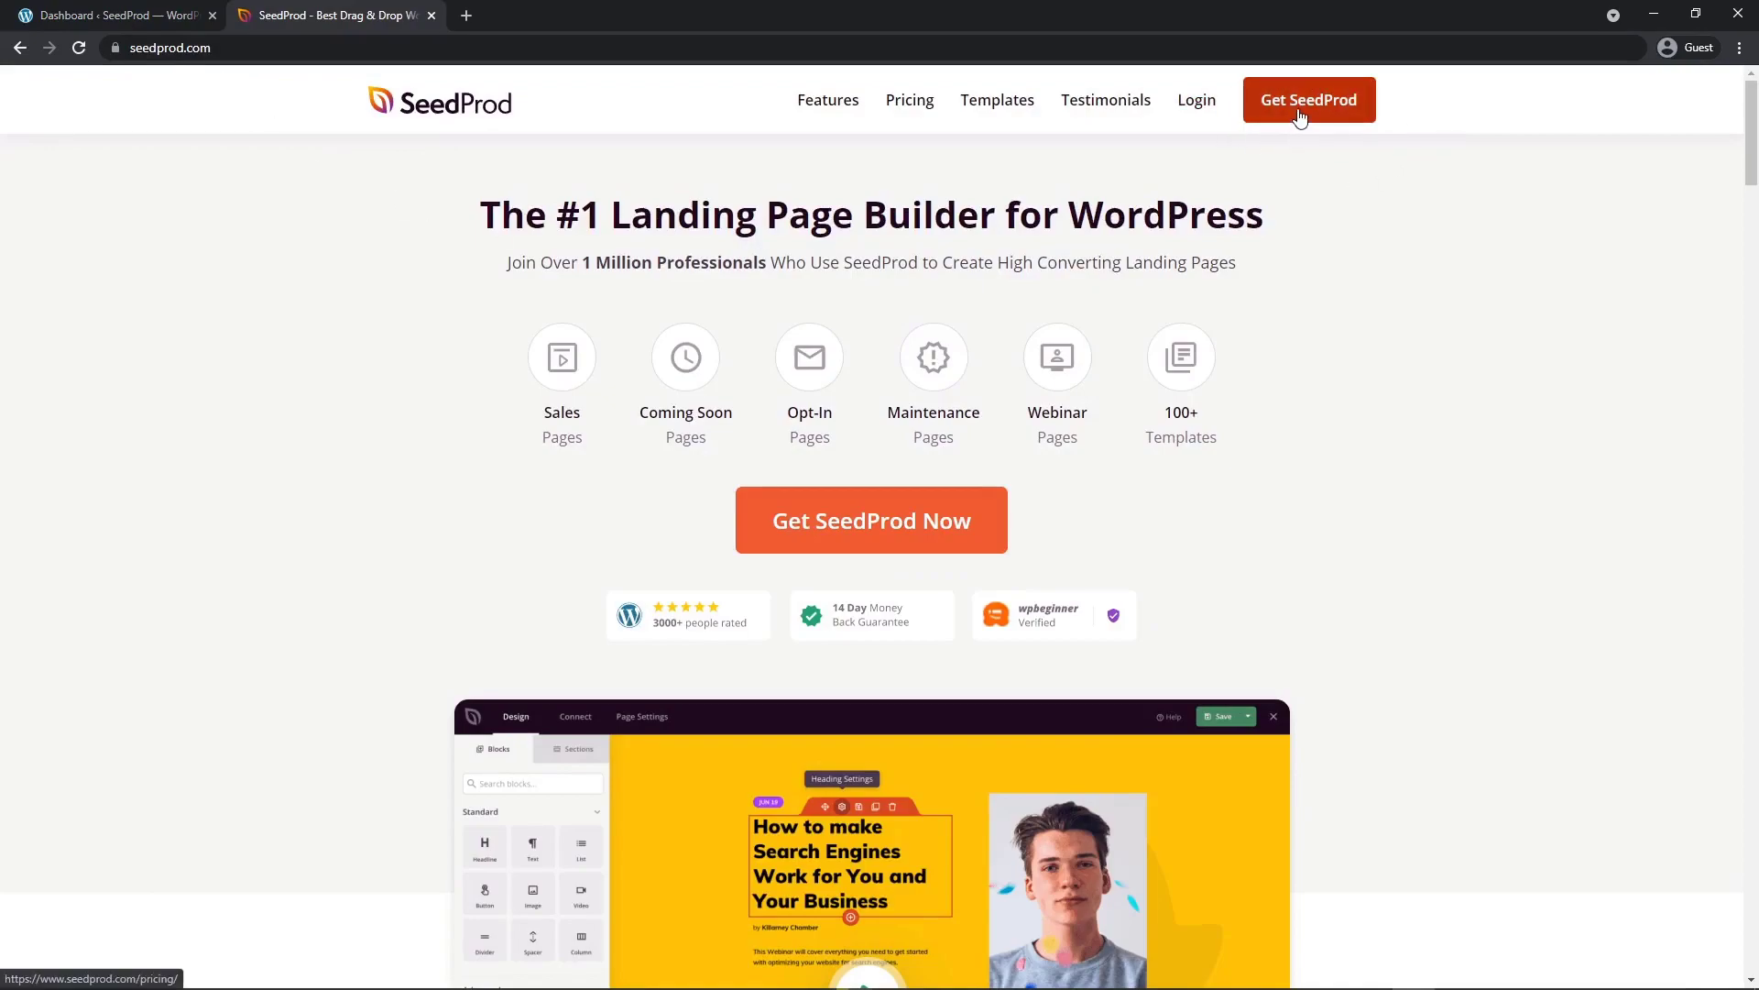
{"action": "mouse_move", "coordinate": [1208, 174]}
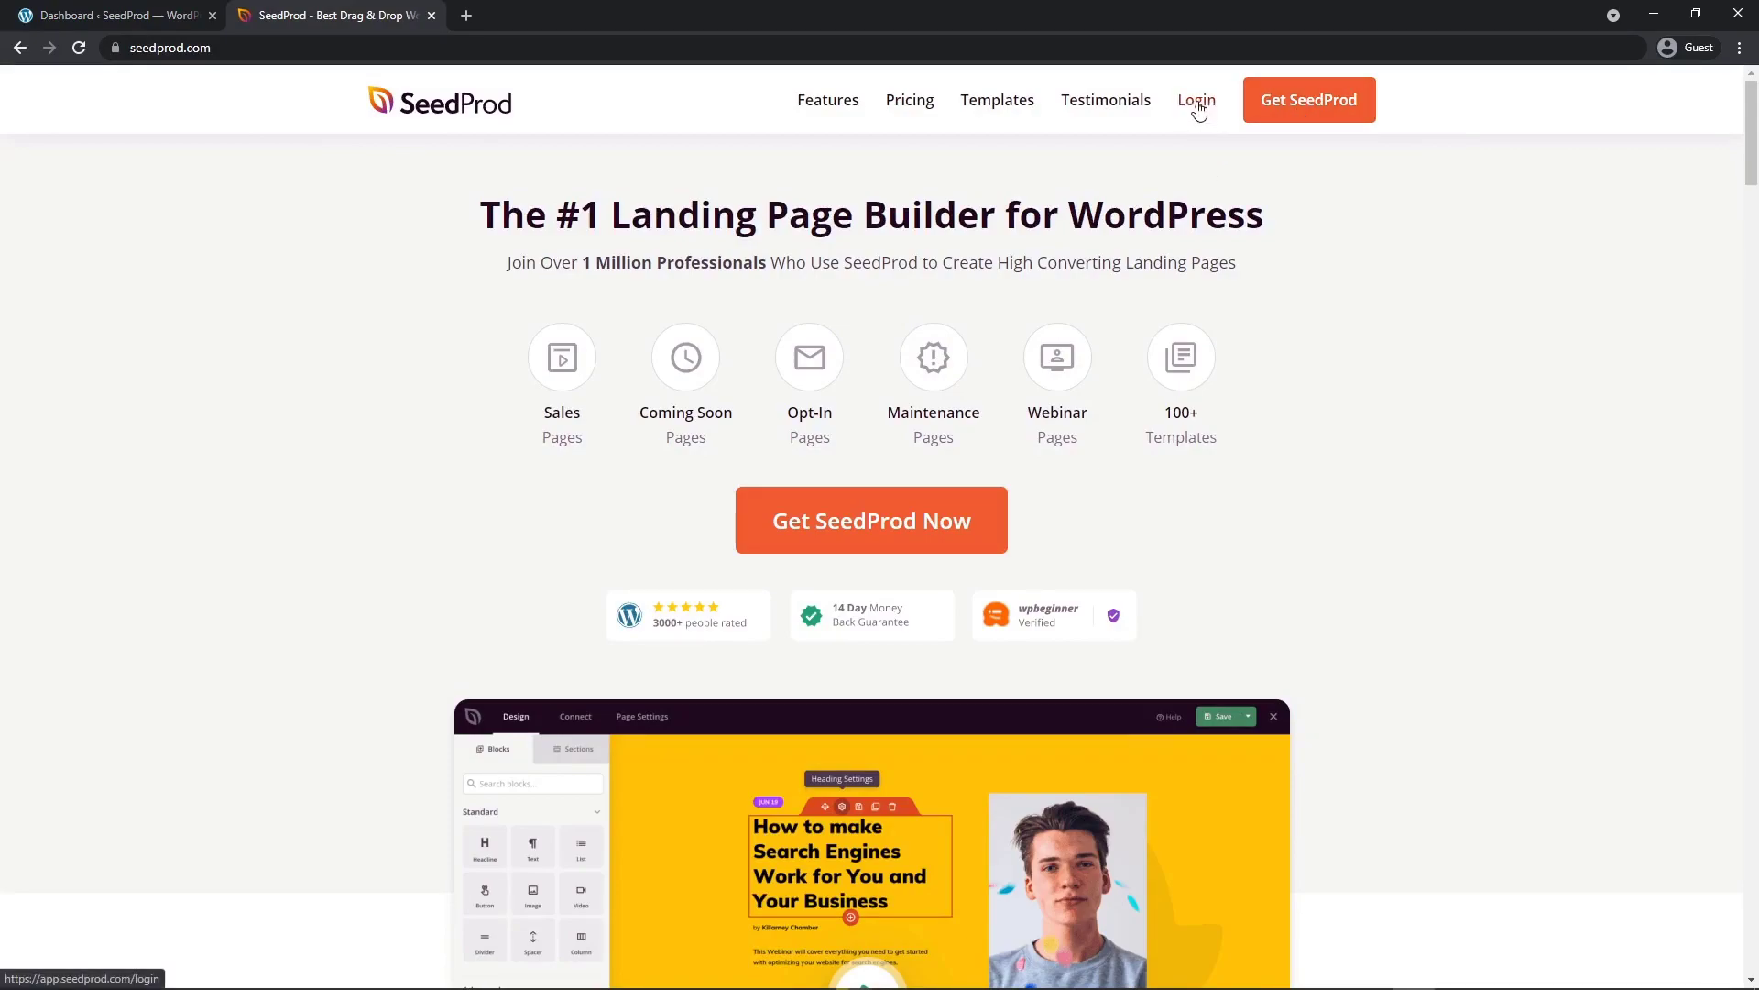
{"action": "left_click", "coordinate": [1195, 99]}
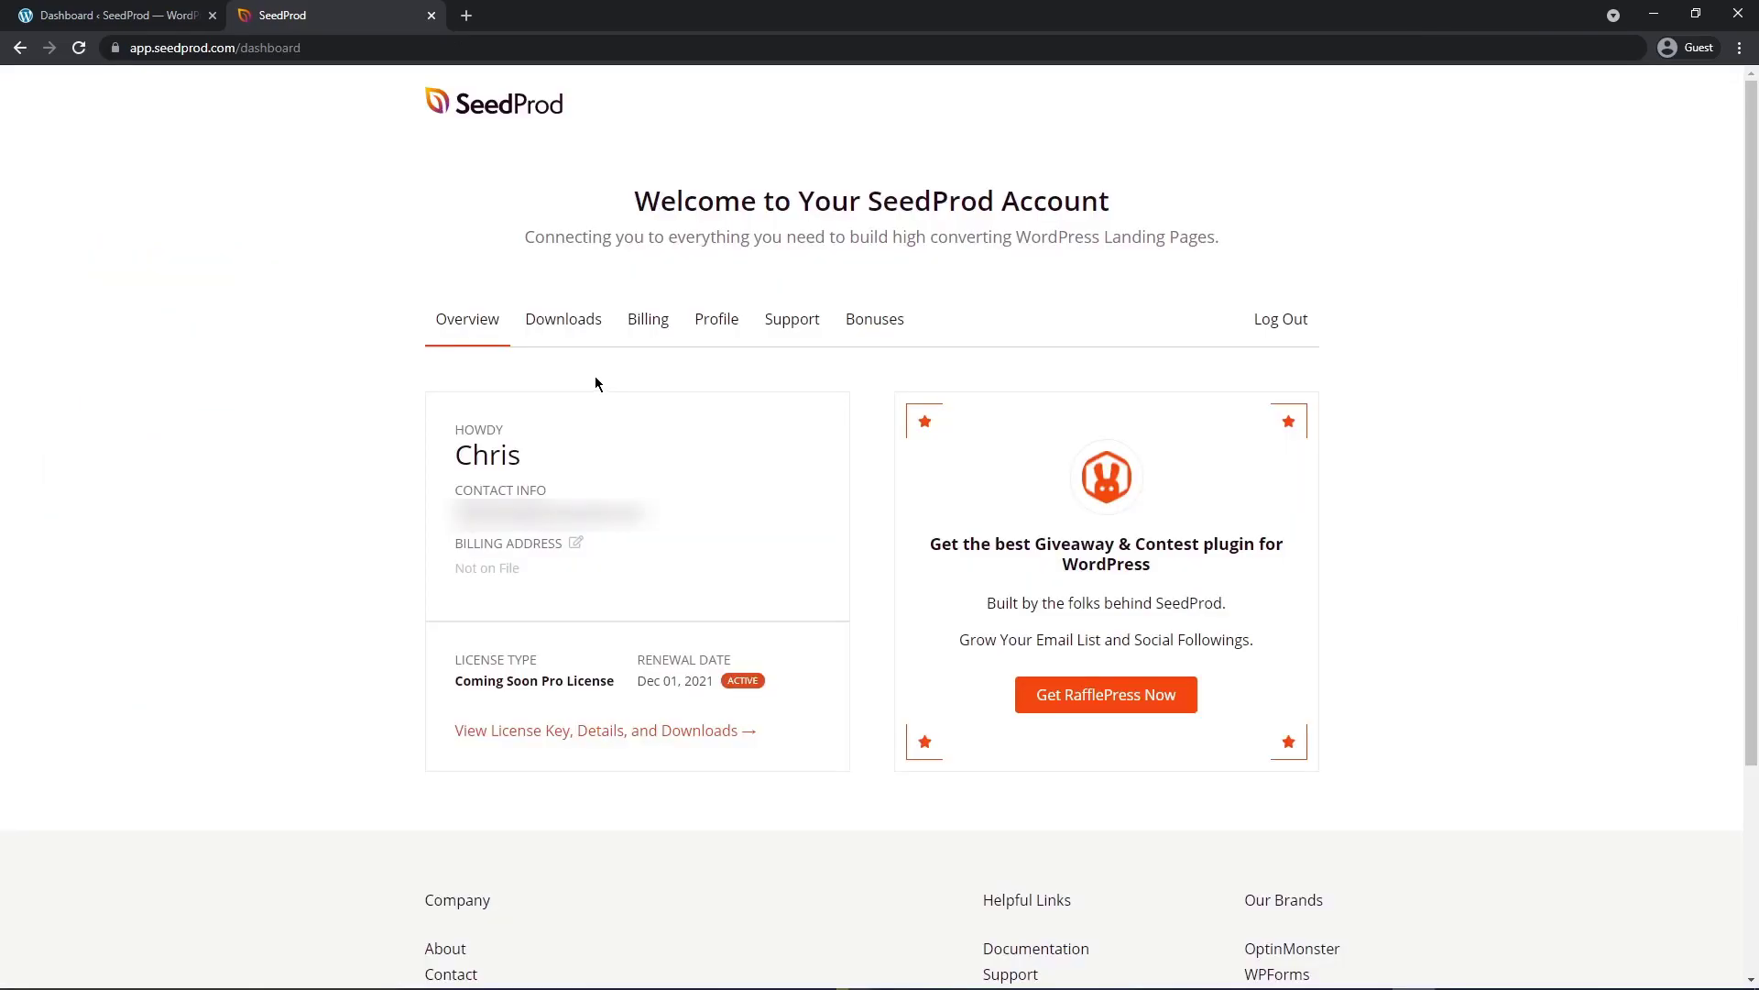
Step: Download the Landing Page Pro zip, copy the license key, and close the account tab
{"action": "left_click", "coordinate": [564, 318]}
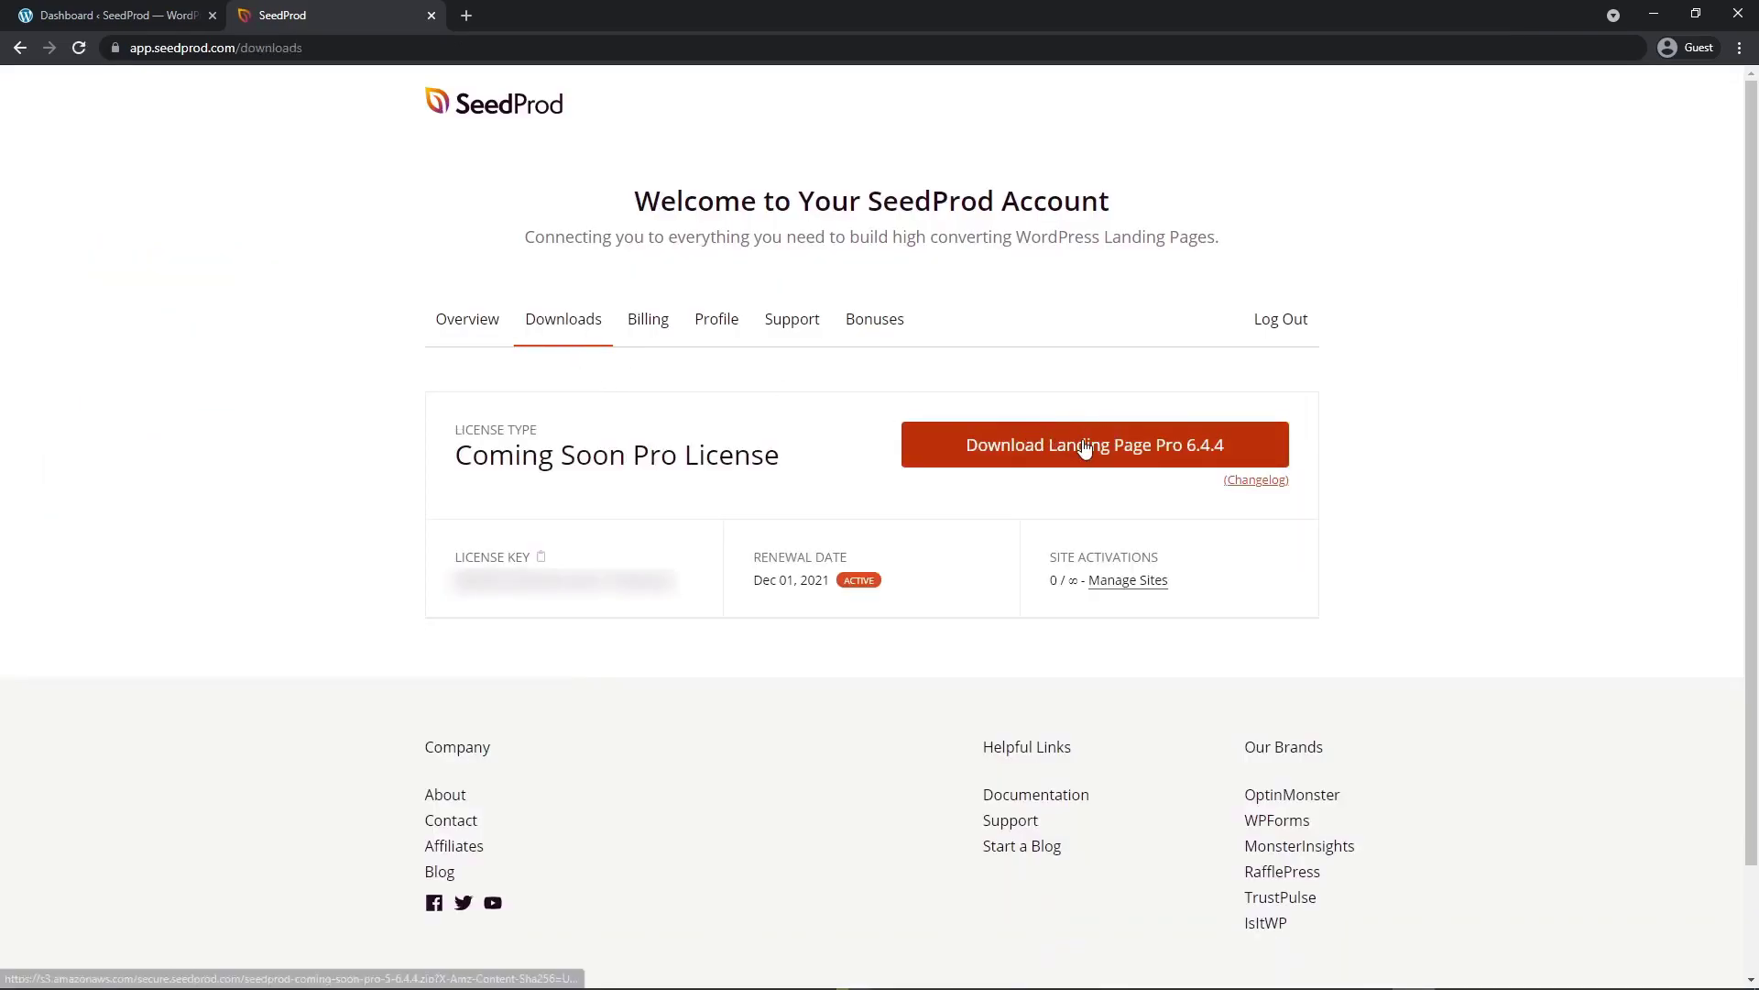
{"action": "left_click", "coordinate": [1091, 444]}
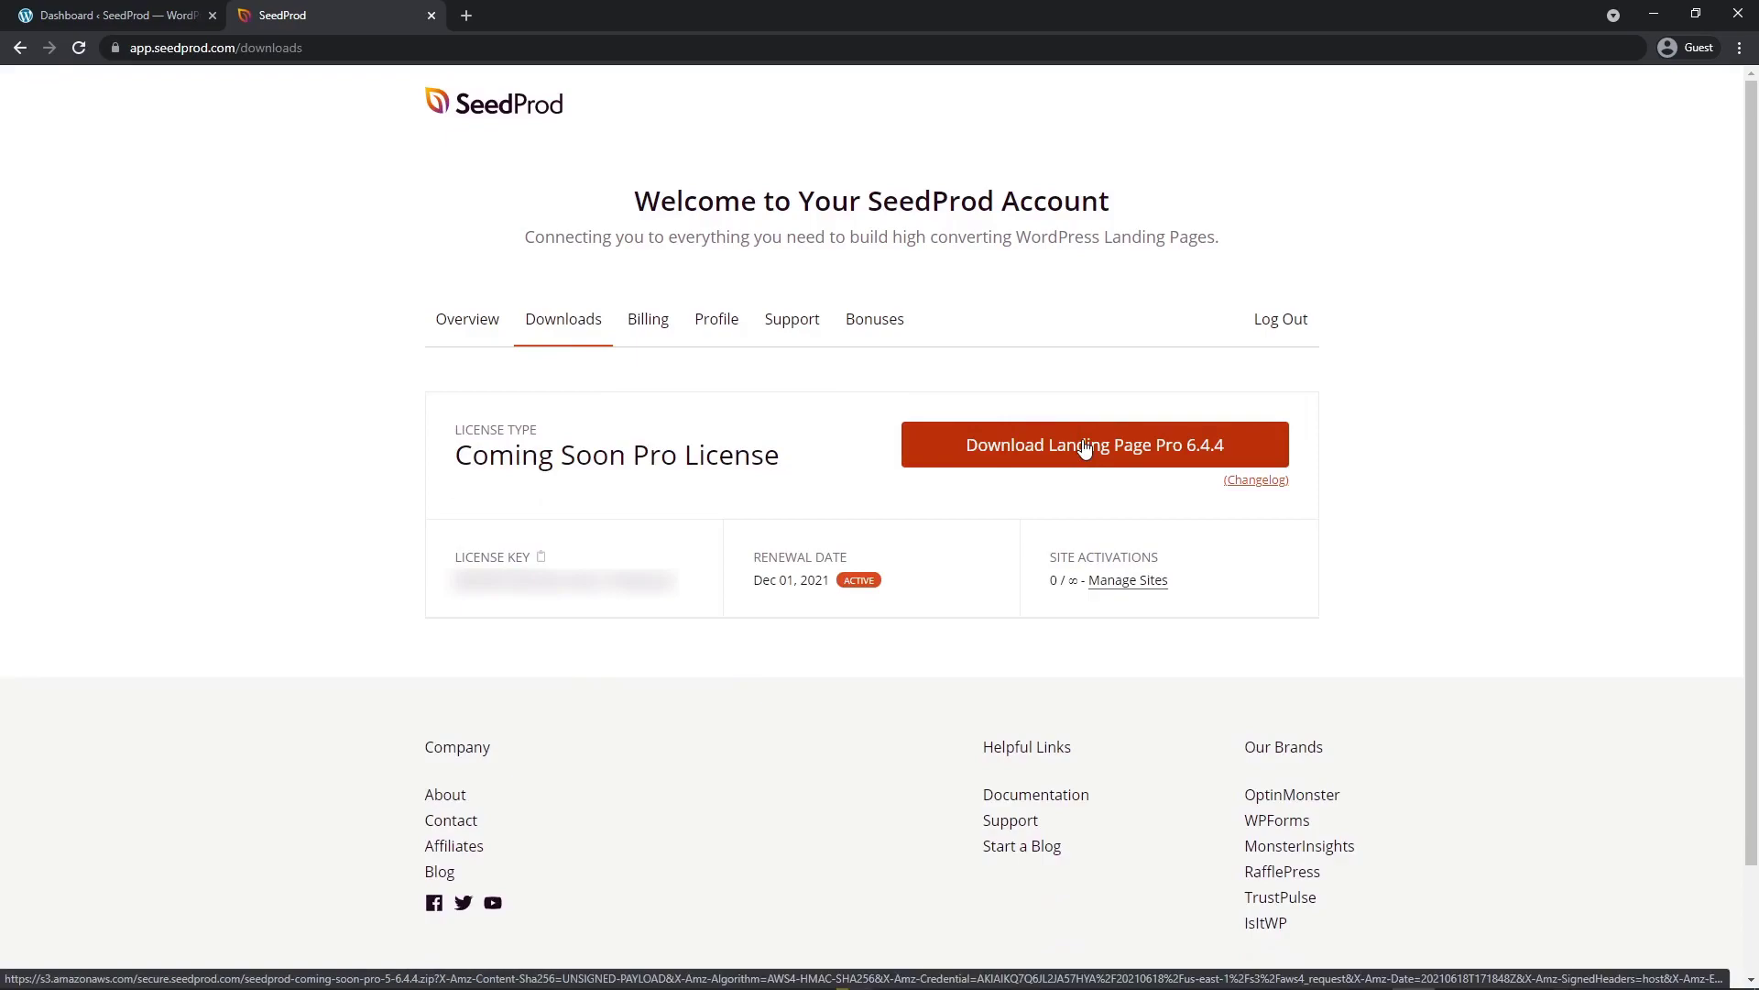
{"action": "left_click", "coordinate": [1093, 444]}
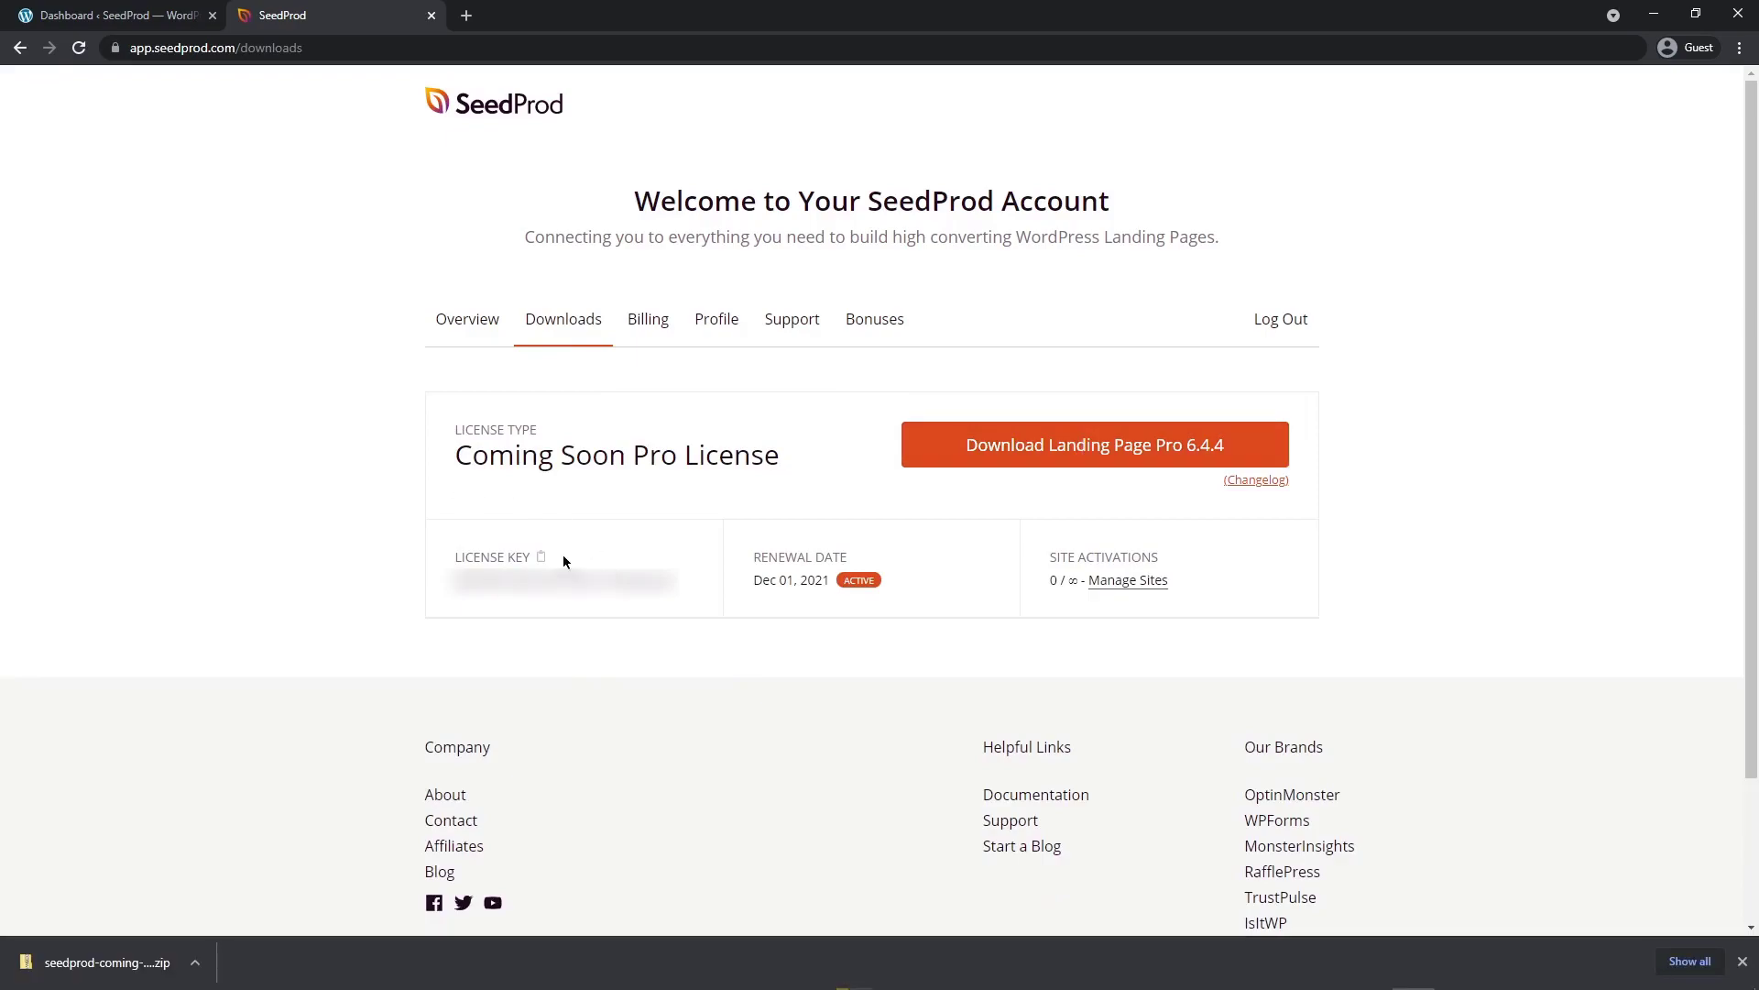
{"action": "left_click", "coordinate": [539, 558]}
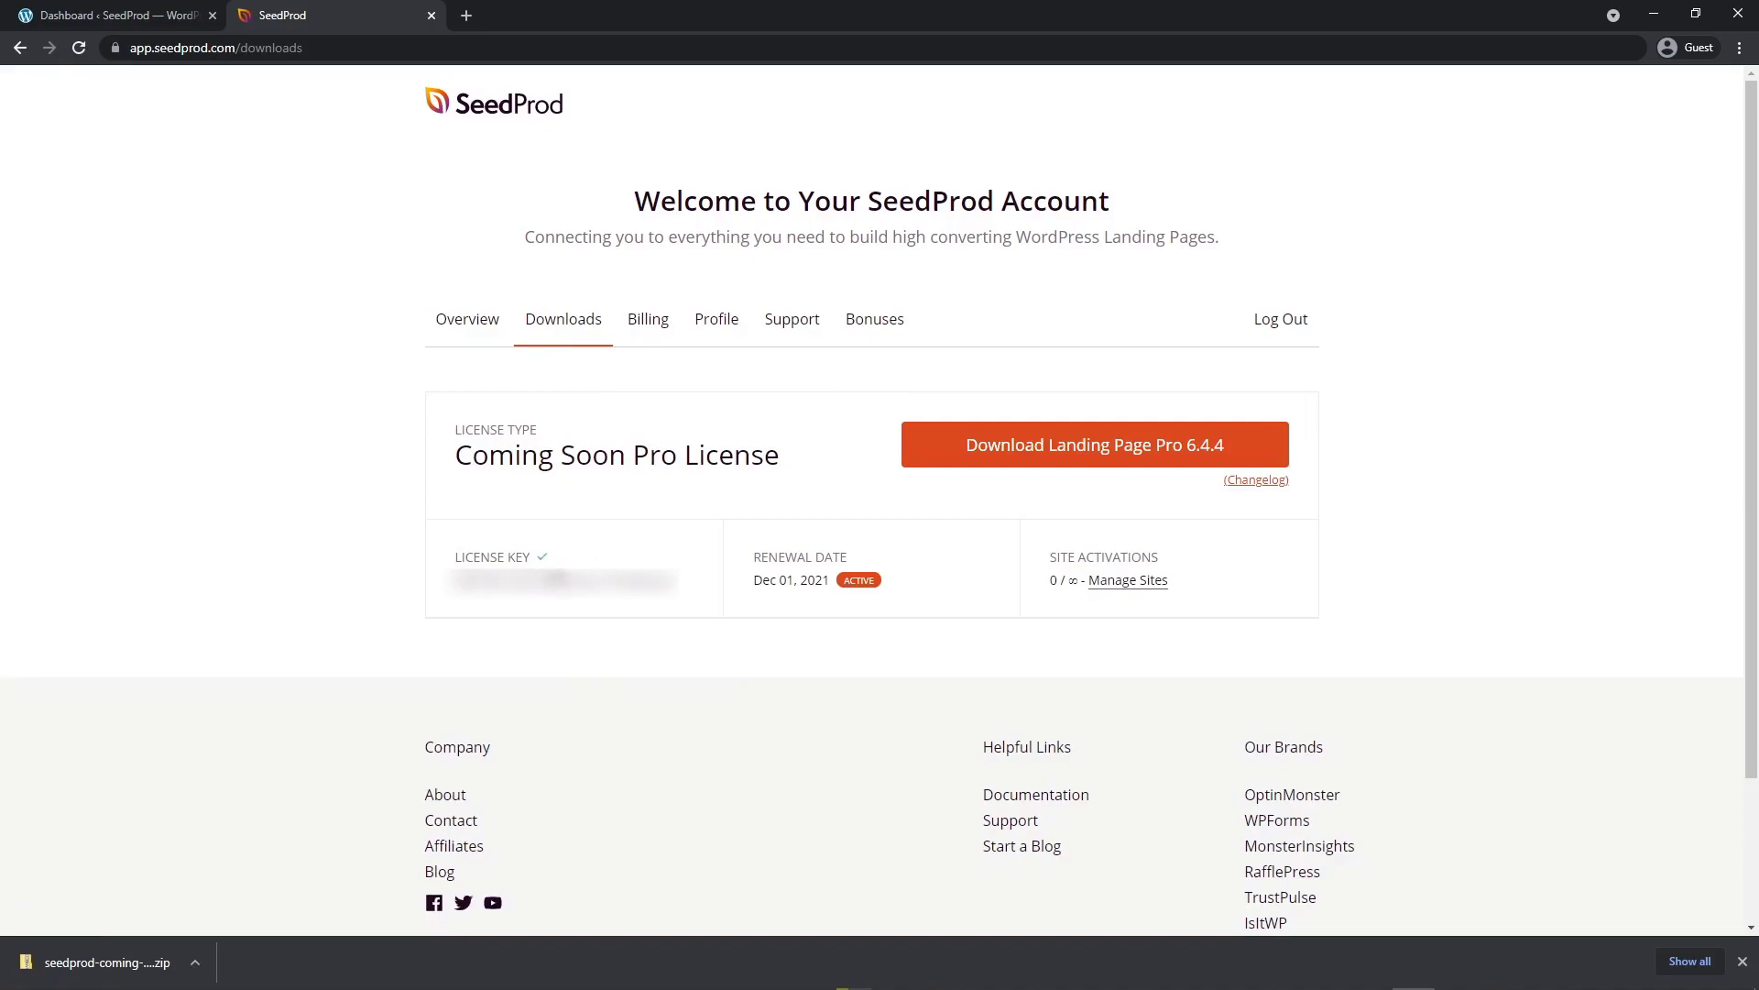
{"action": "left_click", "coordinate": [112, 14]}
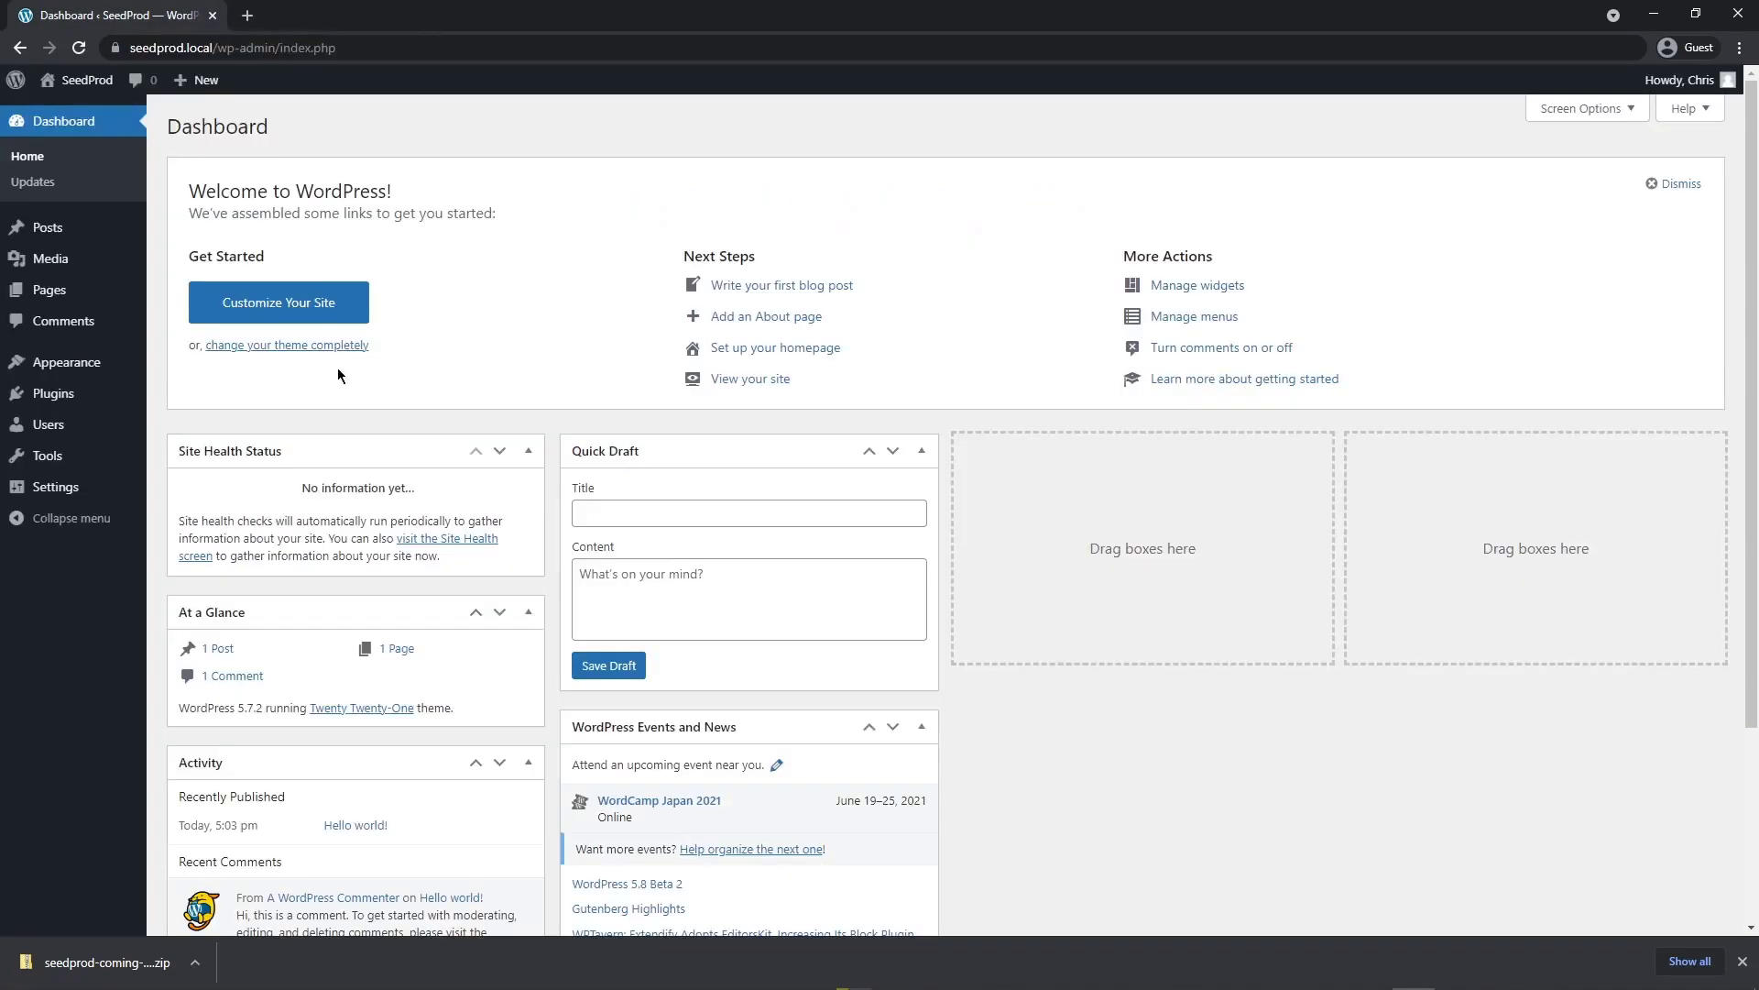
Step: Upload and install the SeedProd Pro zip, then verify the pasted license key
{"action": "left_click", "coordinate": [37, 388]}
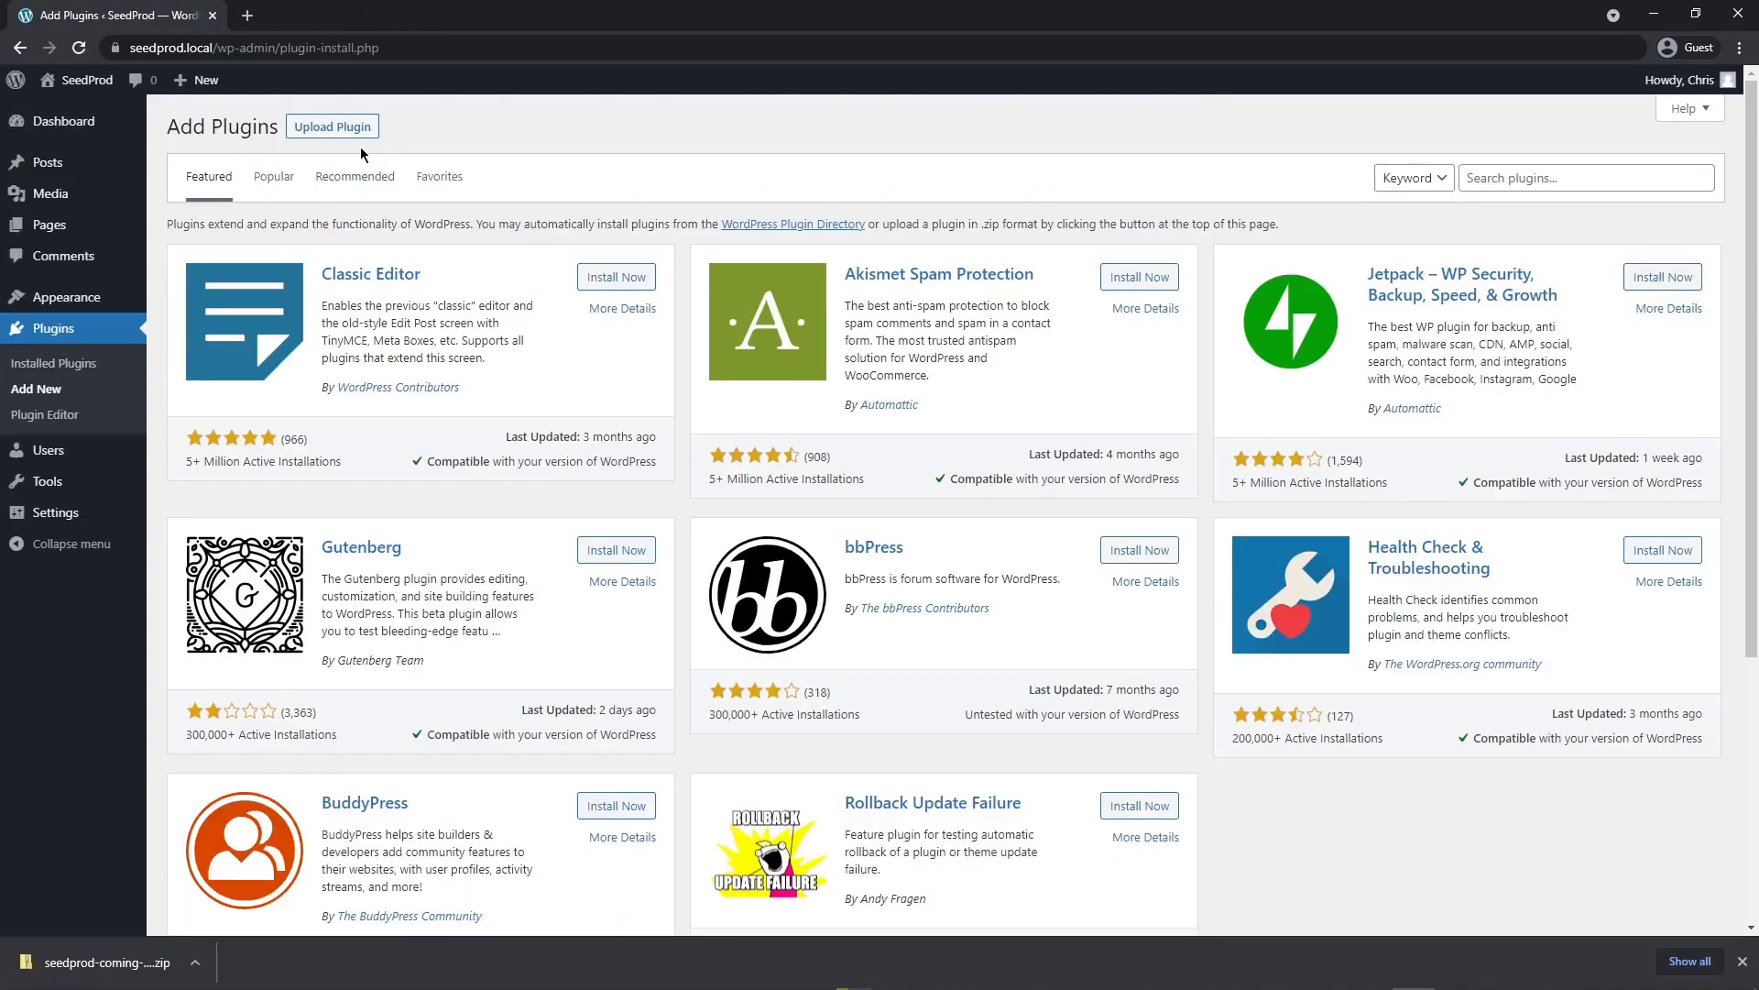
{"action": "left_click", "coordinate": [332, 126]}
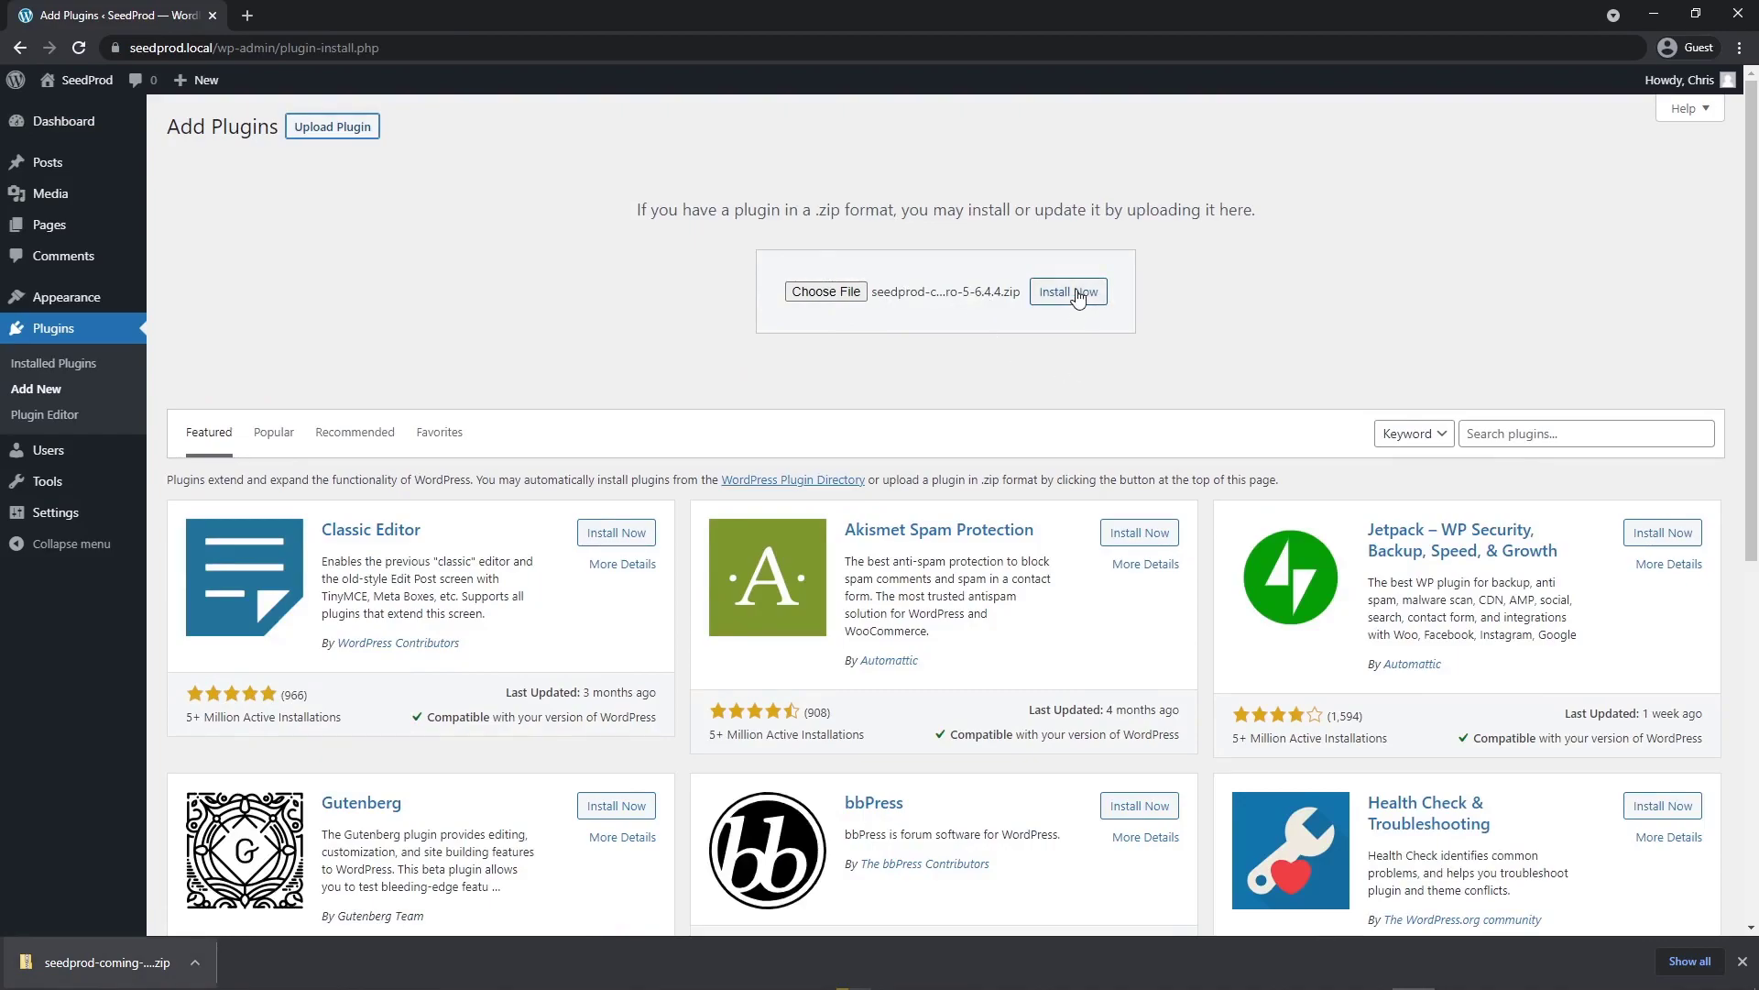
{"action": "left_click", "coordinate": [1067, 291]}
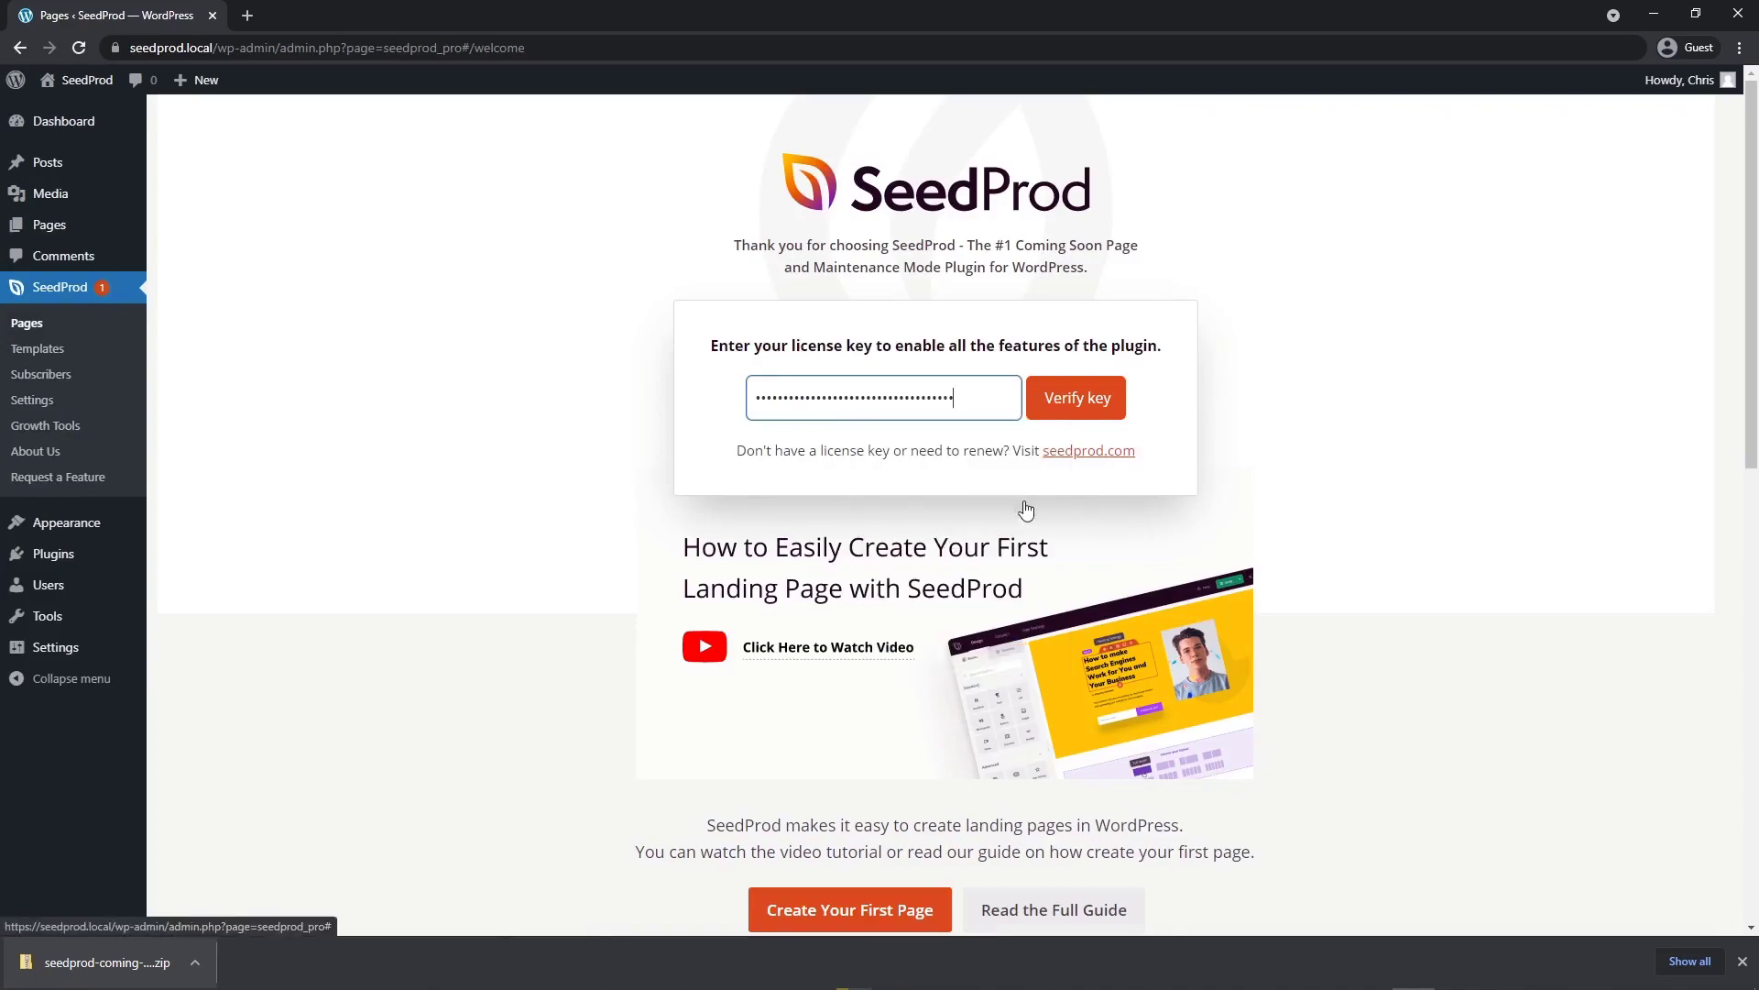
{"action": "left_click", "coordinate": [1074, 397]}
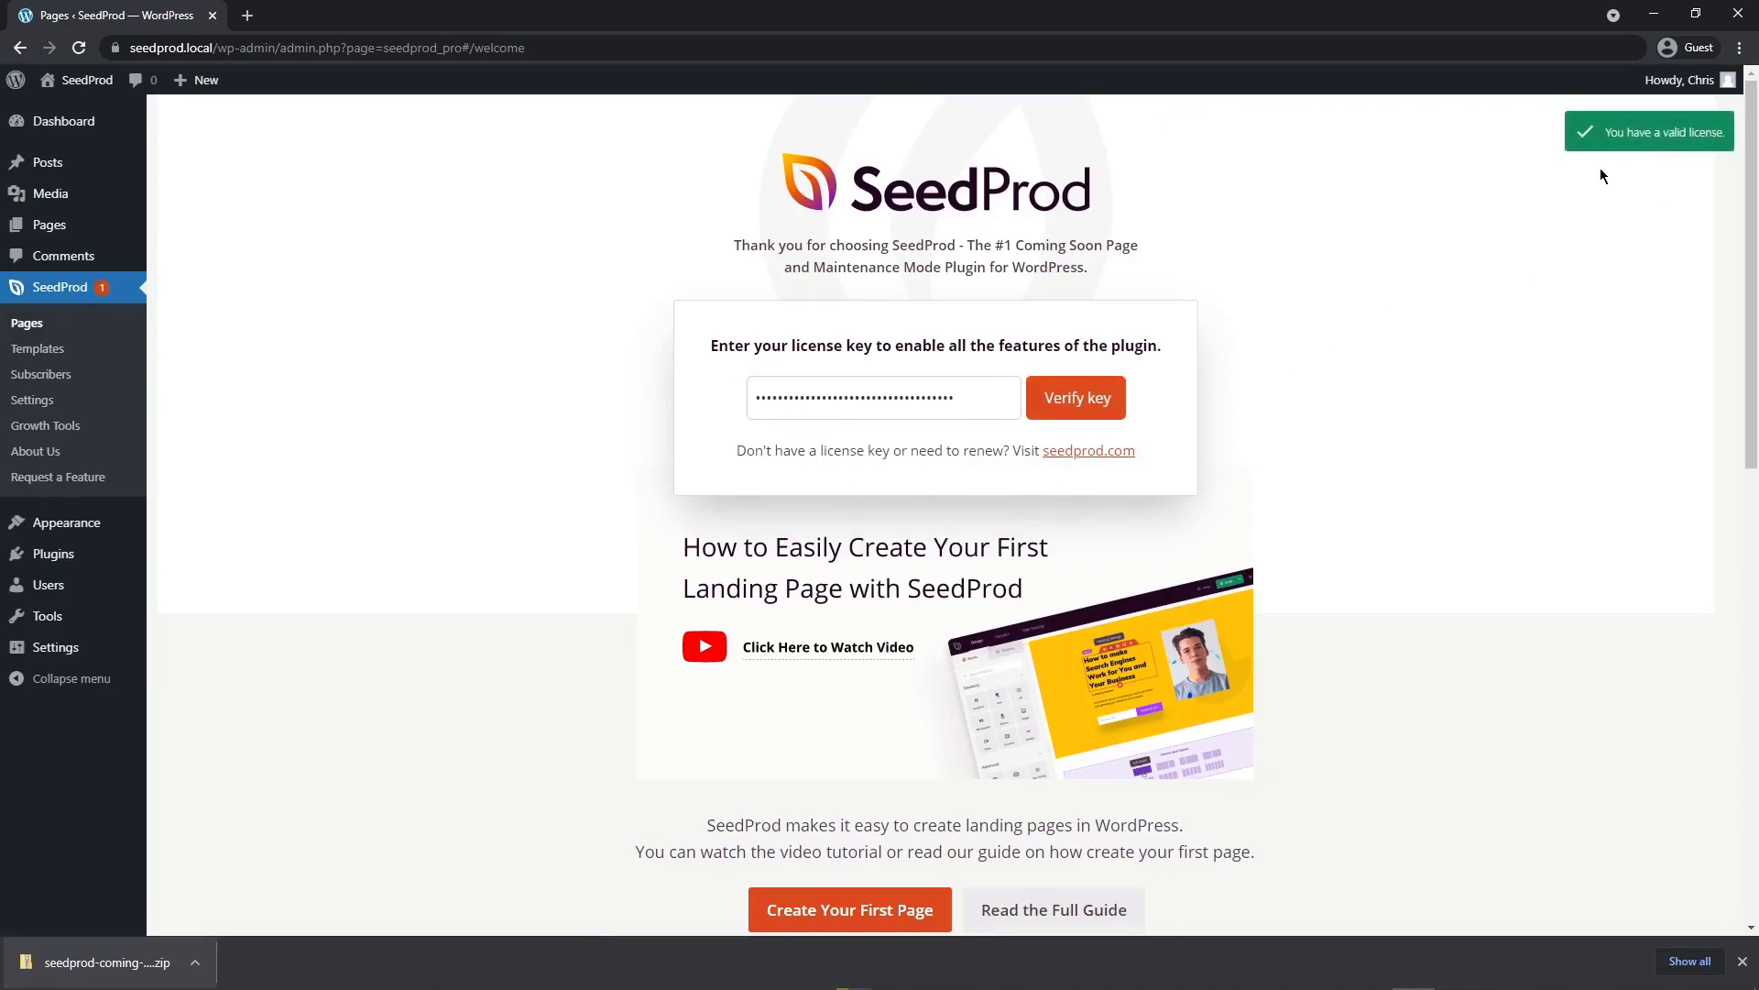
{"action": "mouse_move", "coordinate": [1504, 704]}
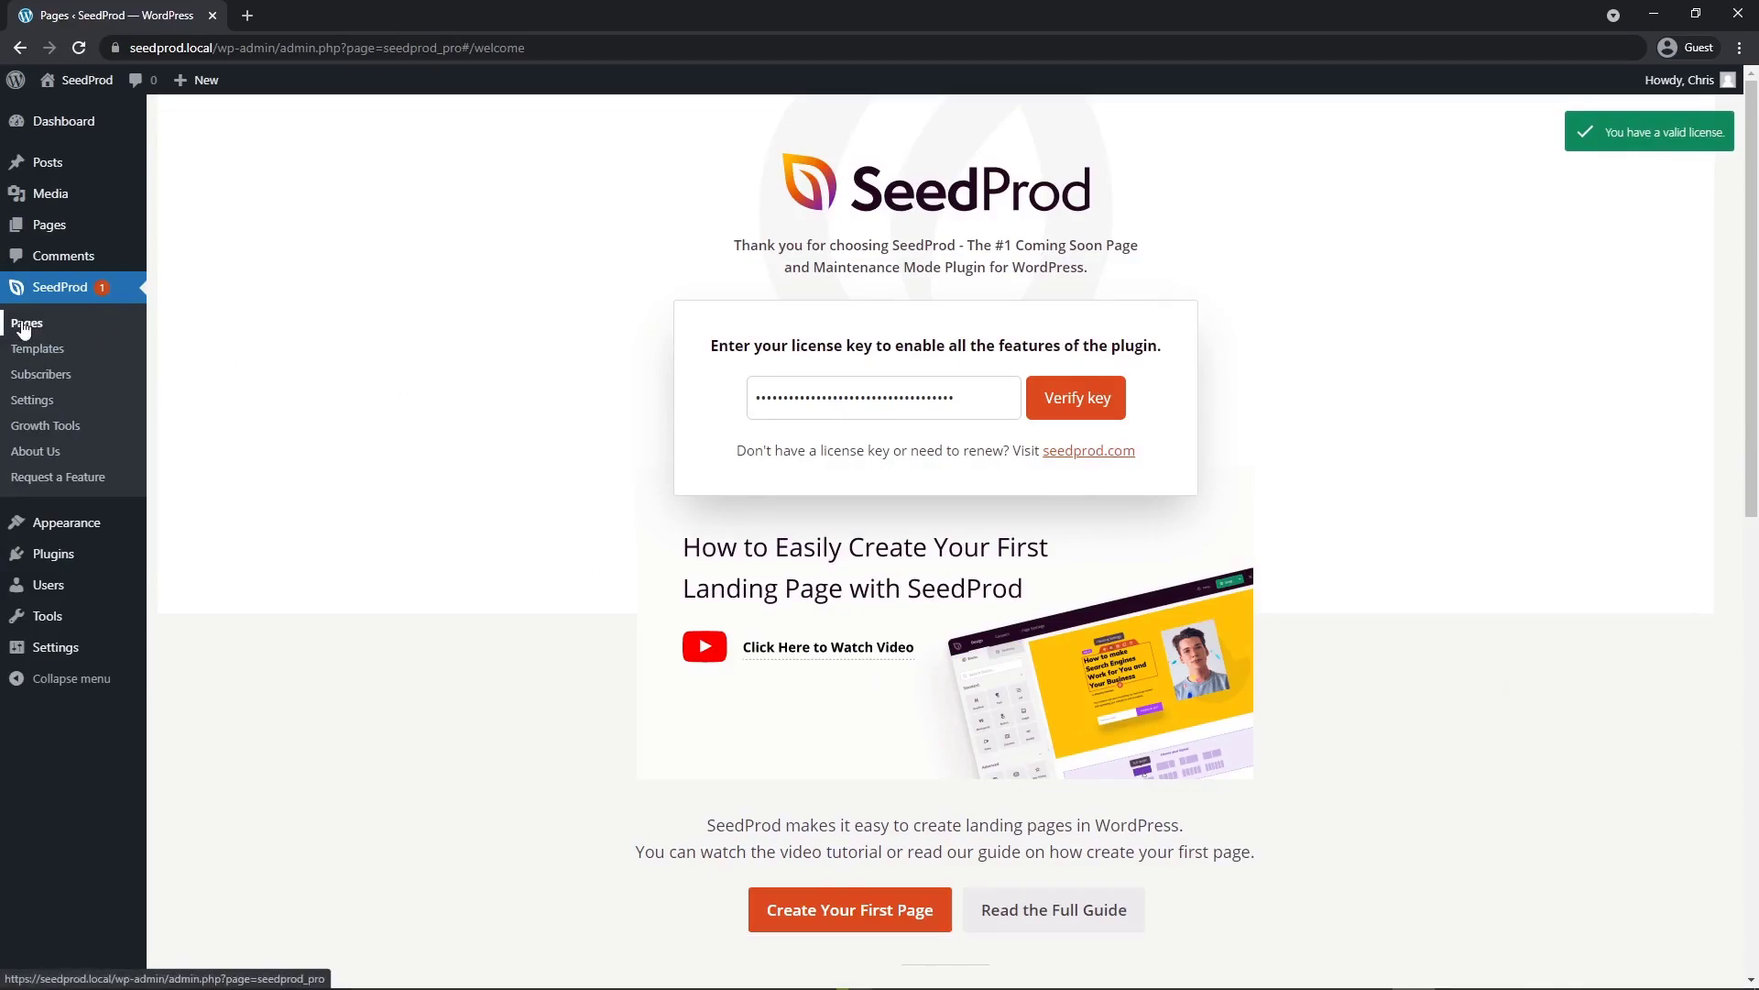
Step: Search templates for 'travel' and create the 'Travel' page from the Travel Webinar template
{"action": "left_click", "coordinate": [25, 325]}
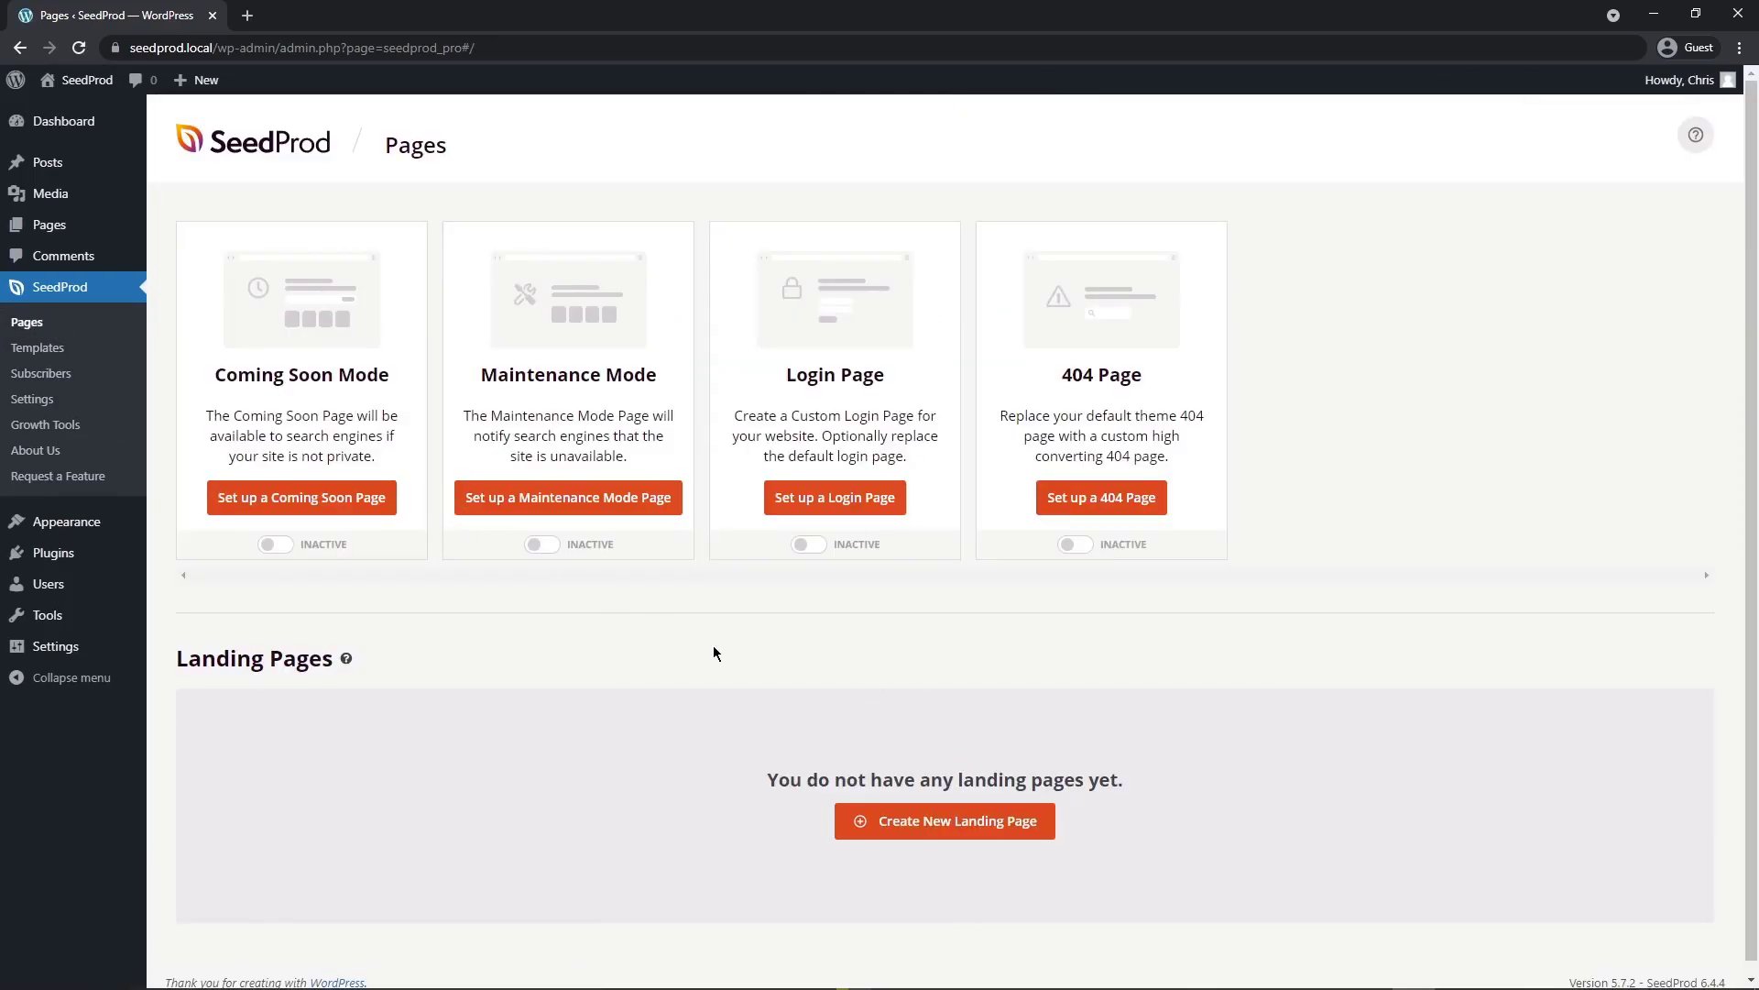
{"action": "mouse_move", "coordinate": [924, 708]}
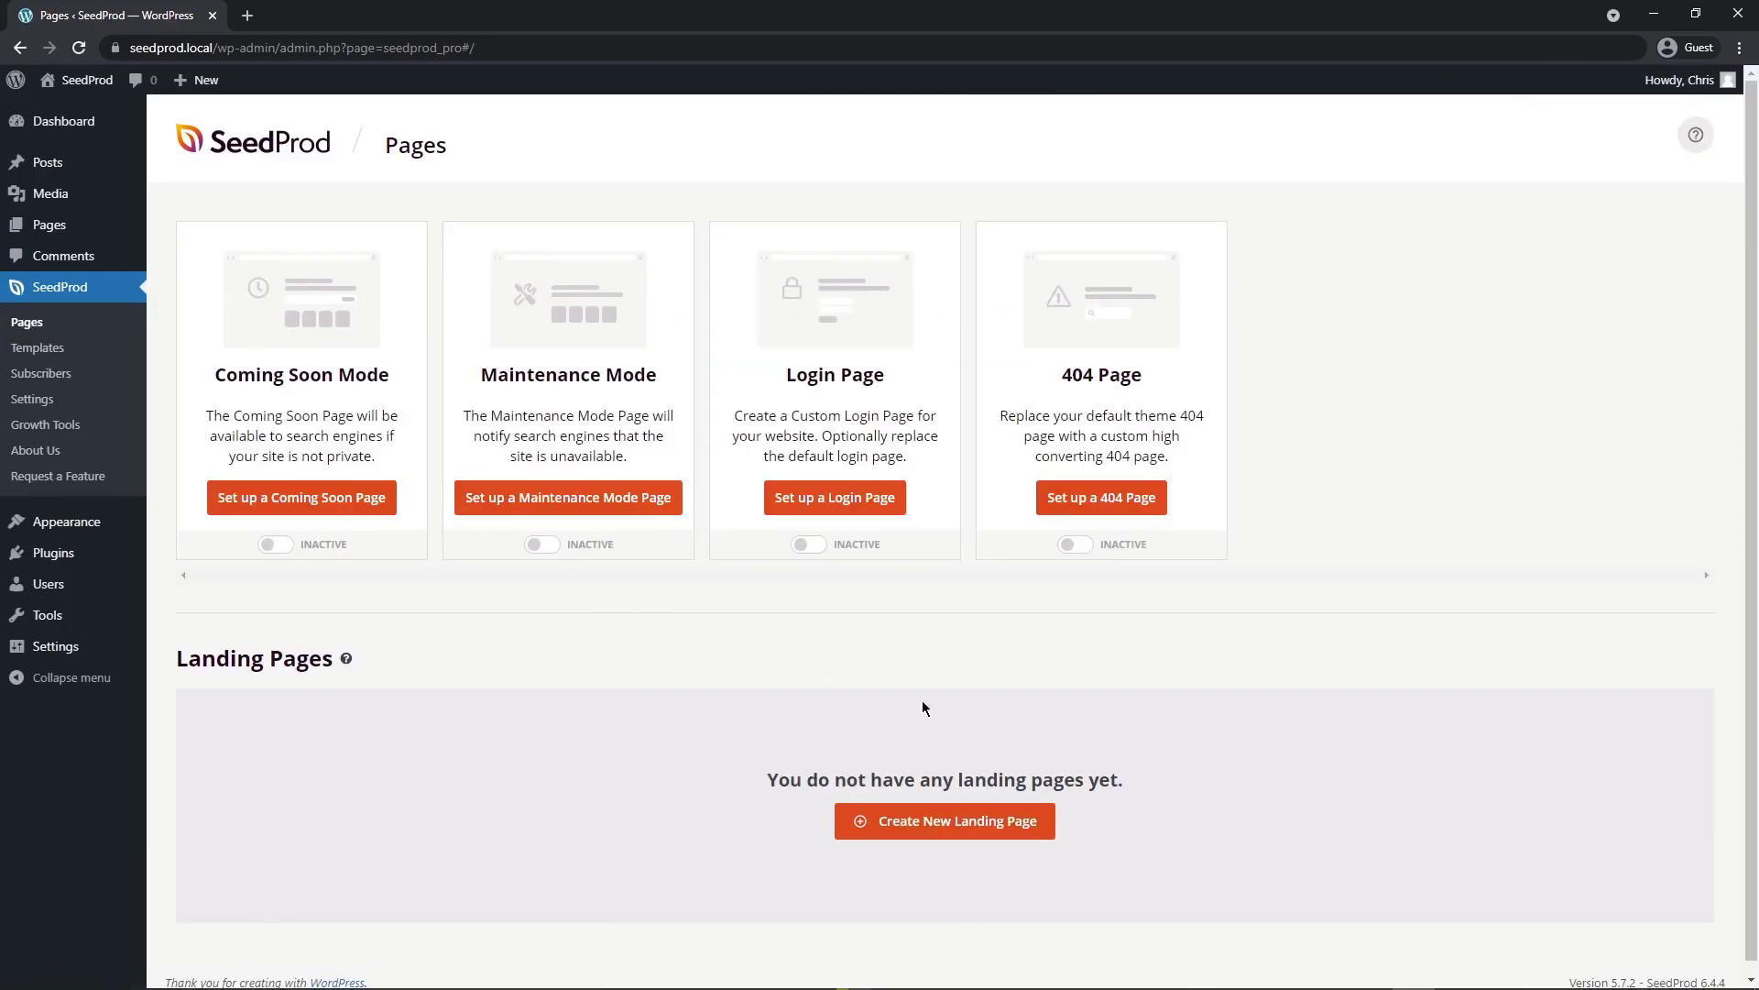
{"action": "mouse_move", "coordinate": [944, 821]}
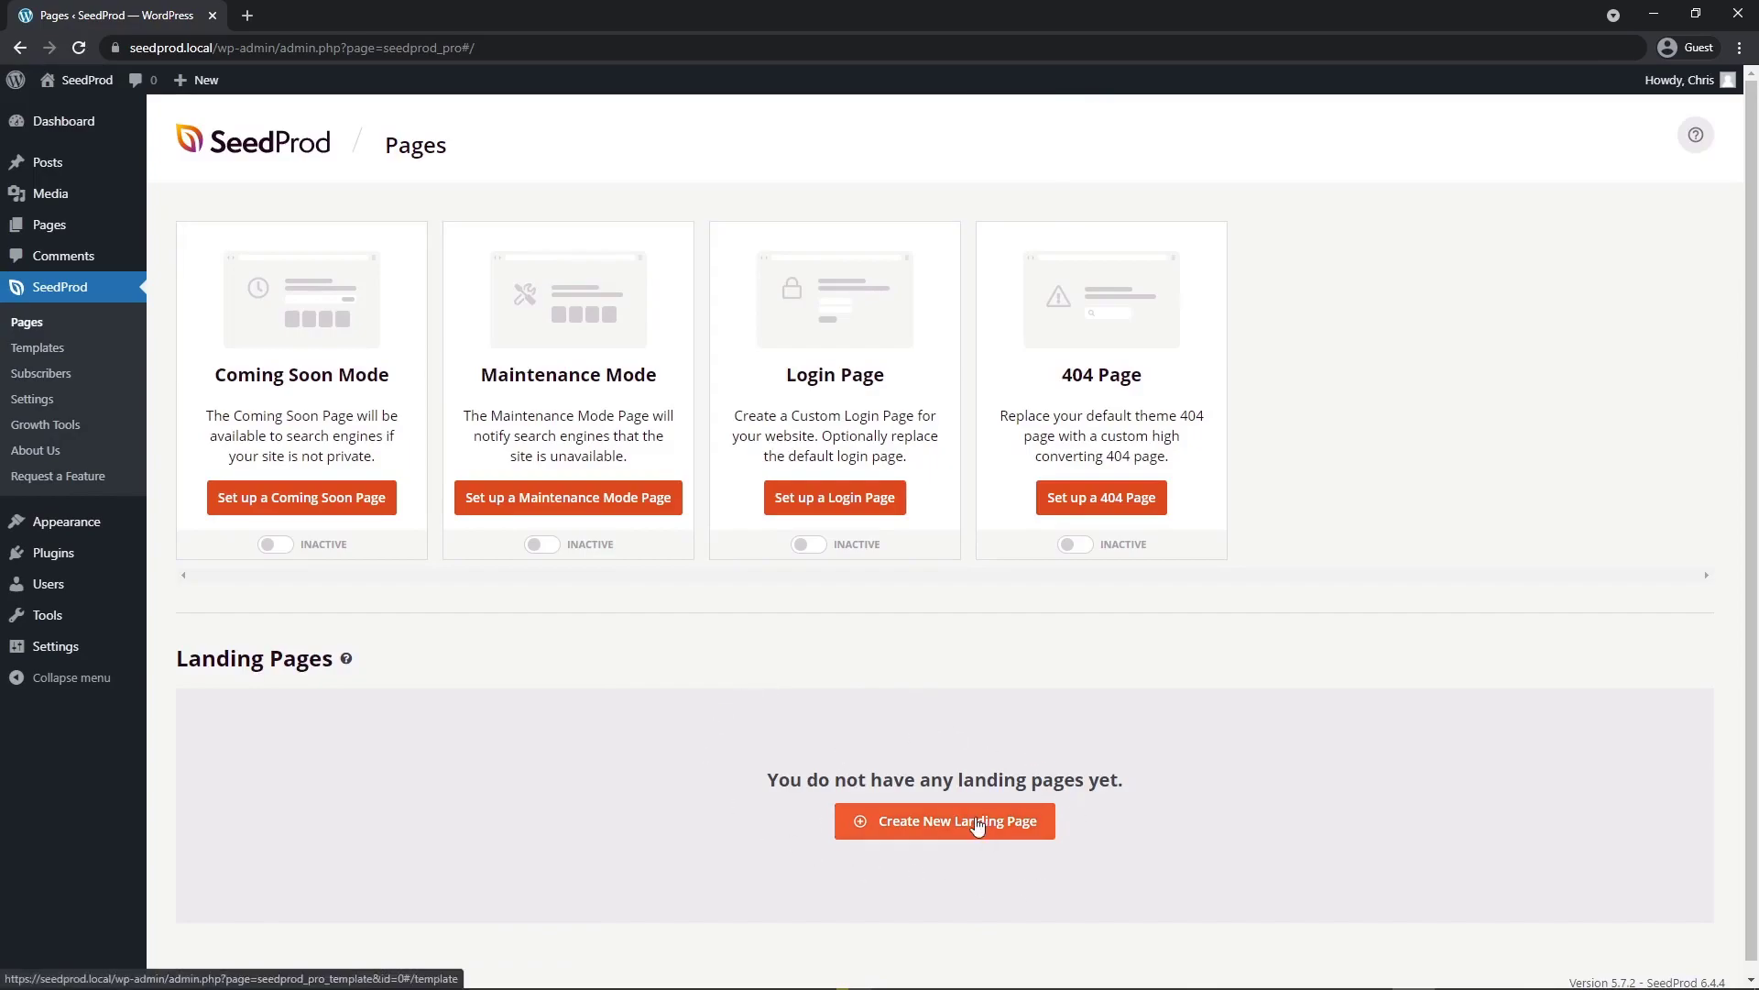
{"action": "left_click", "coordinate": [944, 820]}
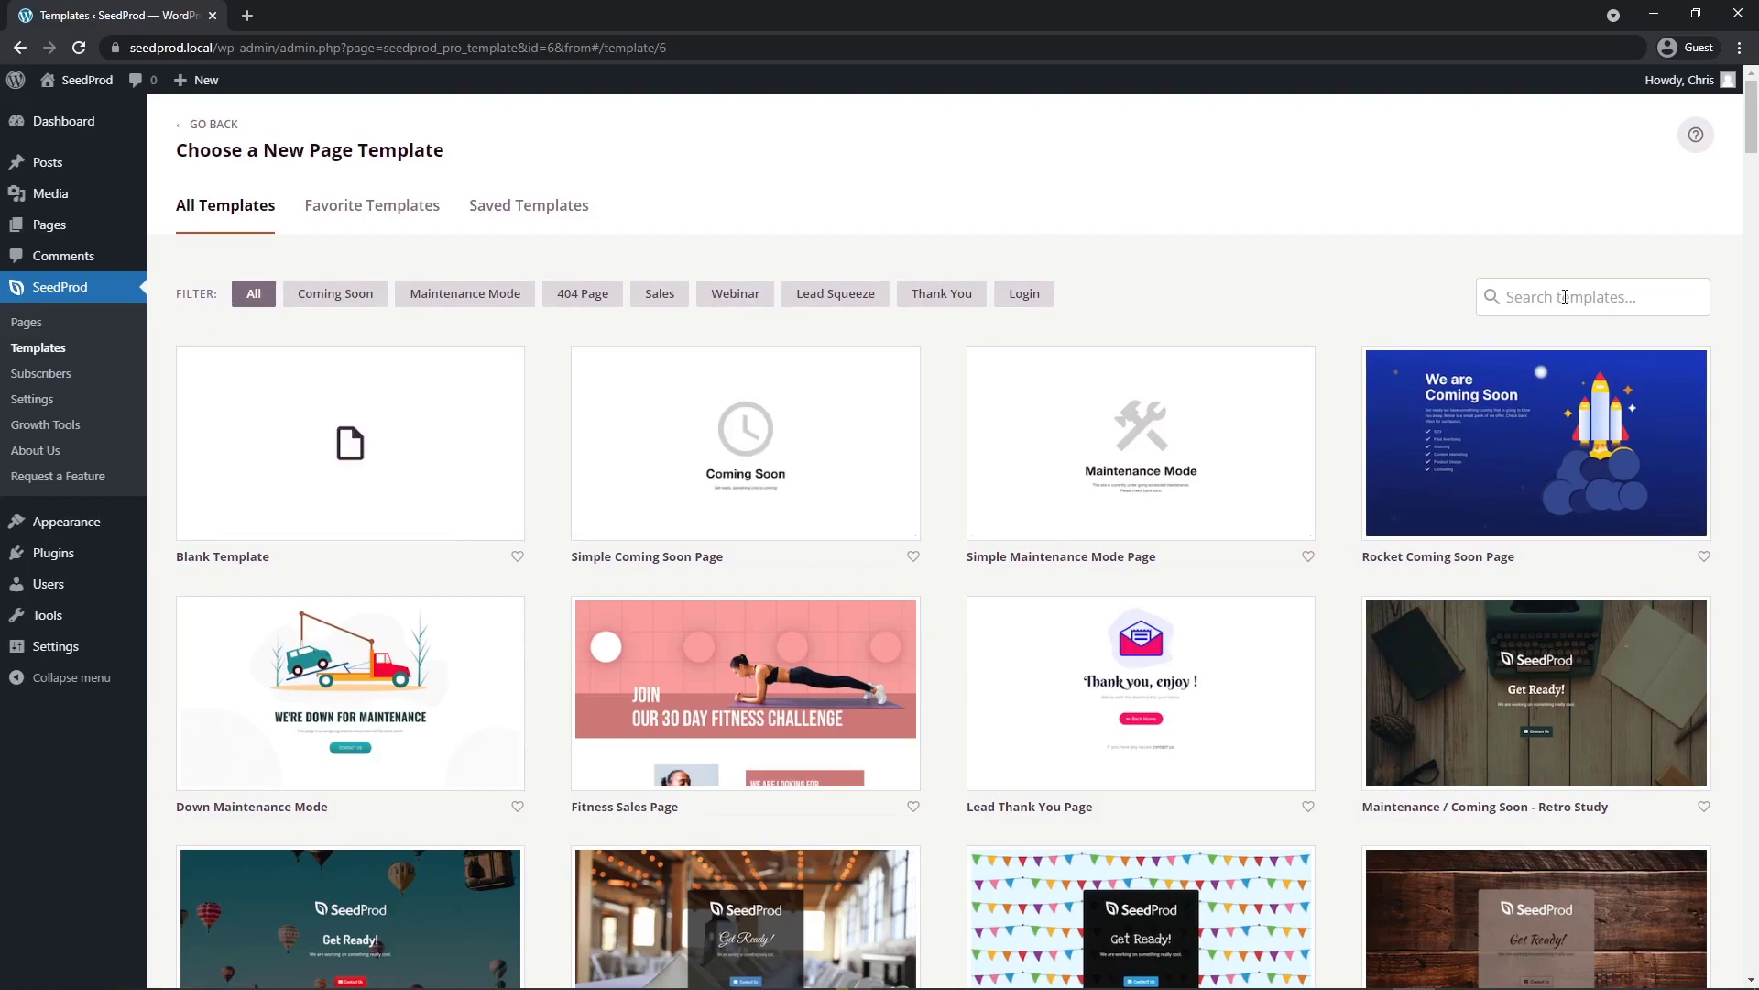
{"action": "type", "text": "travel"}
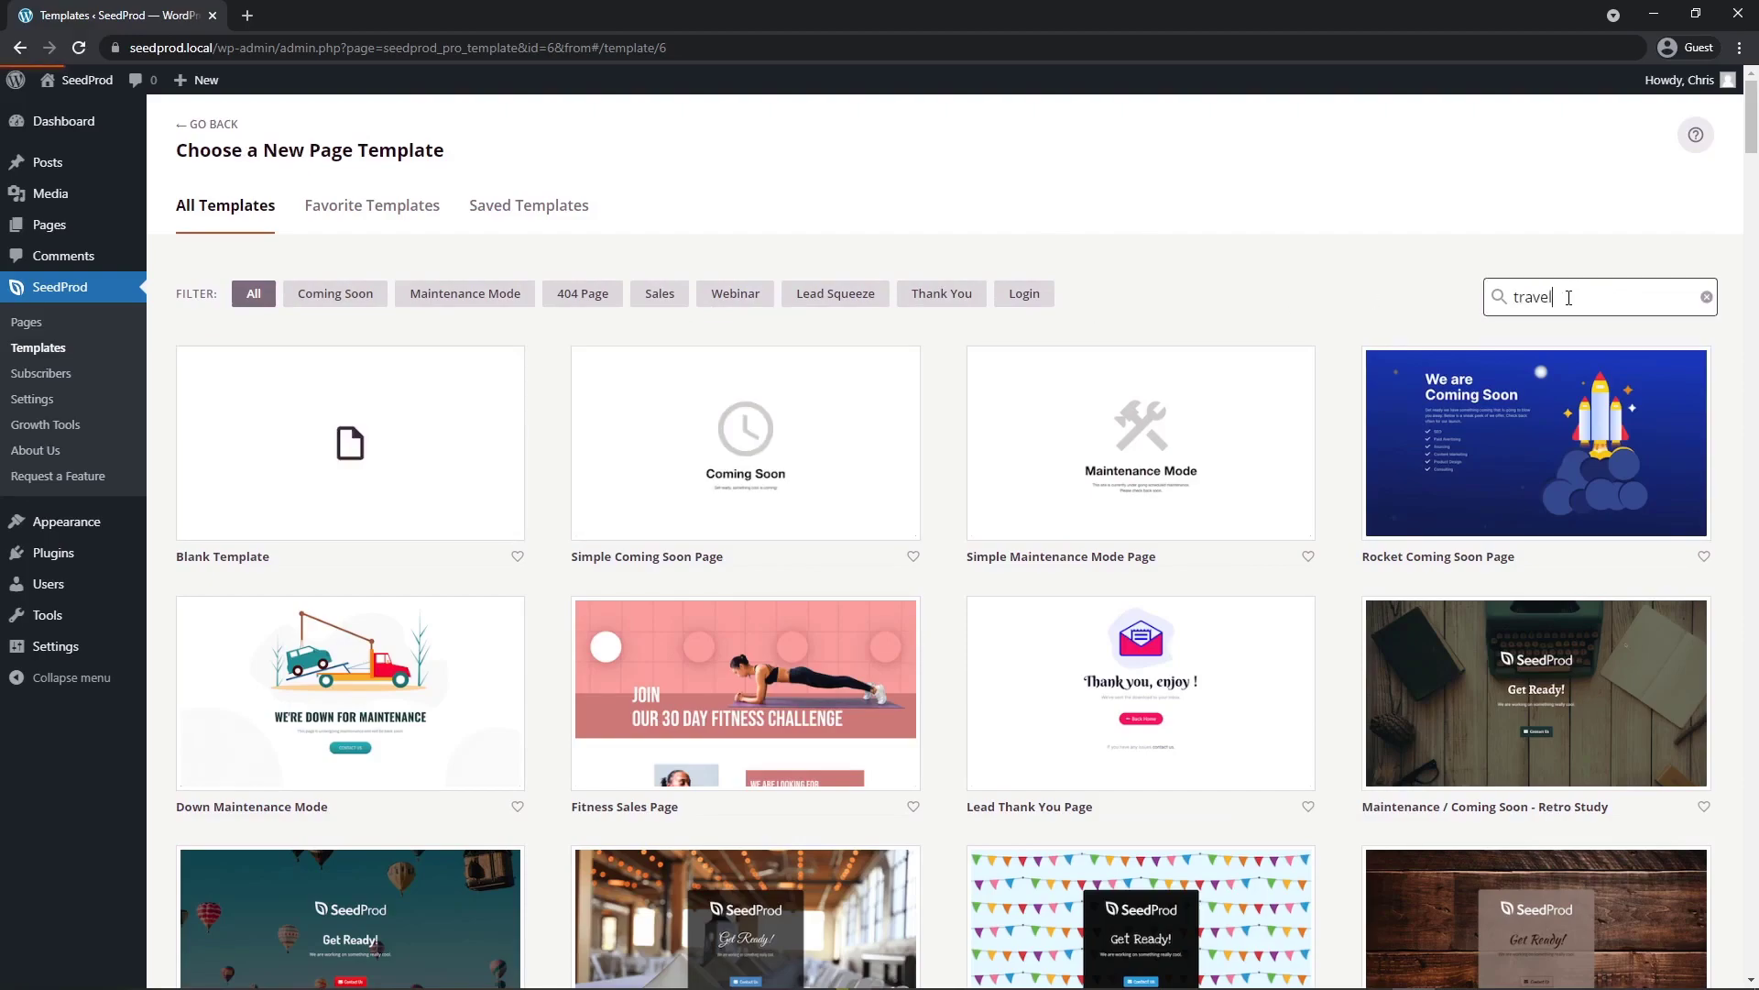
{"action": "type", "text": "travel"}
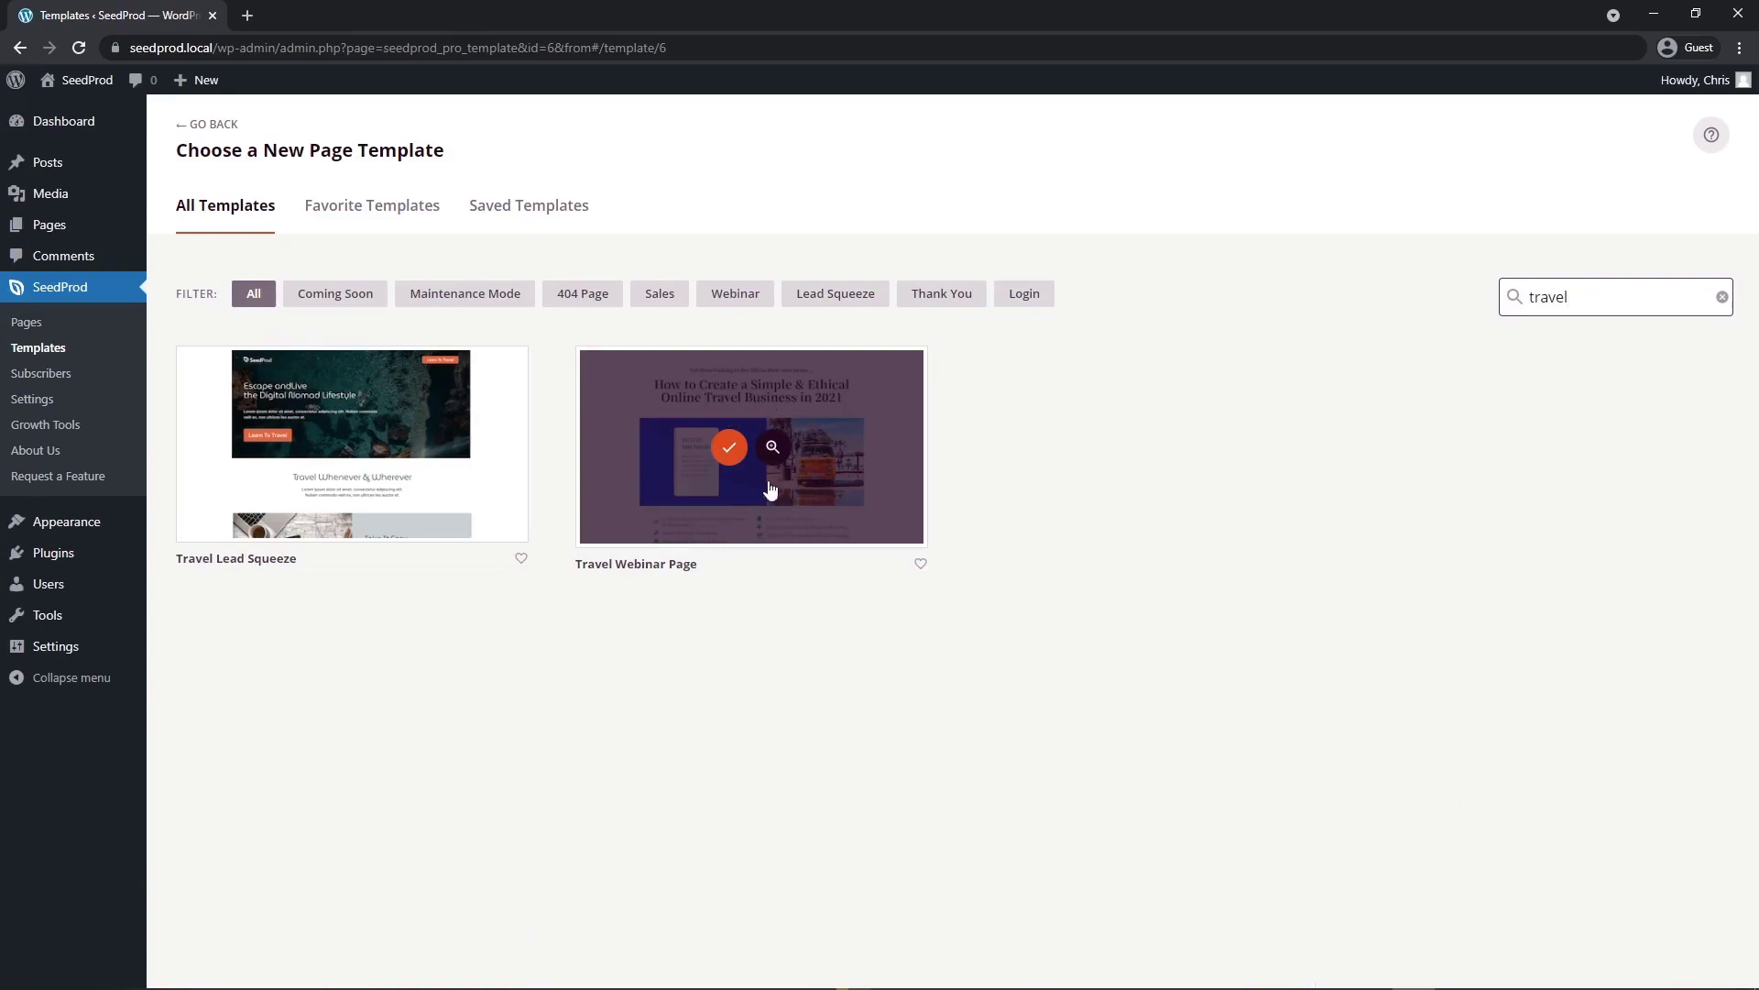
{"action": "left_click", "coordinate": [729, 447]}
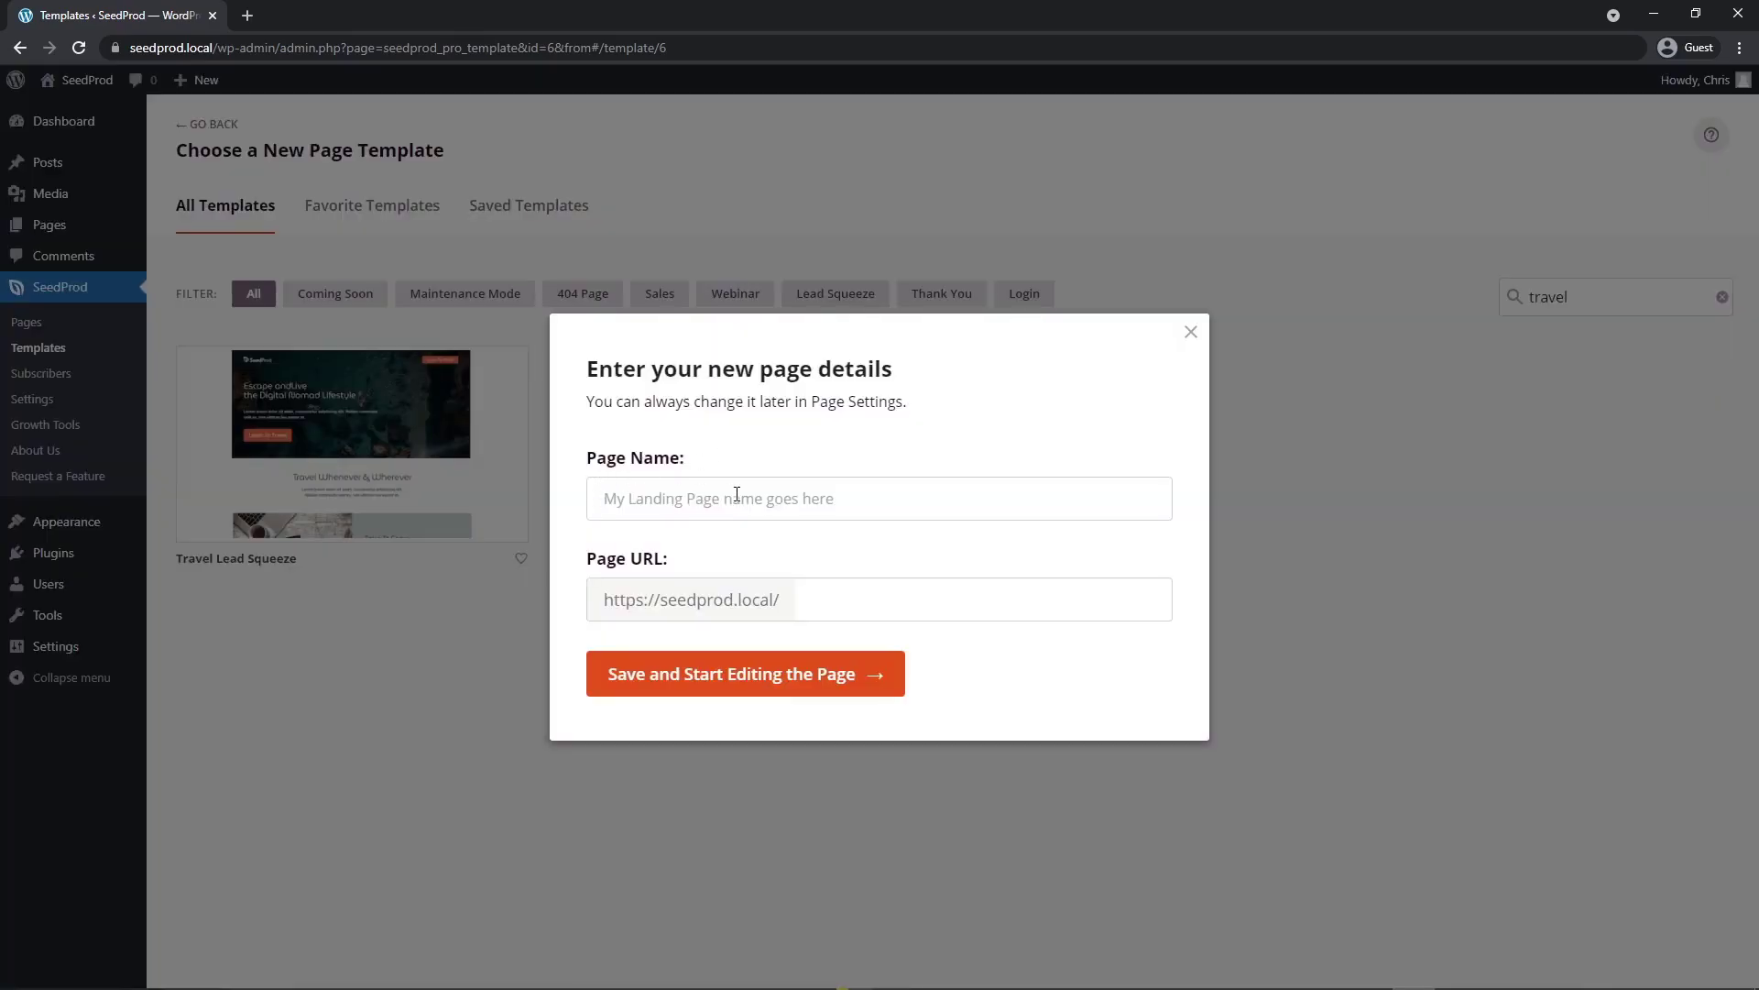
{"action": "type", "text": "Travel"}
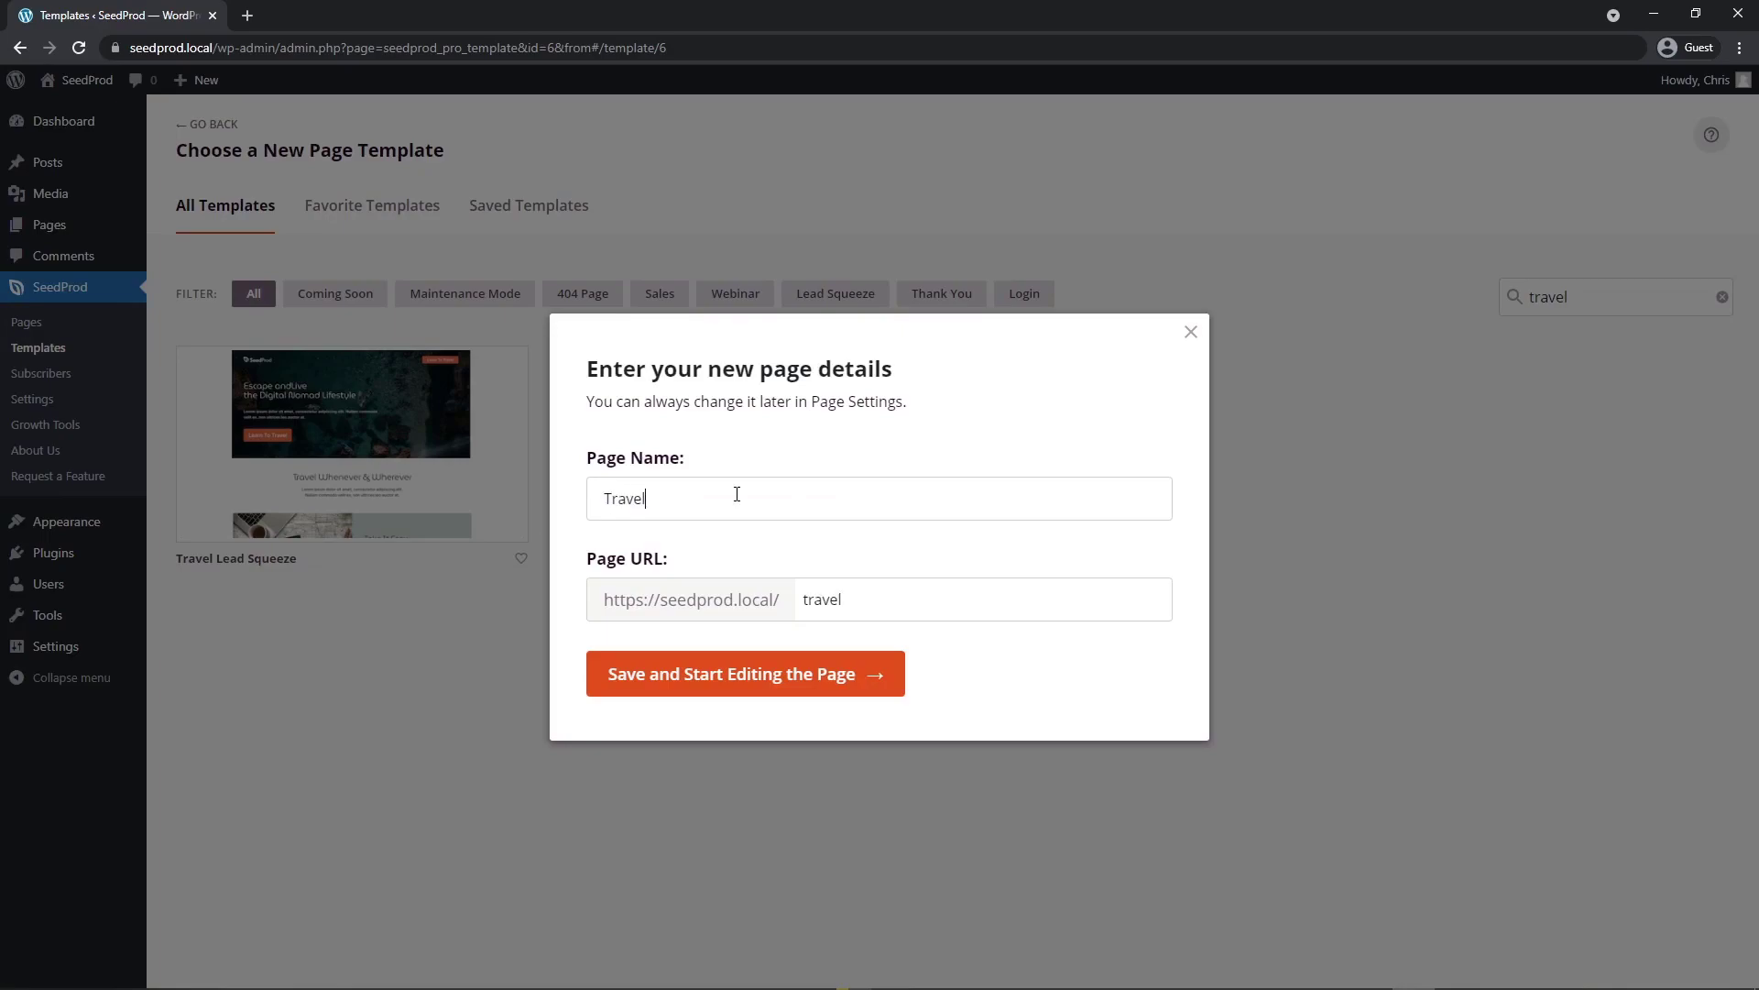
{"action": "mouse_move", "coordinate": [751, 680]}
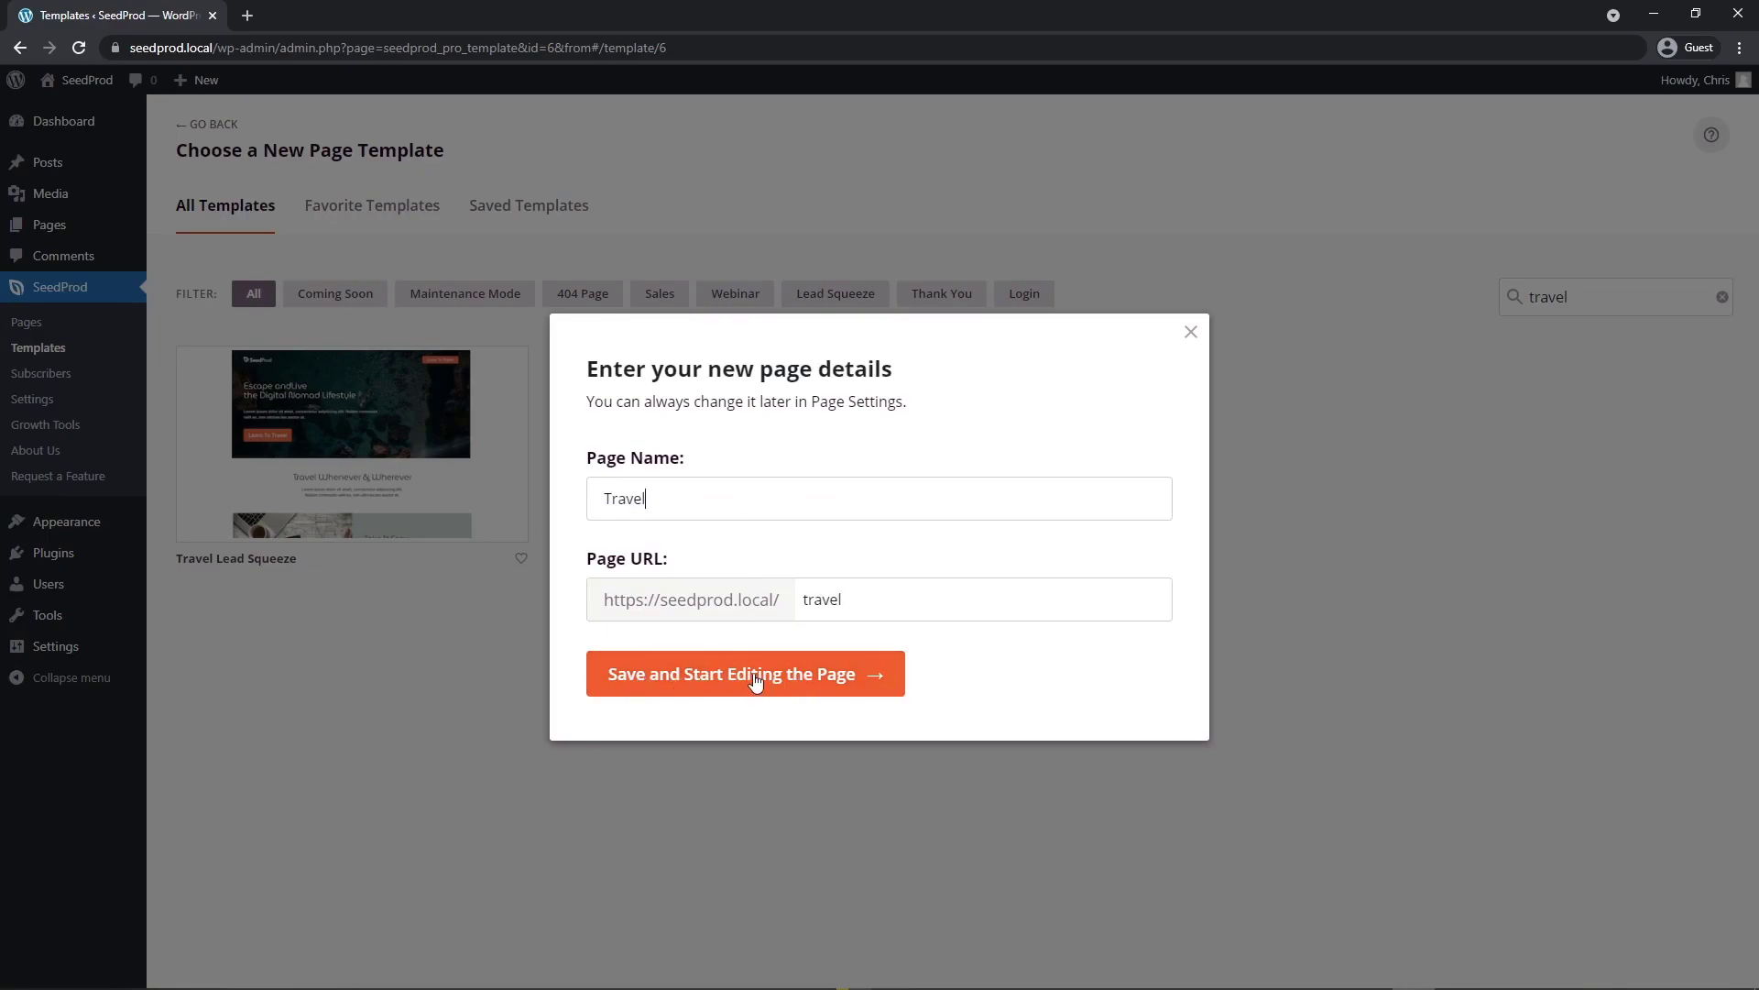
{"action": "left_click", "coordinate": [745, 673]}
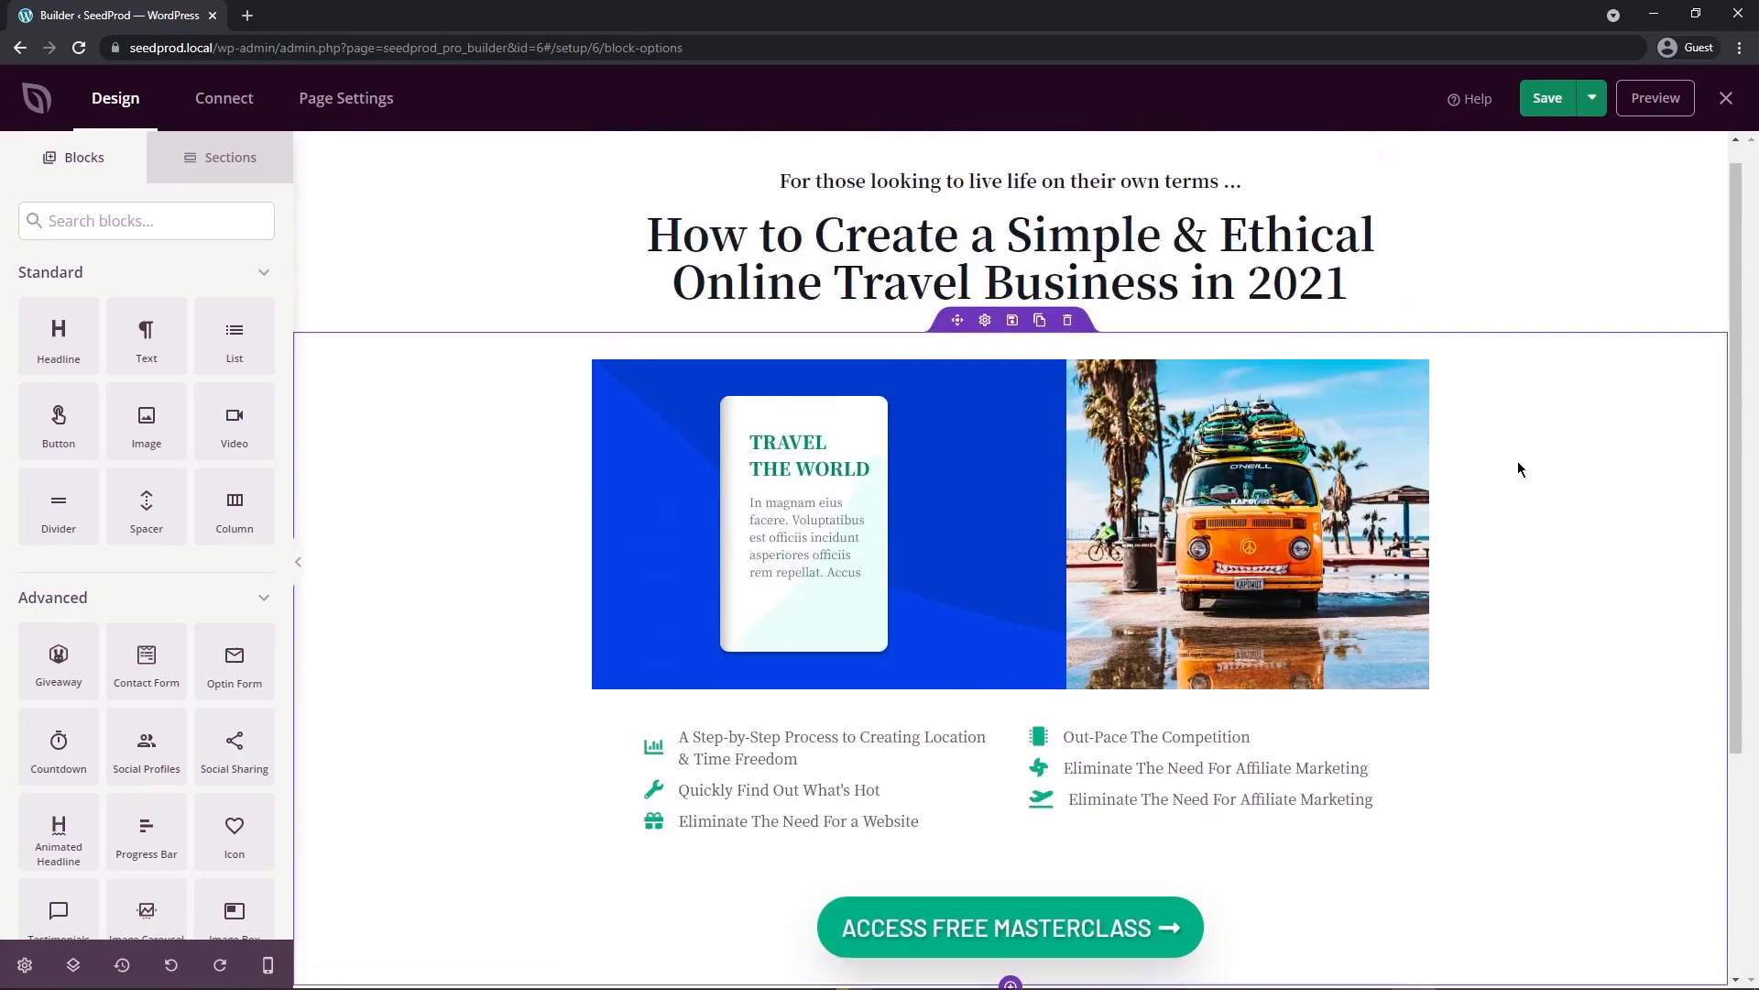
{"action": "scroll", "scroll_direction": "up", "scroll_amount": 3}
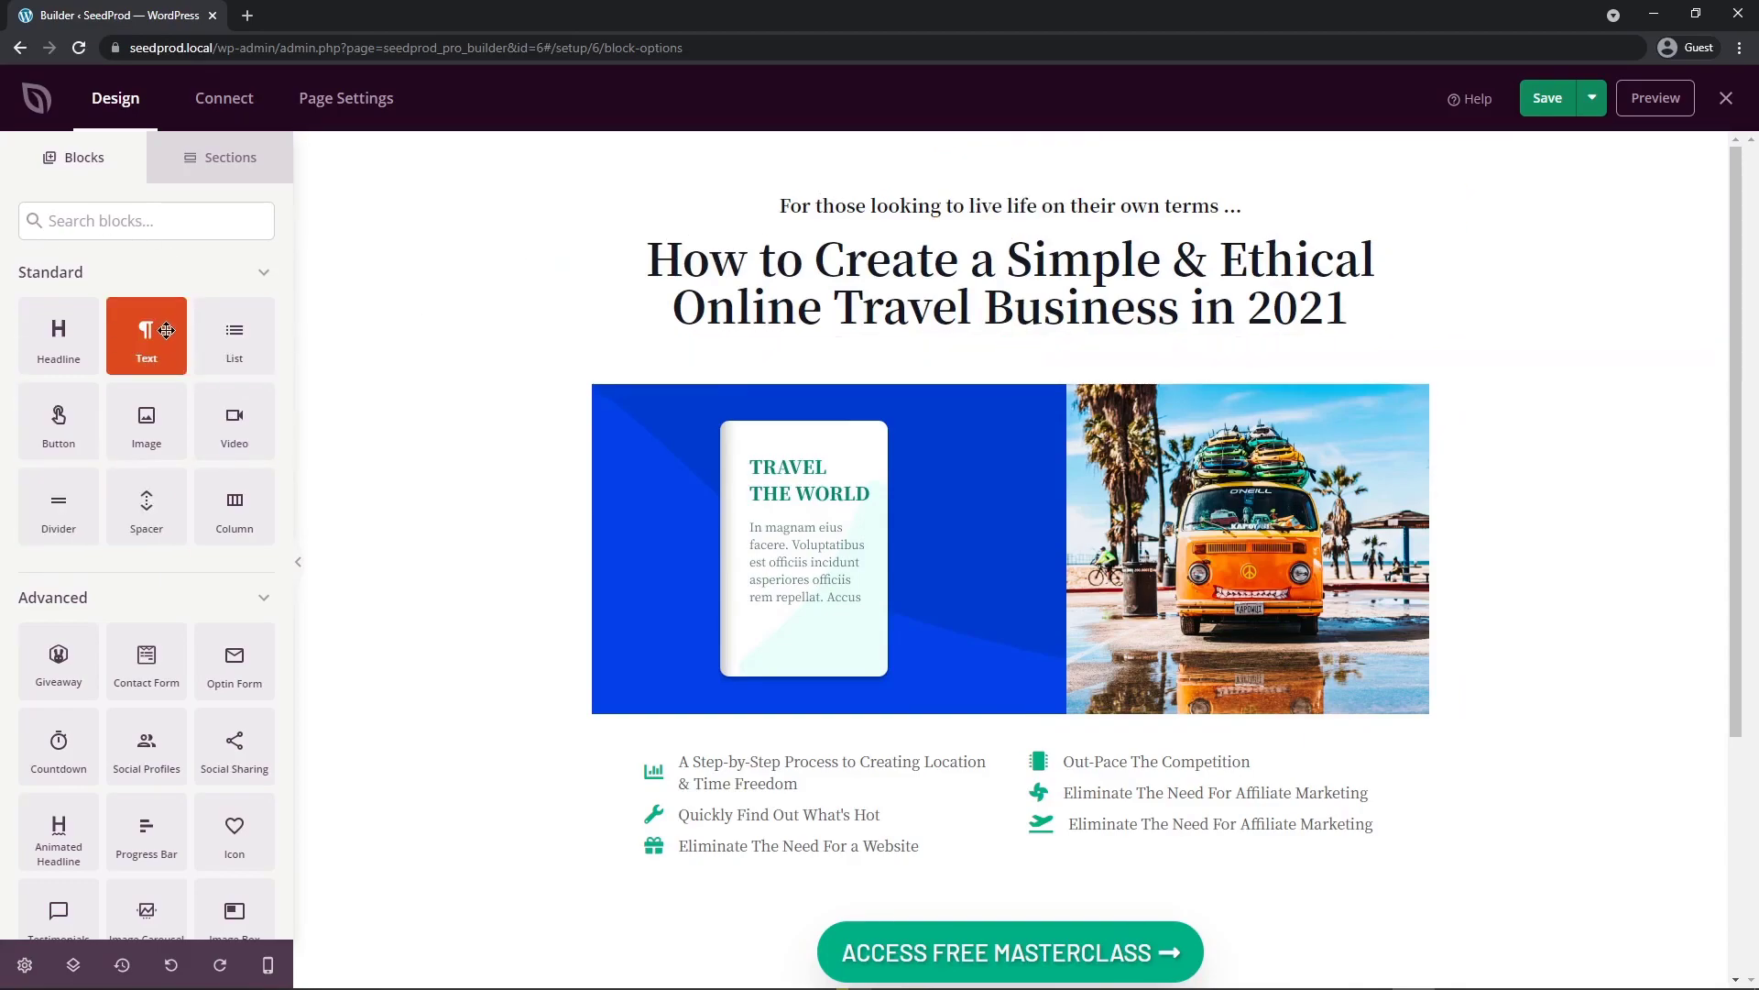
{"action": "scroll", "scroll_direction": "down", "scroll_amount": 3}
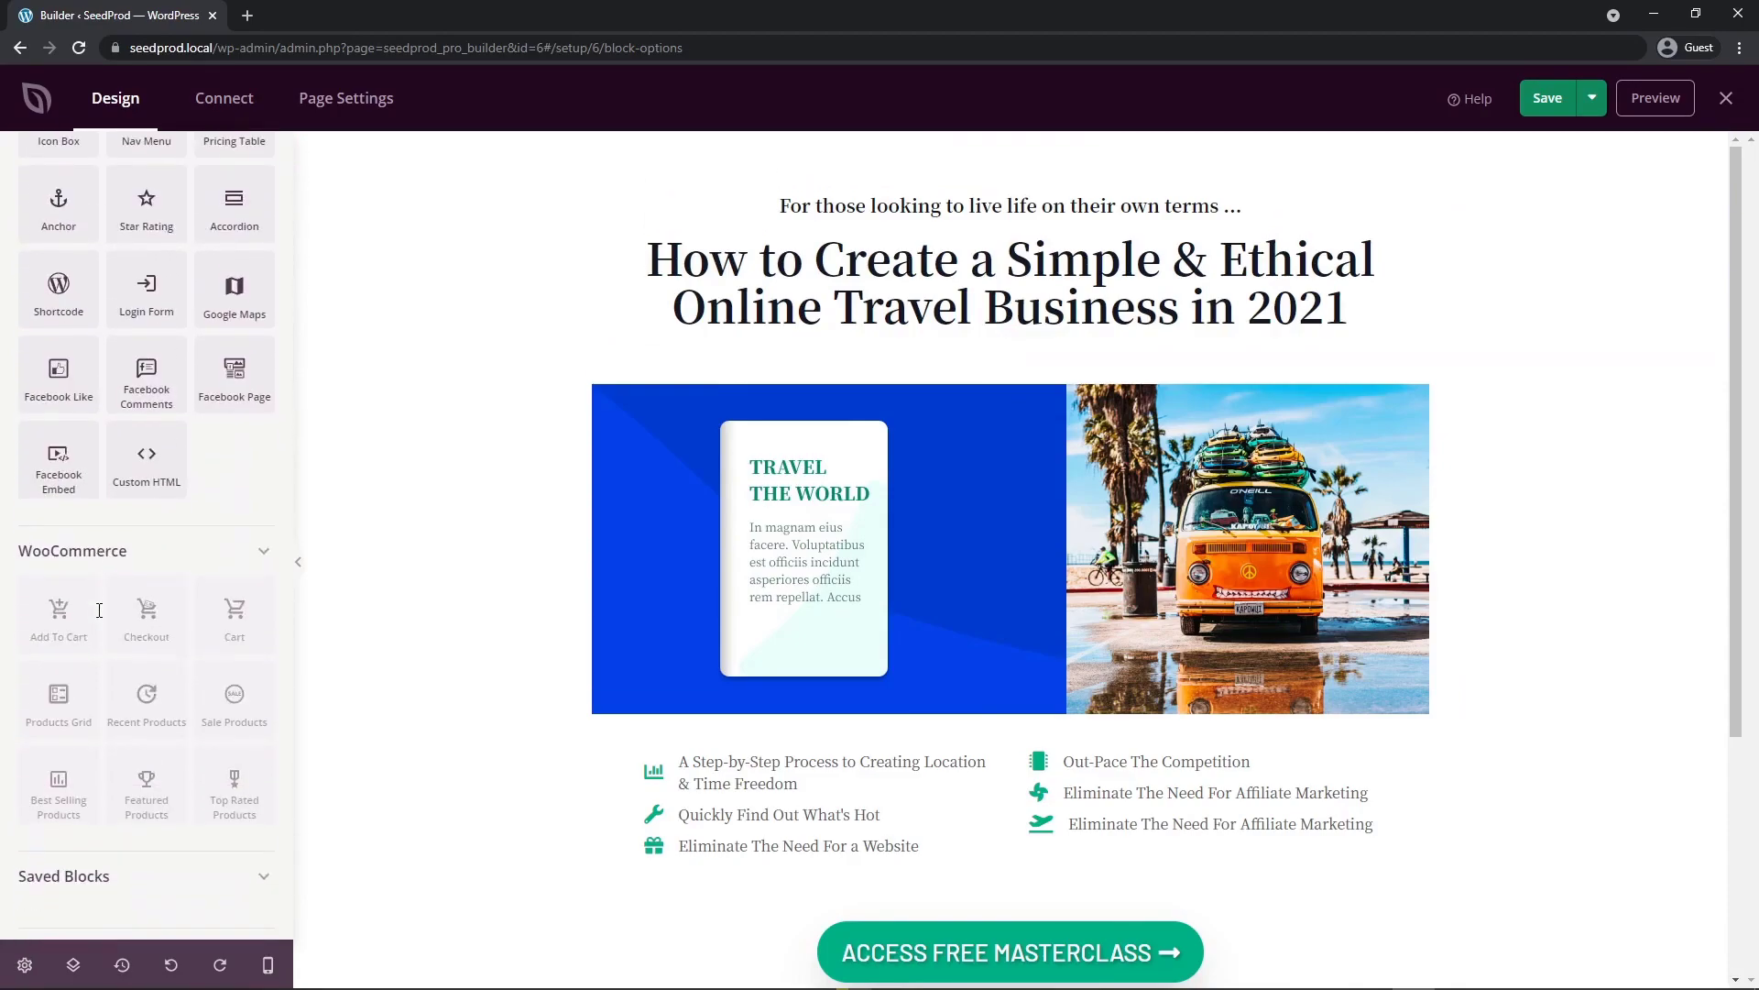
{"action": "scroll", "scroll_direction": "down", "scroll_amount": 3}
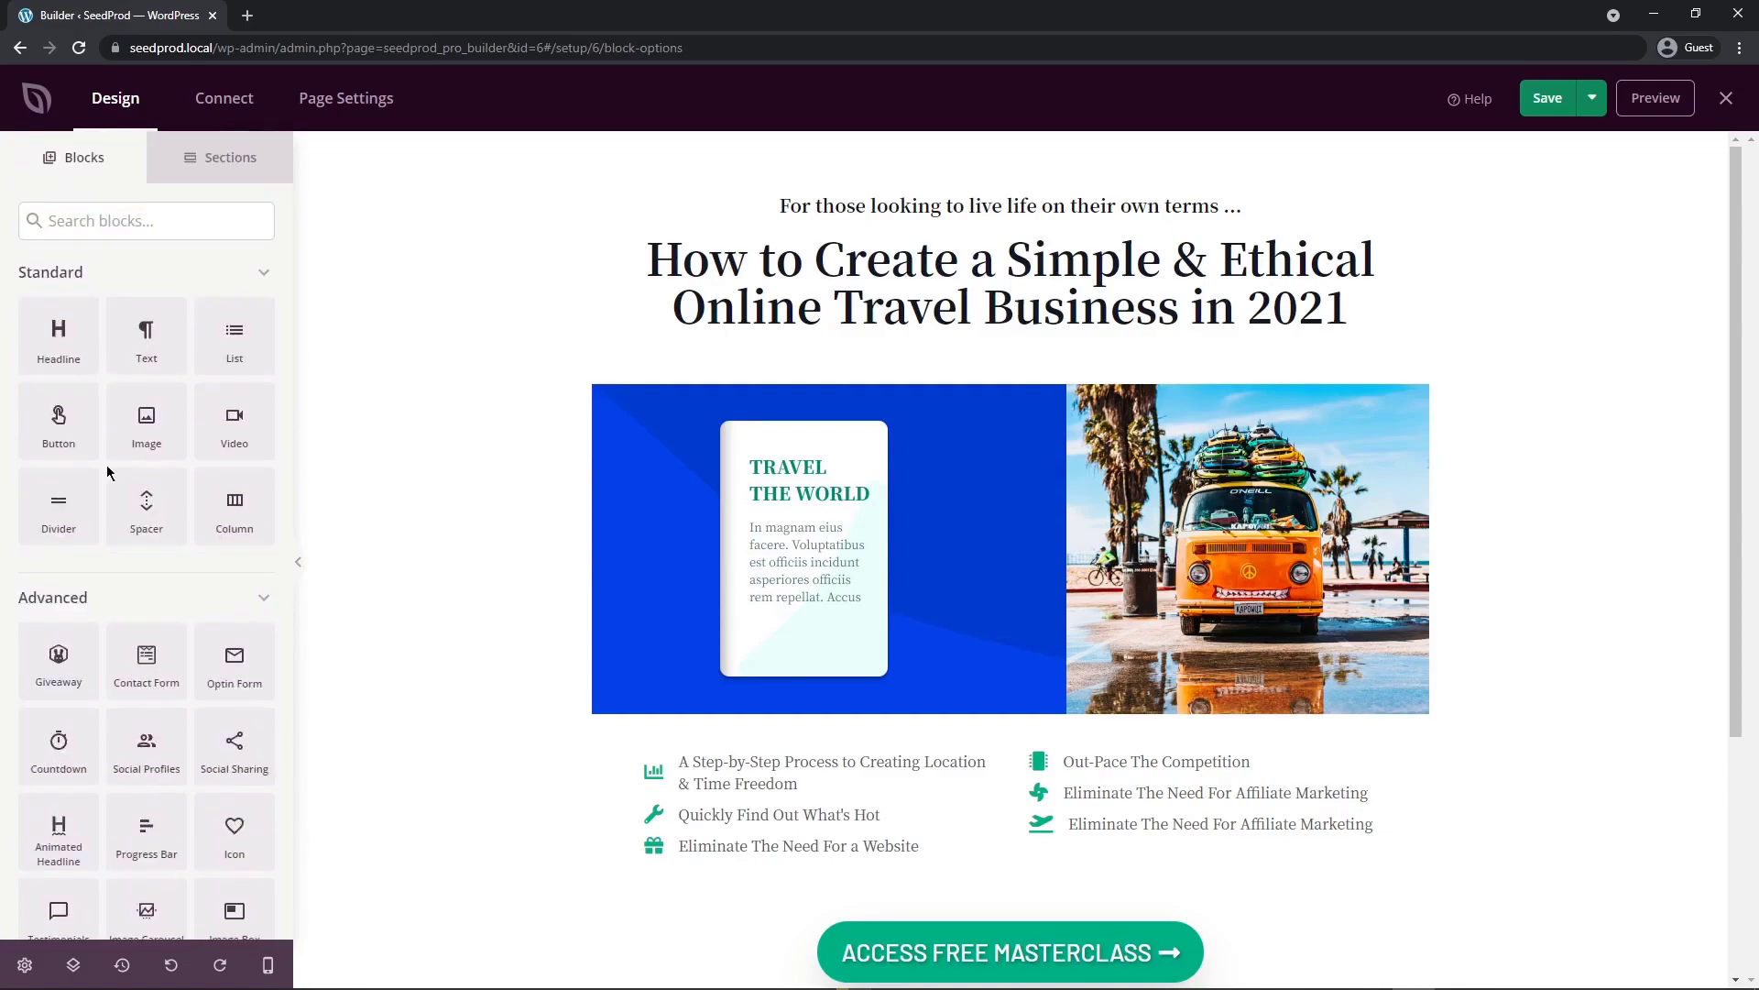
{"action": "left_click", "coordinate": [58, 334]}
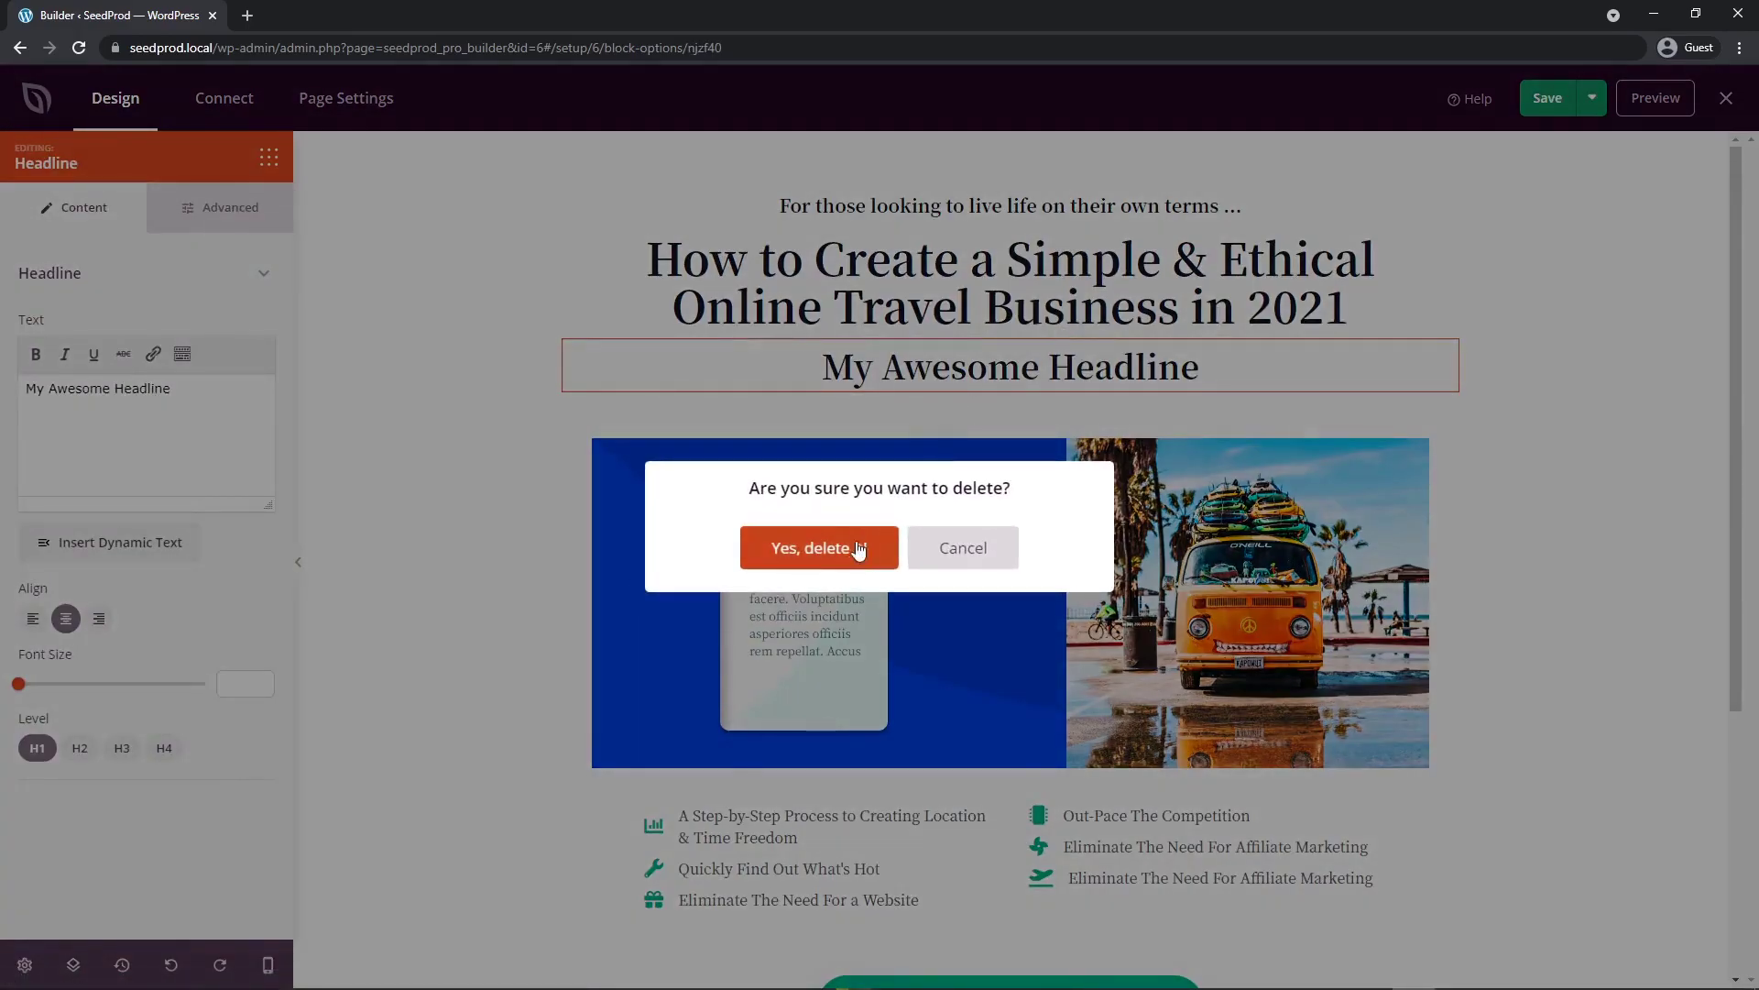
{"action": "left_click", "coordinate": [819, 548]}
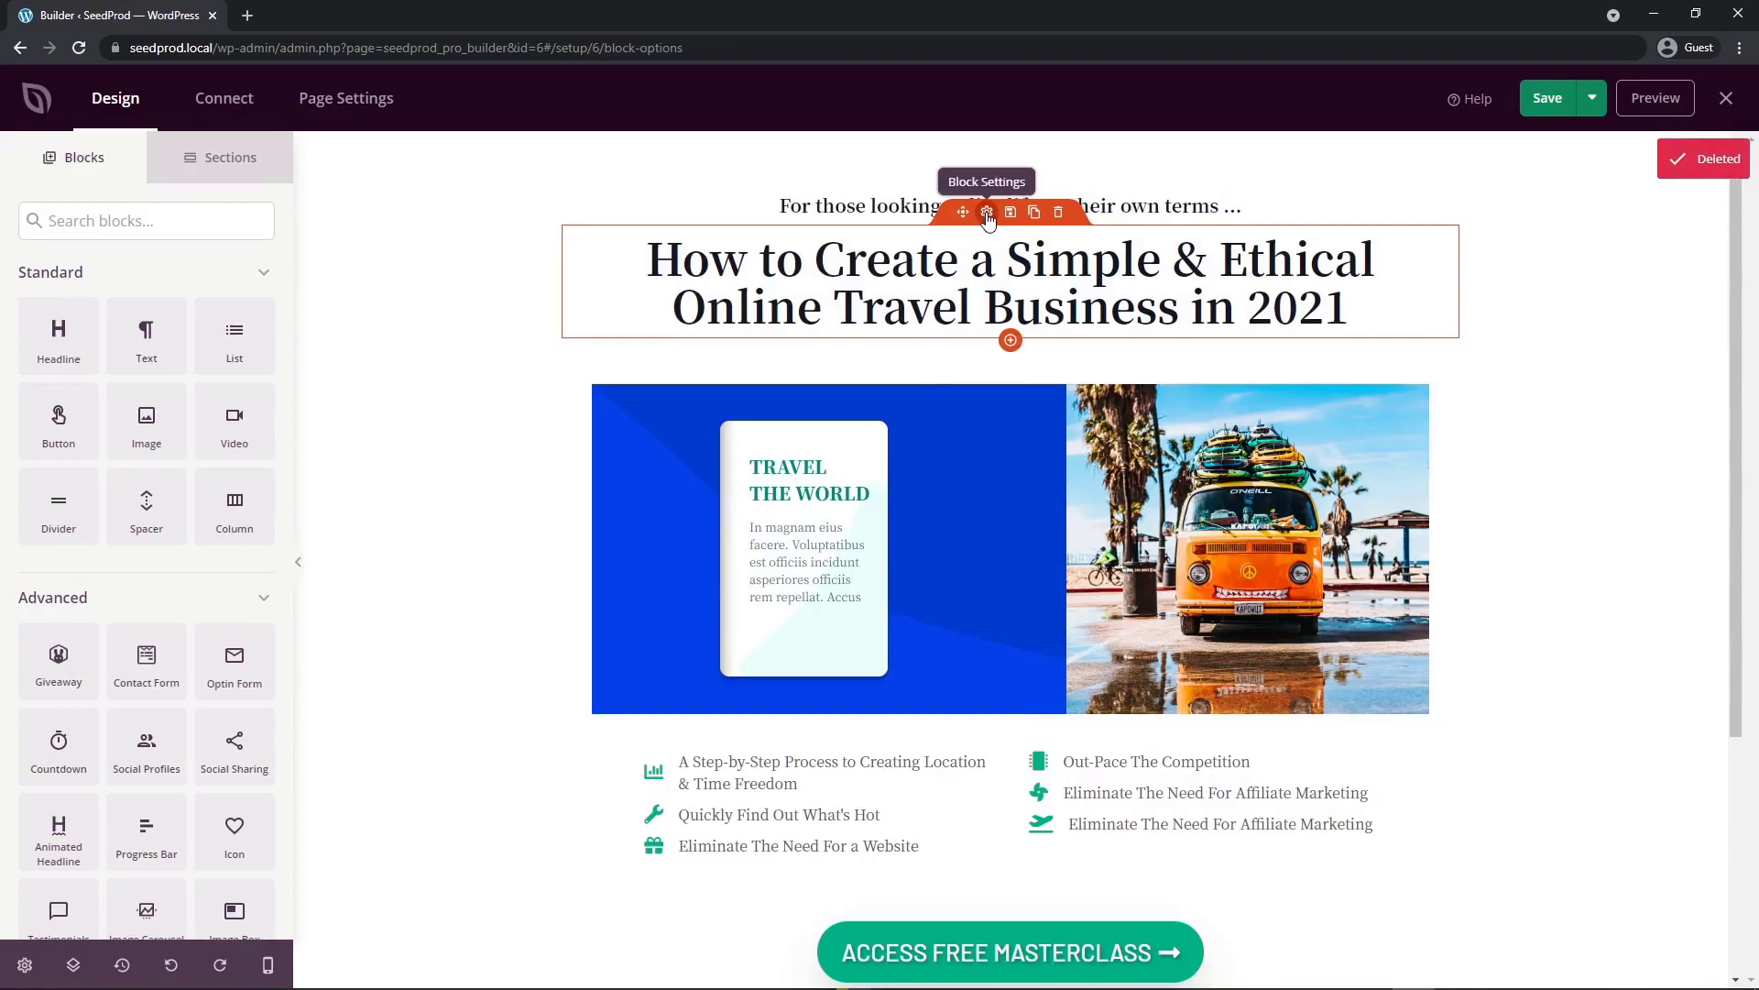
Step: Open the page title's settings and browse the image block's Templates presets
{"action": "left_click", "coordinate": [986, 211]}
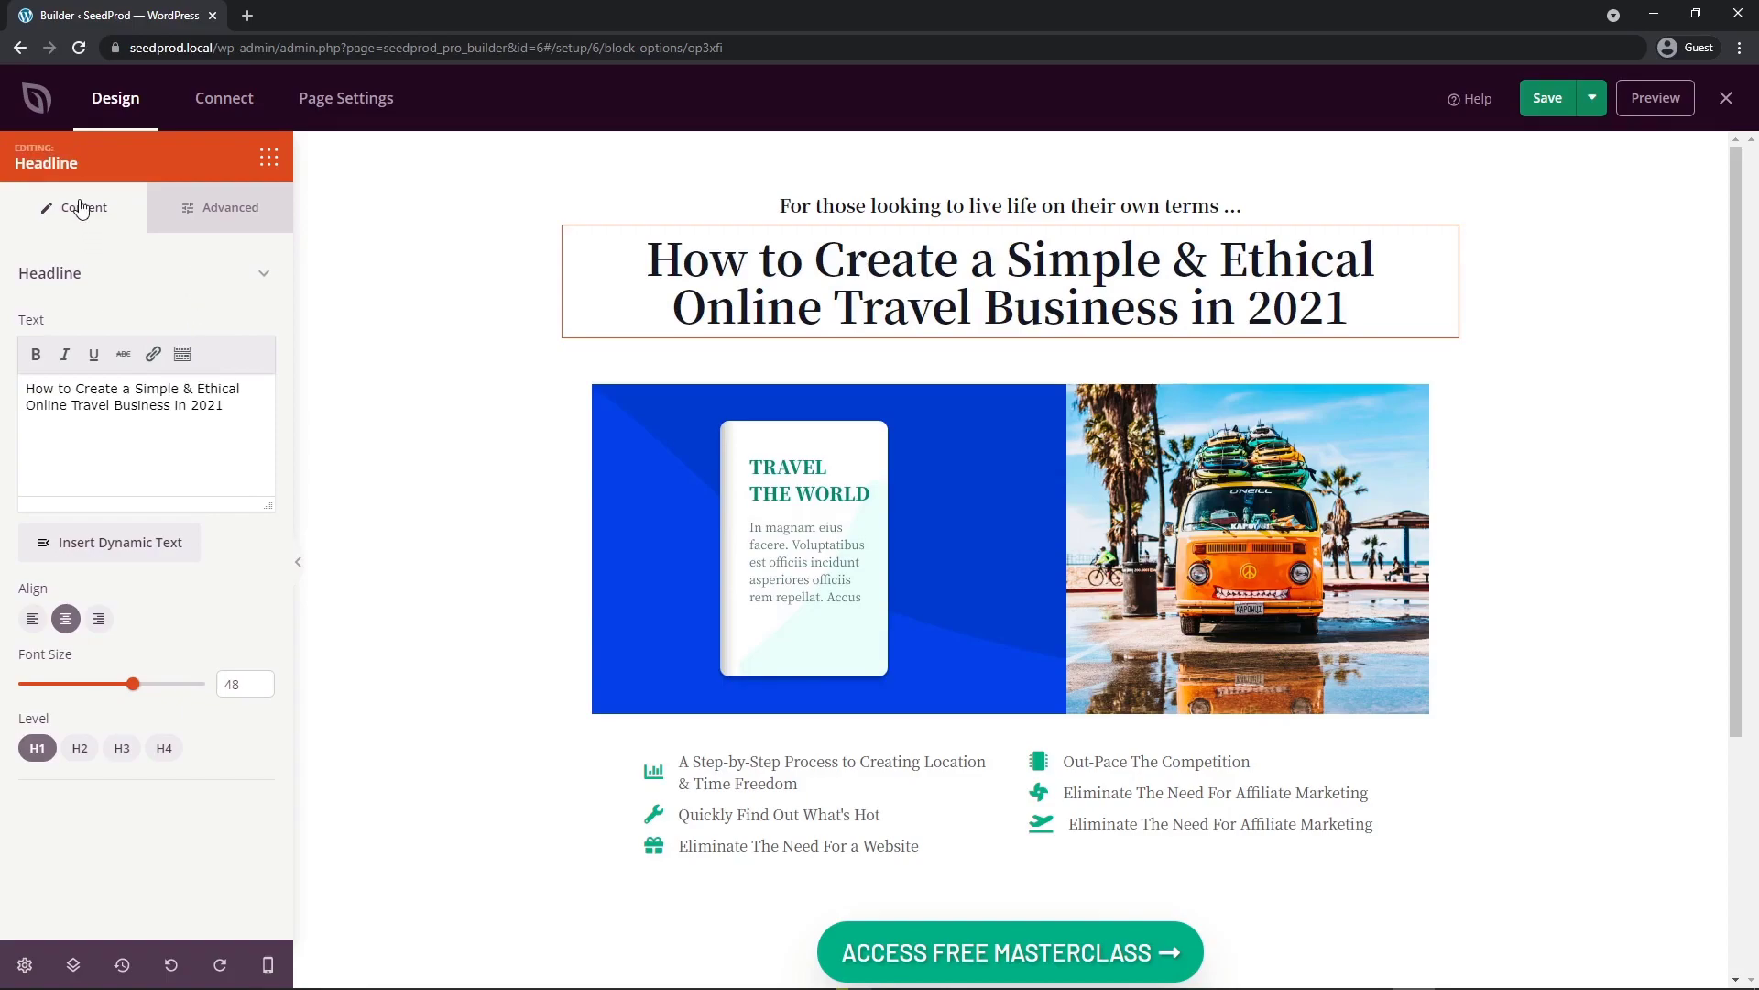
{"action": "mouse_move", "coordinate": [228, 208]}
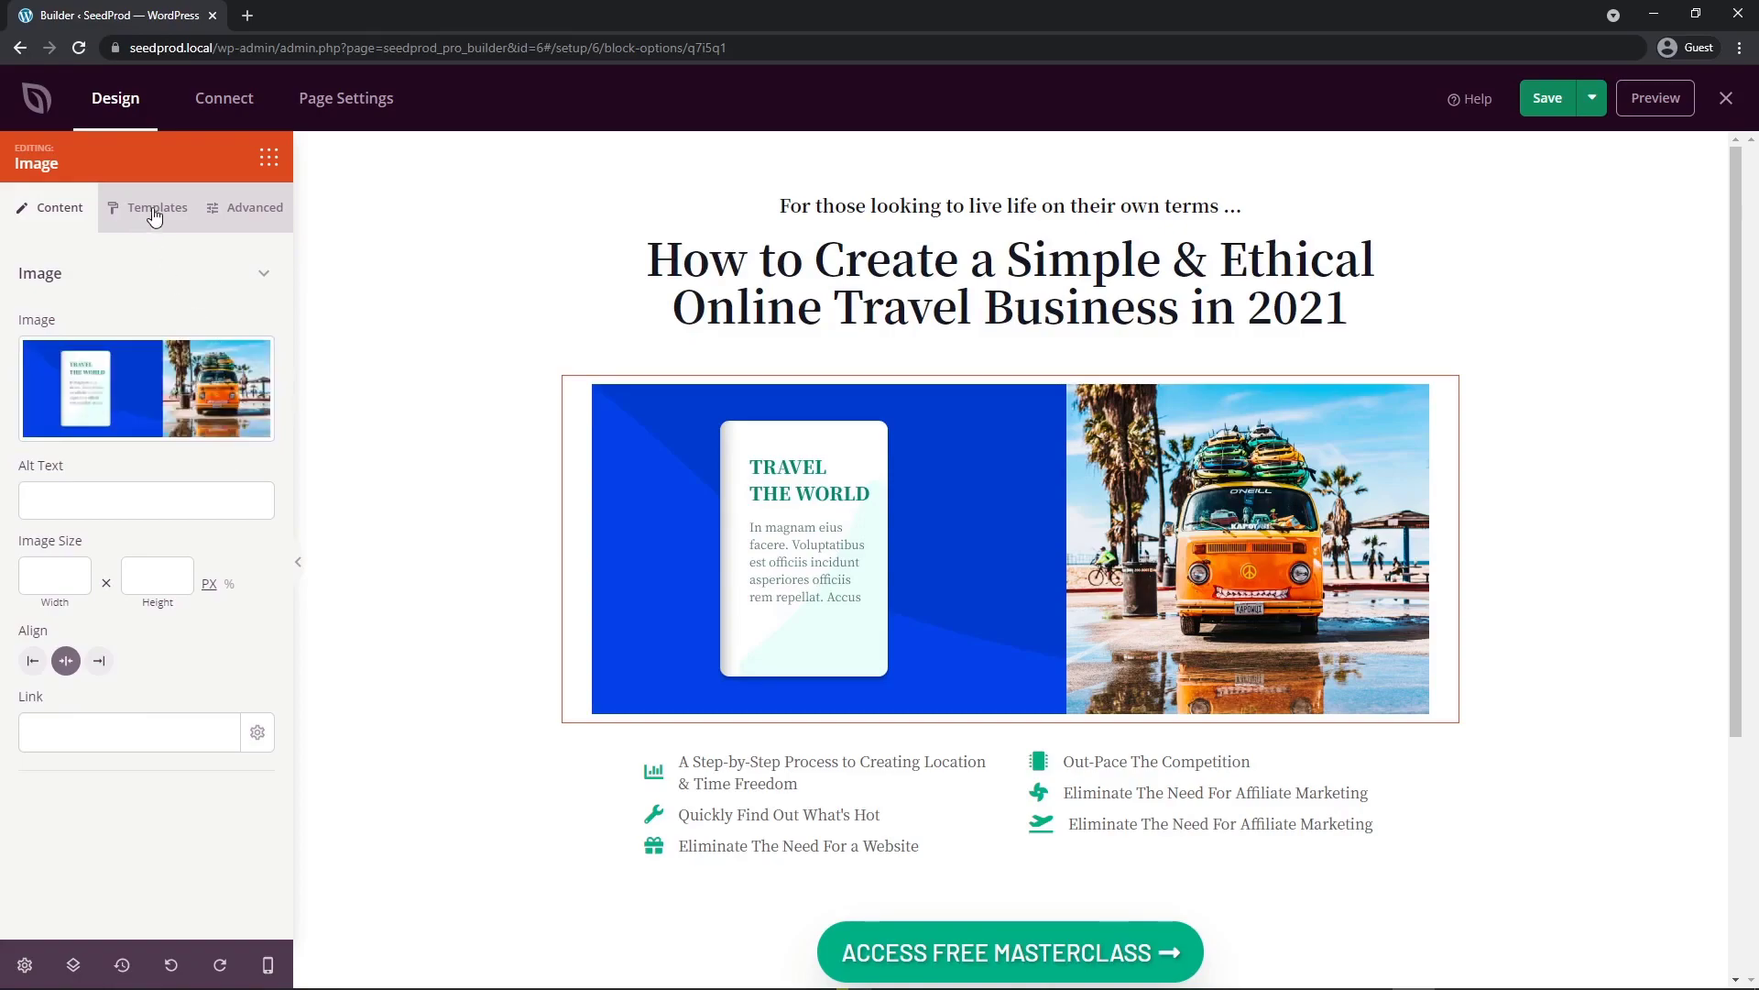
{"action": "left_click", "coordinate": [156, 208]}
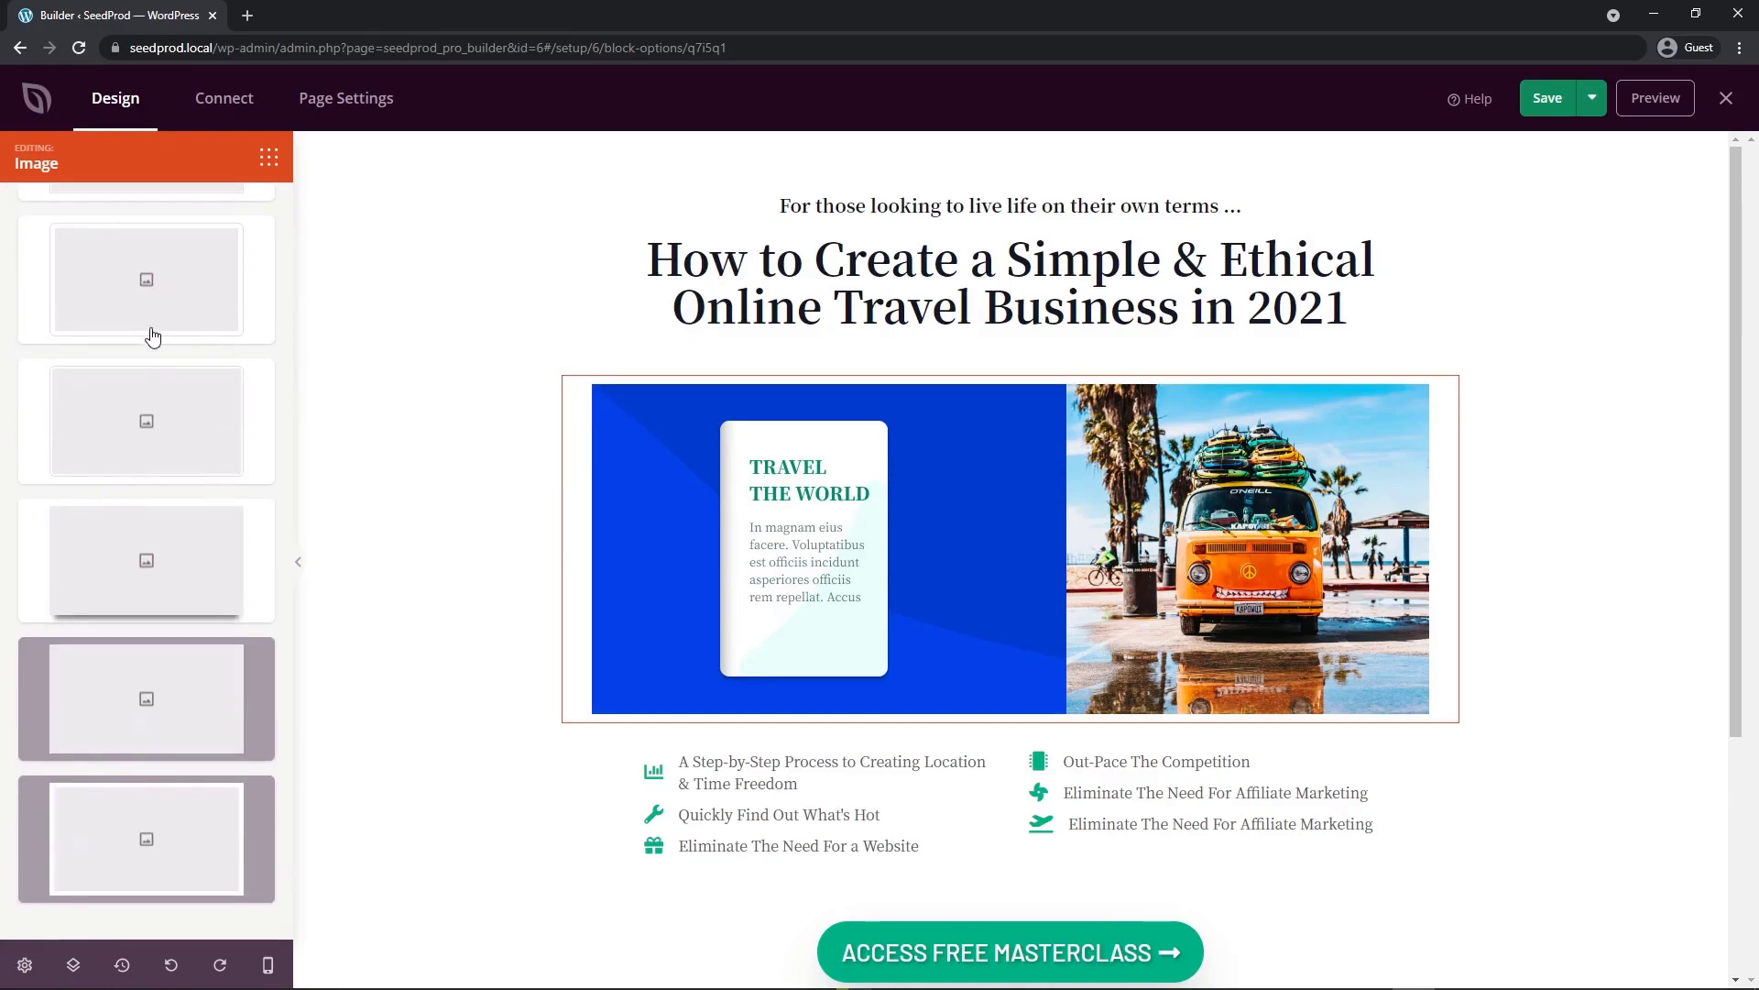
{"action": "mouse_move", "coordinate": [111, 786]}
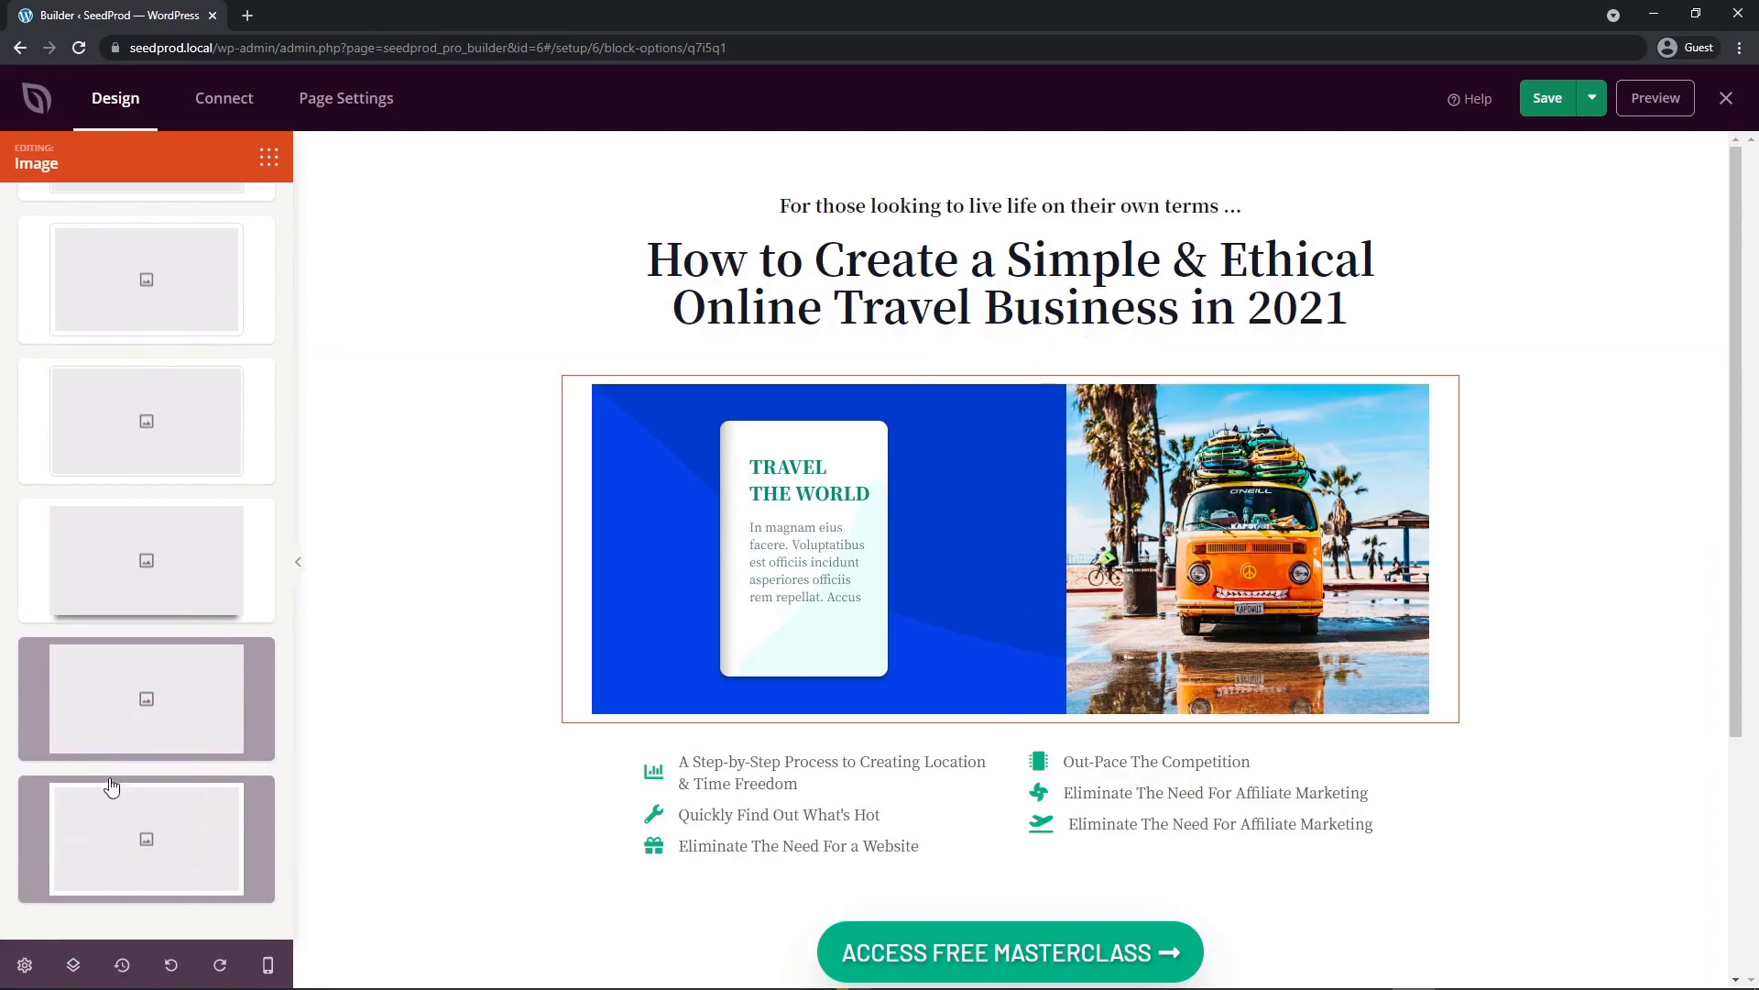
{"action": "scroll", "scroll_direction": "down", "scroll_amount": 3}
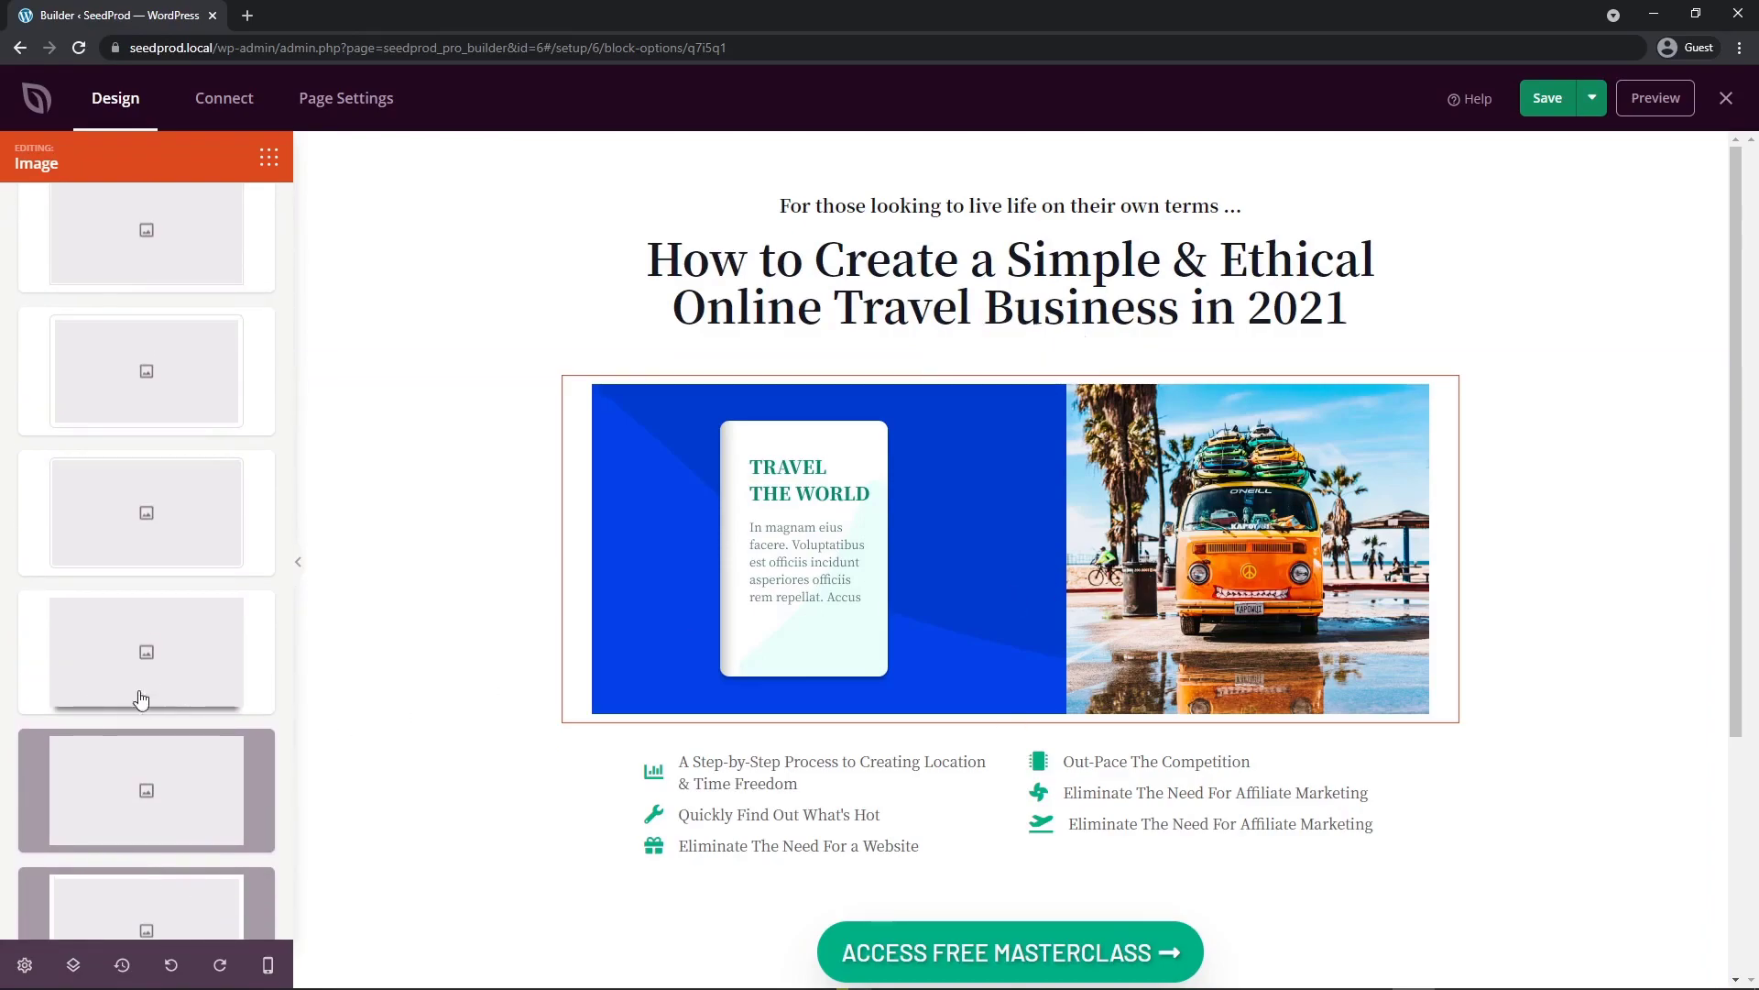
{"action": "left_click", "coordinate": [157, 208]}
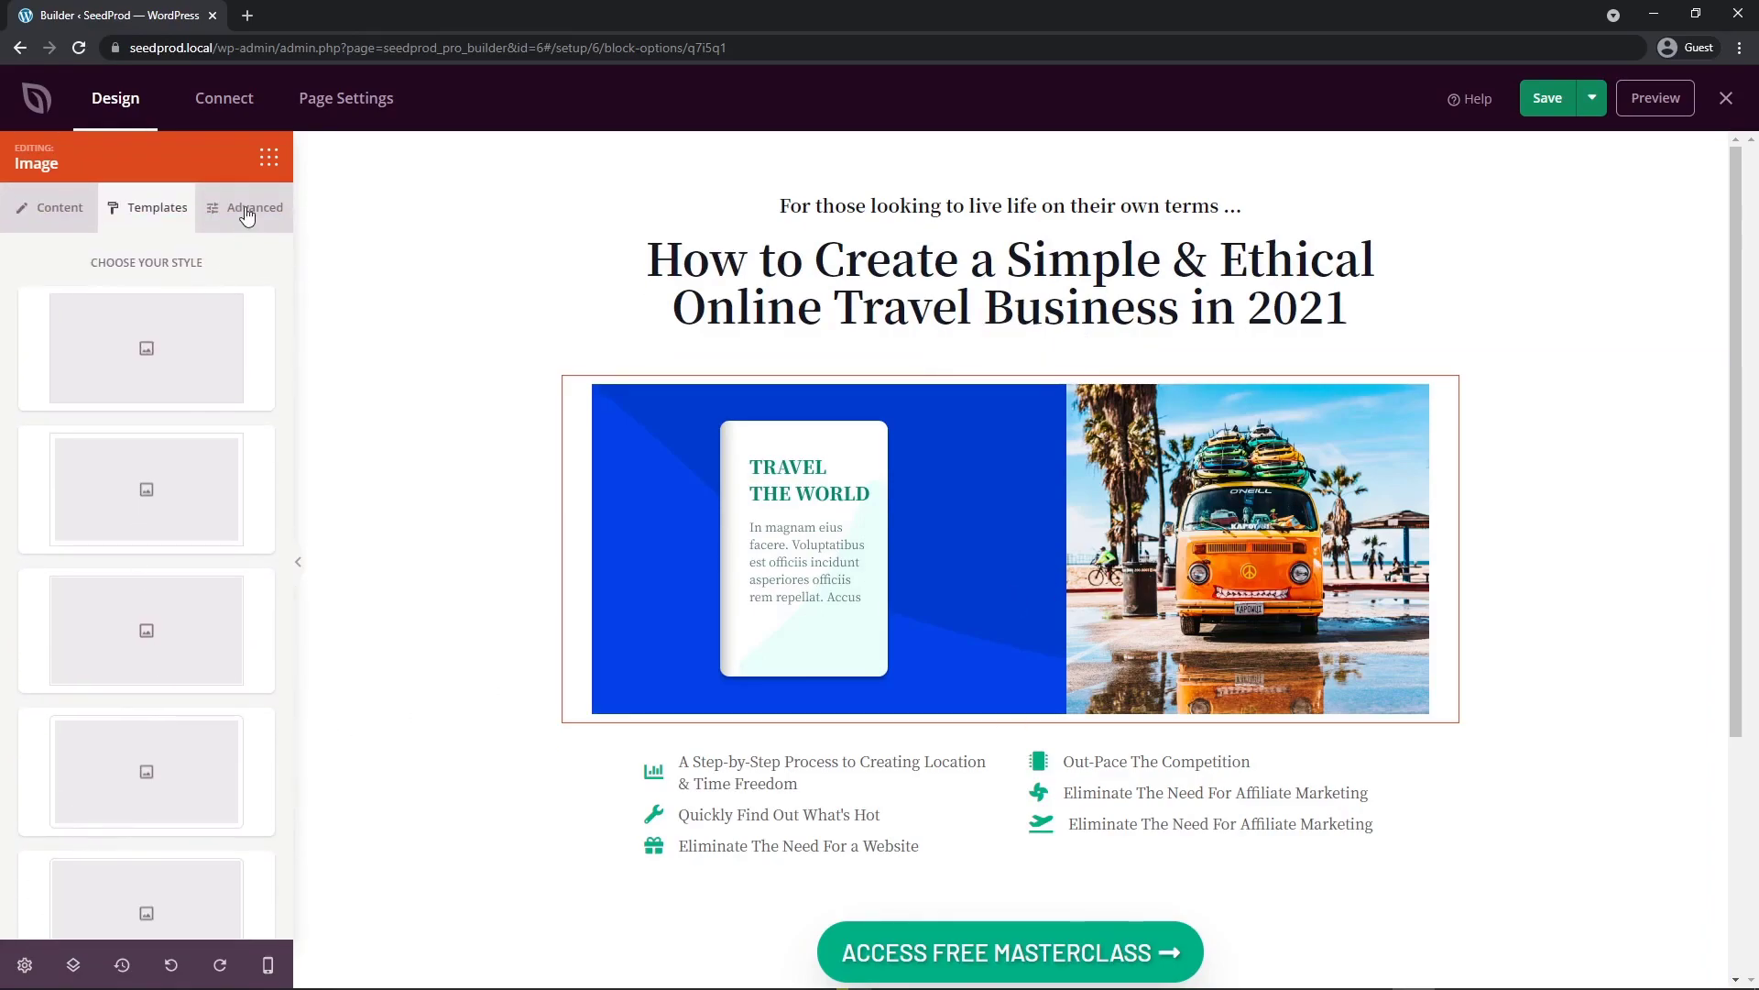
Step: View the image's Advanced shadow, border and spacing options, then open the banner image's settings
{"action": "left_click", "coordinate": [255, 208]}
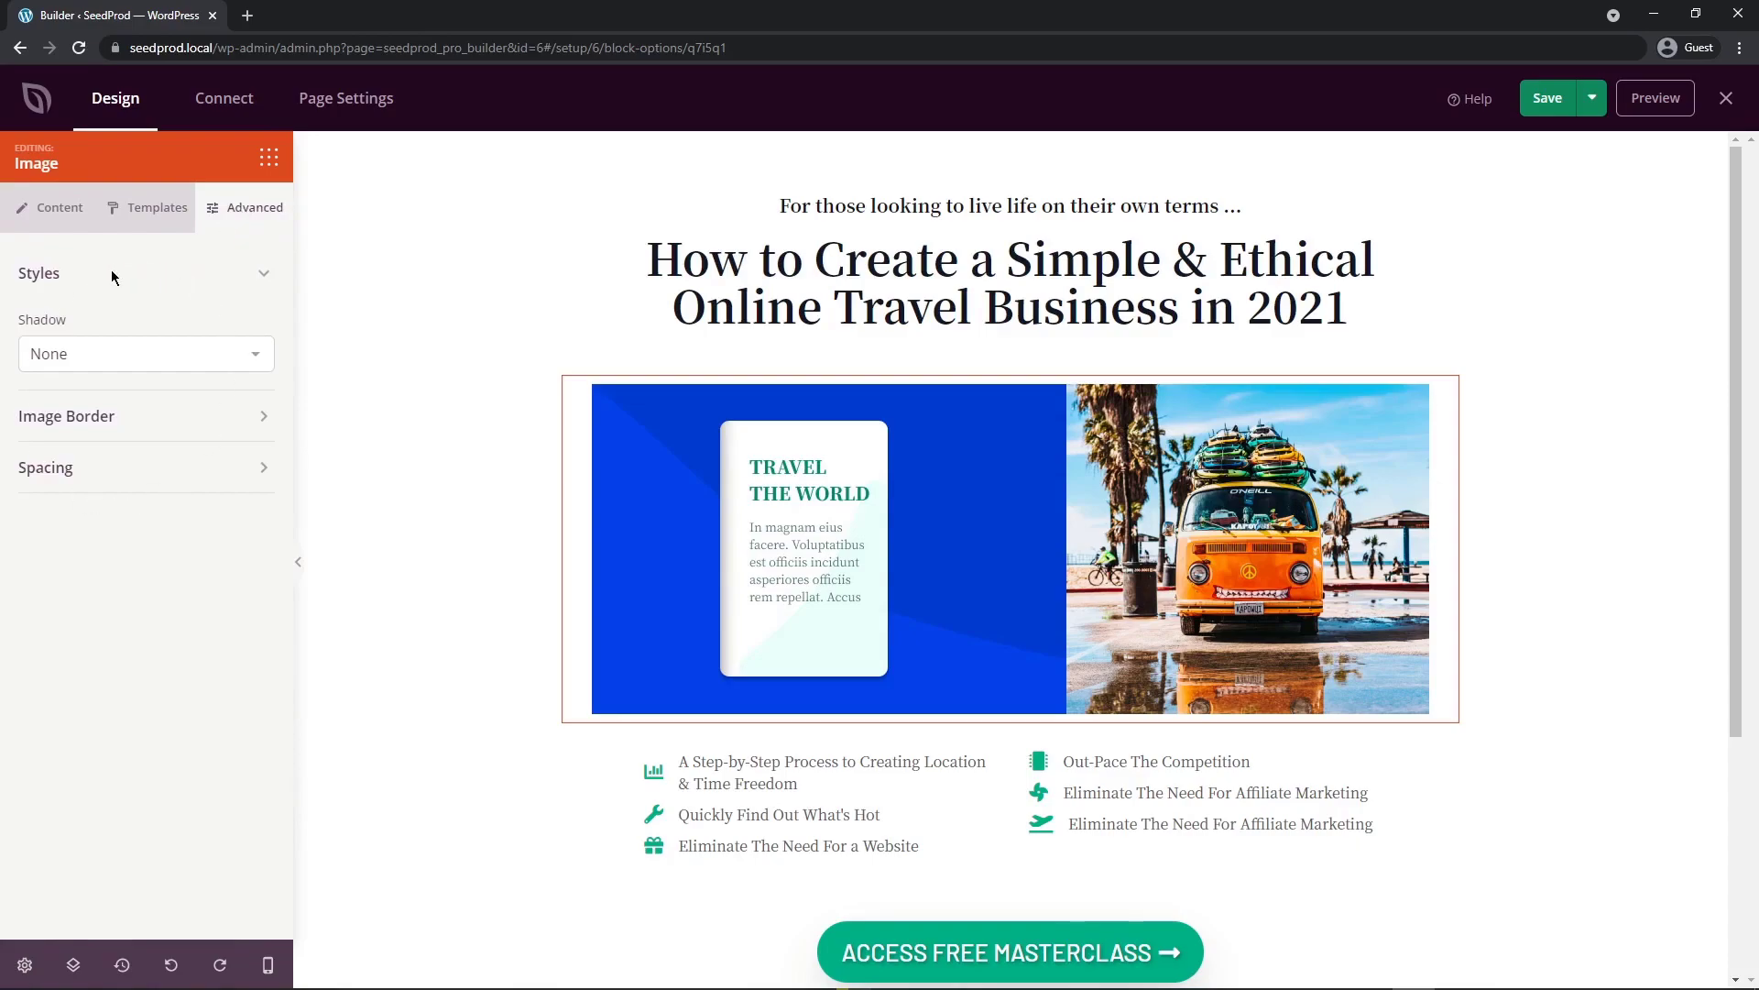
{"action": "mouse_move", "coordinate": [124, 286]}
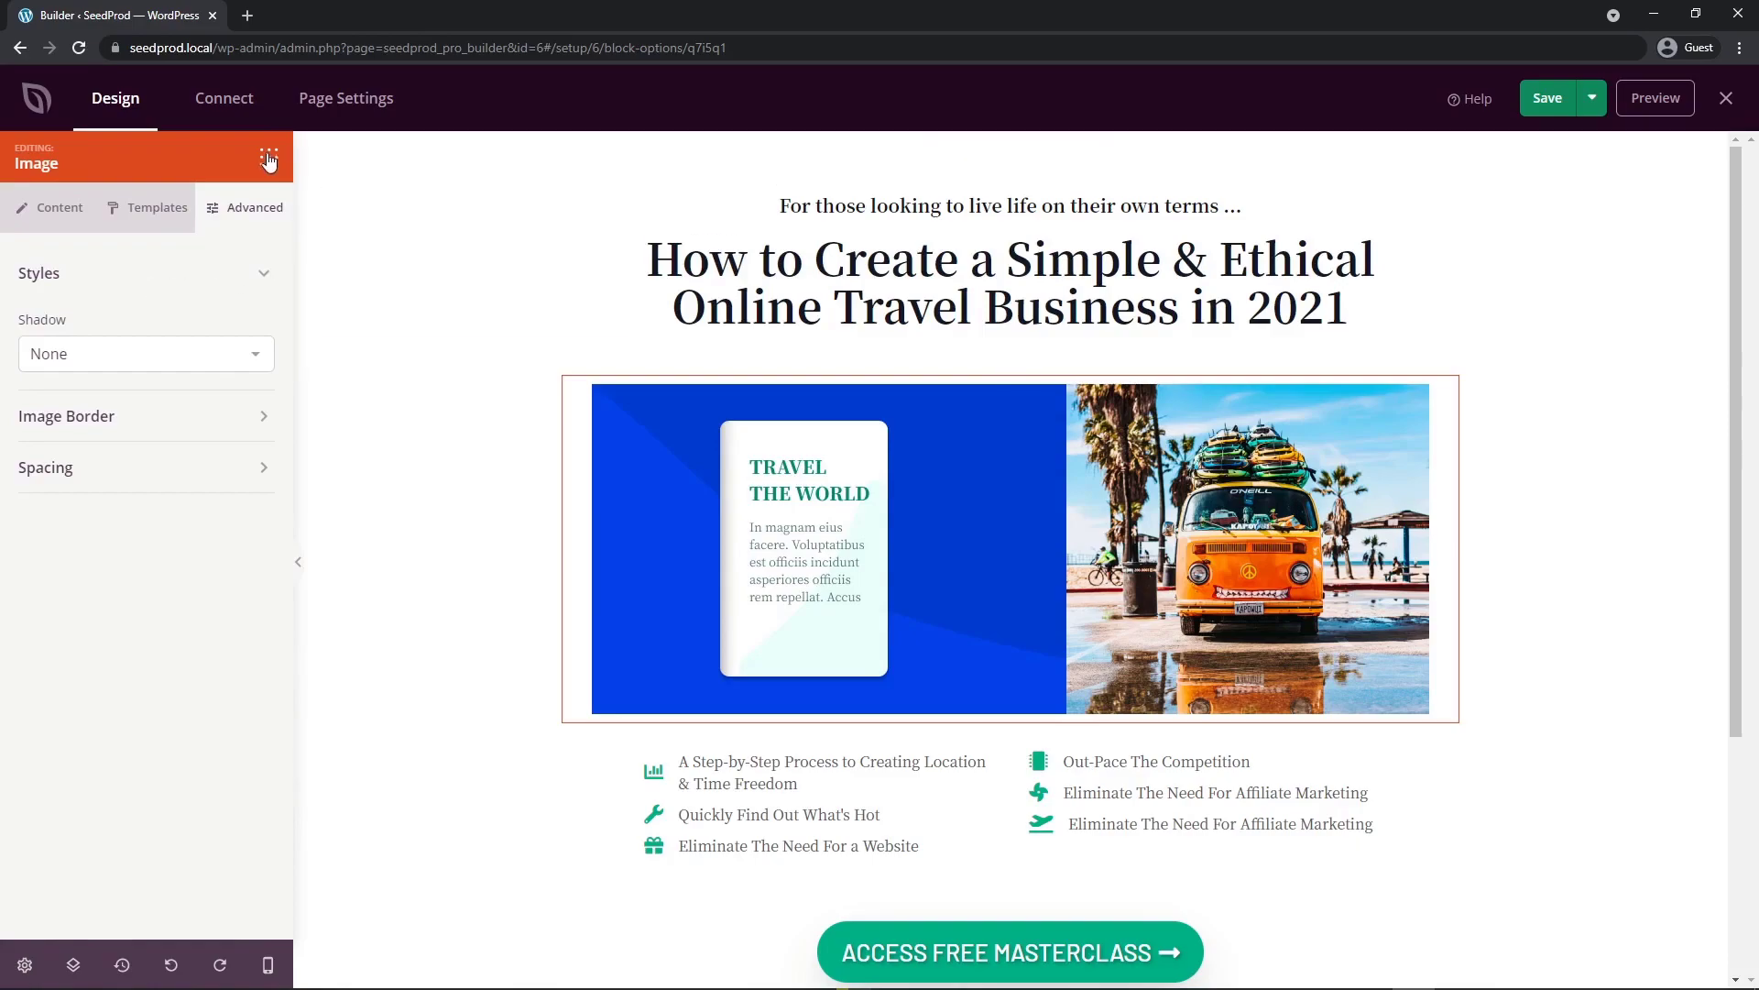
{"action": "left_click", "coordinate": [268, 157]}
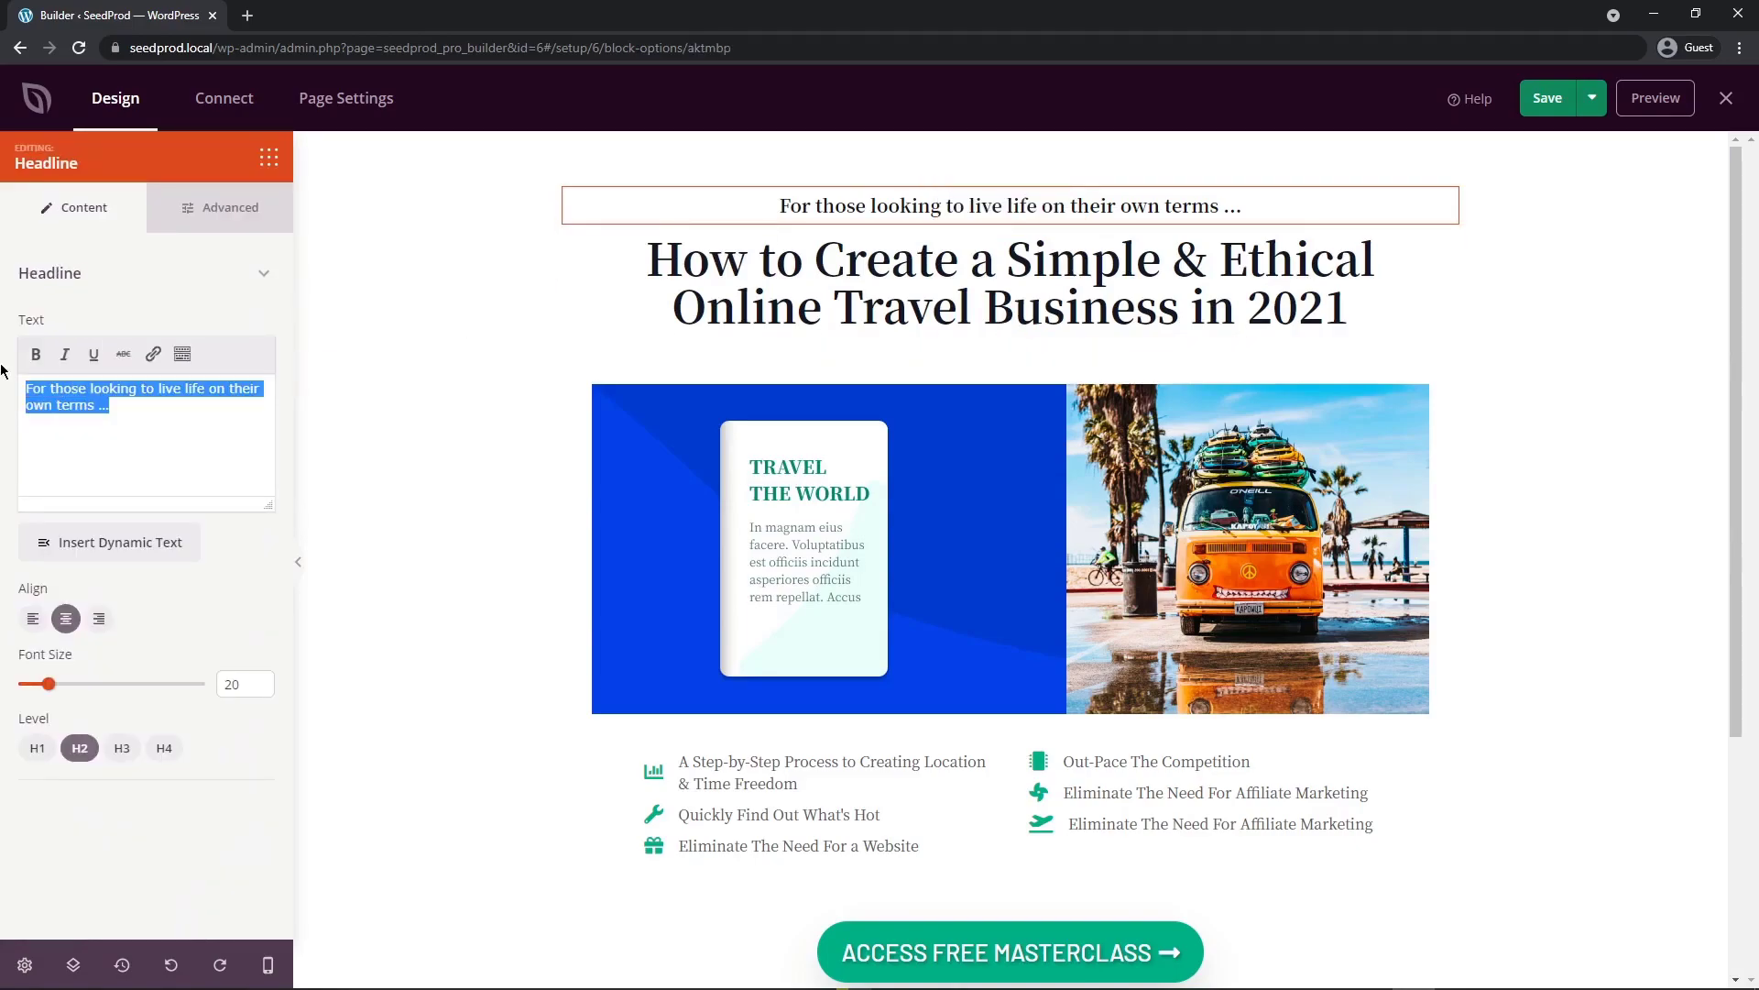
{"action": "left_click", "coordinate": [785, 550]}
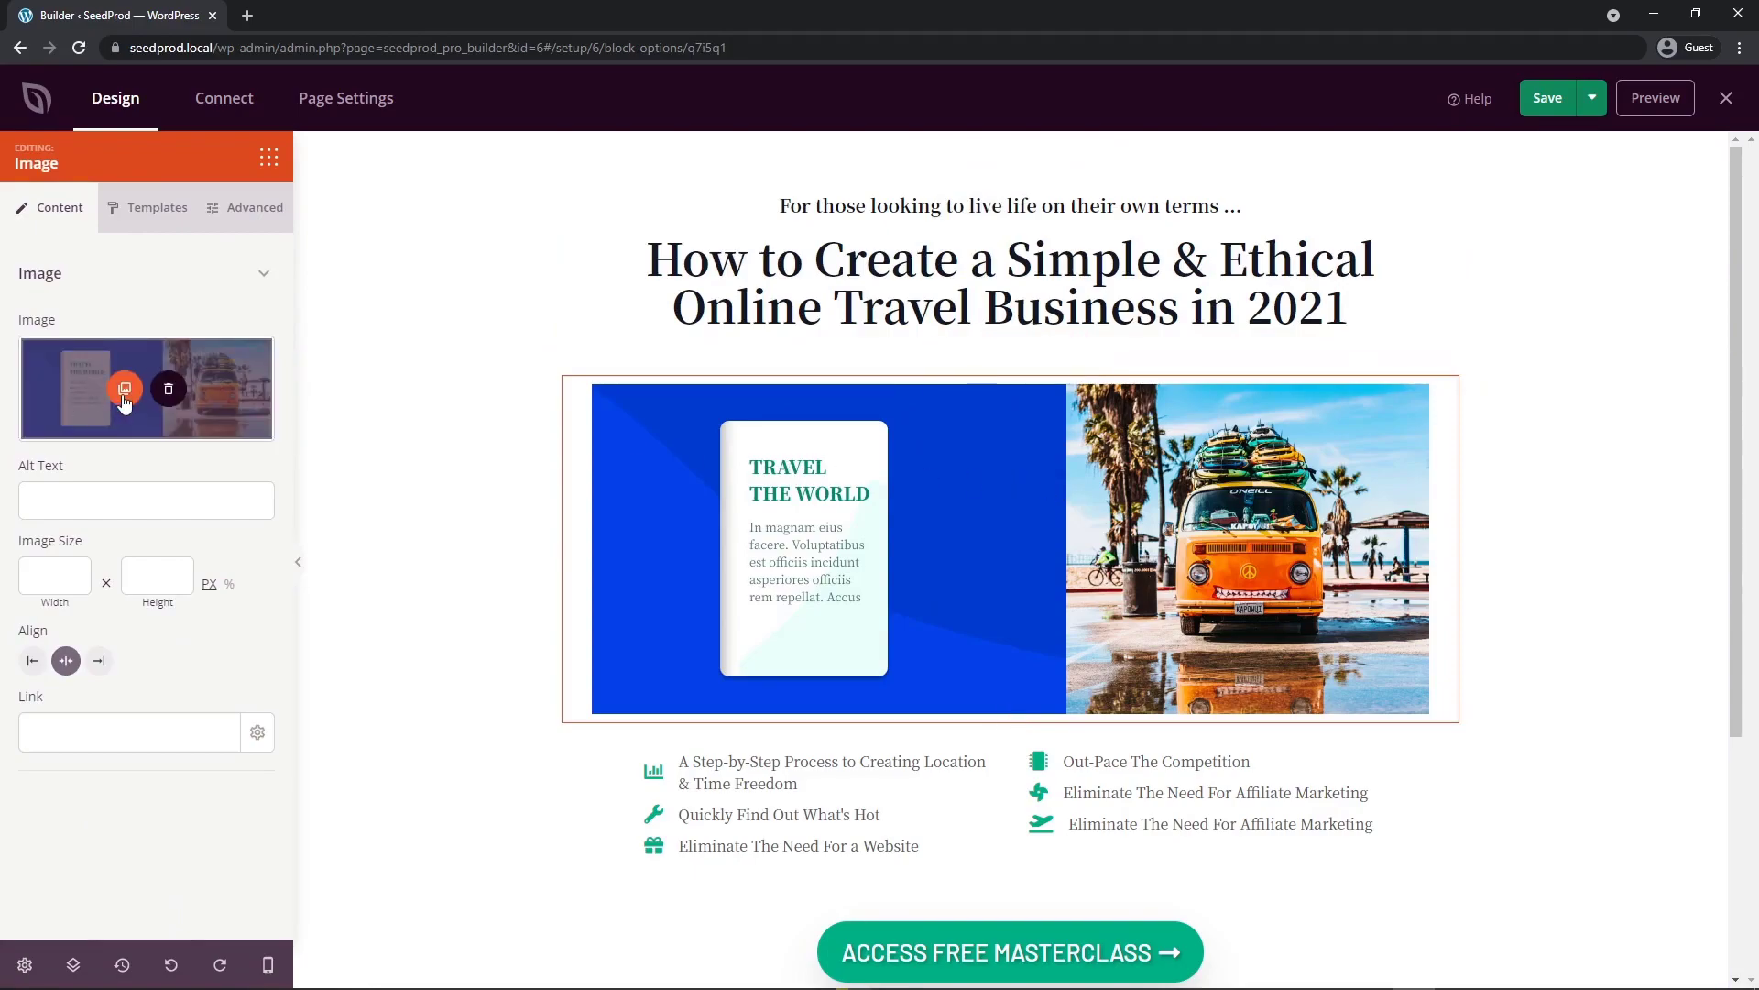
Step: Replace the banner image with the mountain-lake dock stock photo from a 'travel' search
{"action": "left_click", "coordinate": [125, 387]}
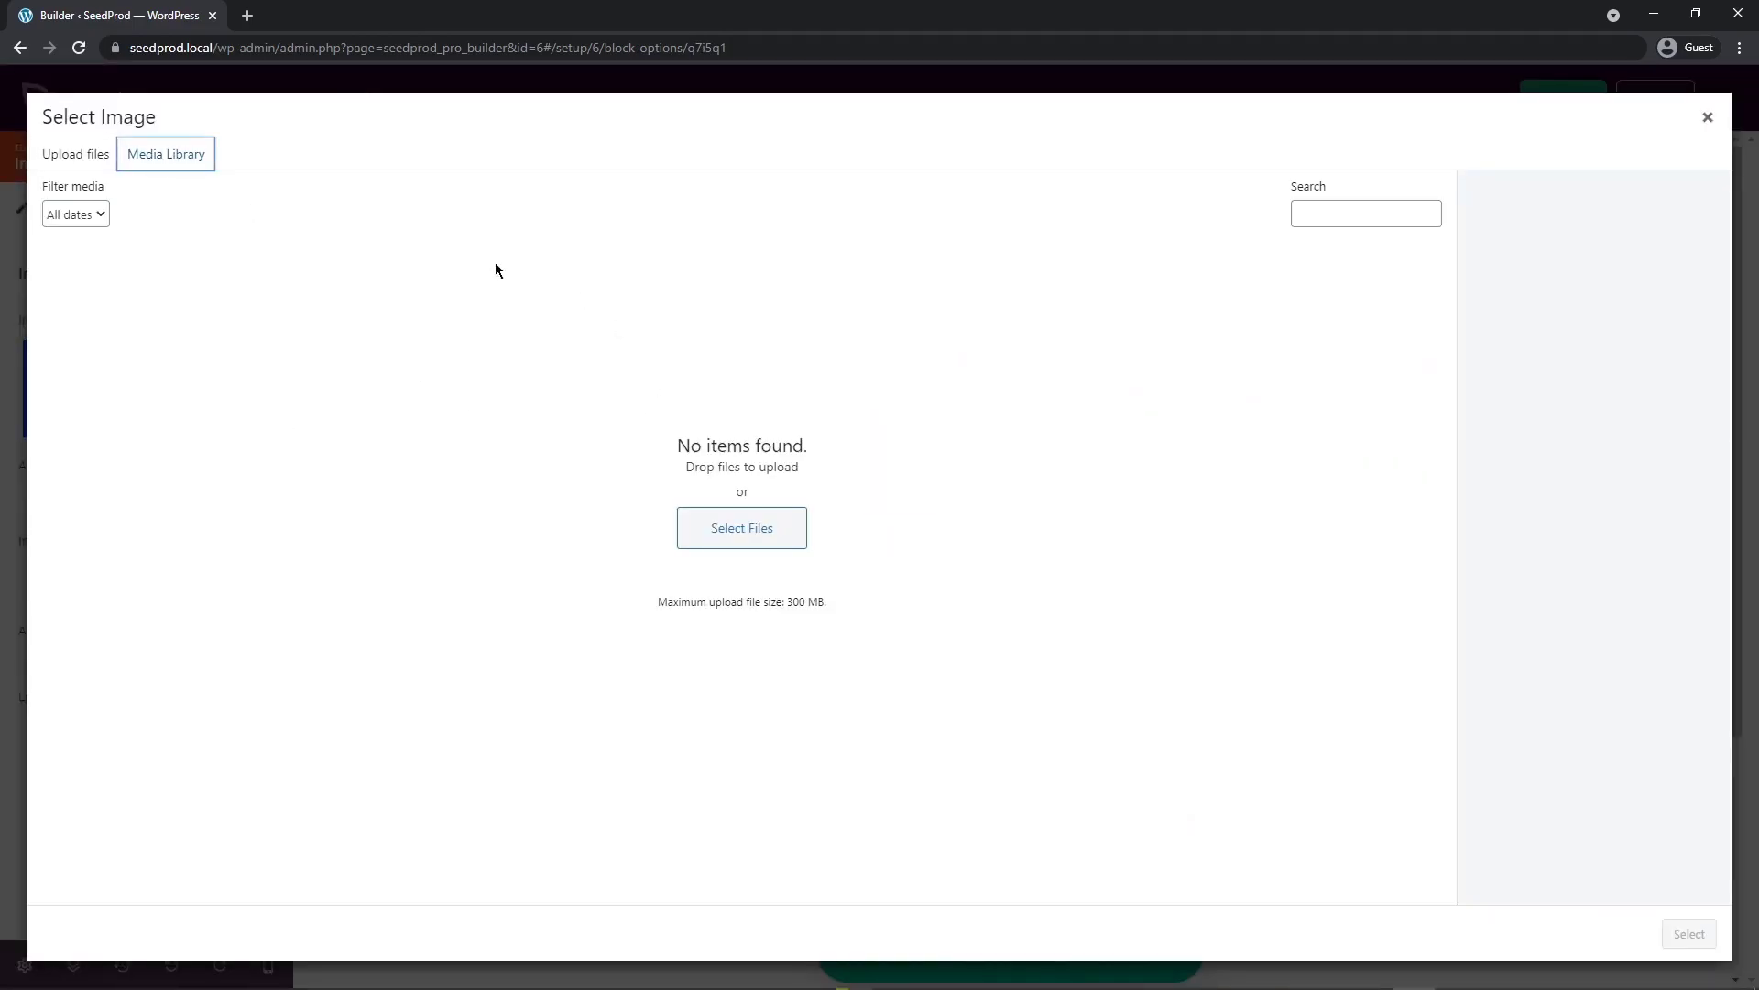
{"action": "left_click", "coordinate": [1706, 116]}
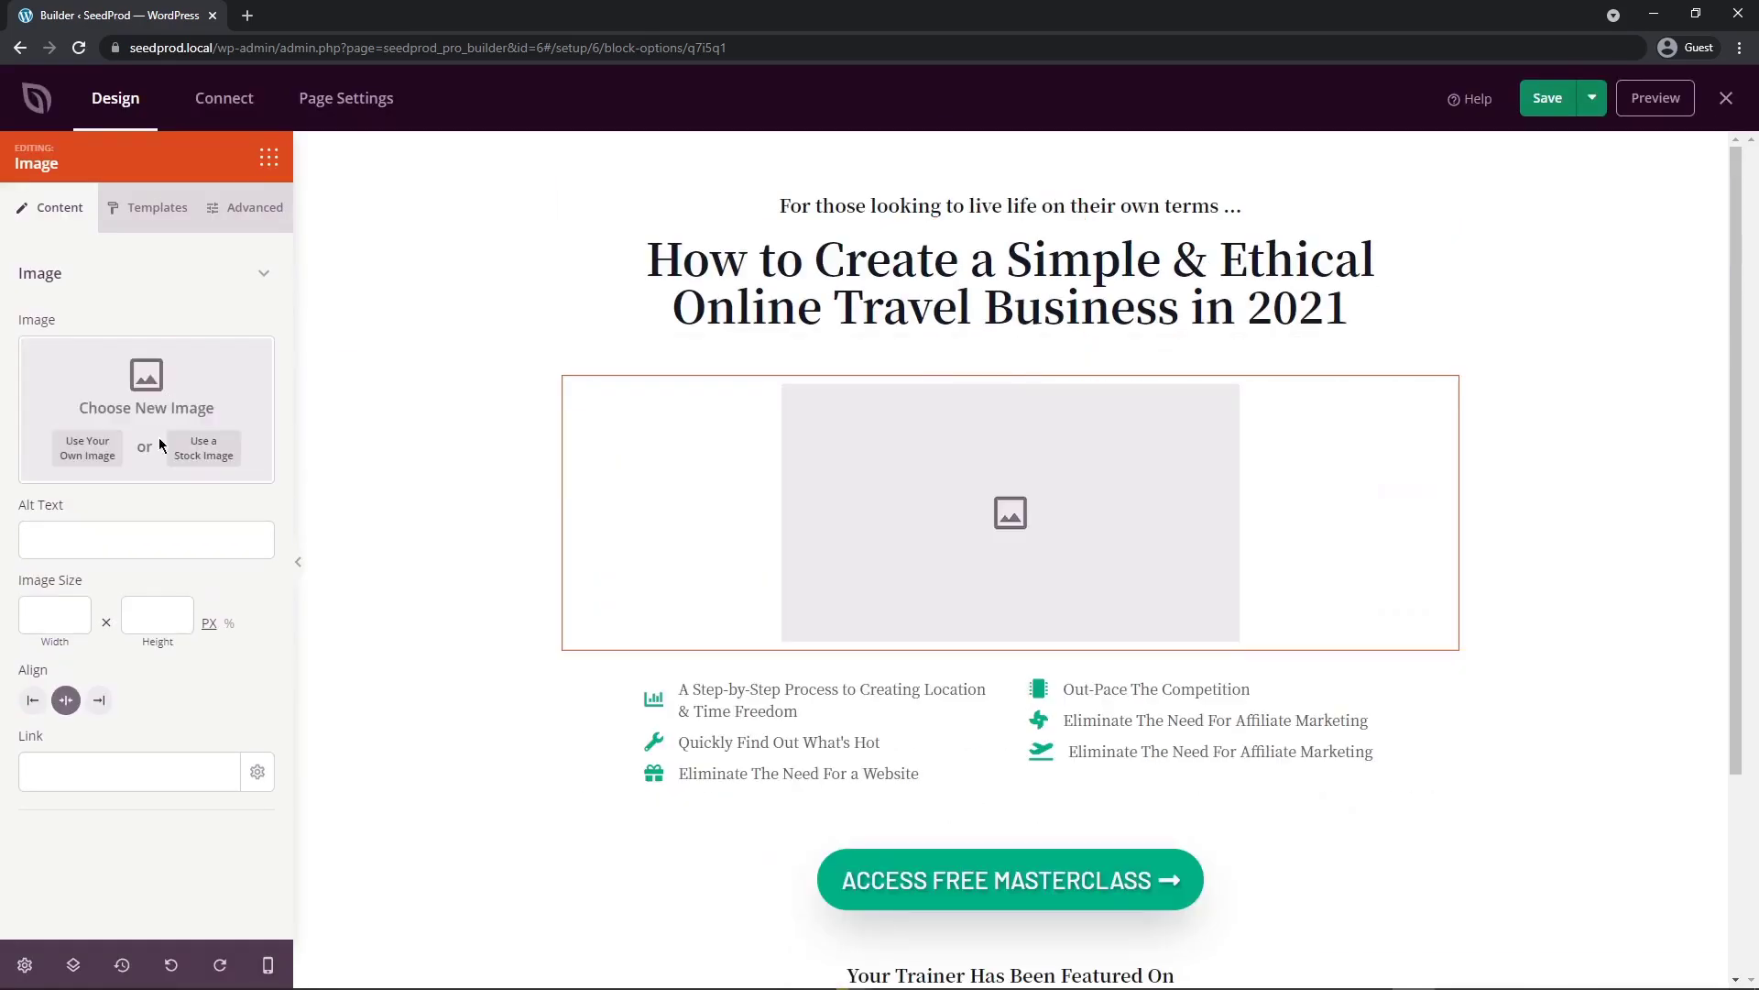
{"action": "left_click", "coordinate": [204, 448]}
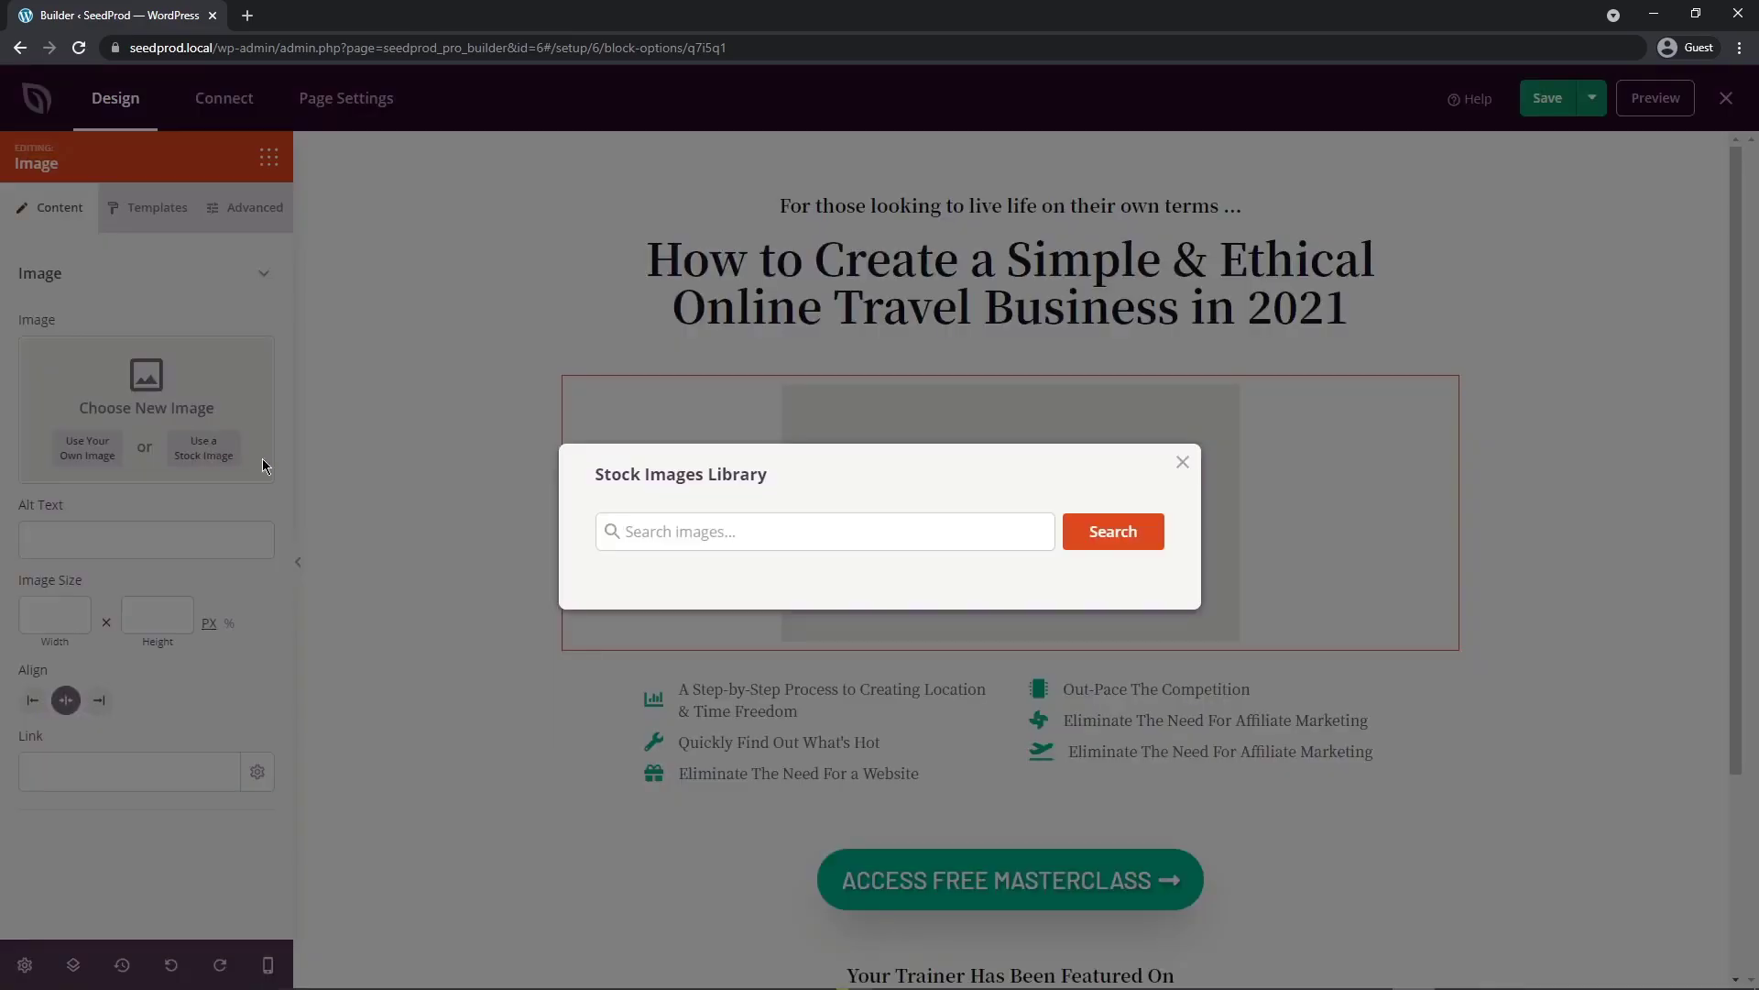
{"action": "type", "text": "trav"}
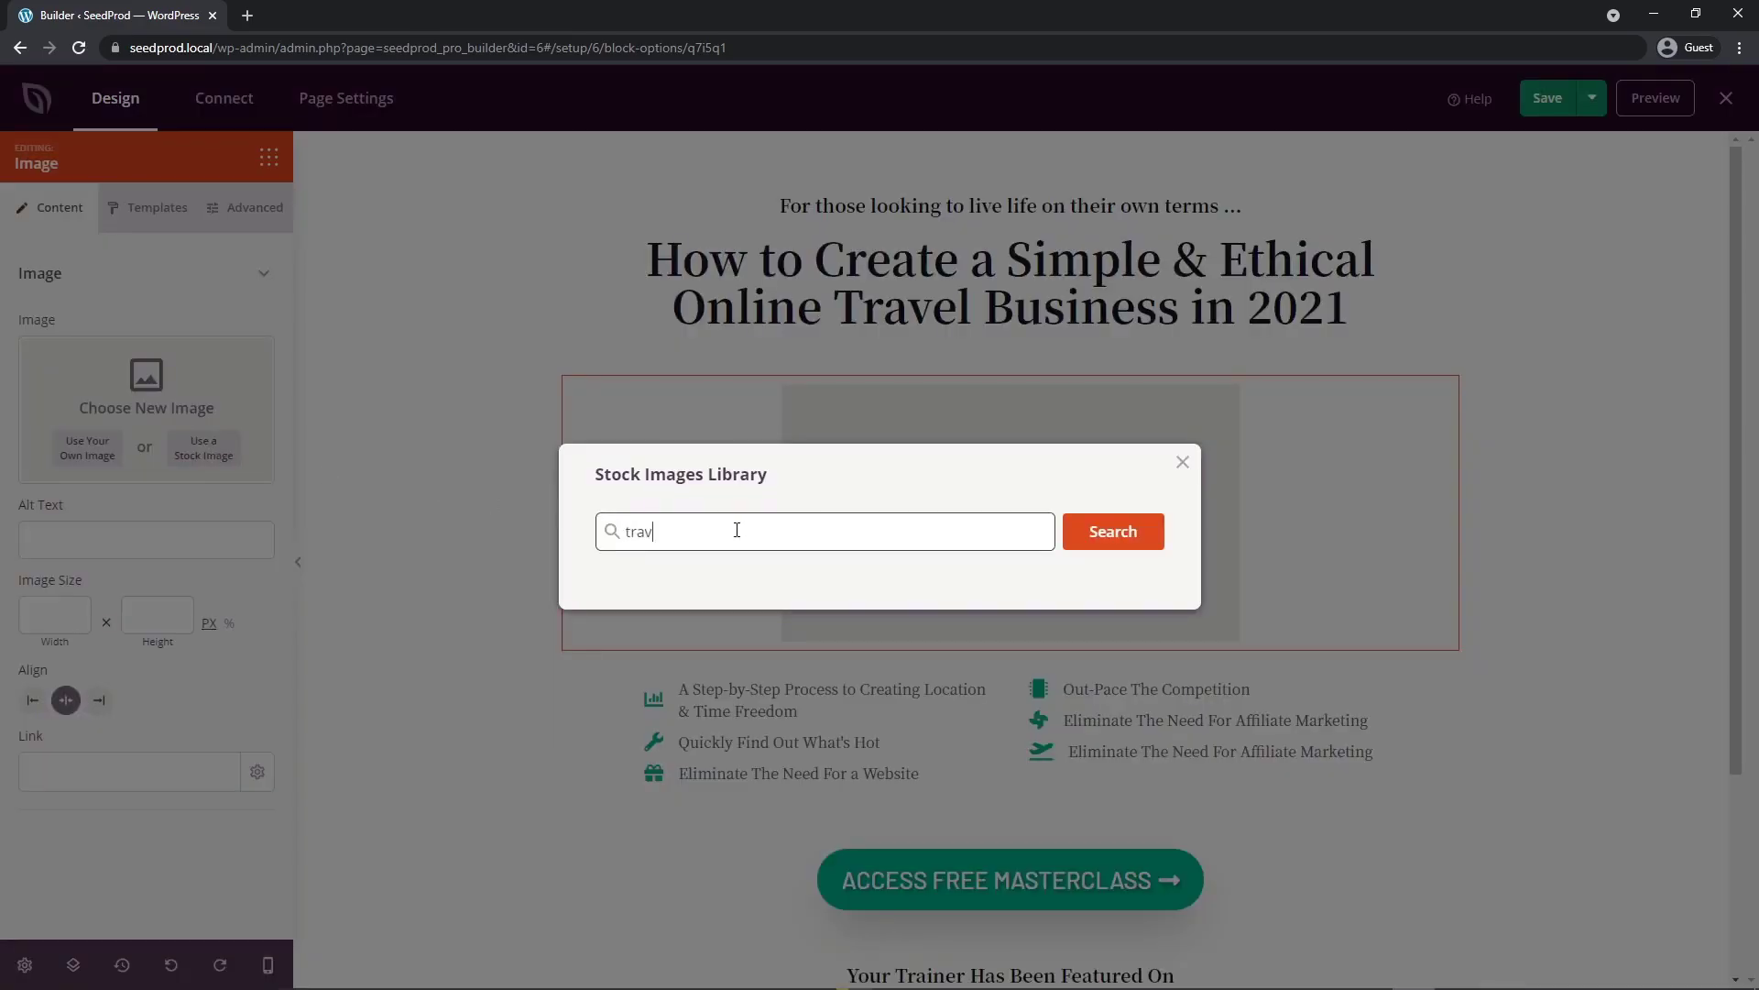
{"action": "left_click", "coordinate": [1111, 531]}
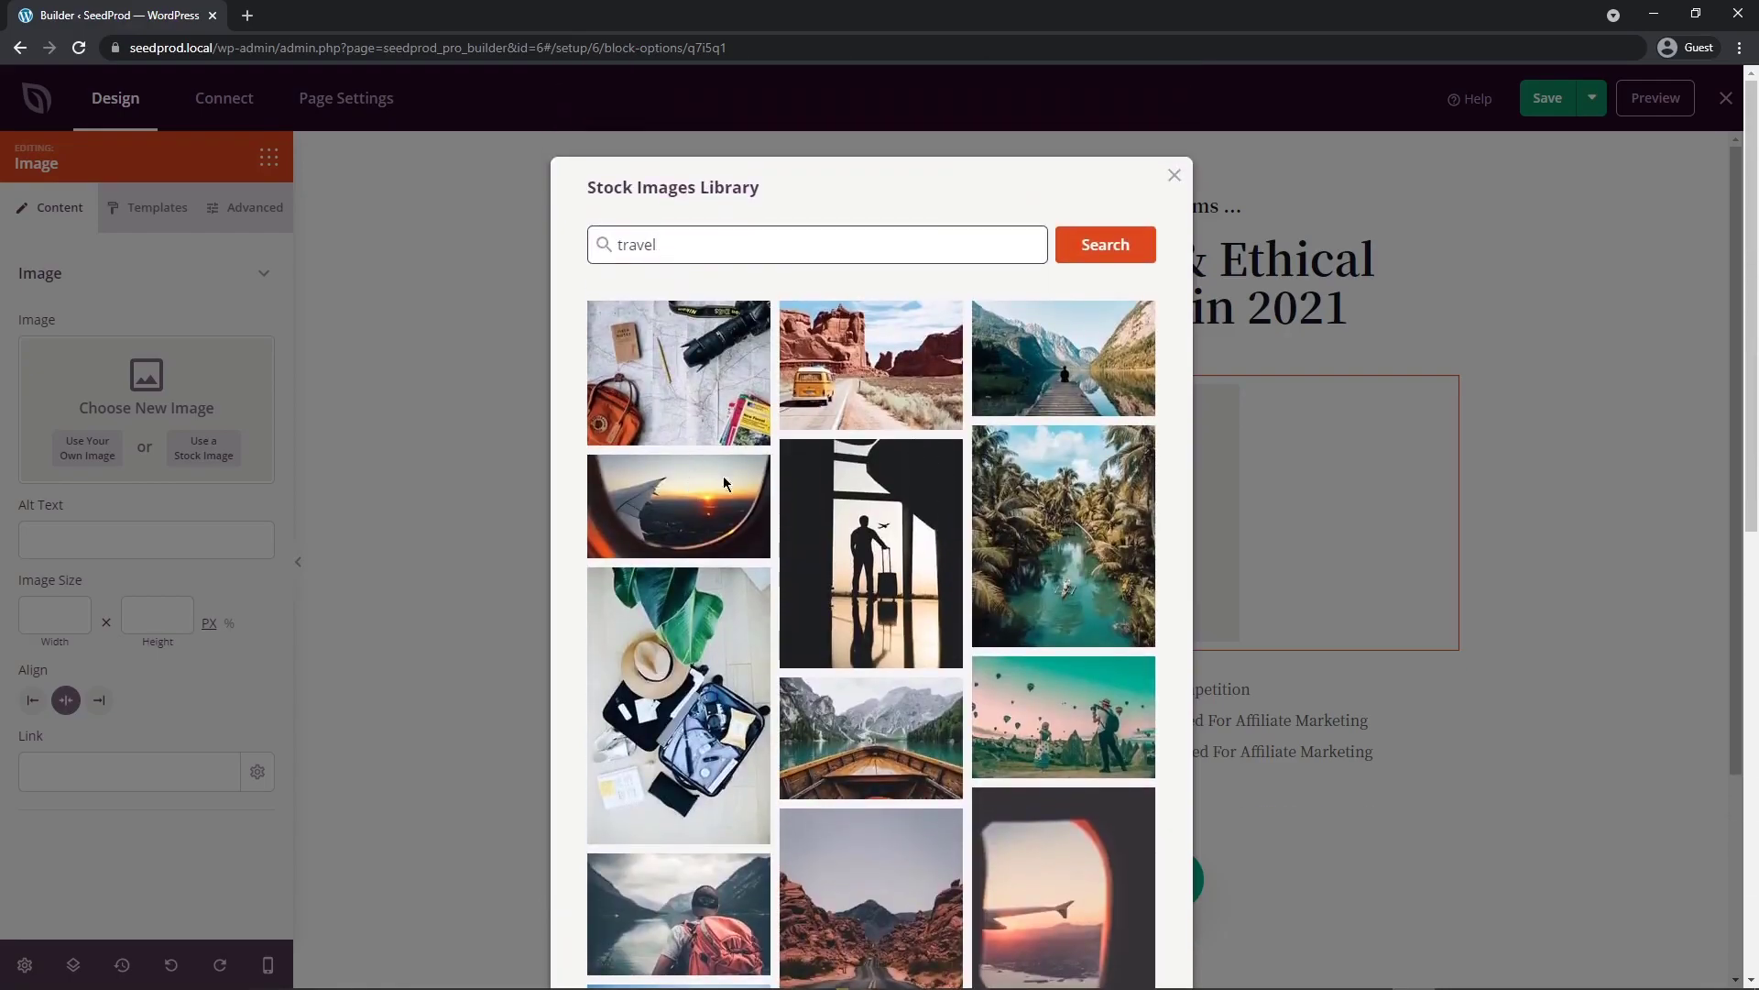
{"action": "left_click", "coordinate": [1064, 357]}
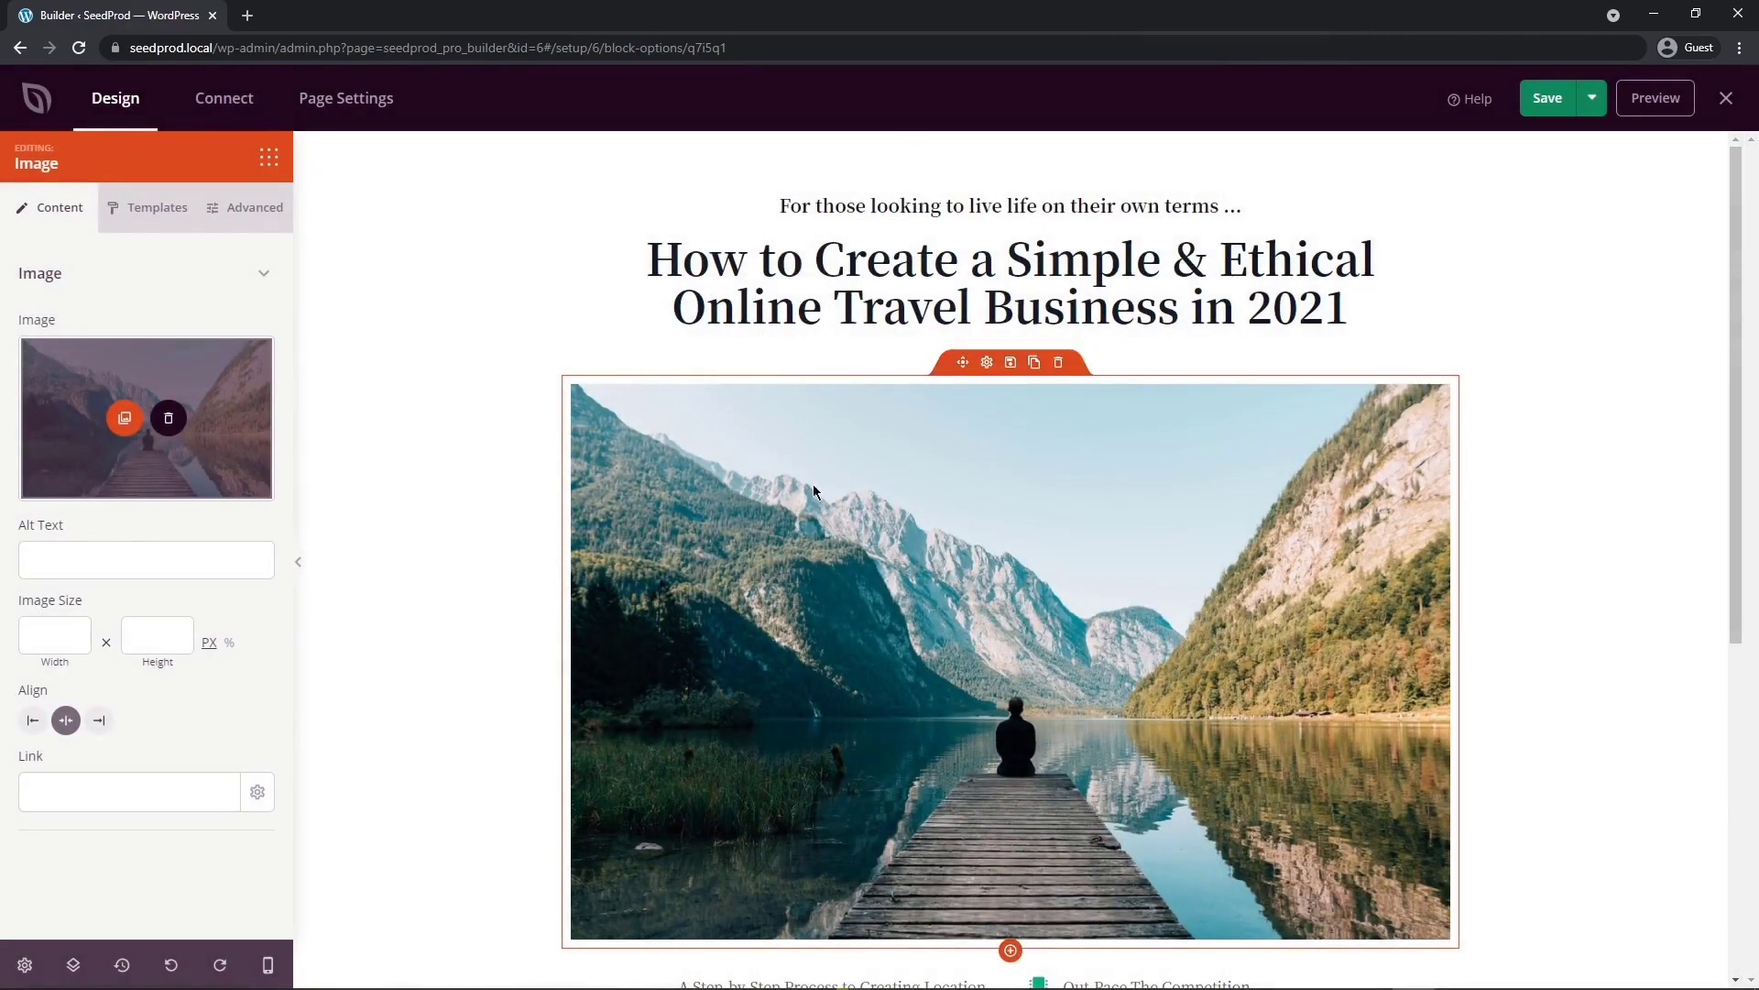
Step: Delete the mountain-lake image block and place an Image Carousel block below the headline
{"action": "left_click", "coordinate": [1055, 361]}
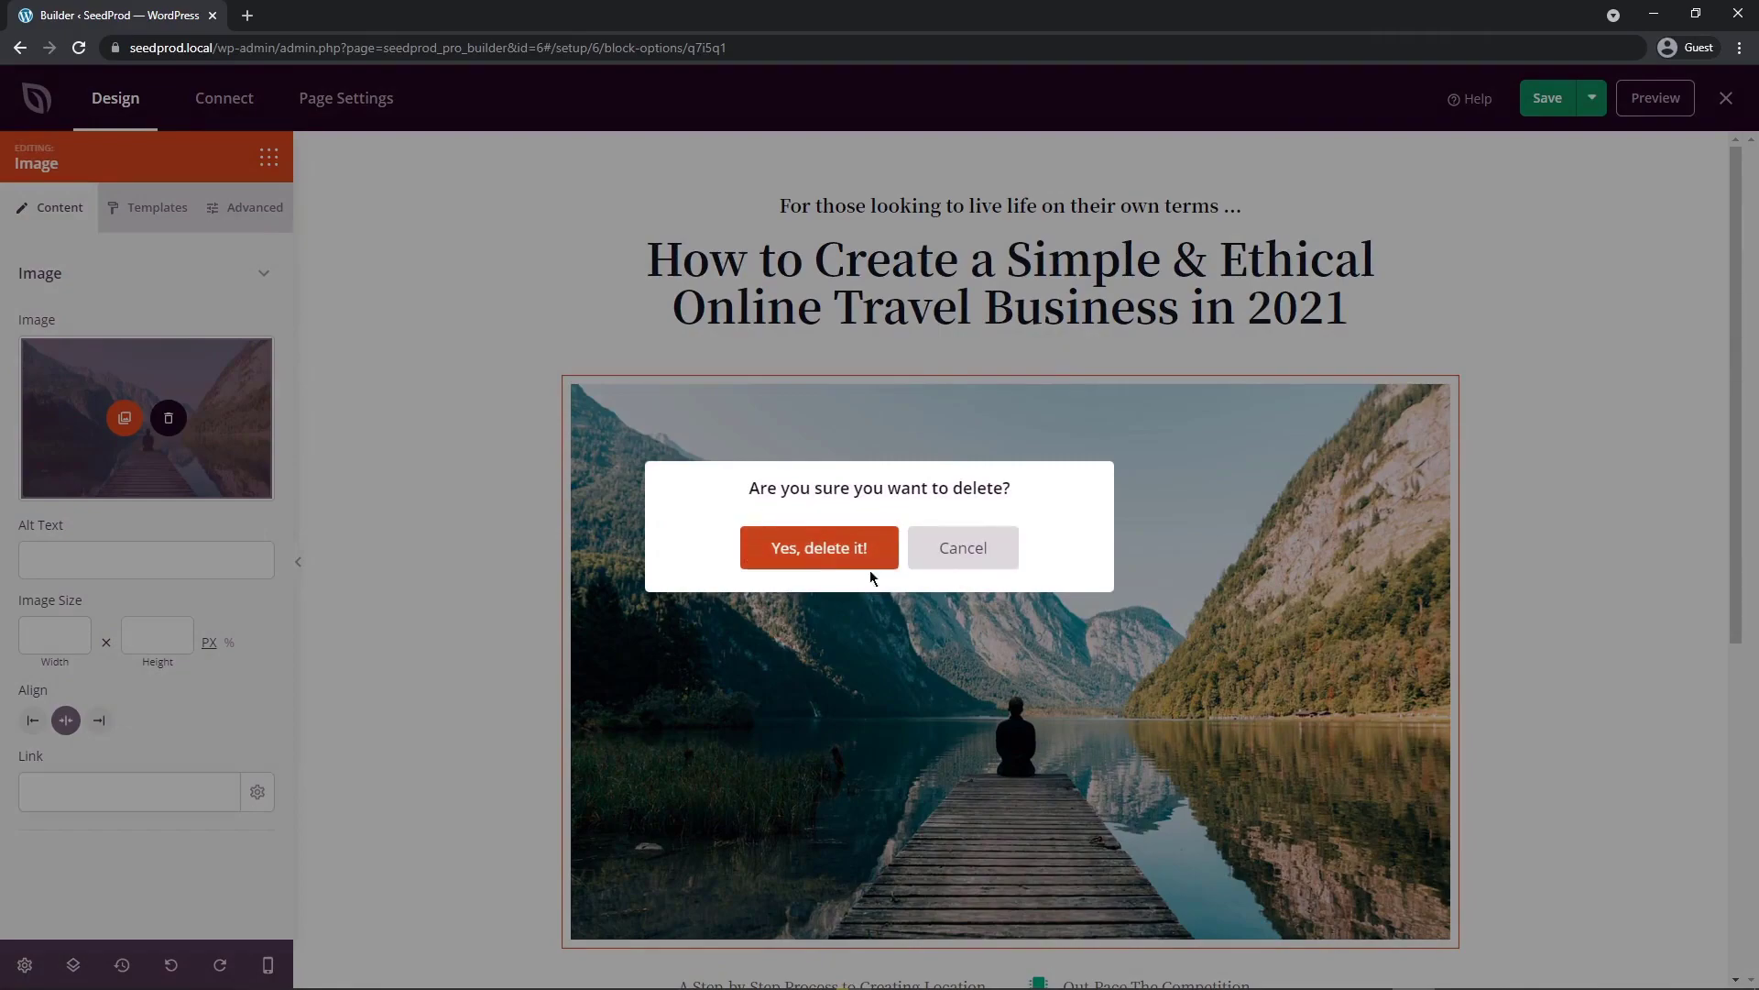
{"action": "left_click", "coordinate": [818, 548]}
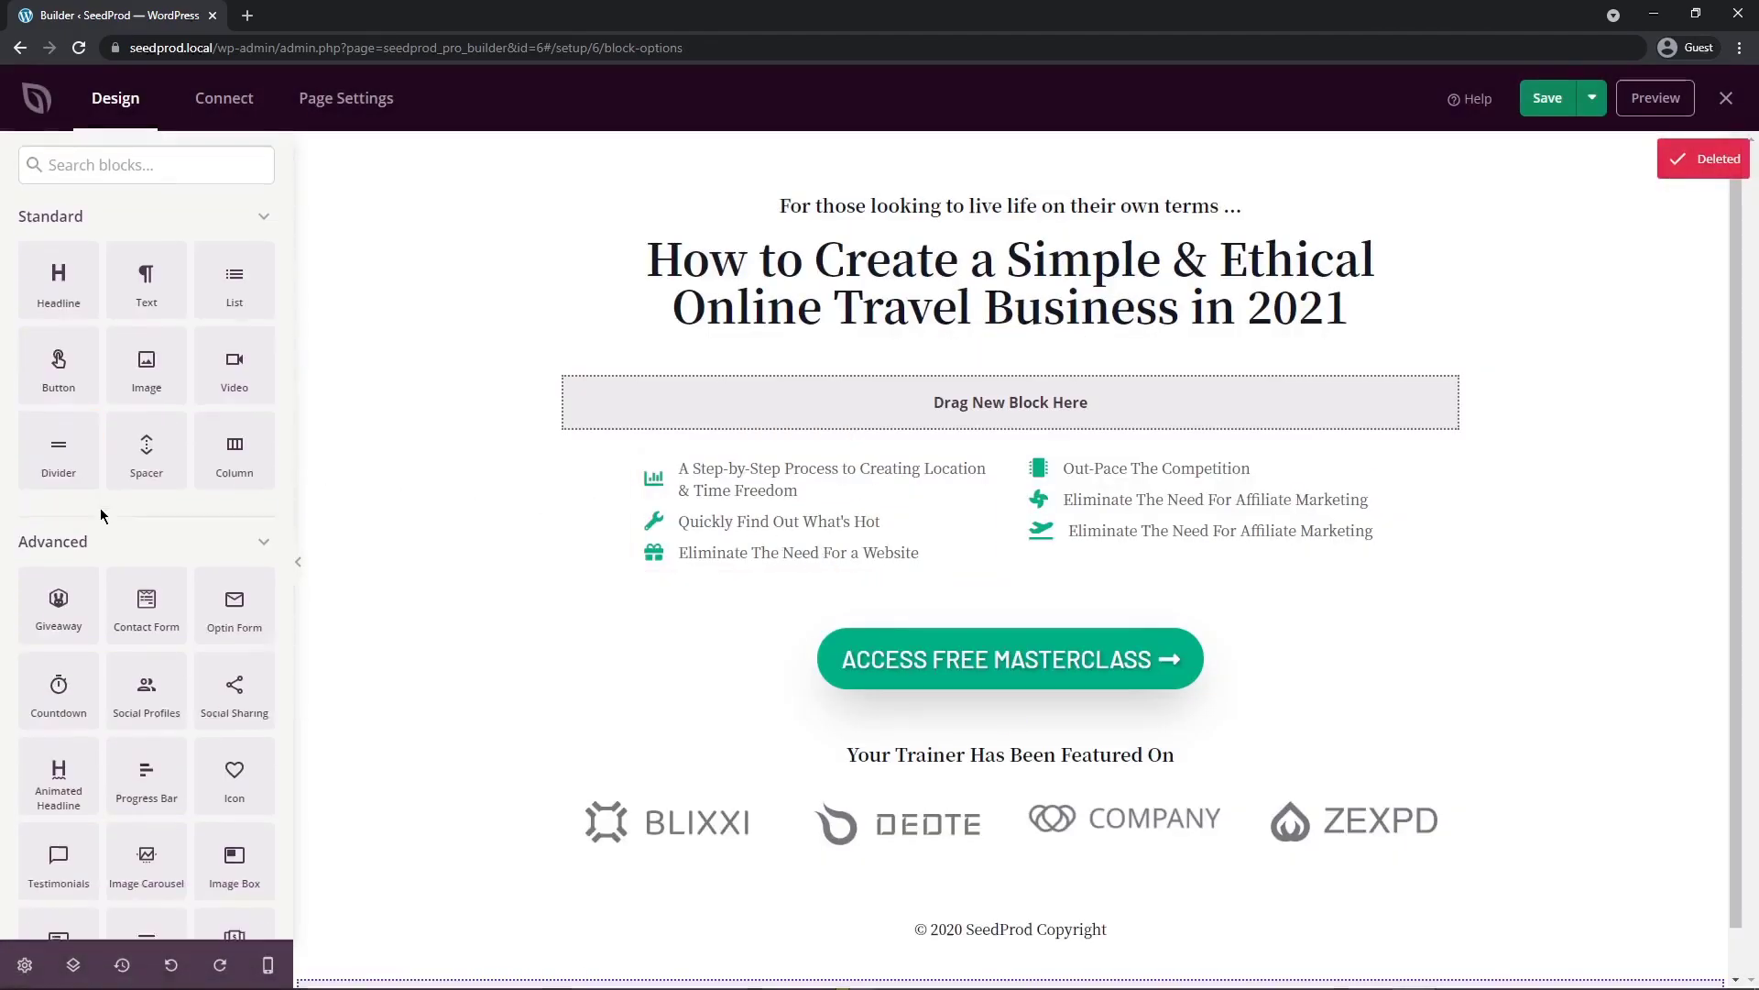
{"action": "scroll", "scroll_direction": "down", "scroll_amount": 3}
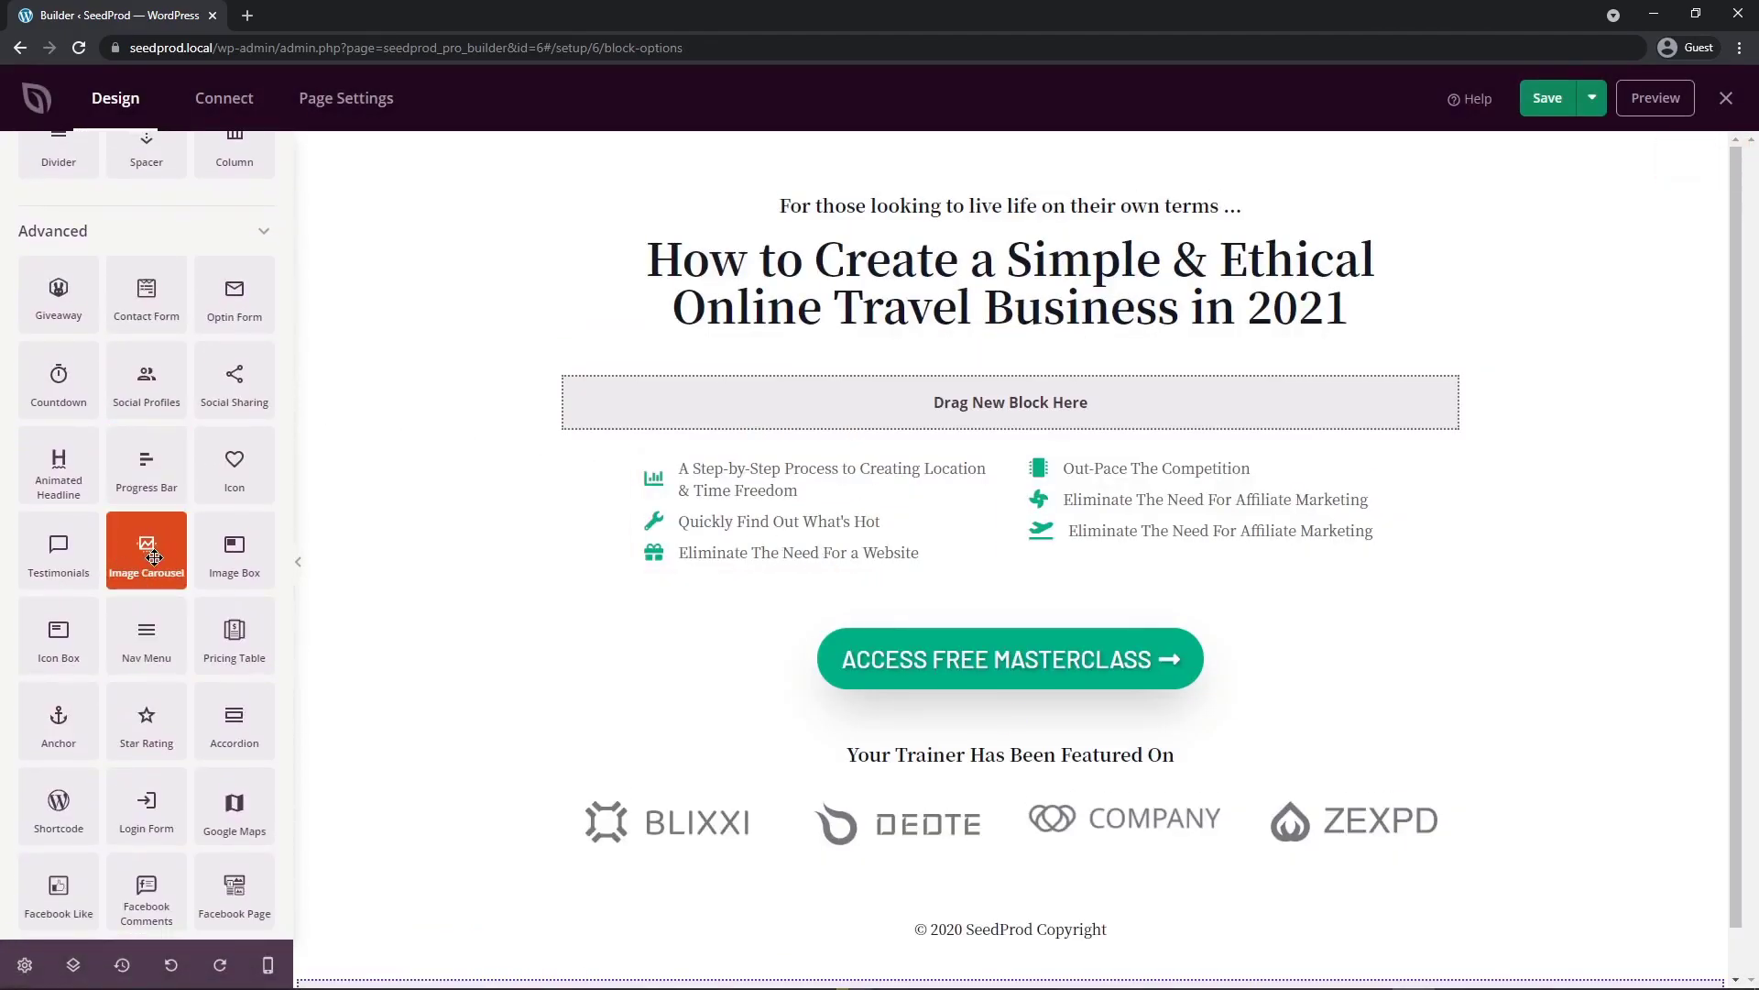
{"action": "left_click_drag", "start_coordinate": [146, 550], "coordinate": [1038, 401]}
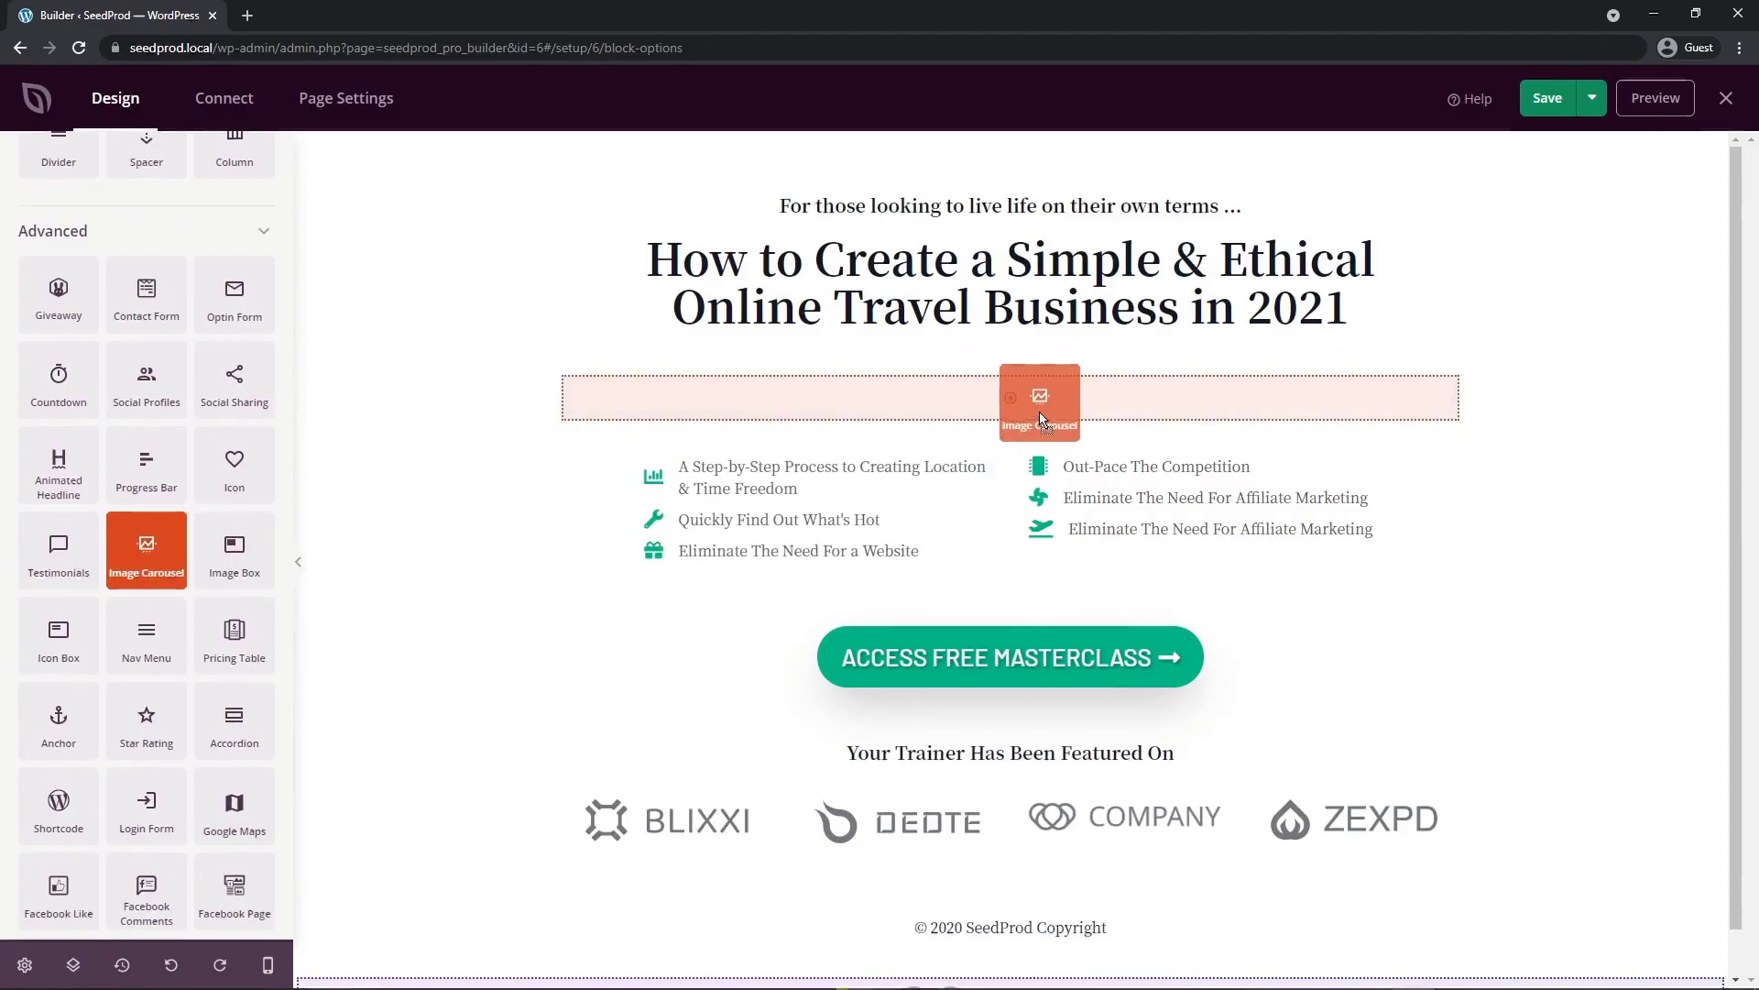
{"action": "left_click", "coordinate": [1038, 401]}
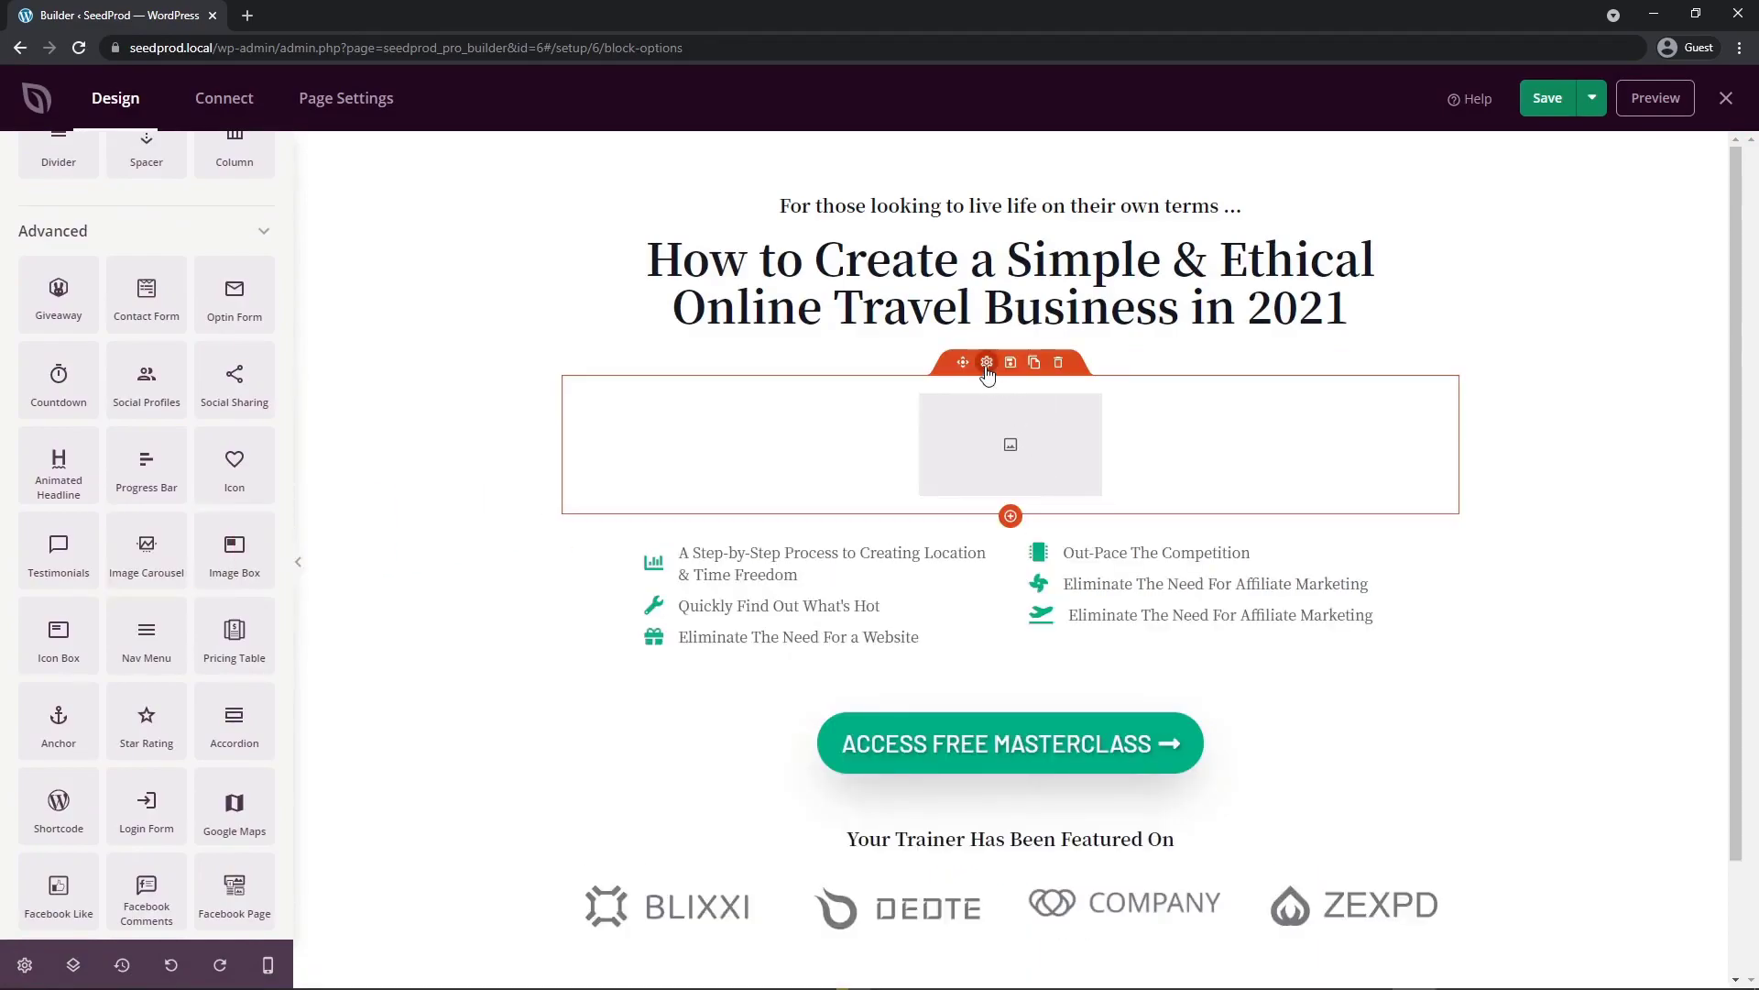
Step: Open the carousel's settings, duplicate Image 1, then remove the duplicate Image 2
{"action": "left_click", "coordinate": [985, 361]}
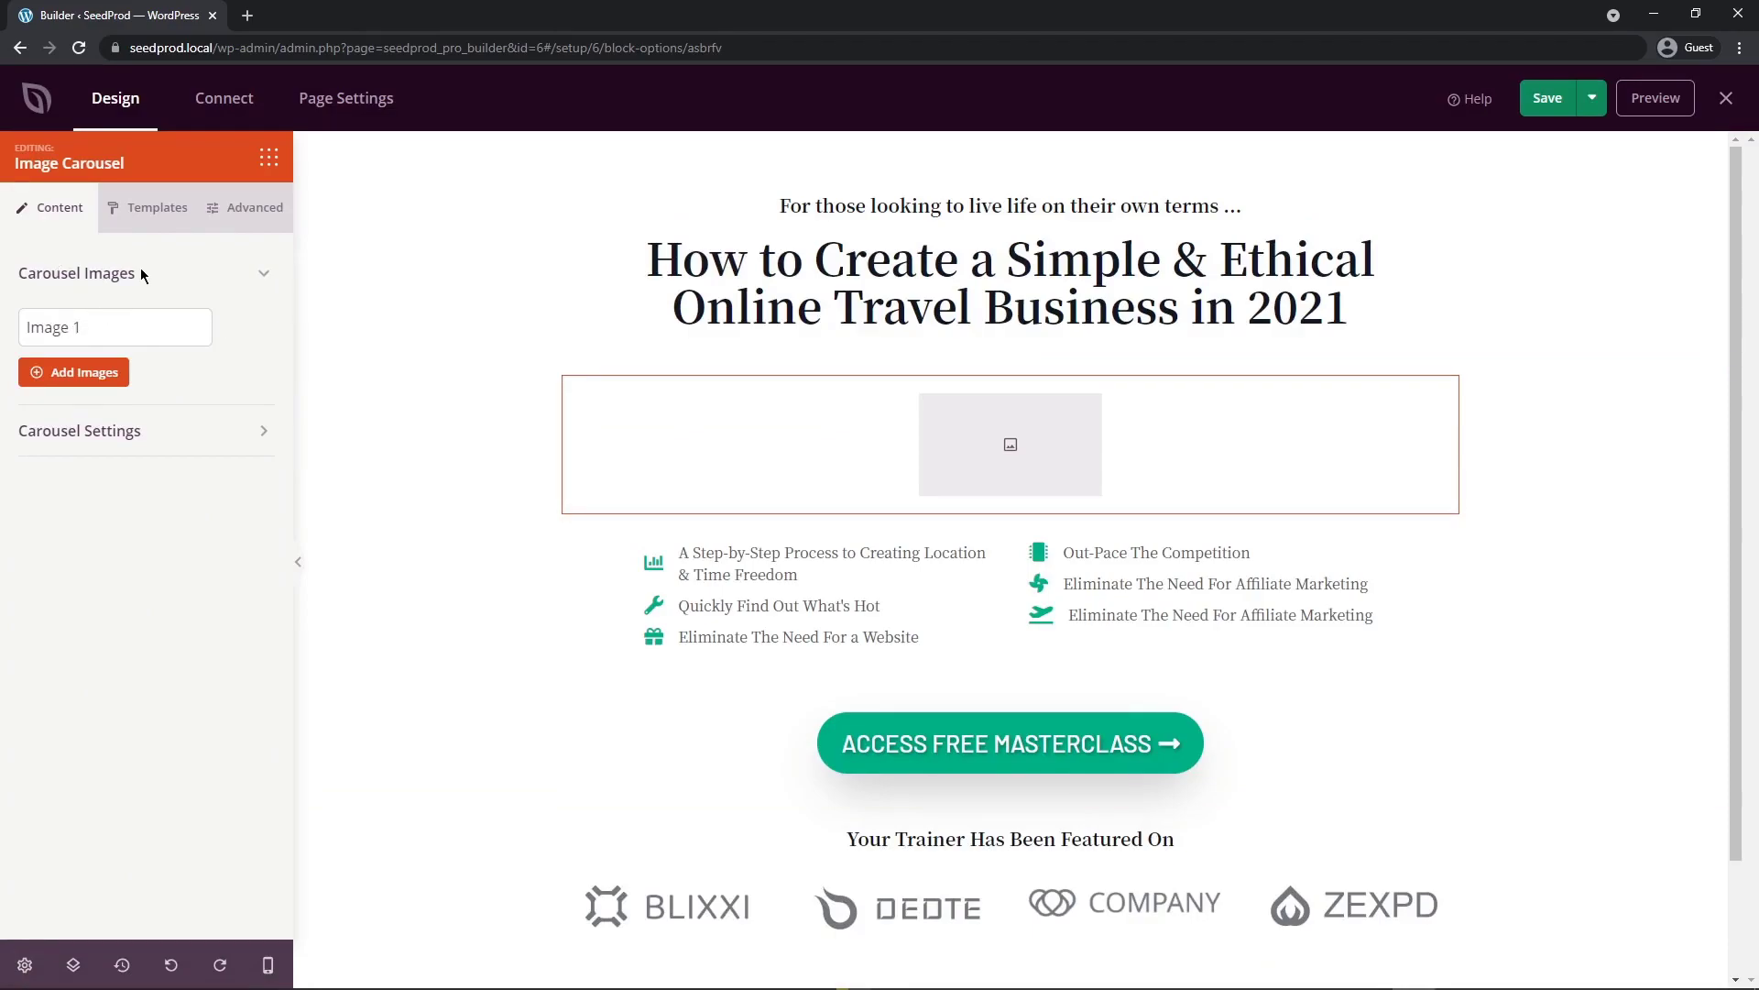
{"action": "left_click", "coordinate": [111, 326]}
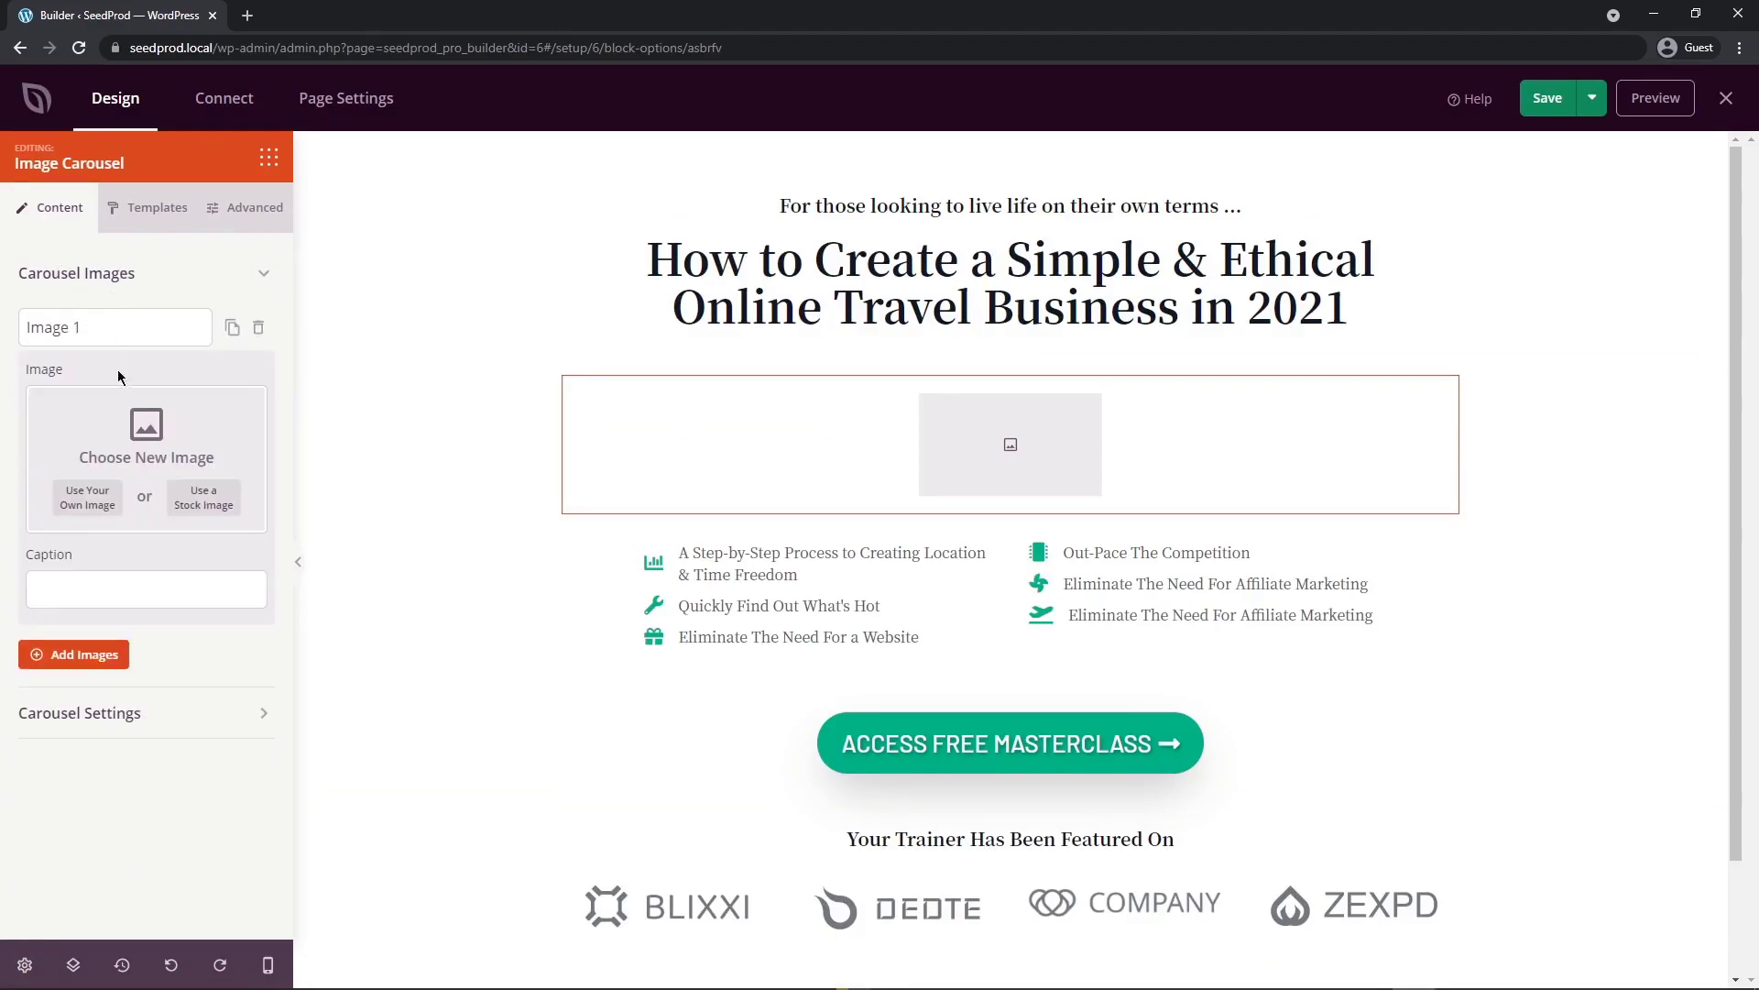
{"action": "left_click", "coordinate": [145, 588]}
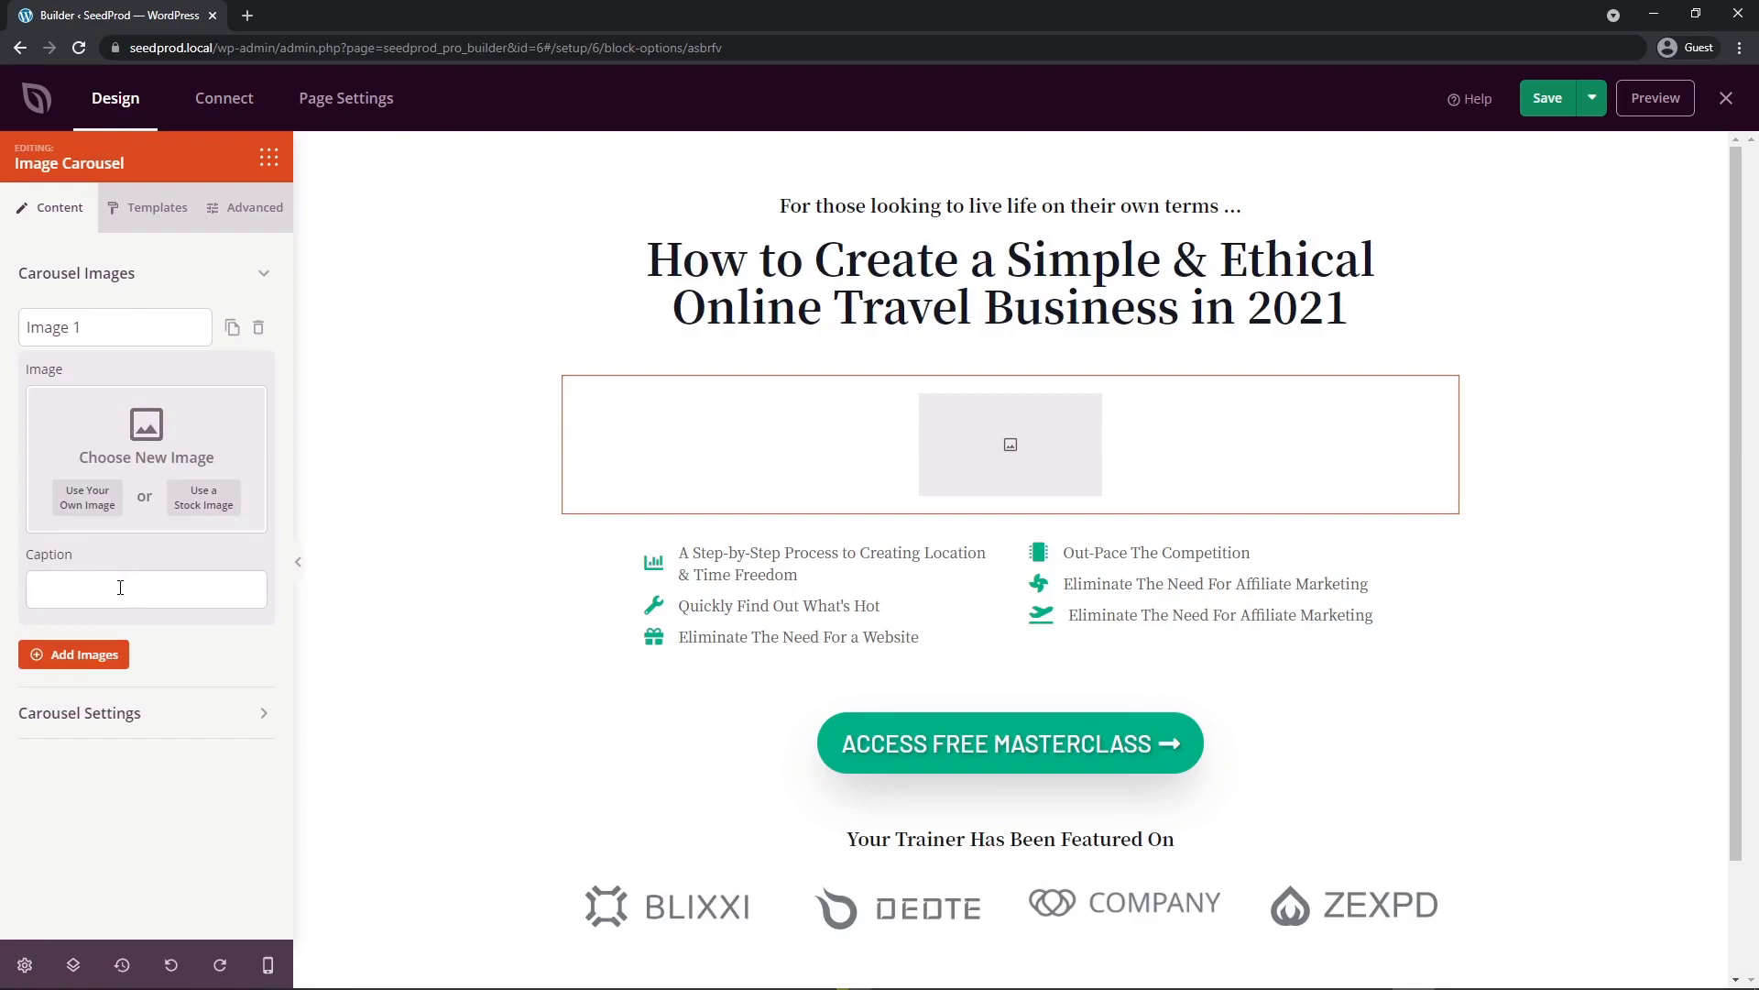
{"action": "left_click", "coordinate": [112, 326]}
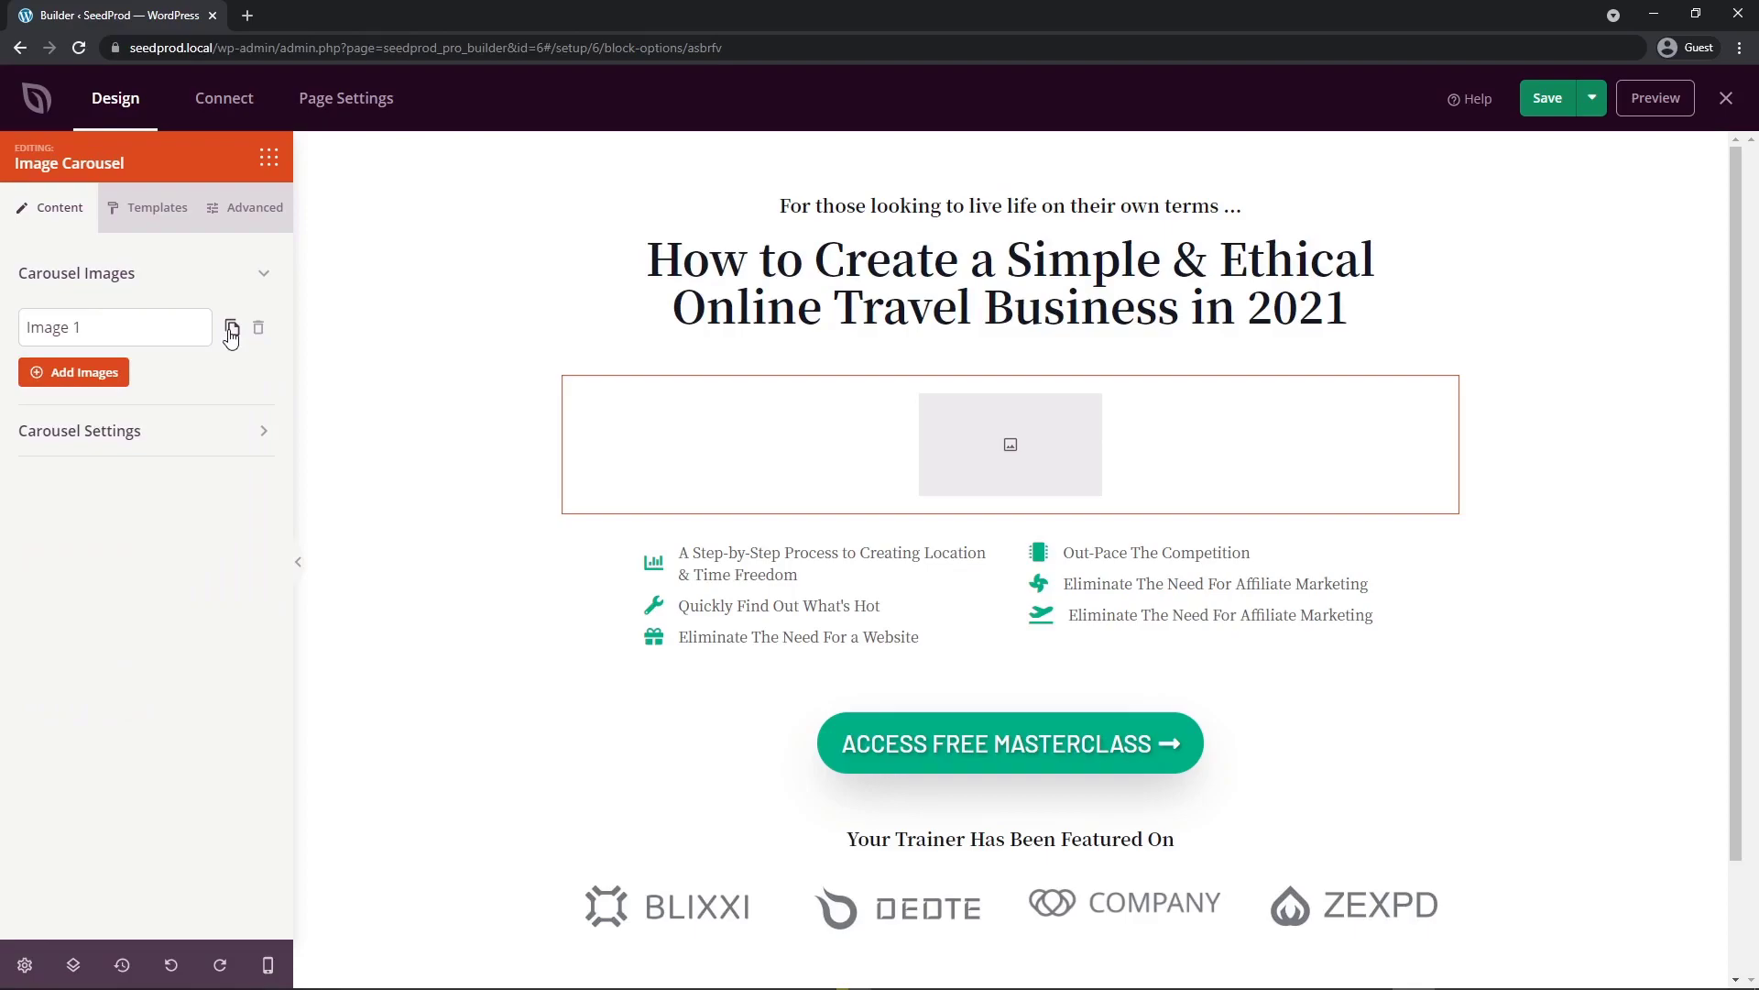
{"action": "left_click", "coordinate": [229, 327]}
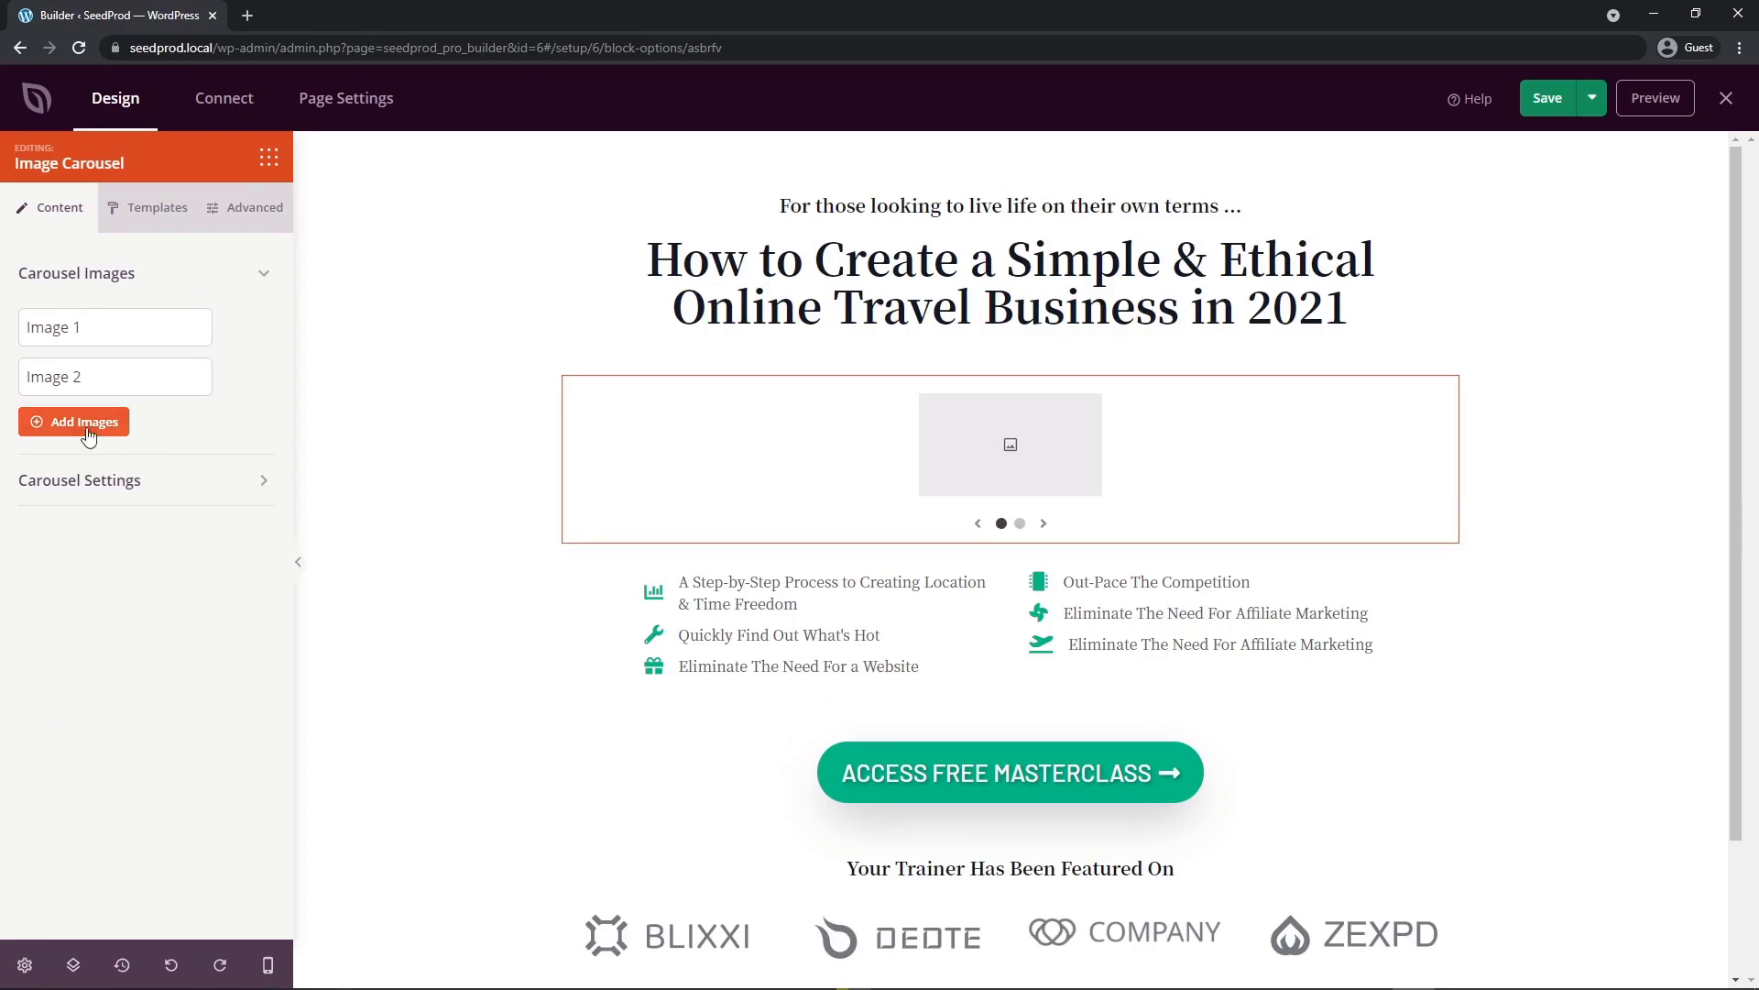
{"action": "left_click", "coordinate": [74, 421]}
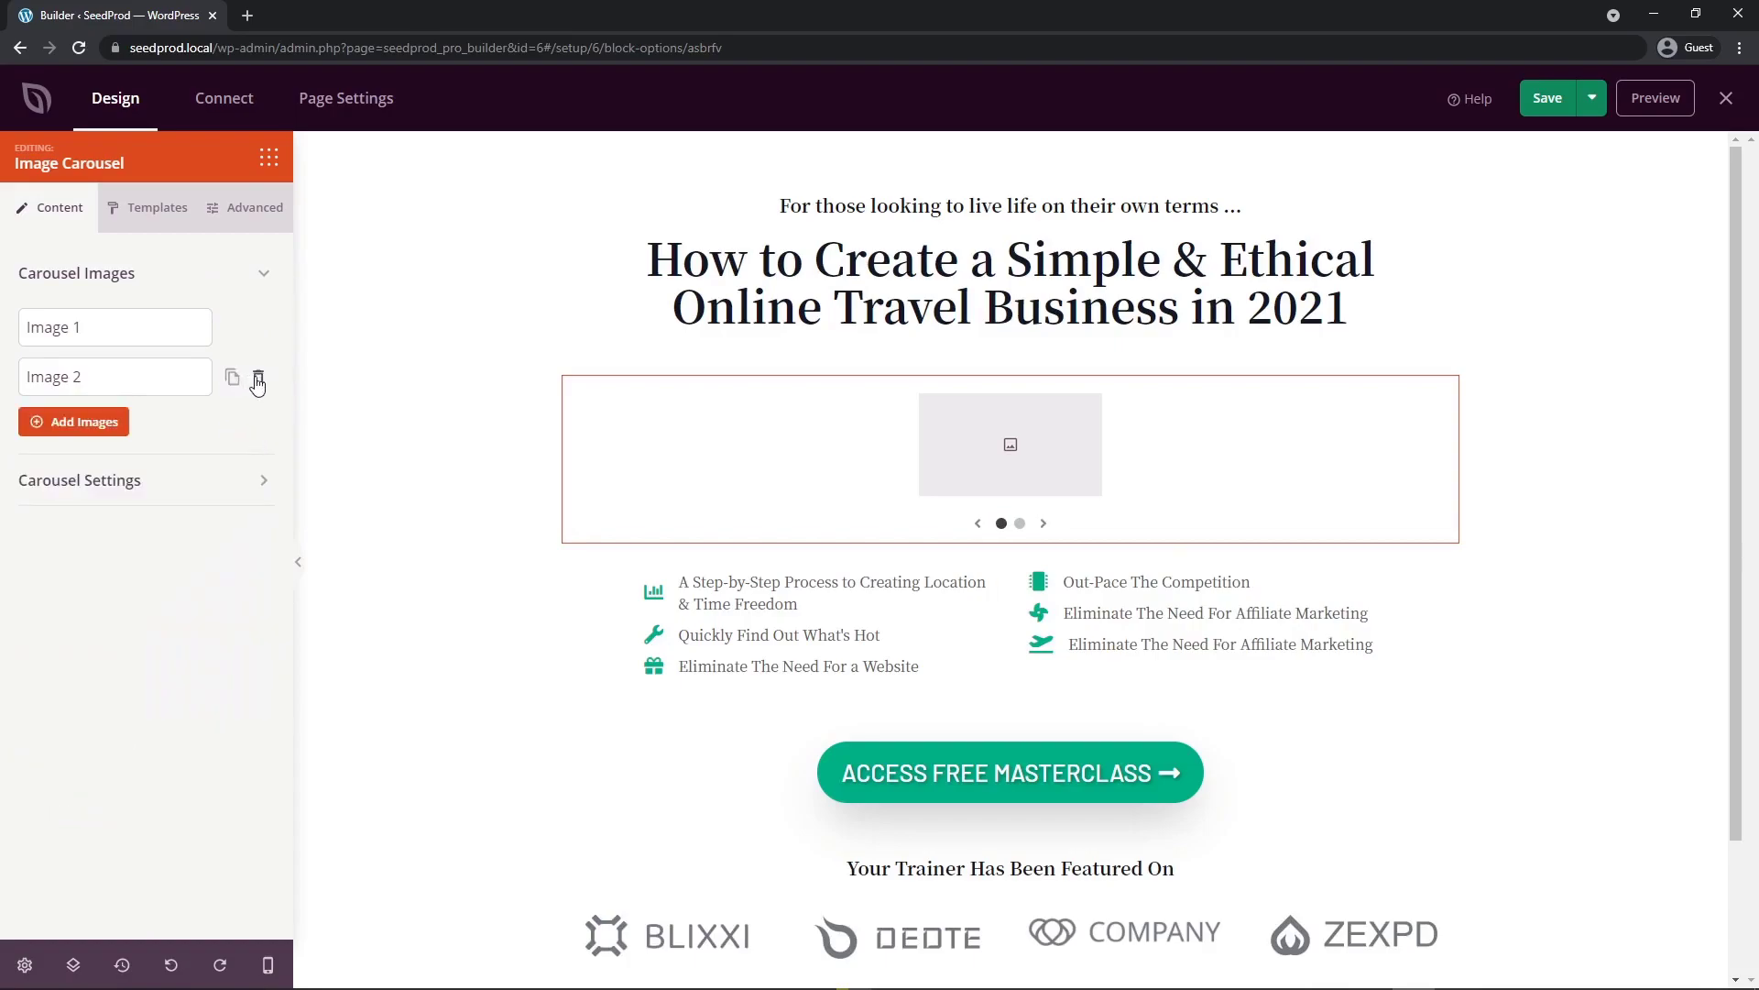
{"action": "left_click", "coordinate": [257, 380]}
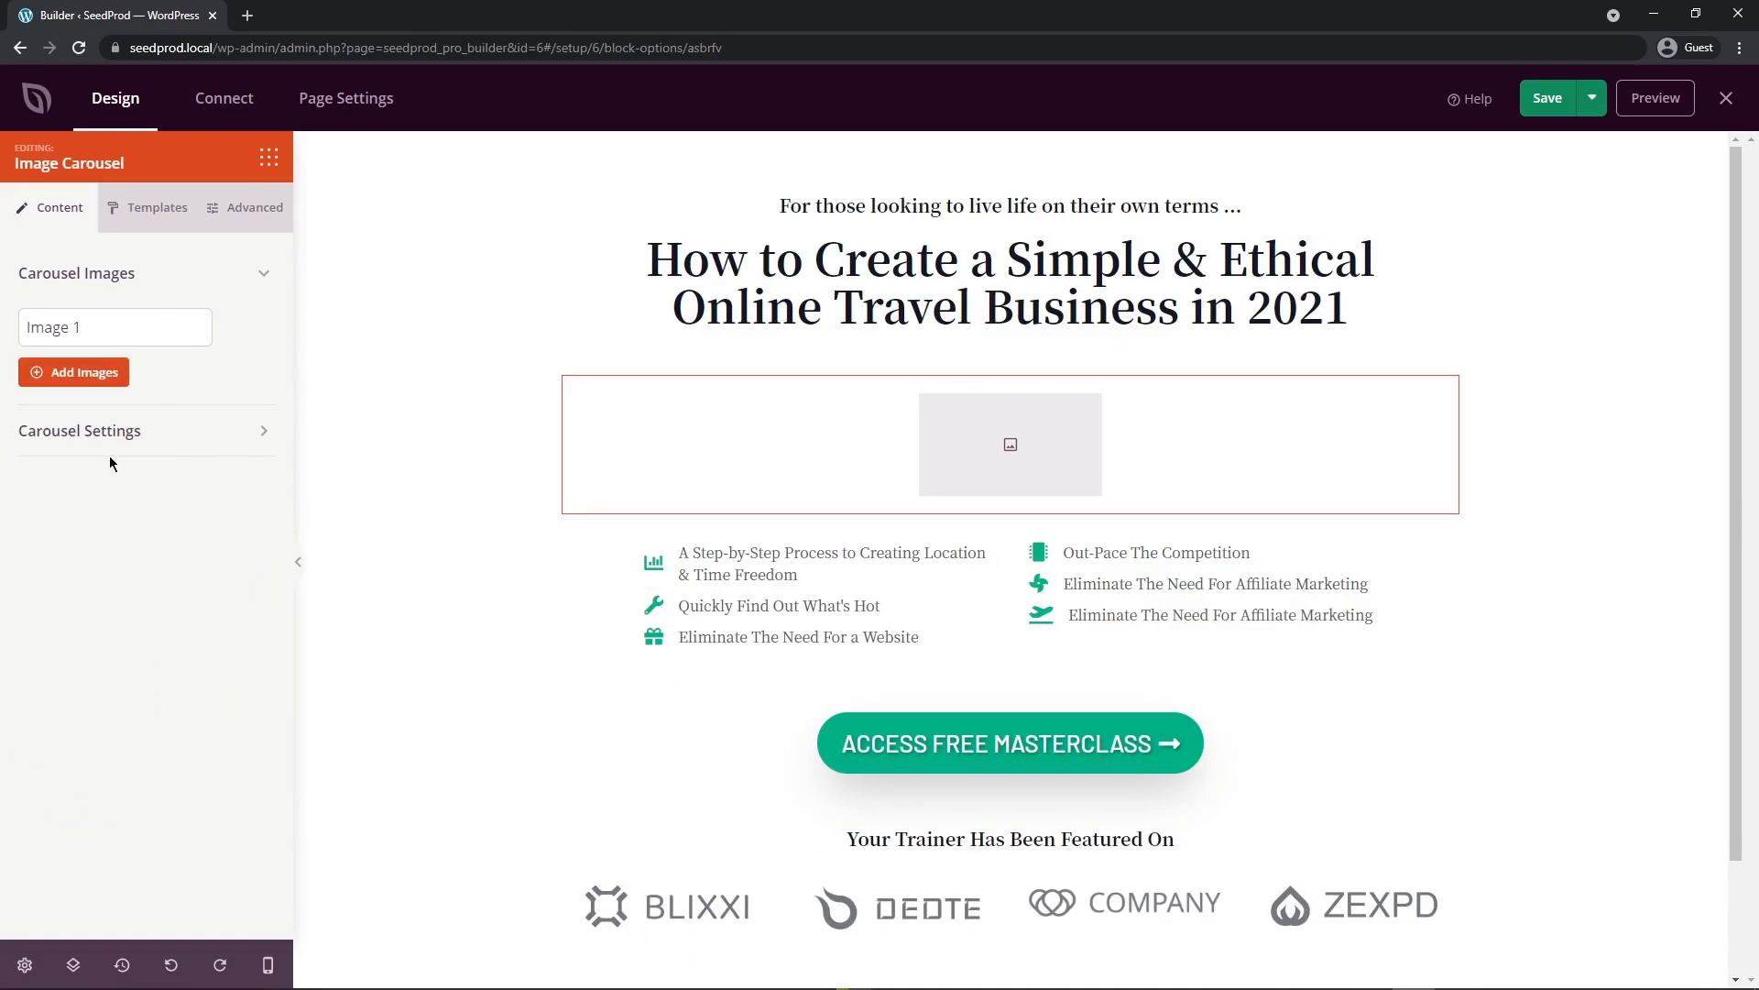
Step: Expand Carousel Settings, keep AutoPlay on at 5 seconds, and review the caption options
{"action": "left_click", "coordinate": [78, 430]}
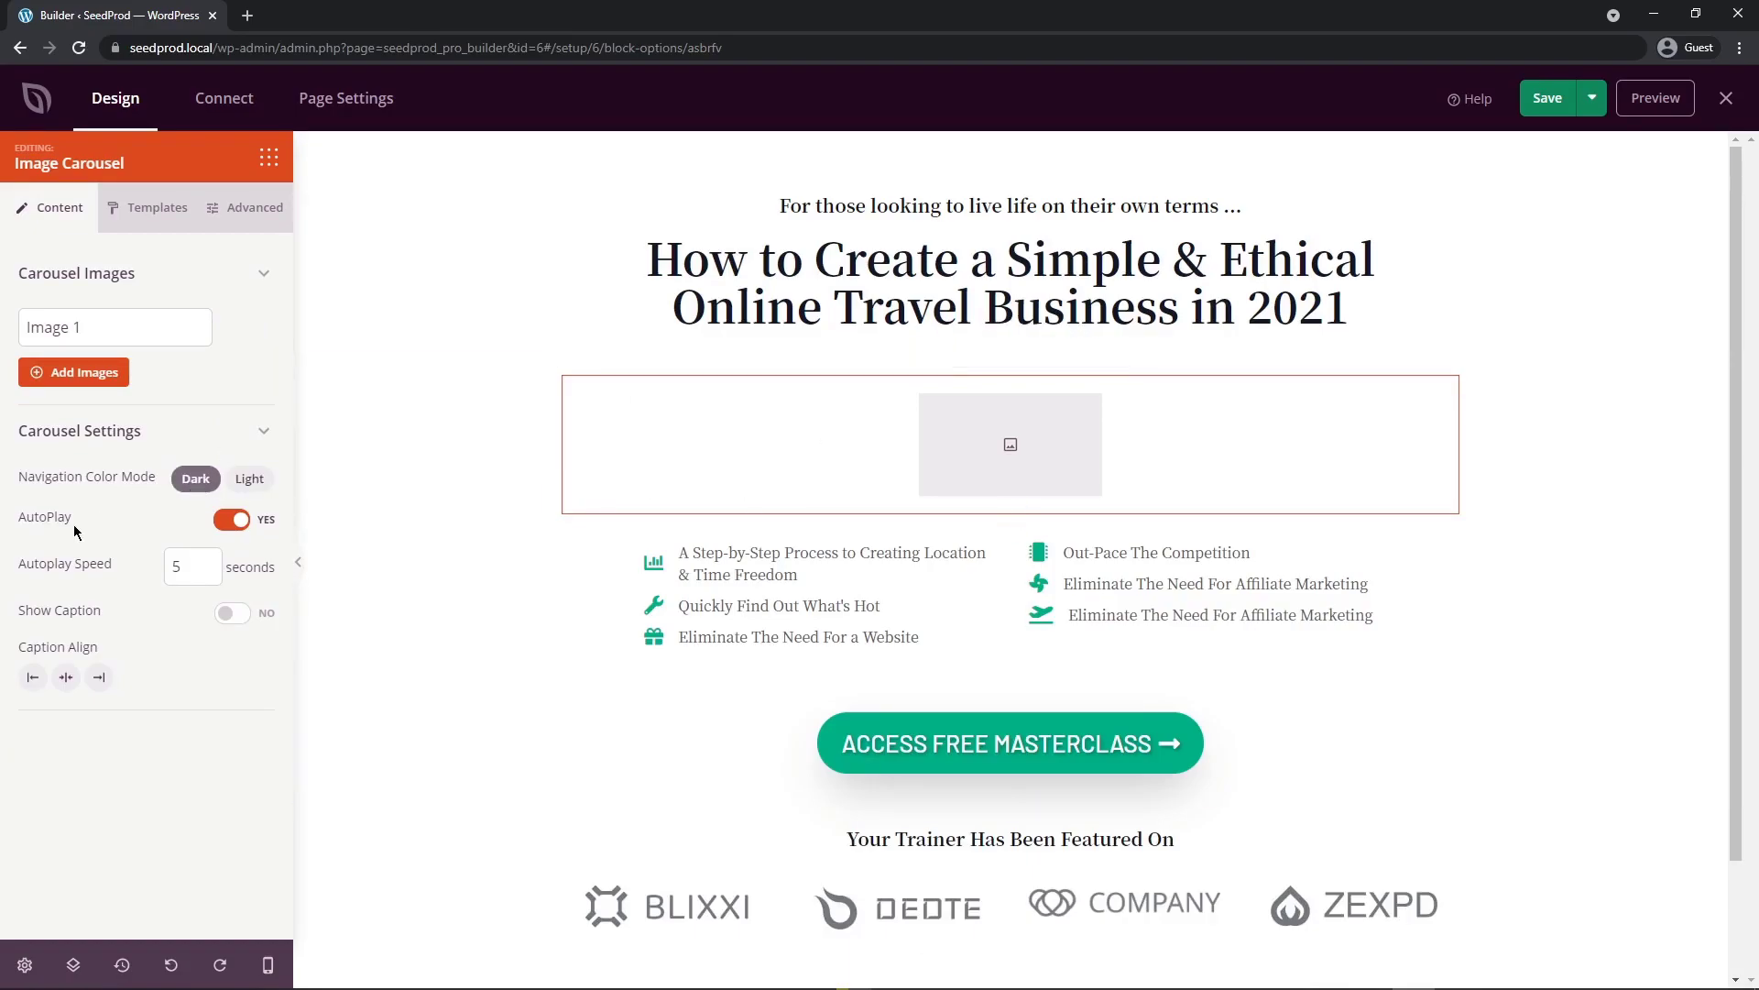
{"action": "left_click", "coordinate": [232, 520]}
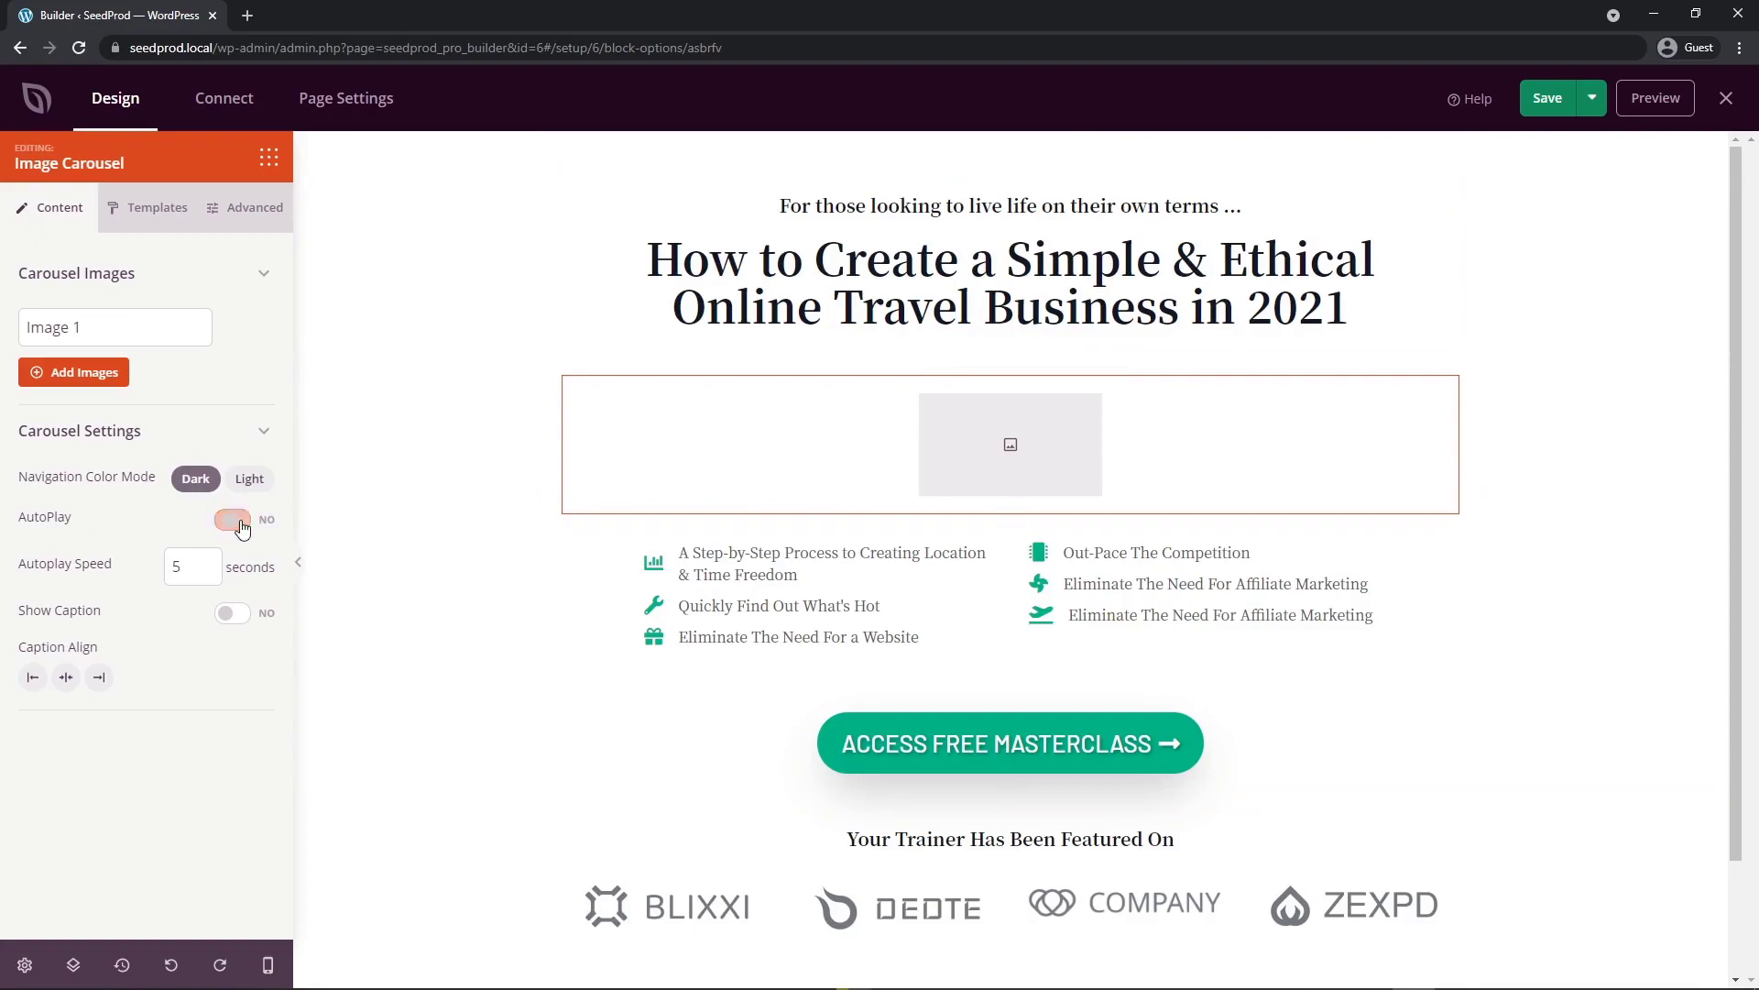
{"action": "left_click", "coordinate": [232, 519]}
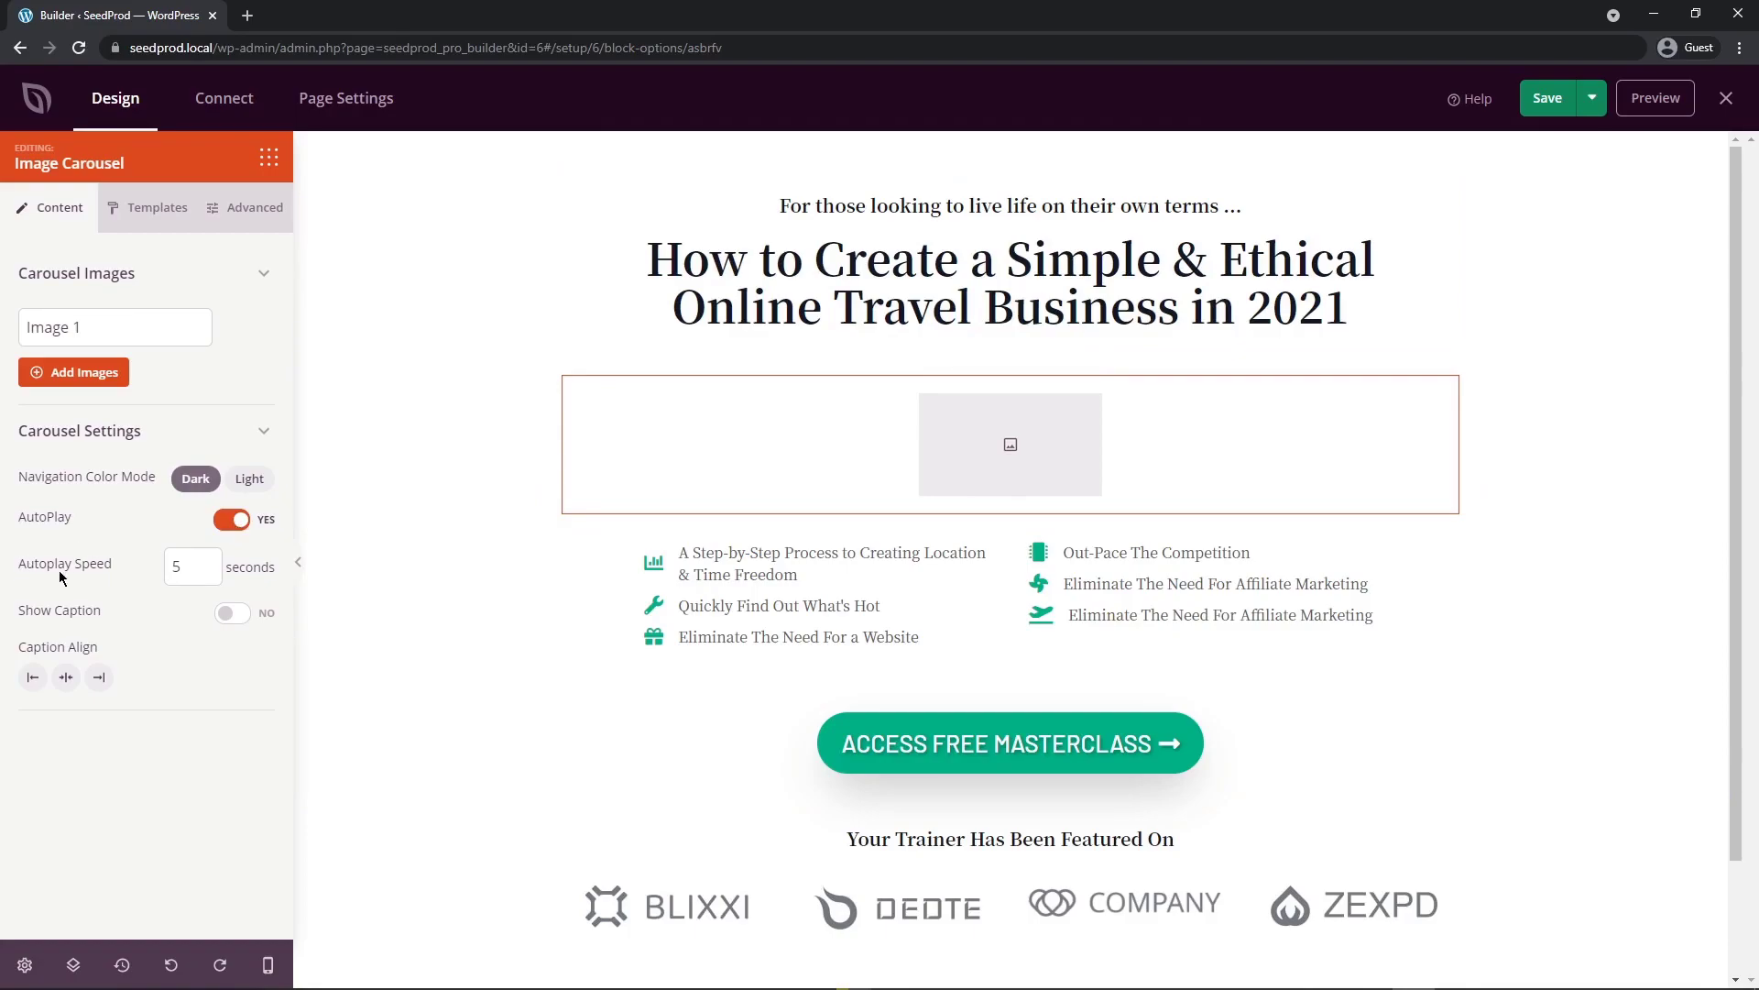
{"action": "left_click", "coordinate": [185, 565]}
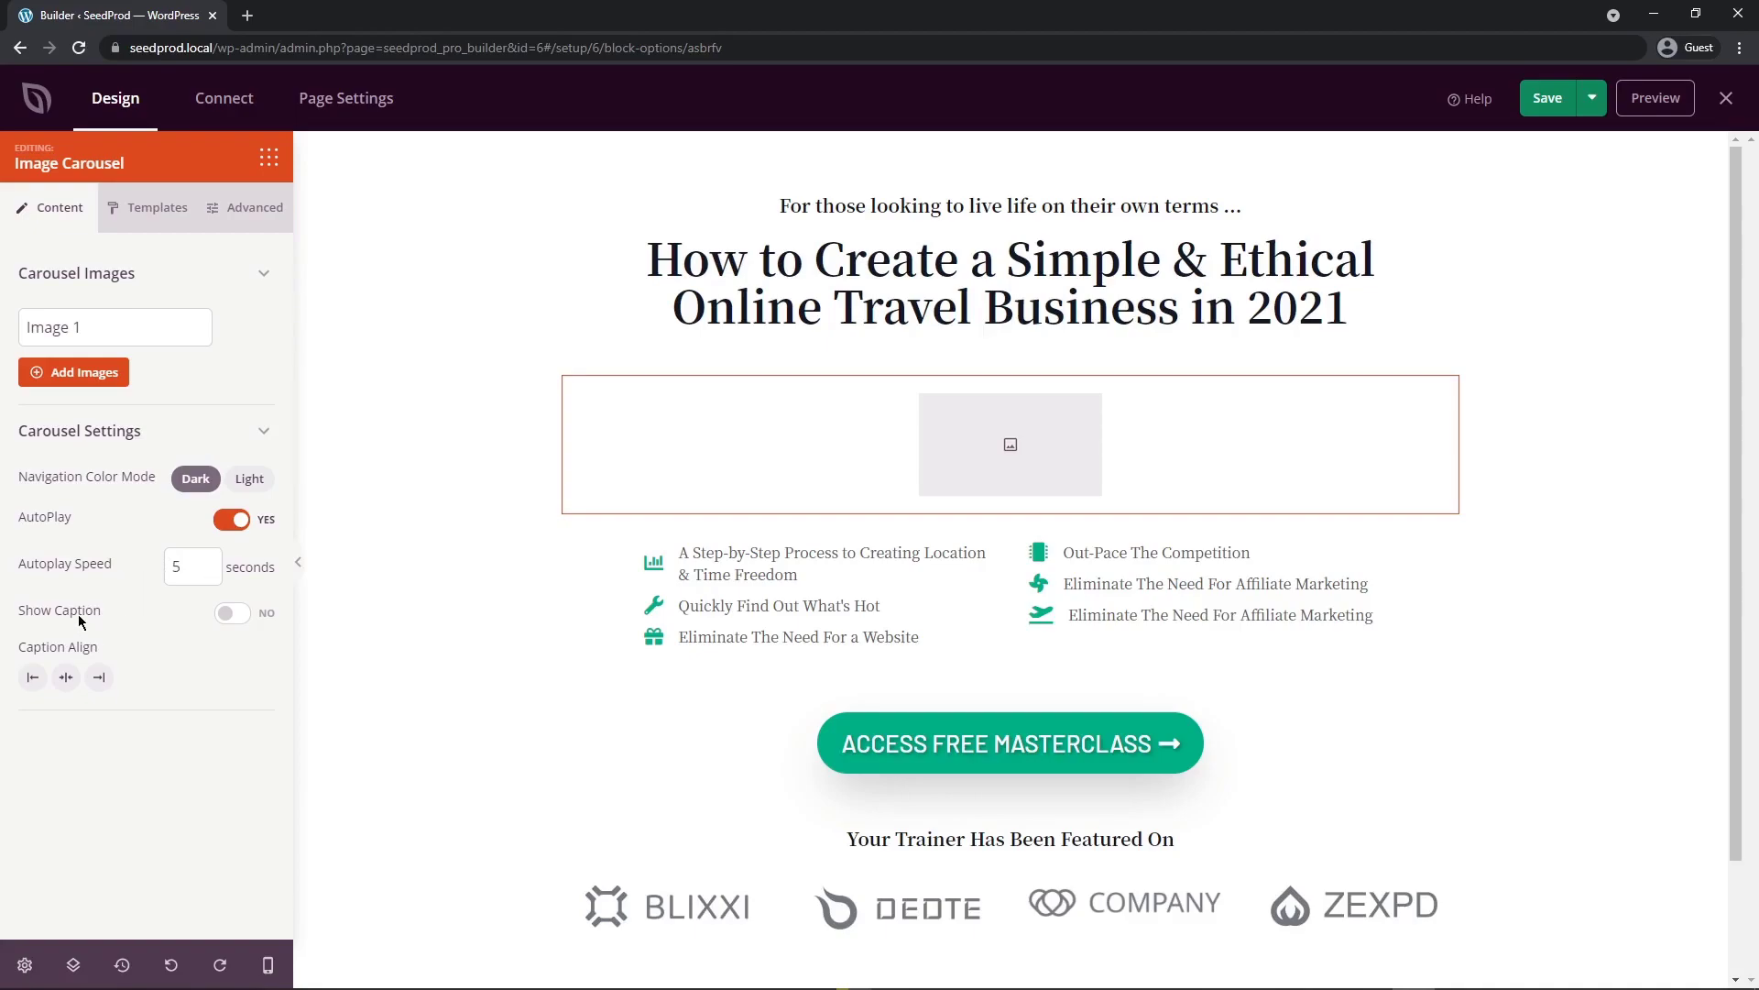
{"action": "left_click", "coordinate": [115, 326]}
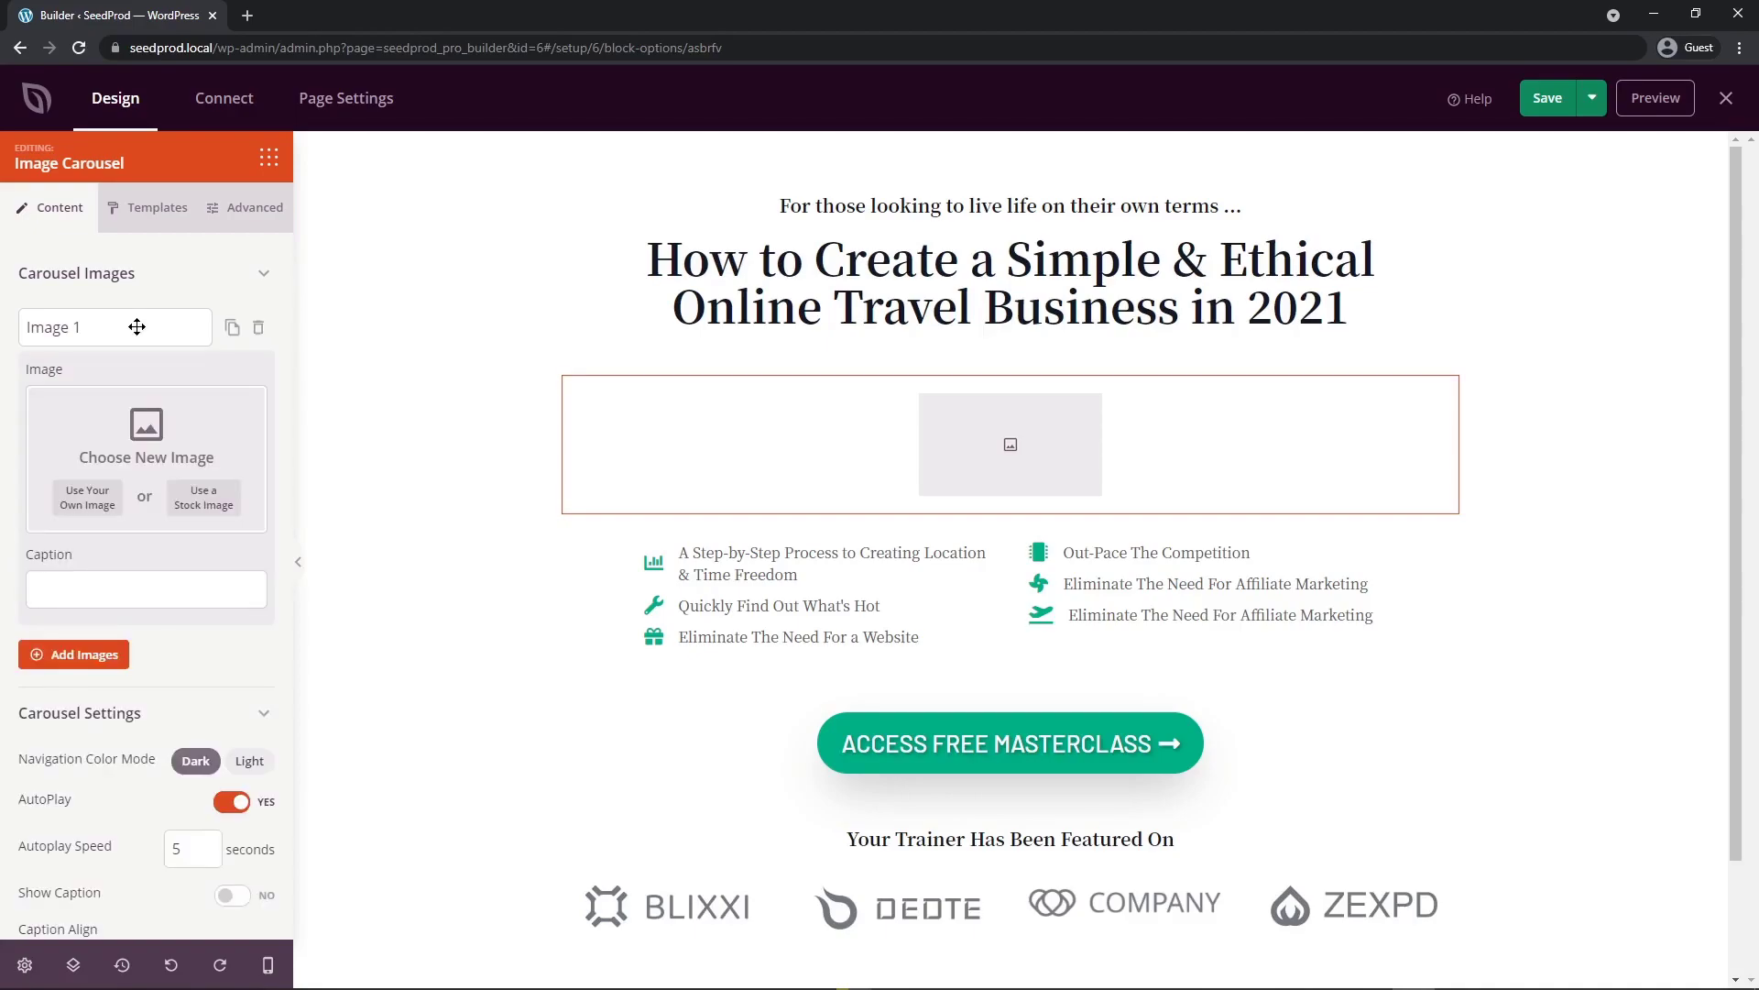
{"action": "left_click", "coordinate": [146, 588]}
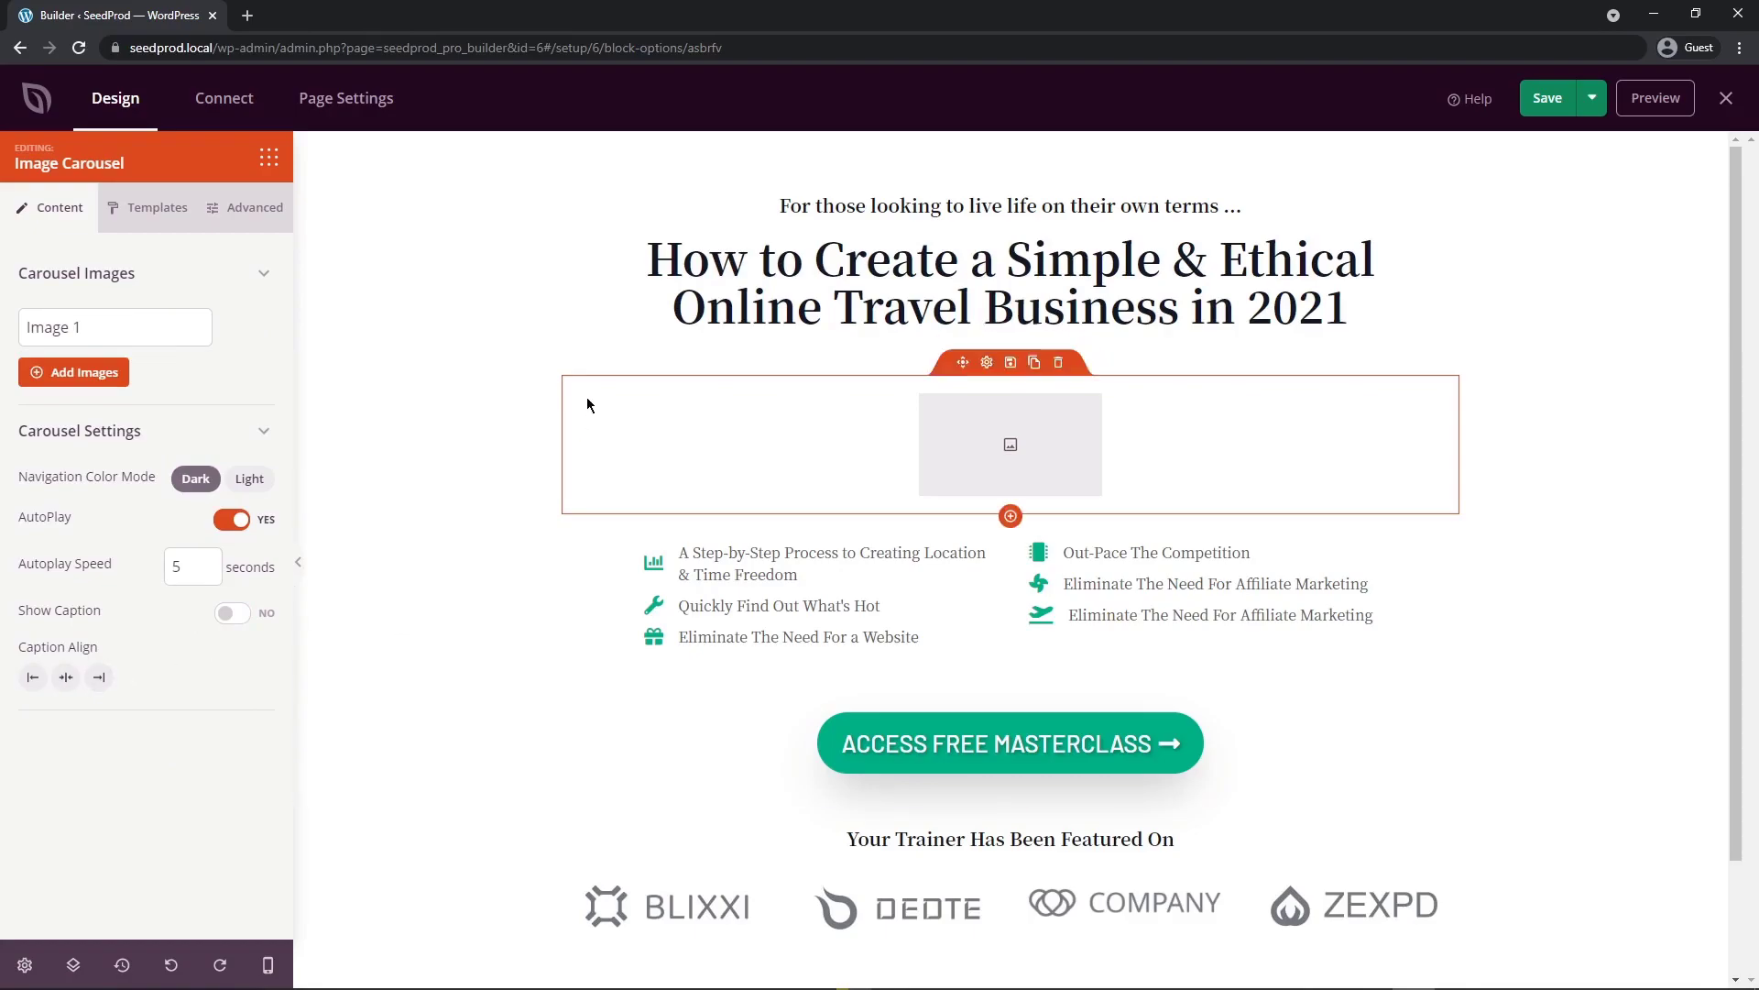
{"action": "mouse_move", "coordinate": [555, 428]}
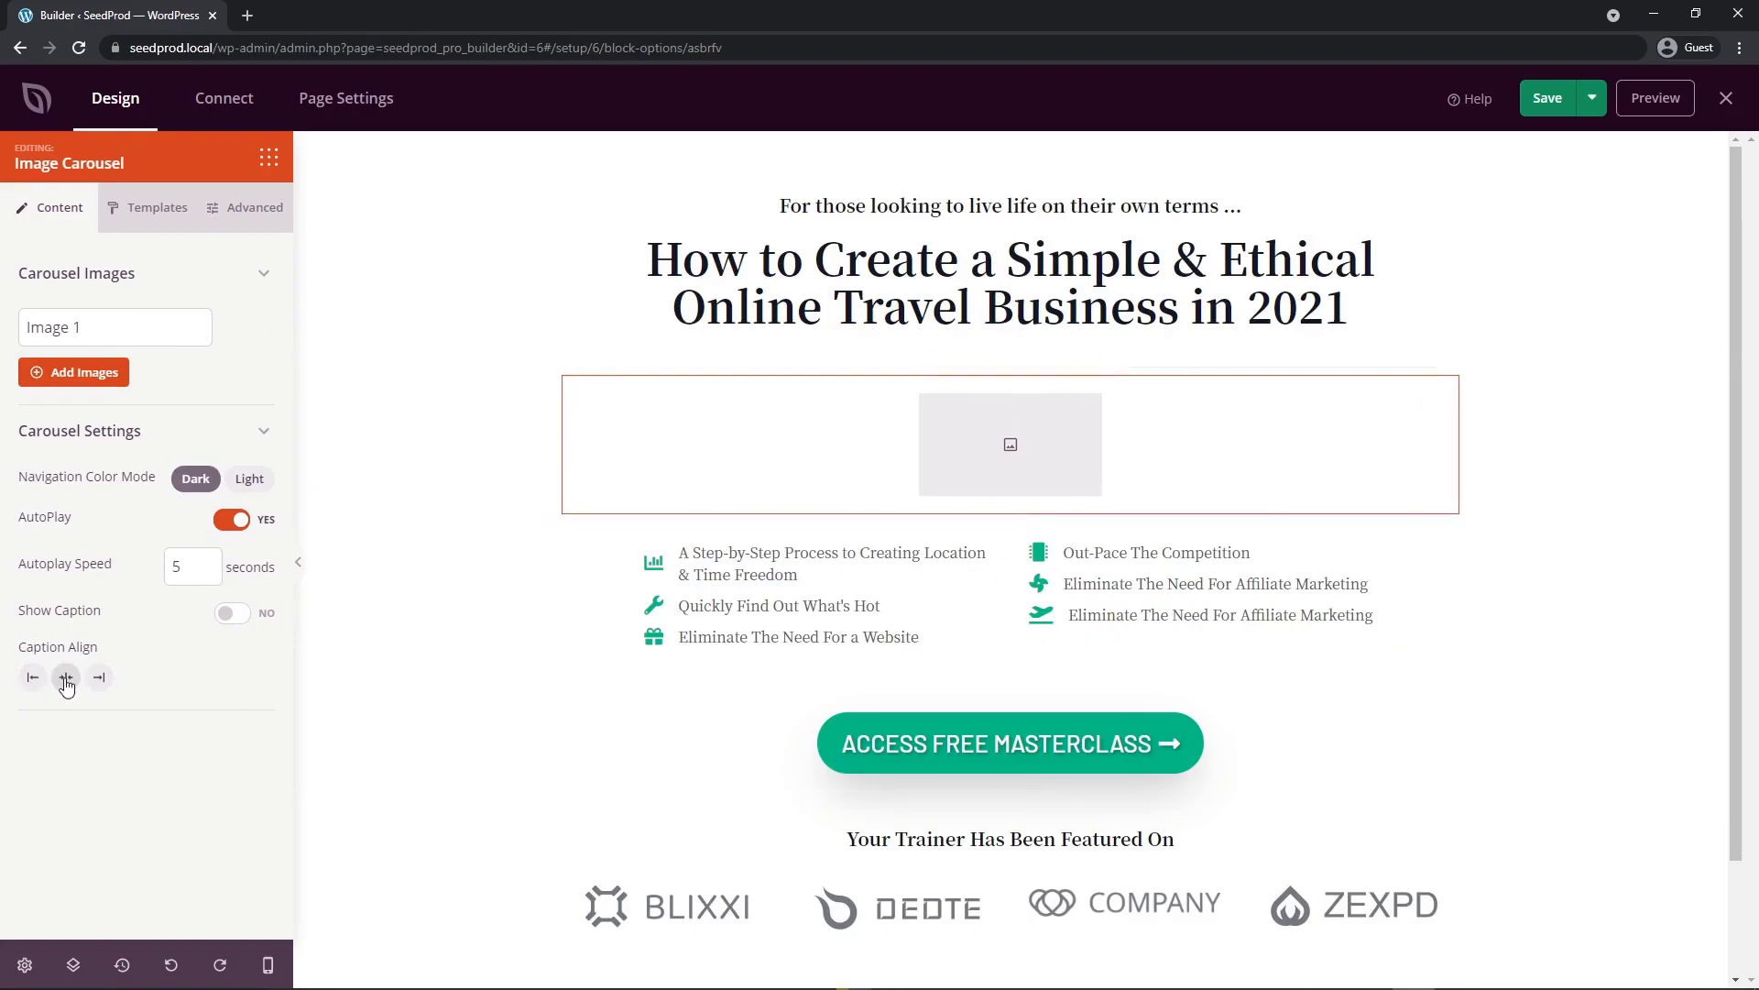
{"action": "mouse_move", "coordinate": [115, 326]}
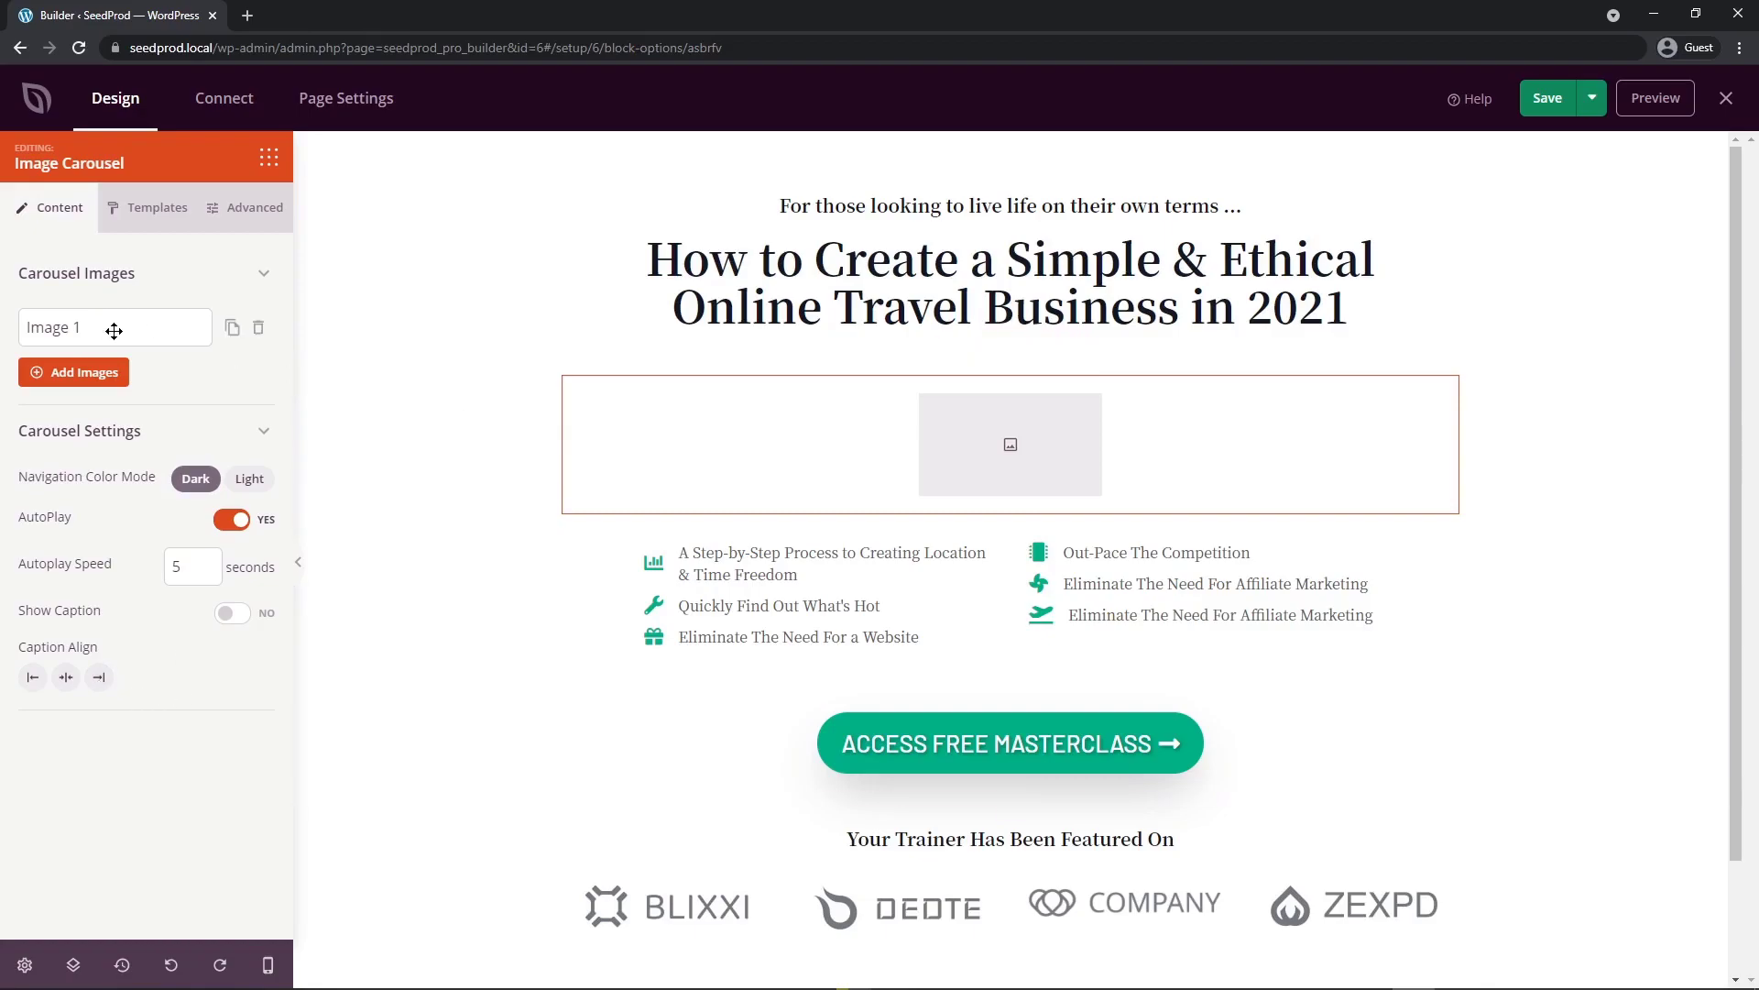
Step: Replace the first slide with a stock palm-tree beach photo captioned 'A beautiful beach'
{"action": "left_click", "coordinate": [111, 326]}
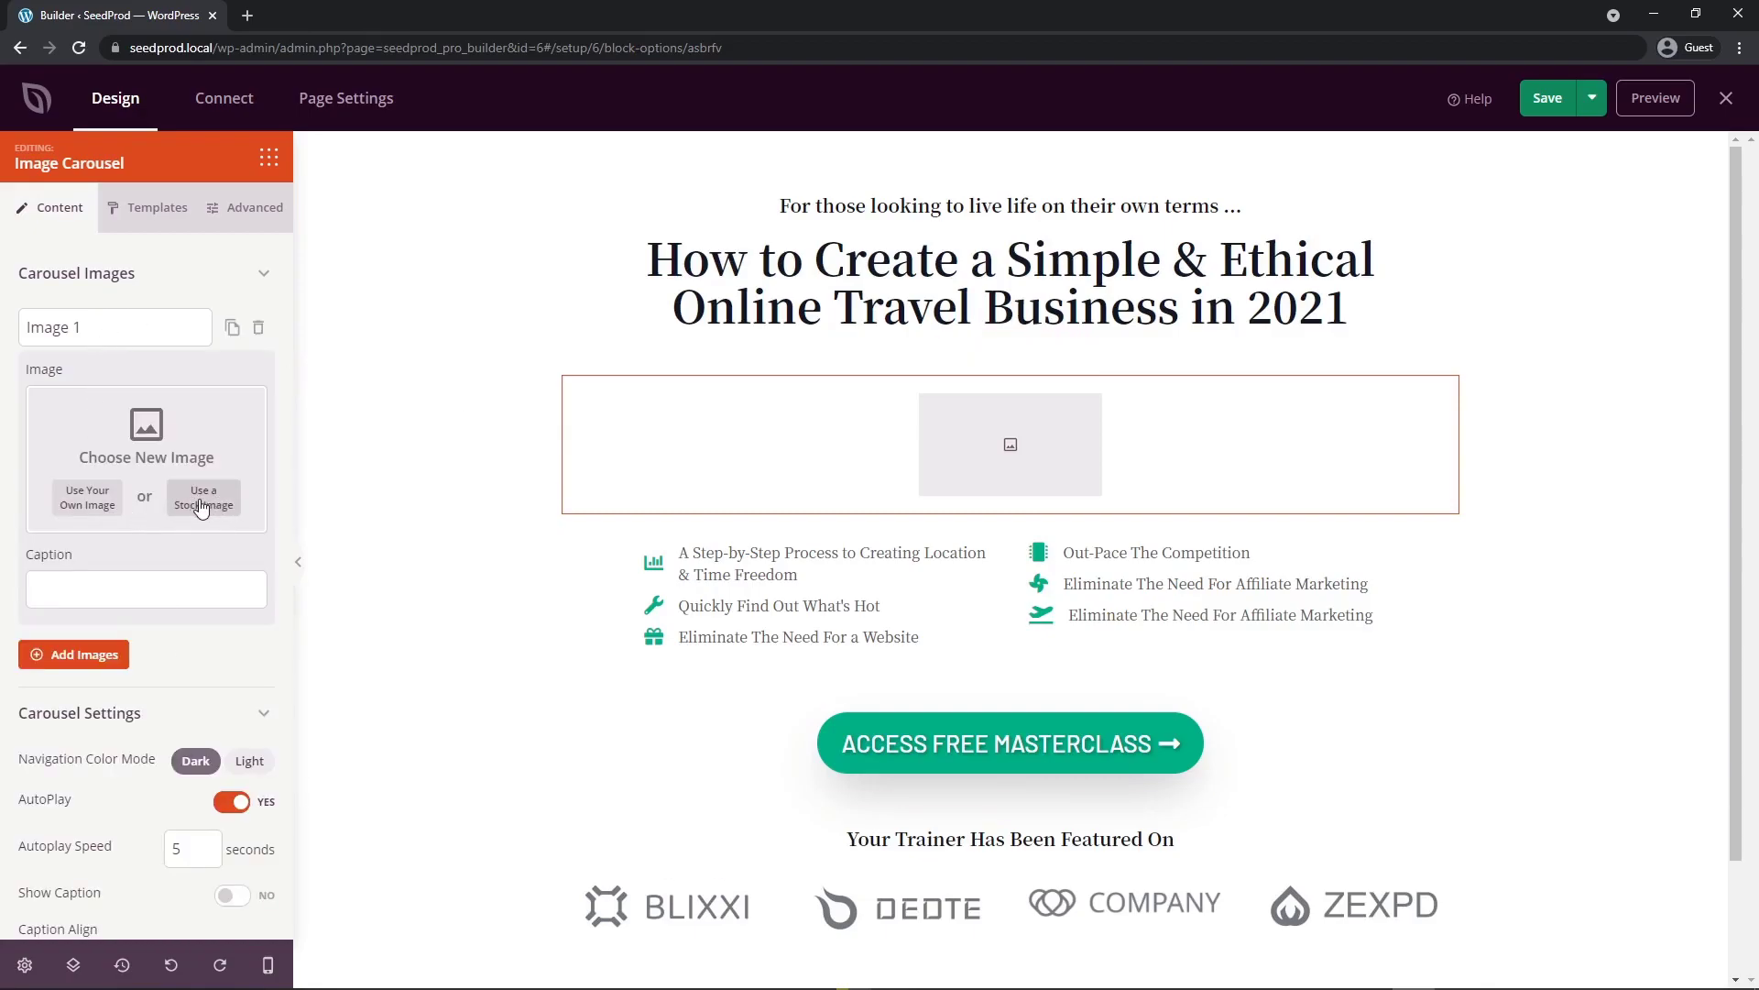
{"action": "left_click", "coordinate": [204, 497]}
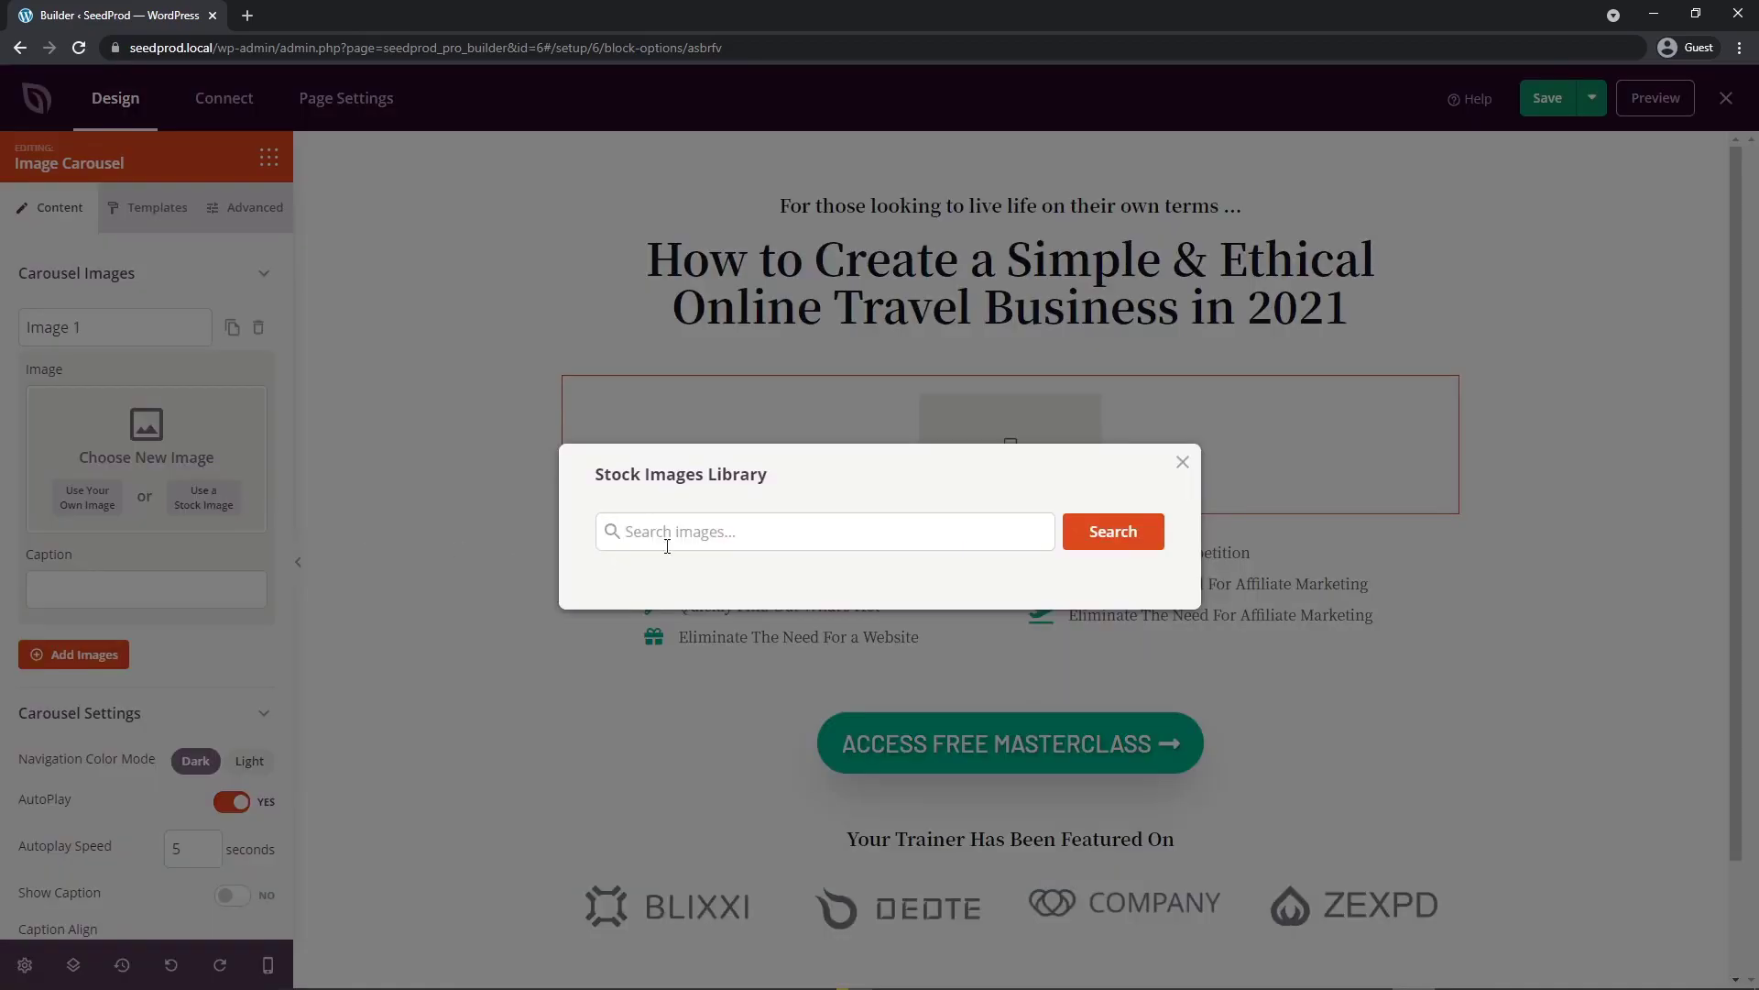
{"action": "left_click", "coordinate": [1103, 243]}
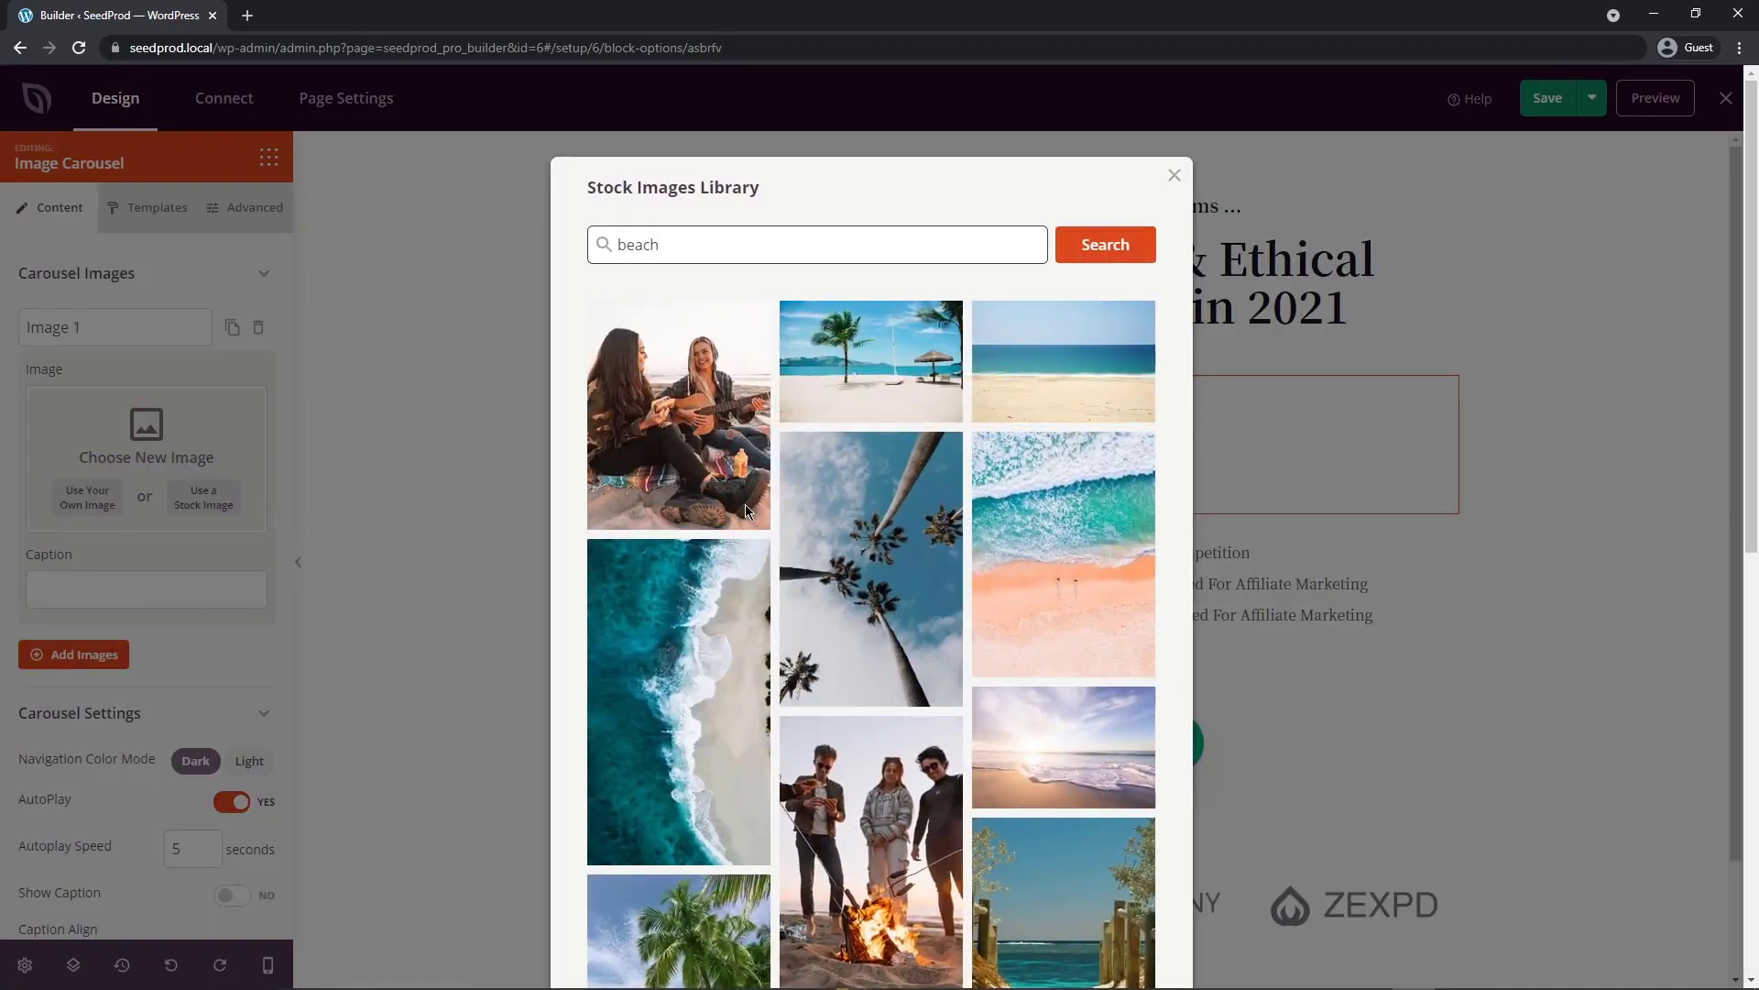
{"action": "left_click", "coordinate": [870, 360]}
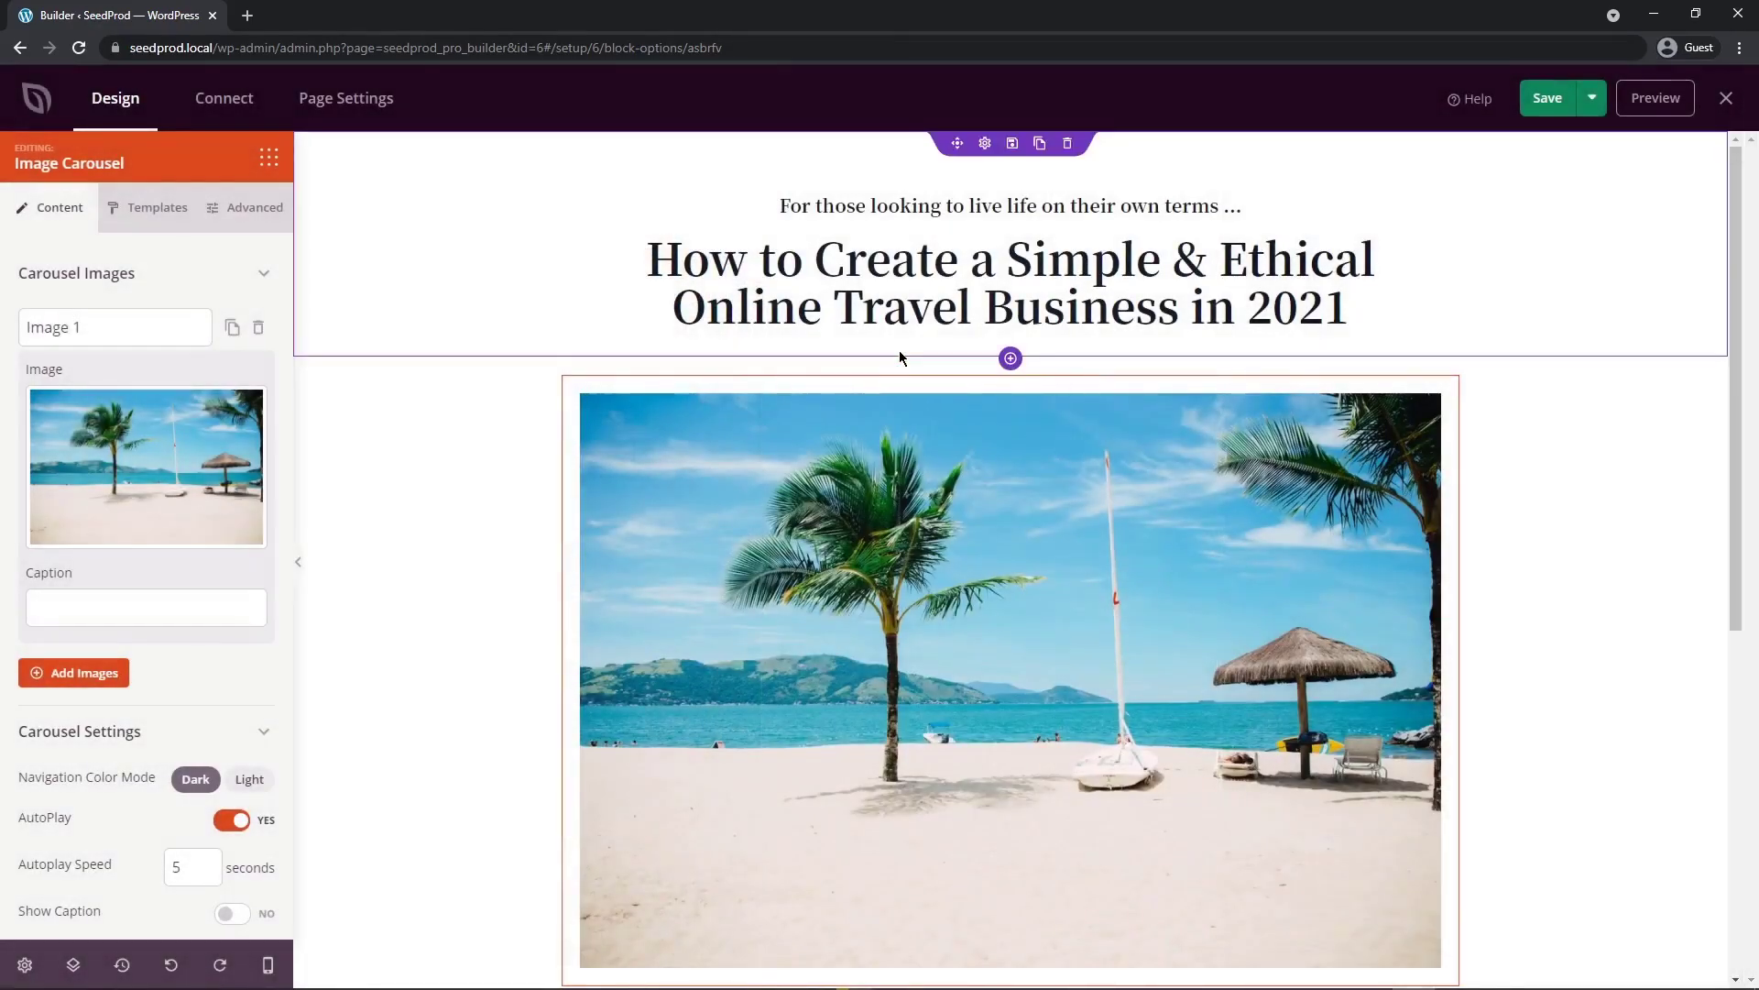
{"action": "type", "text": "A beautiful beach."}
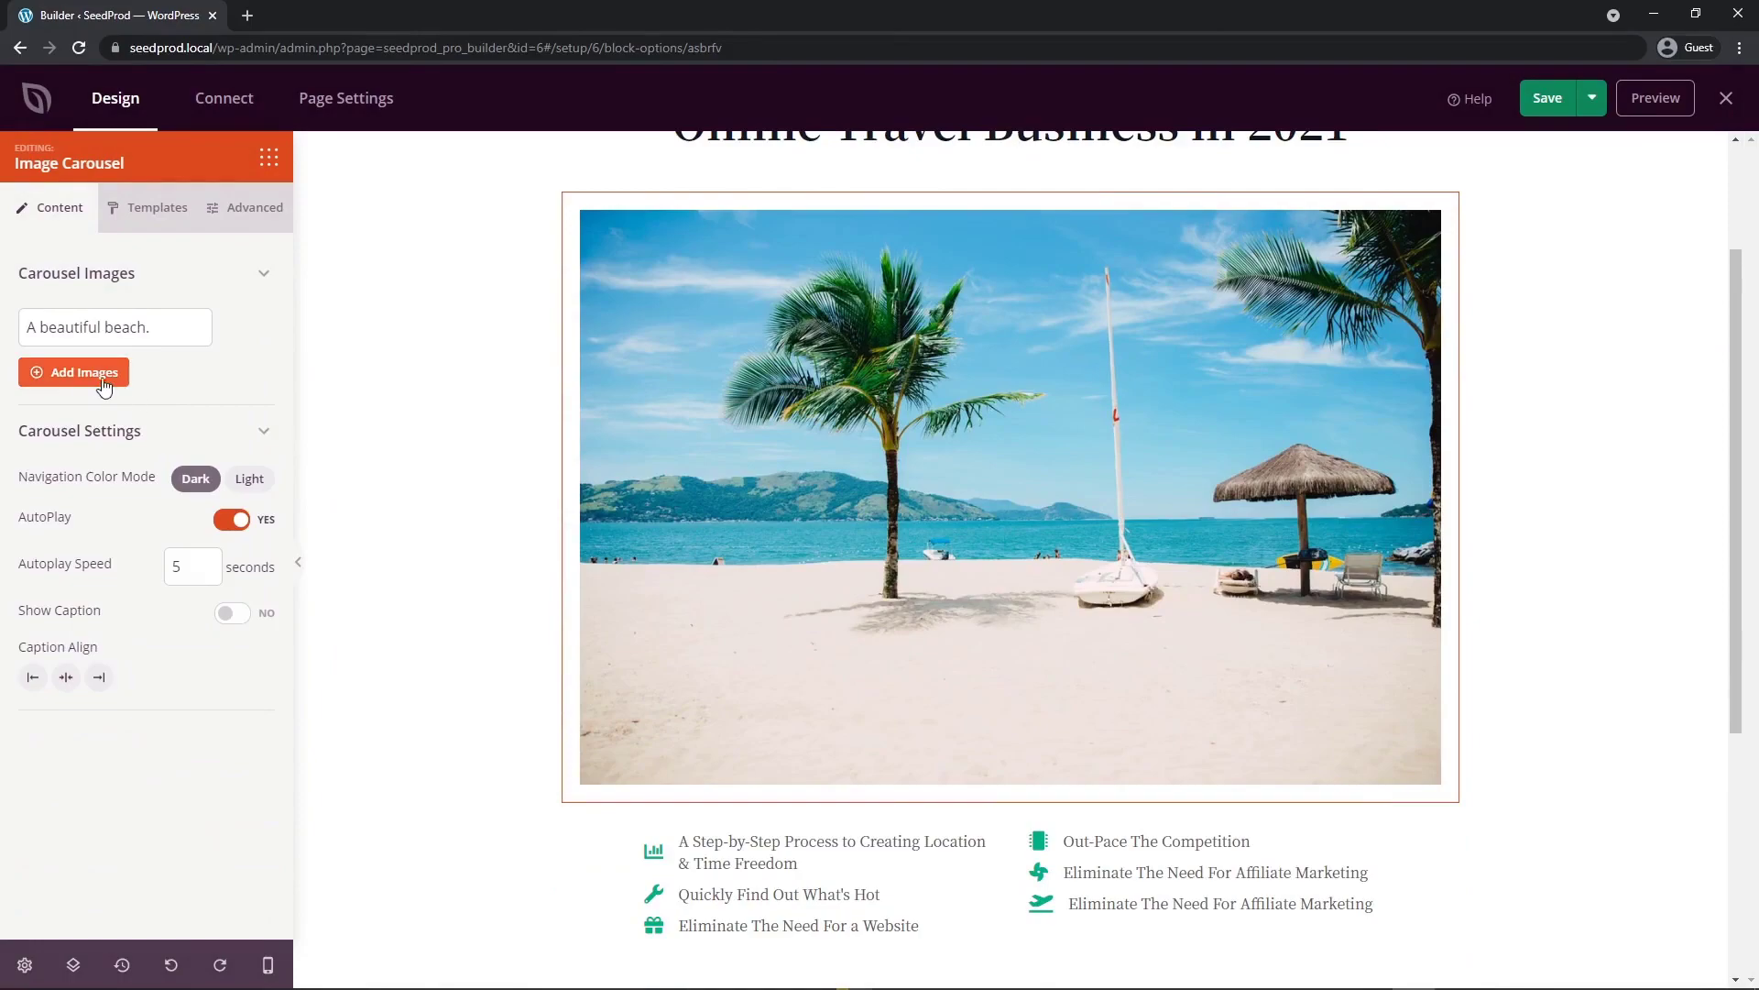
Step: Add second and third captioned beach slides, trying light navigation before reverting to dark
{"action": "left_click", "coordinate": [83, 371]}
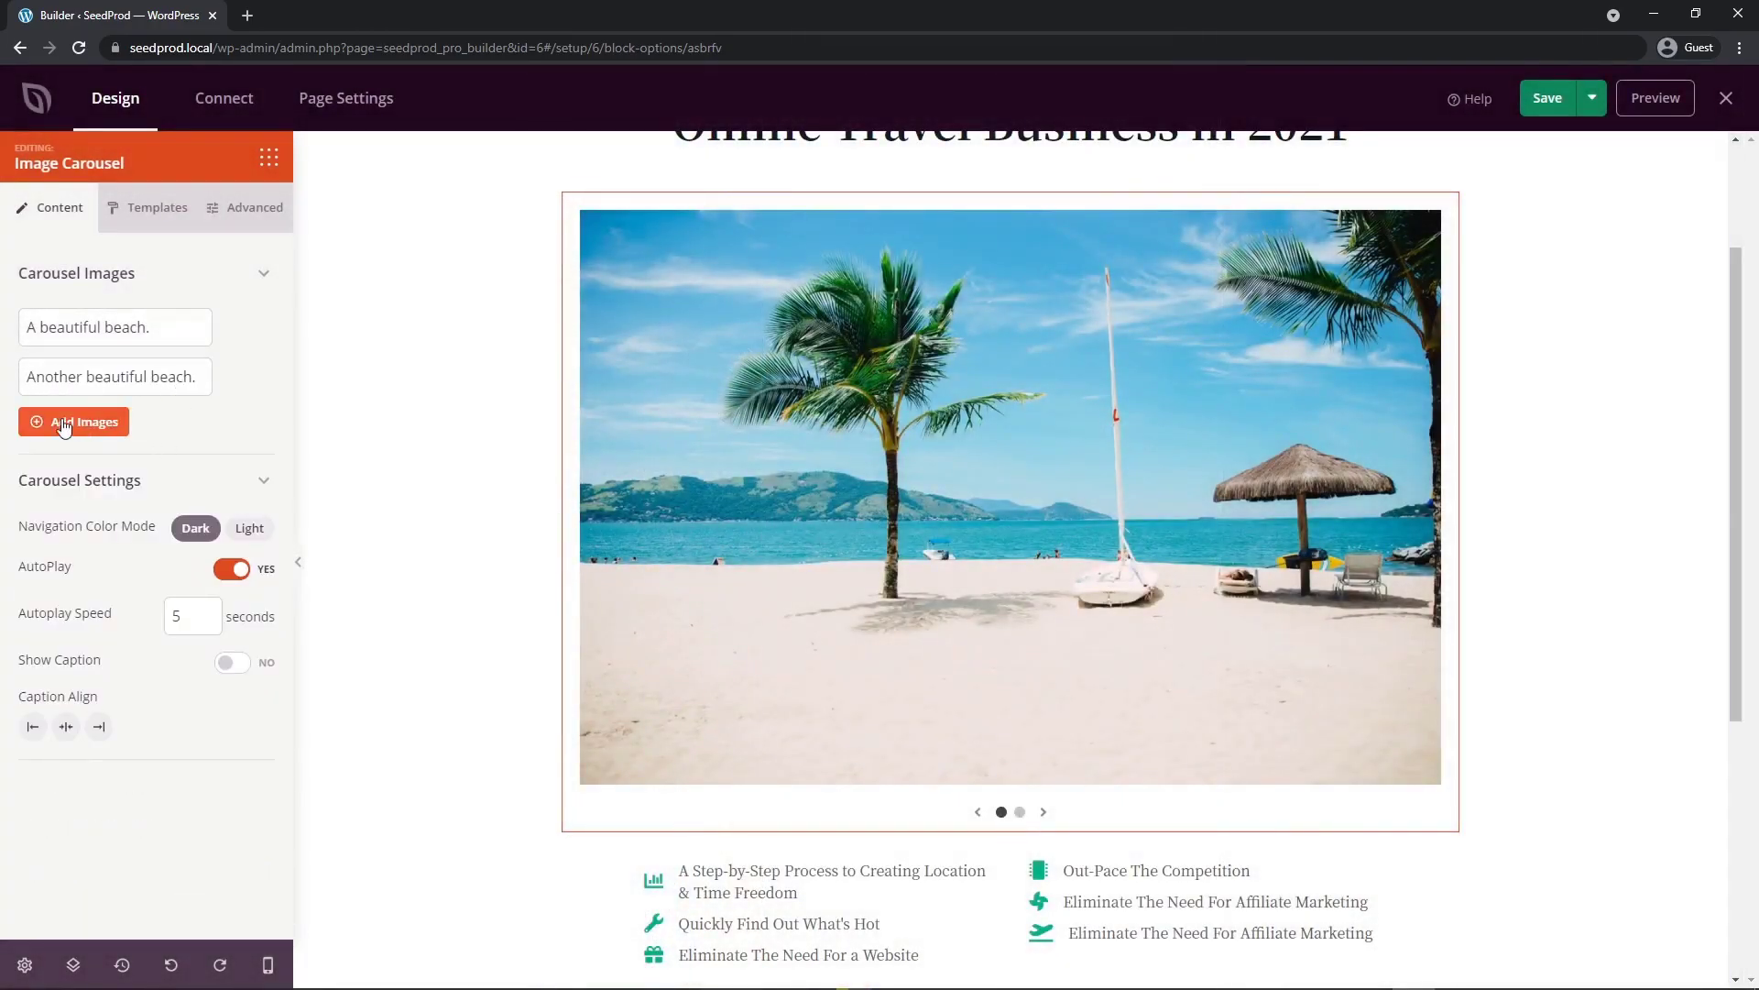
{"action": "left_click", "coordinate": [74, 420]}
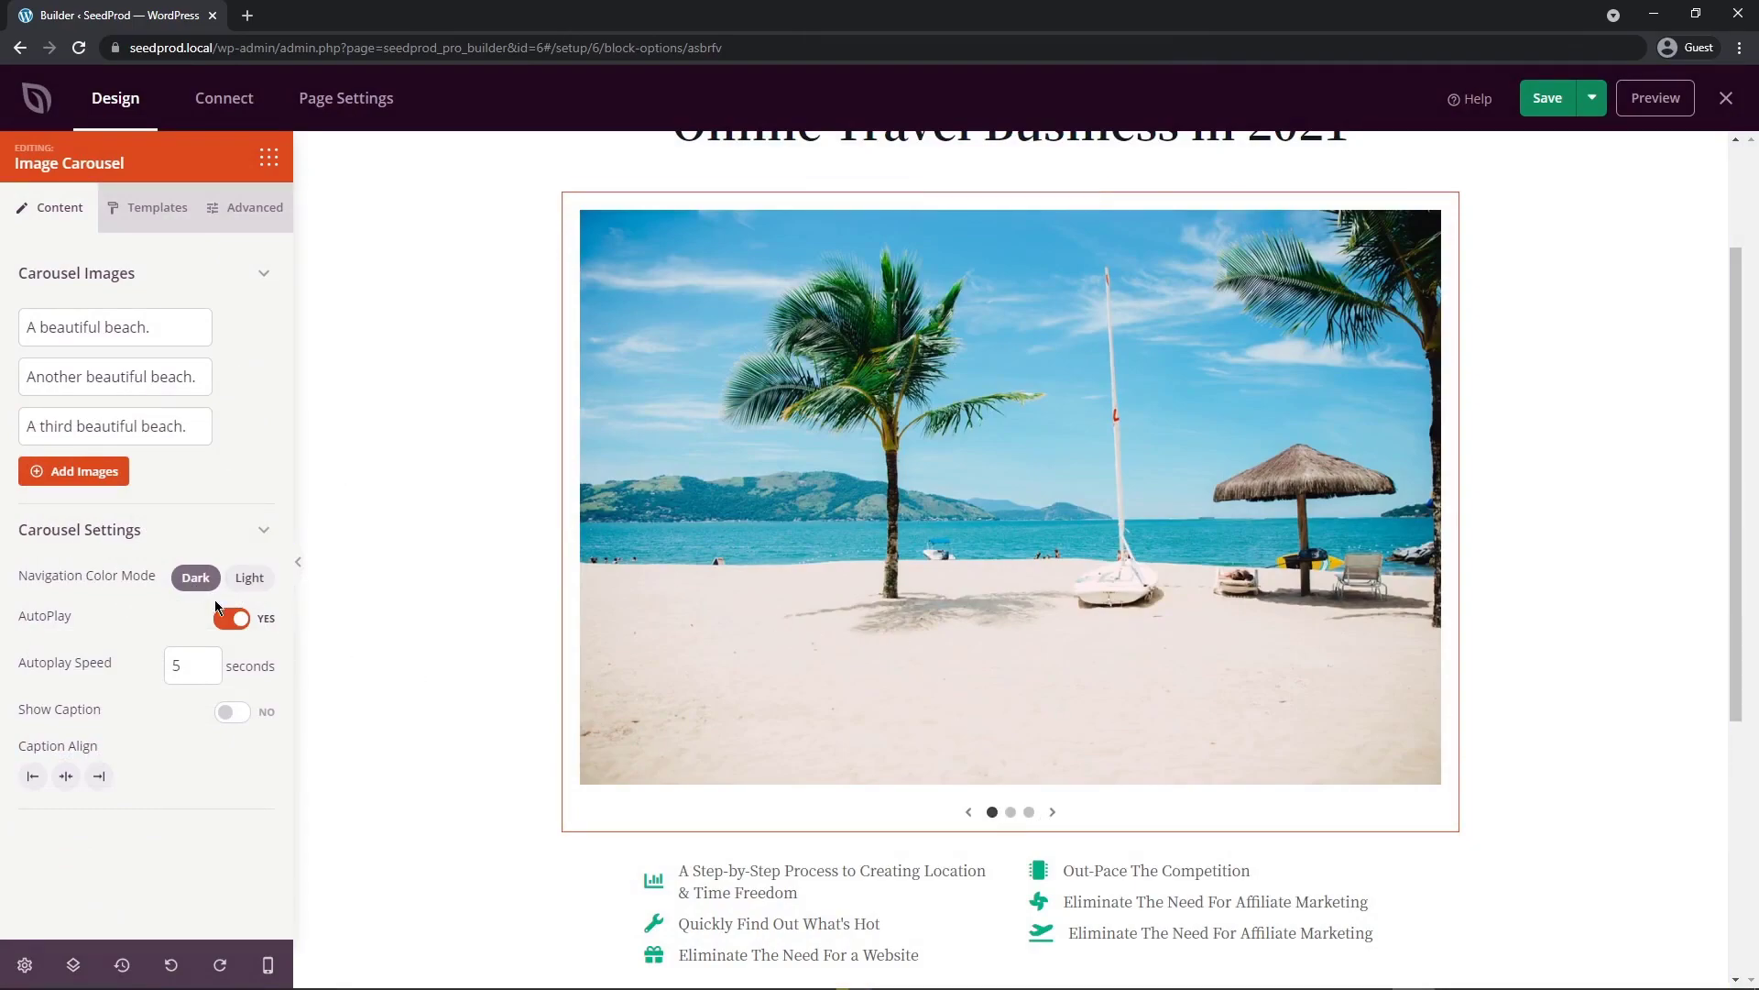
{"action": "left_click", "coordinate": [250, 576]}
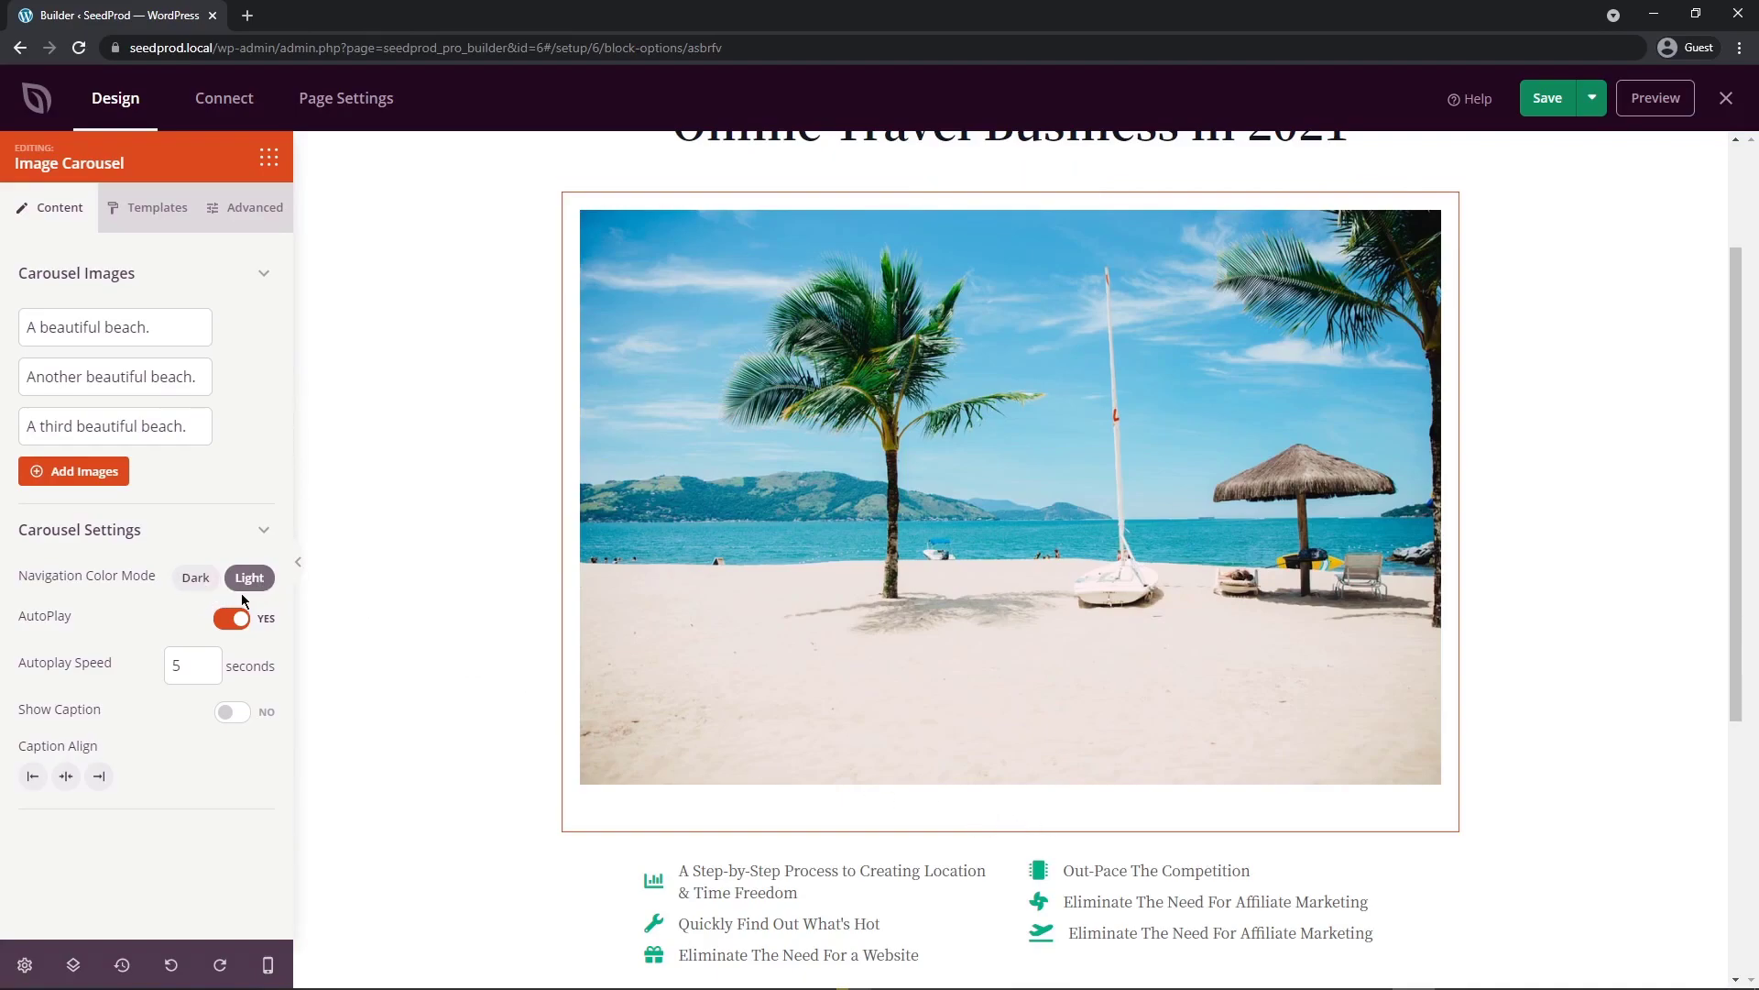
{"action": "left_click", "coordinate": [194, 576]}
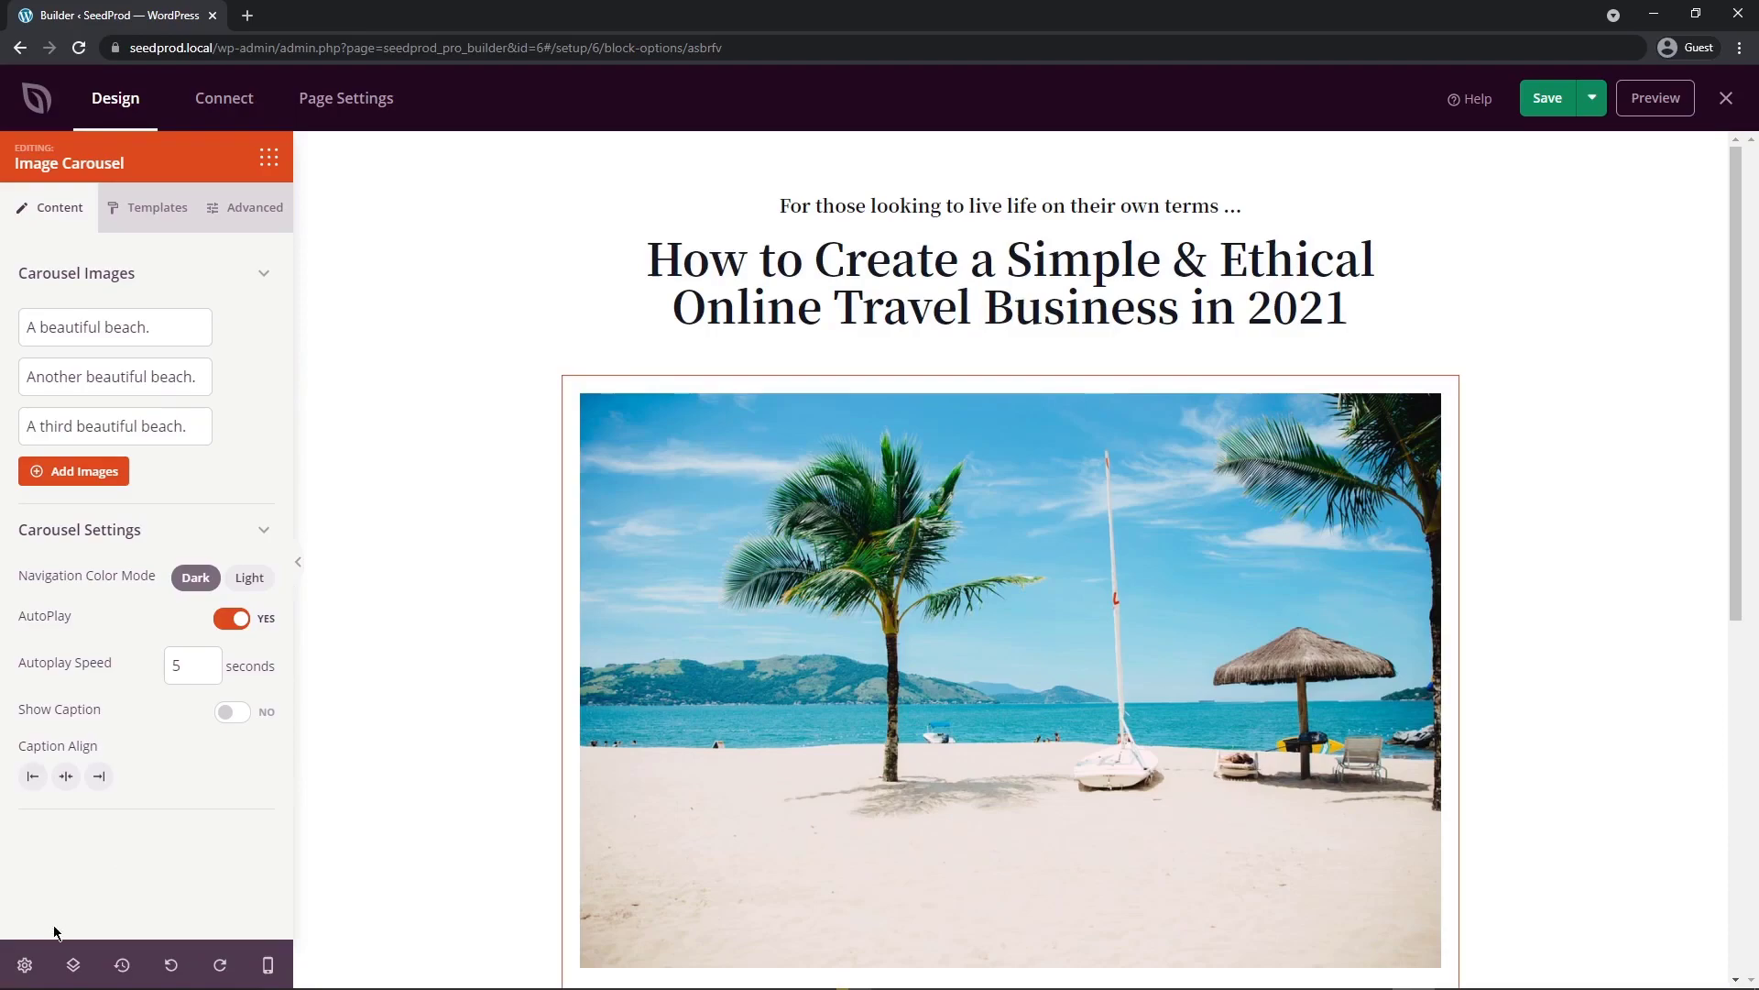
Step: Apply the Source Sans Pro Bold headings / Open Sans Regular body font pairing
{"action": "left_click", "coordinate": [25, 965]}
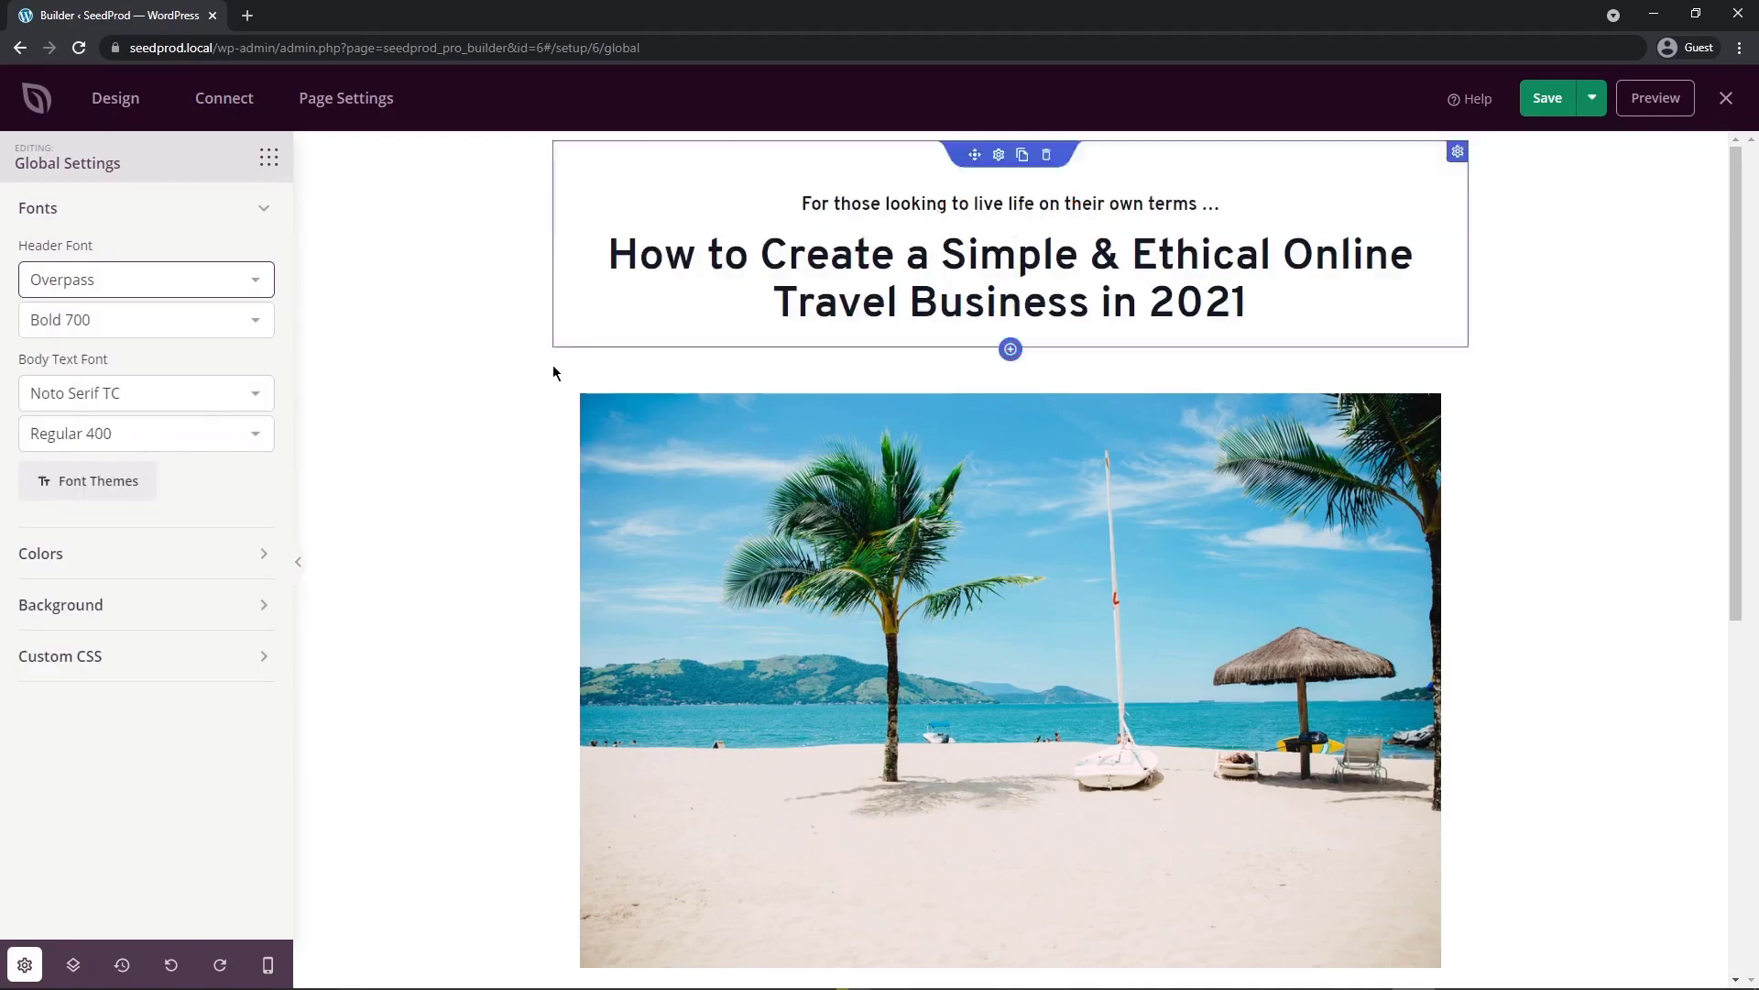
{"action": "left_click", "coordinate": [144, 393]}
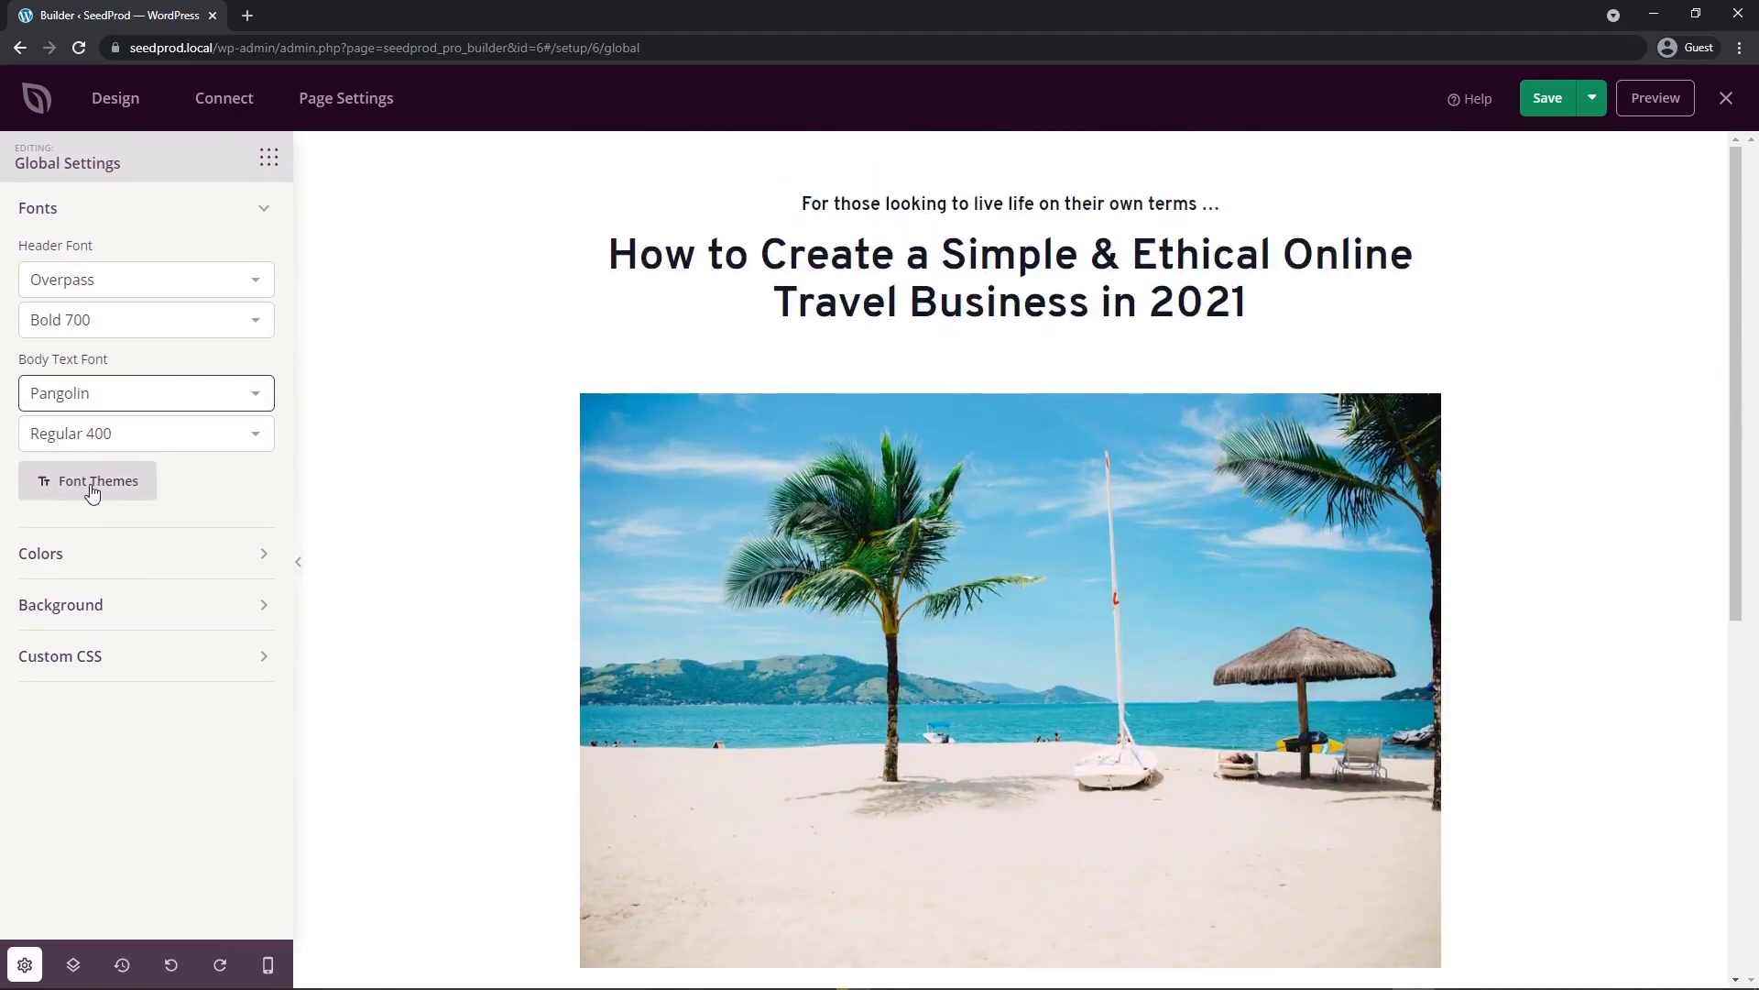
{"action": "left_click", "coordinate": [95, 480]}
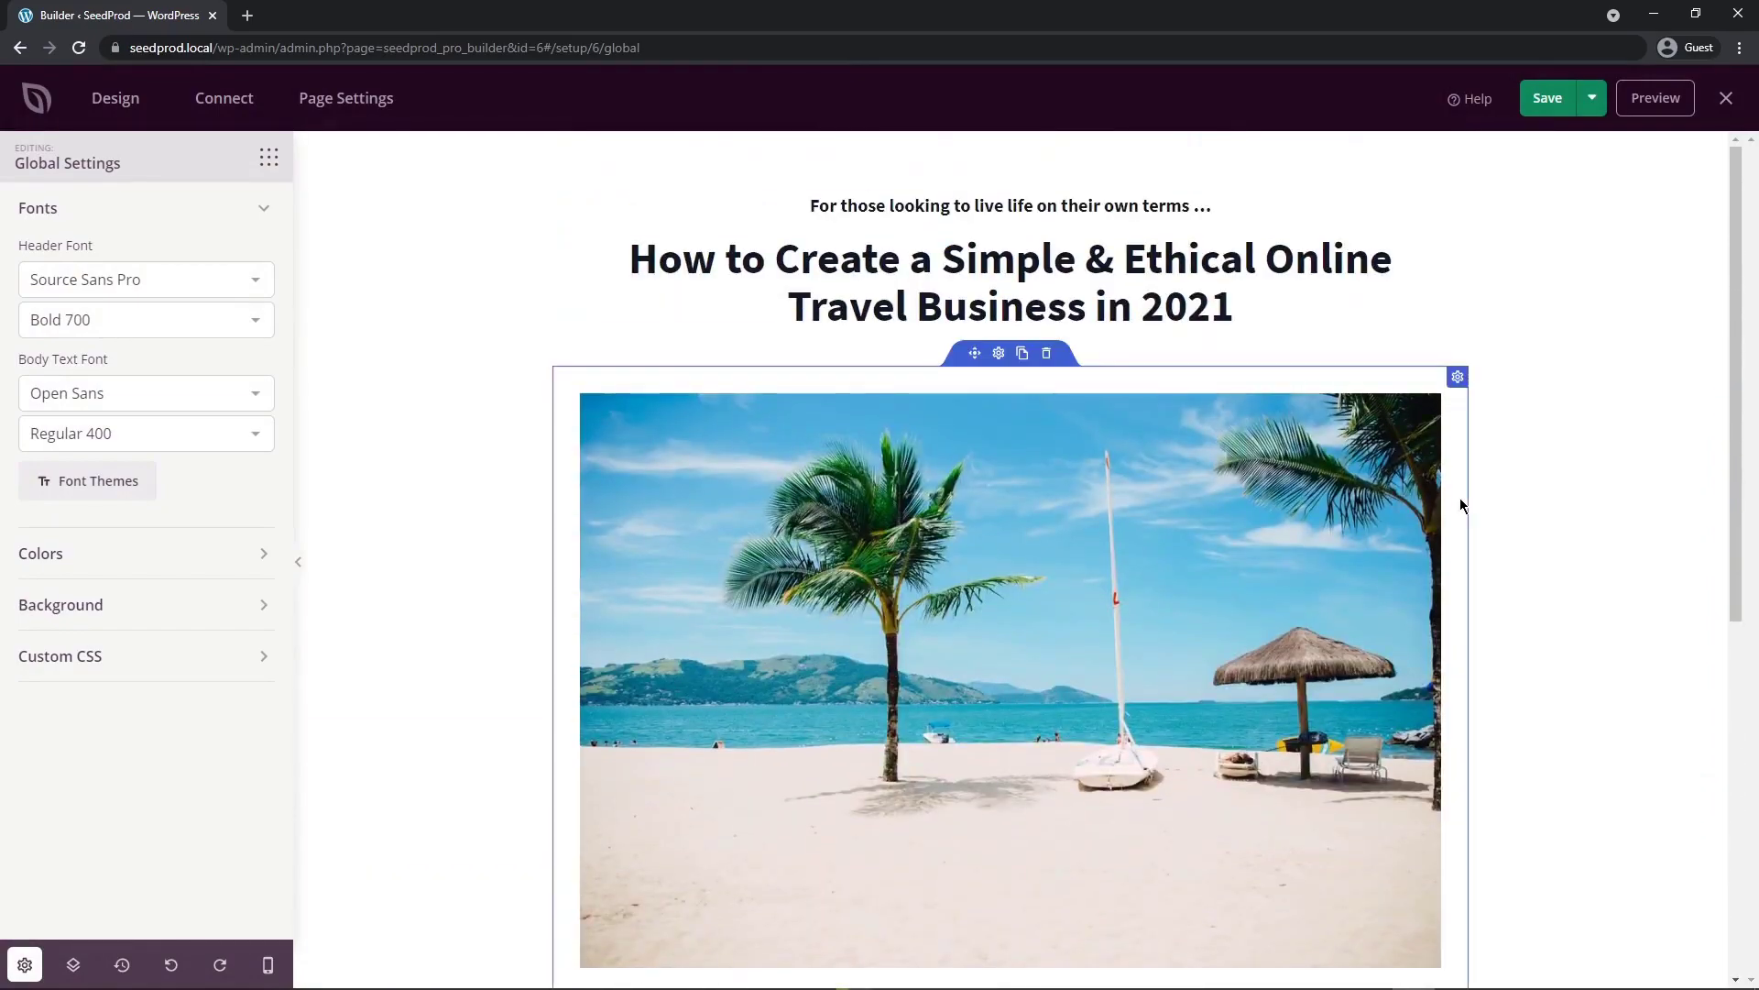
{"action": "left_click", "coordinate": [37, 208]}
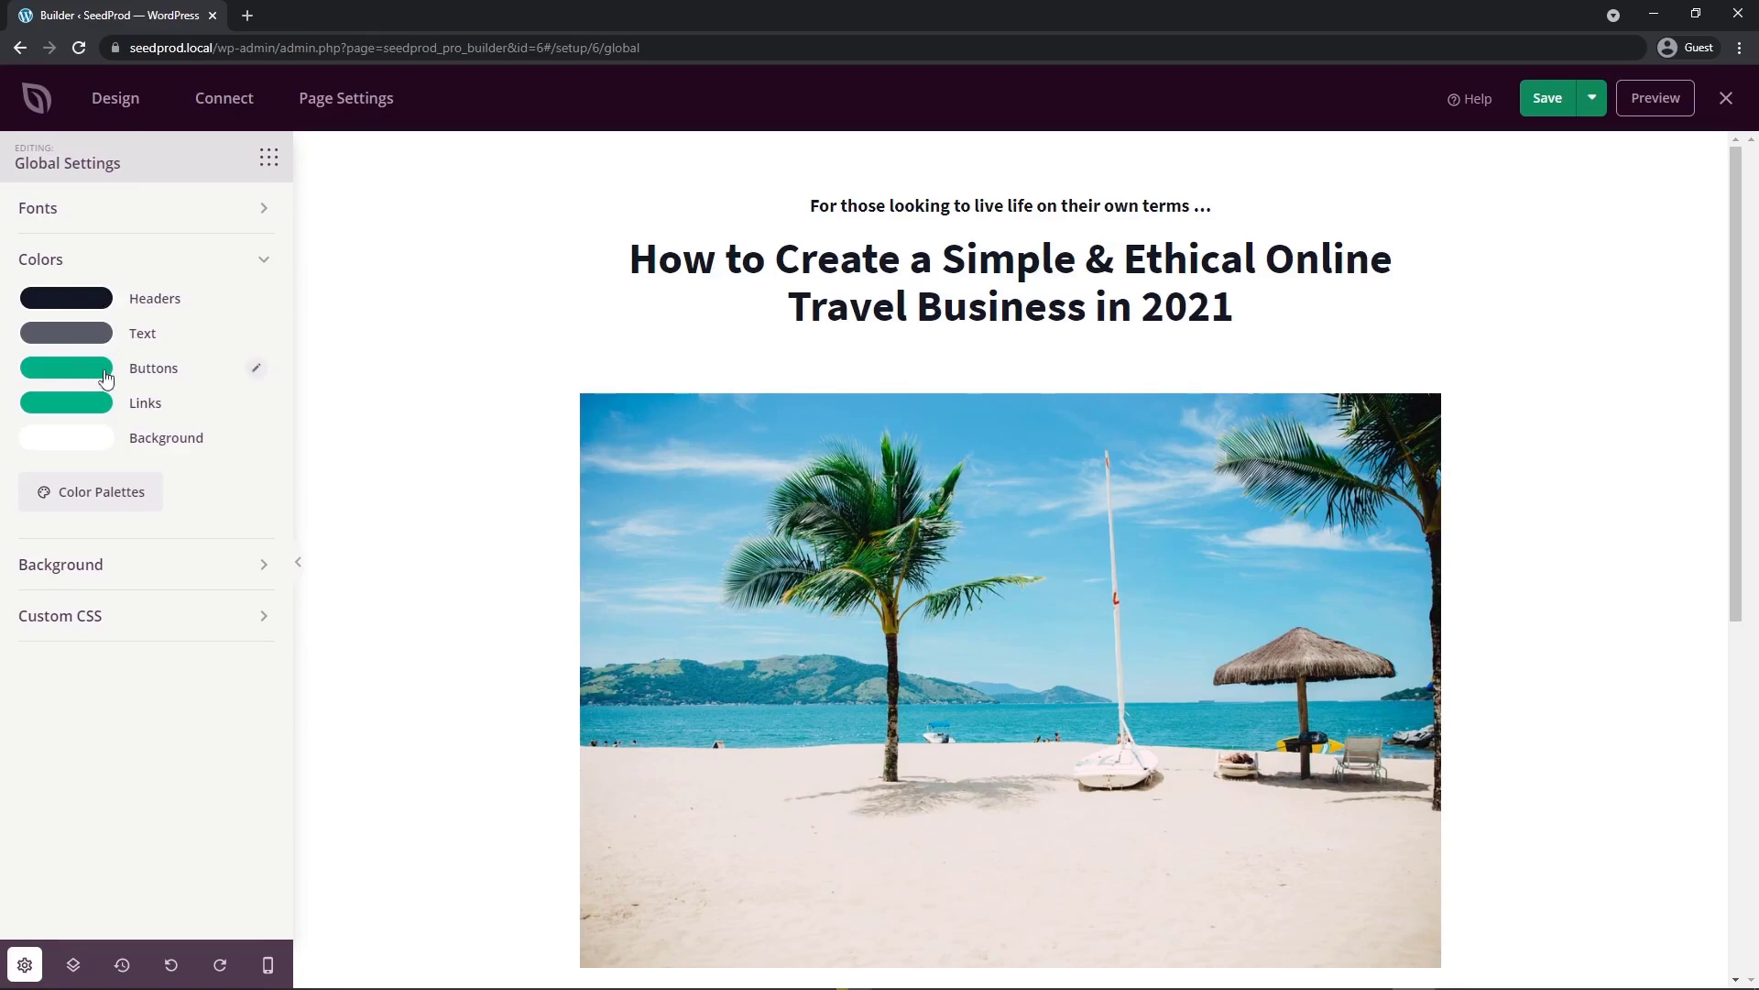
{"action": "mouse_move", "coordinate": [174, 483]}
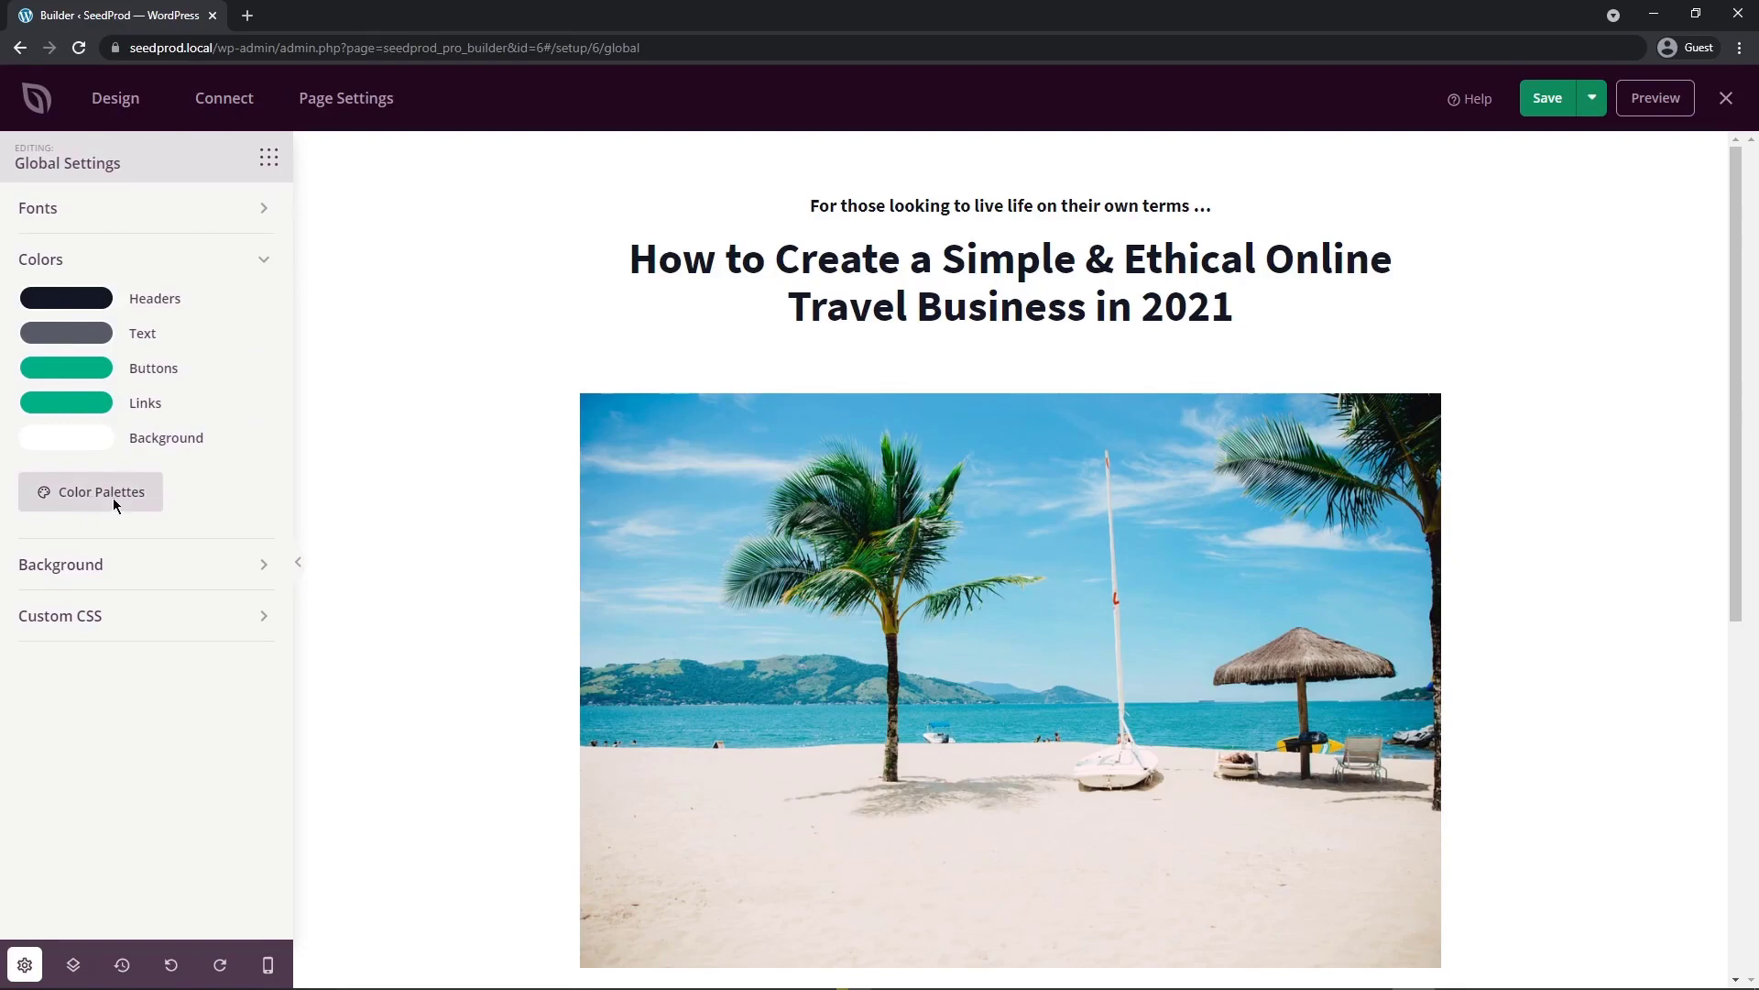
Step: Apply the purple-blue color palette and set the page background to dark navy
{"action": "left_click", "coordinate": [100, 491]}
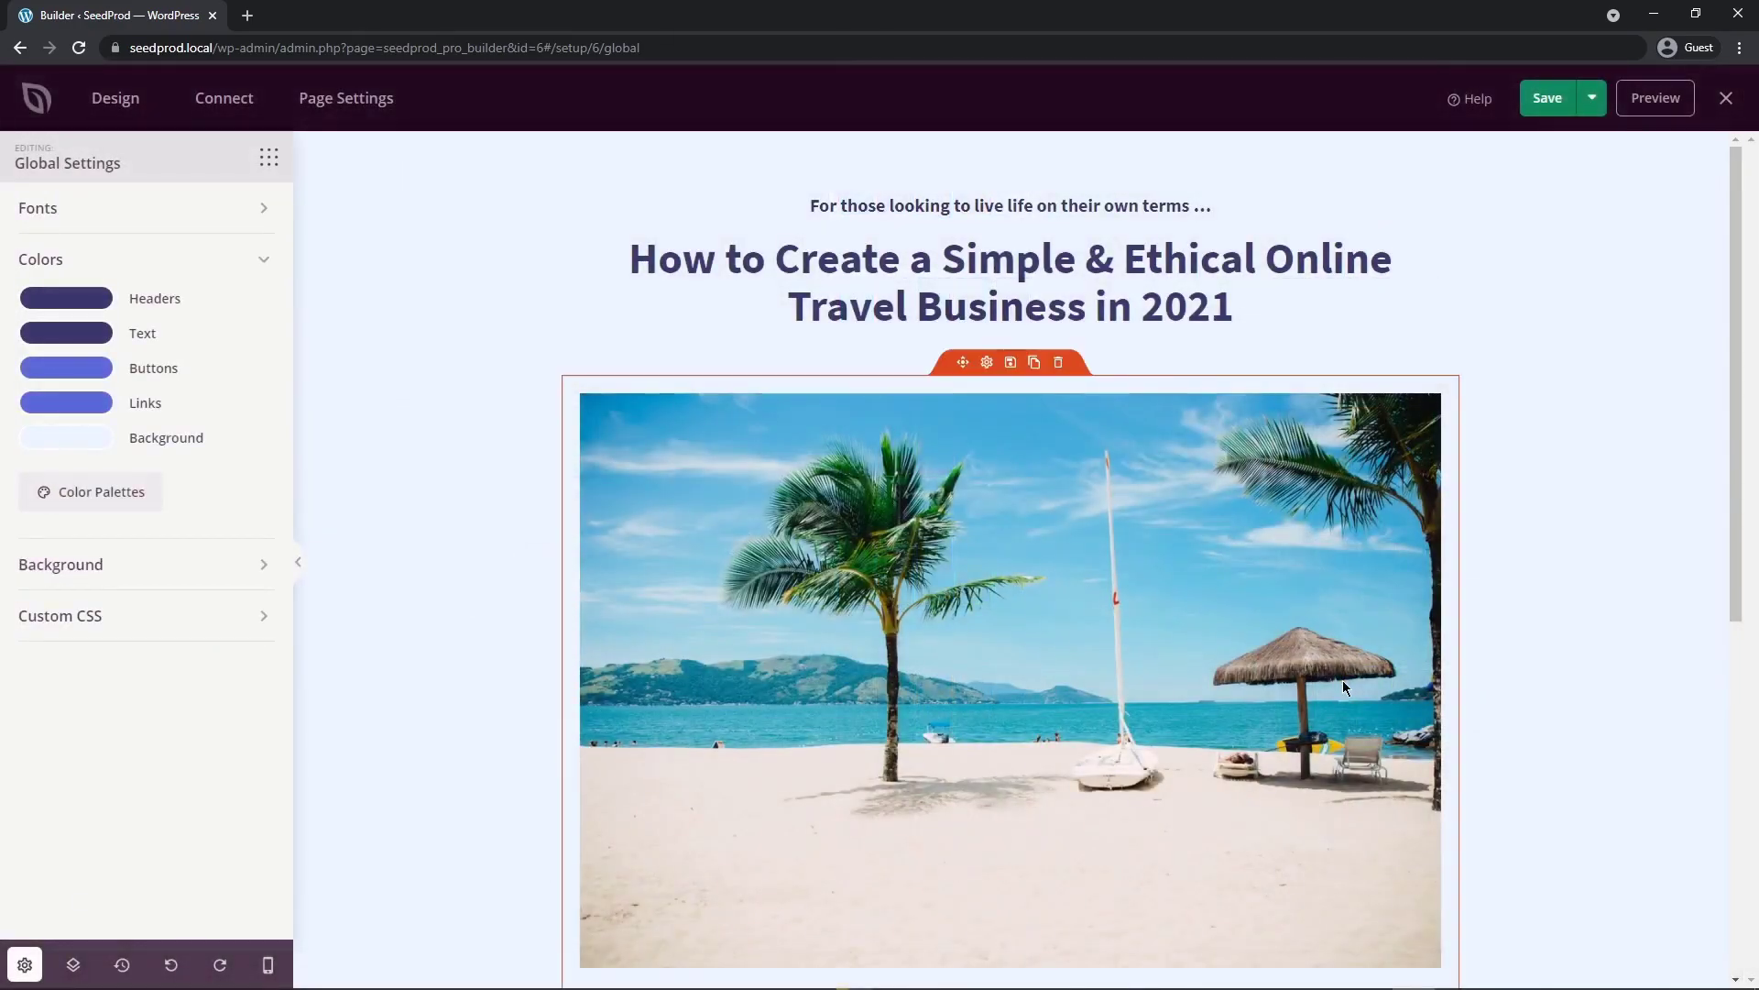
{"action": "left_click", "coordinate": [1010, 282]}
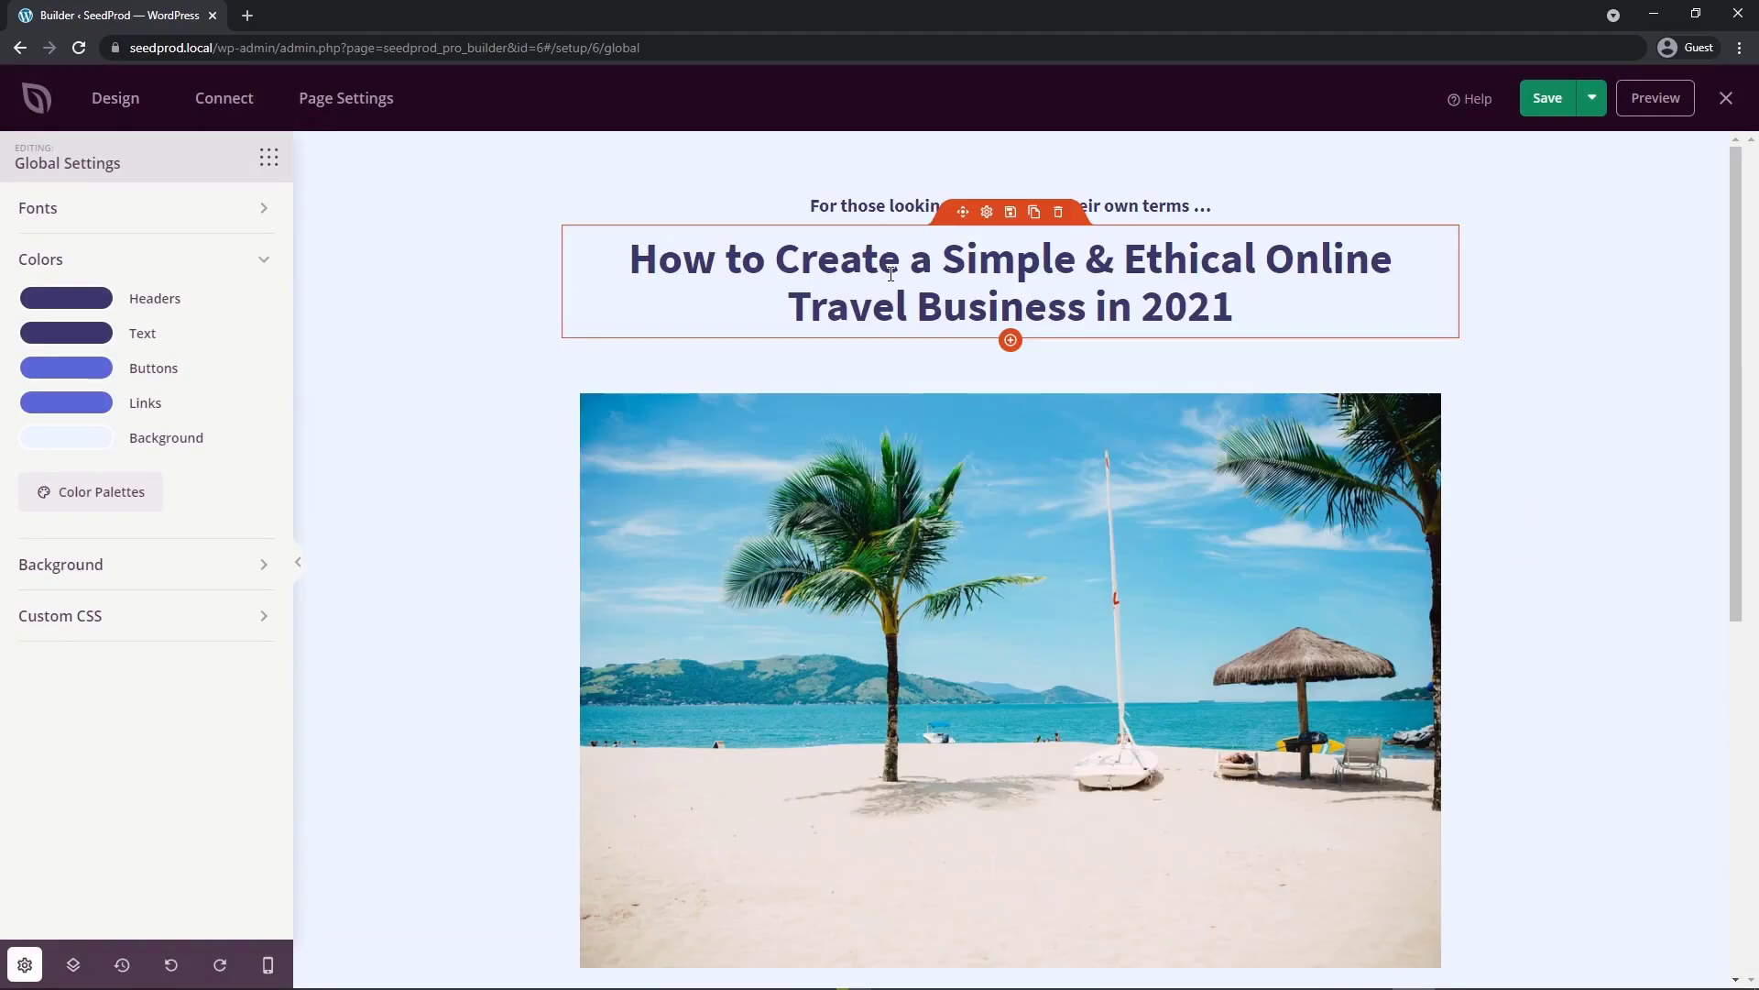
{"action": "scroll", "scroll_direction": "down", "scroll_amount": 3}
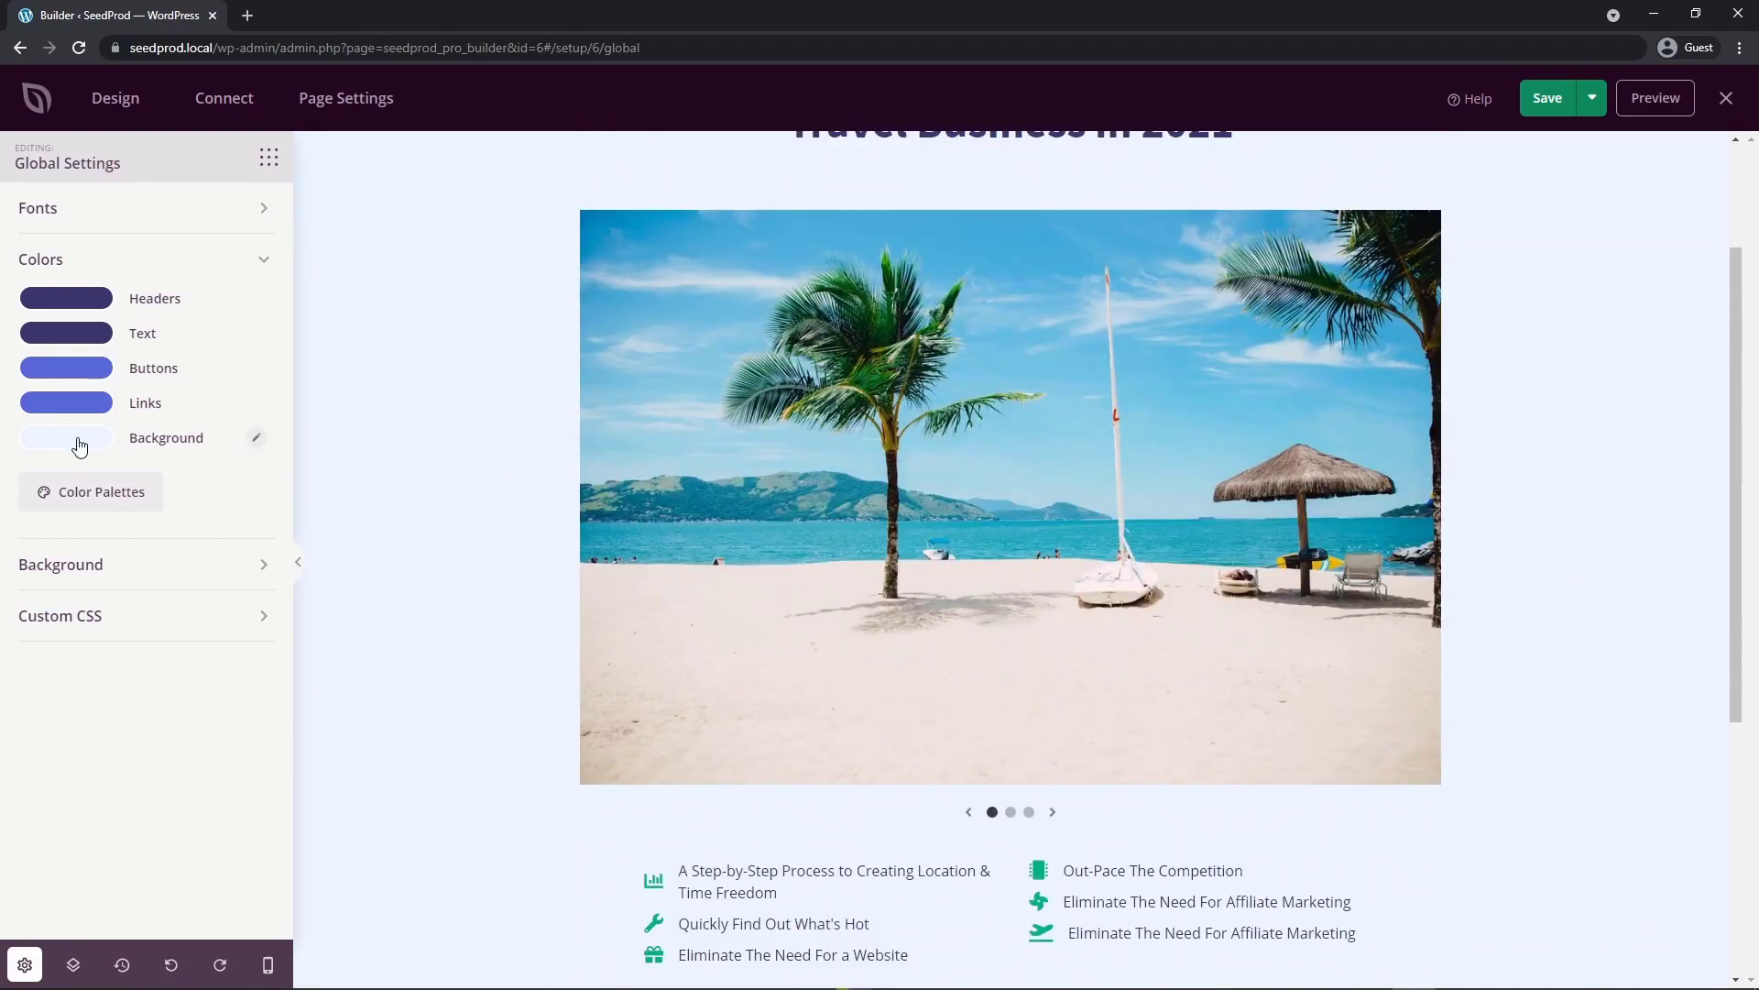
{"action": "left_click", "coordinate": [65, 438]}
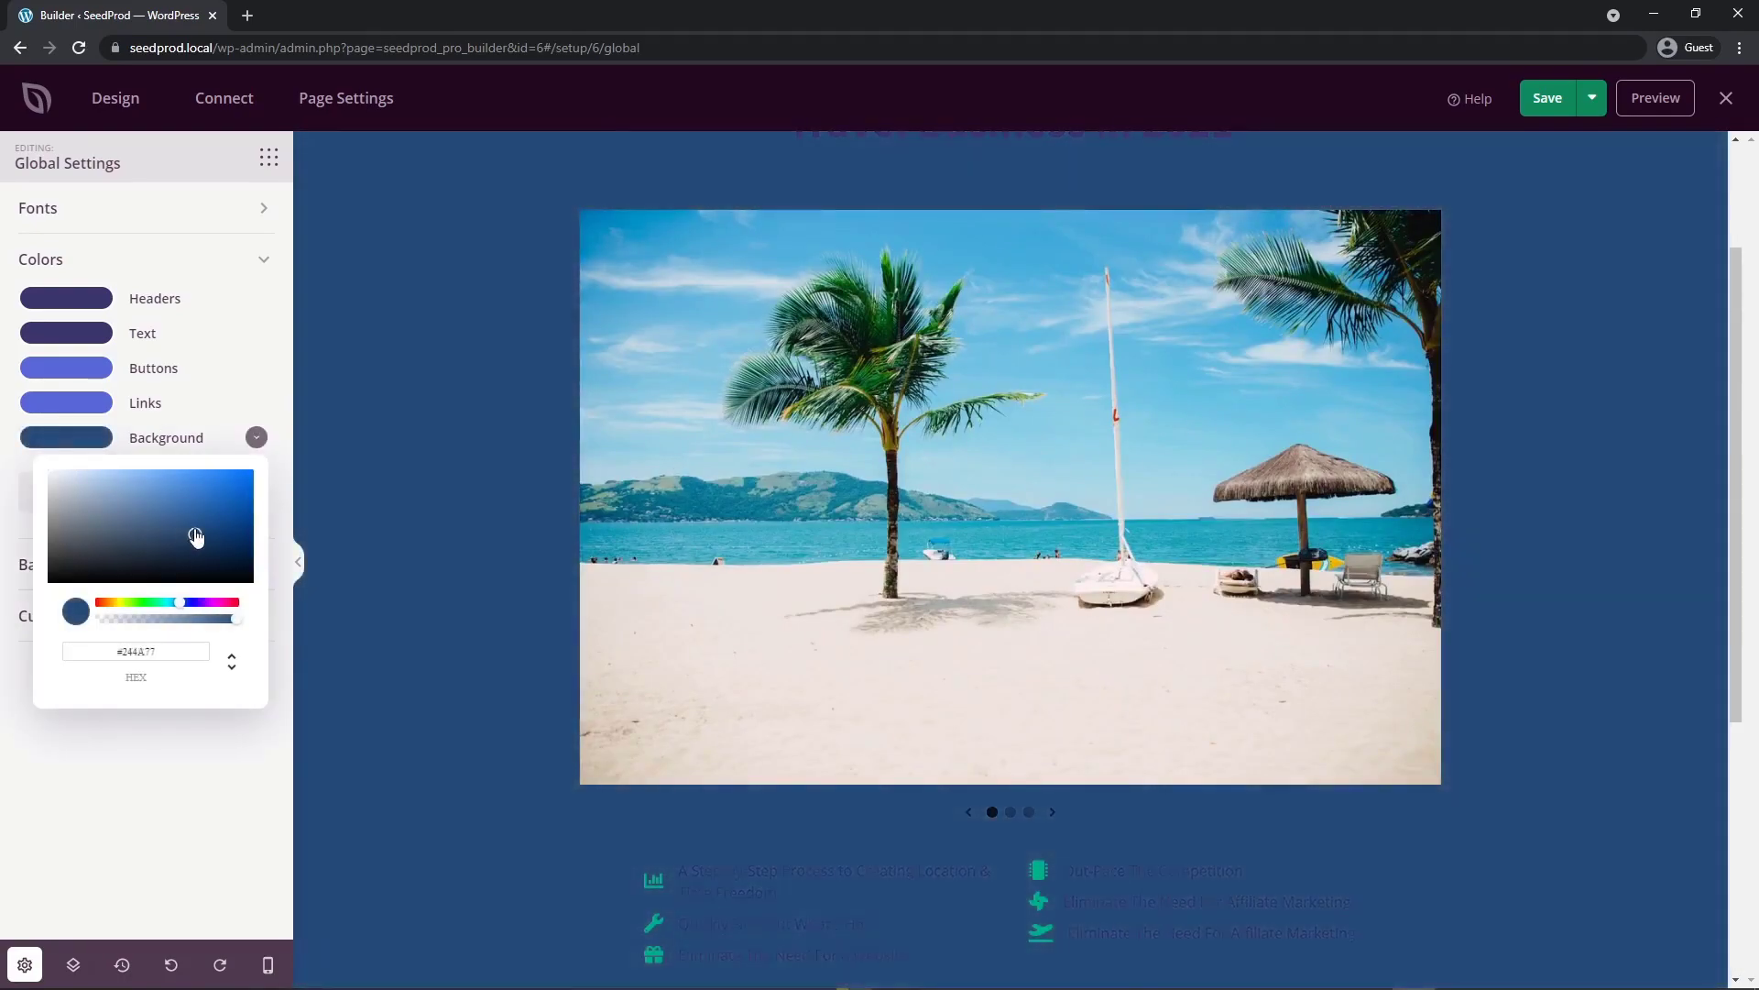
{"action": "left_click_drag", "start_coordinate": [196, 535], "coordinate": [247, 559]}
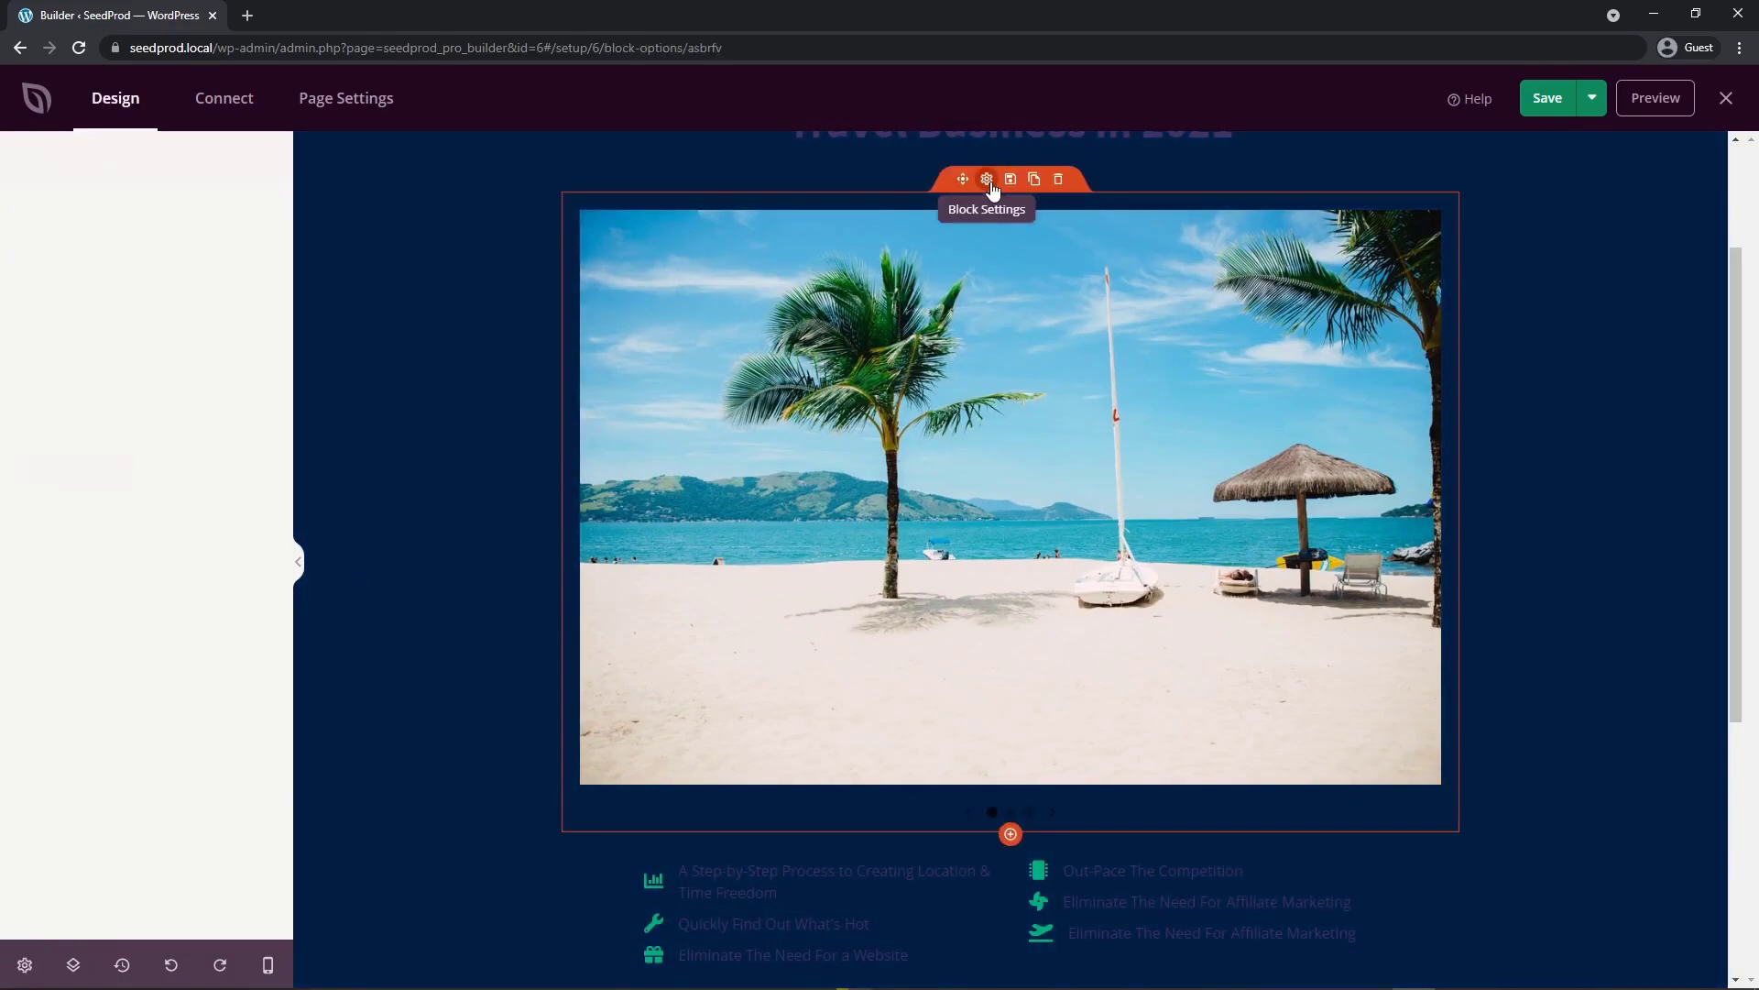
Step: In the carousel's block settings, change the navigation color mode and enable captions
{"action": "left_click", "coordinate": [985, 179]}
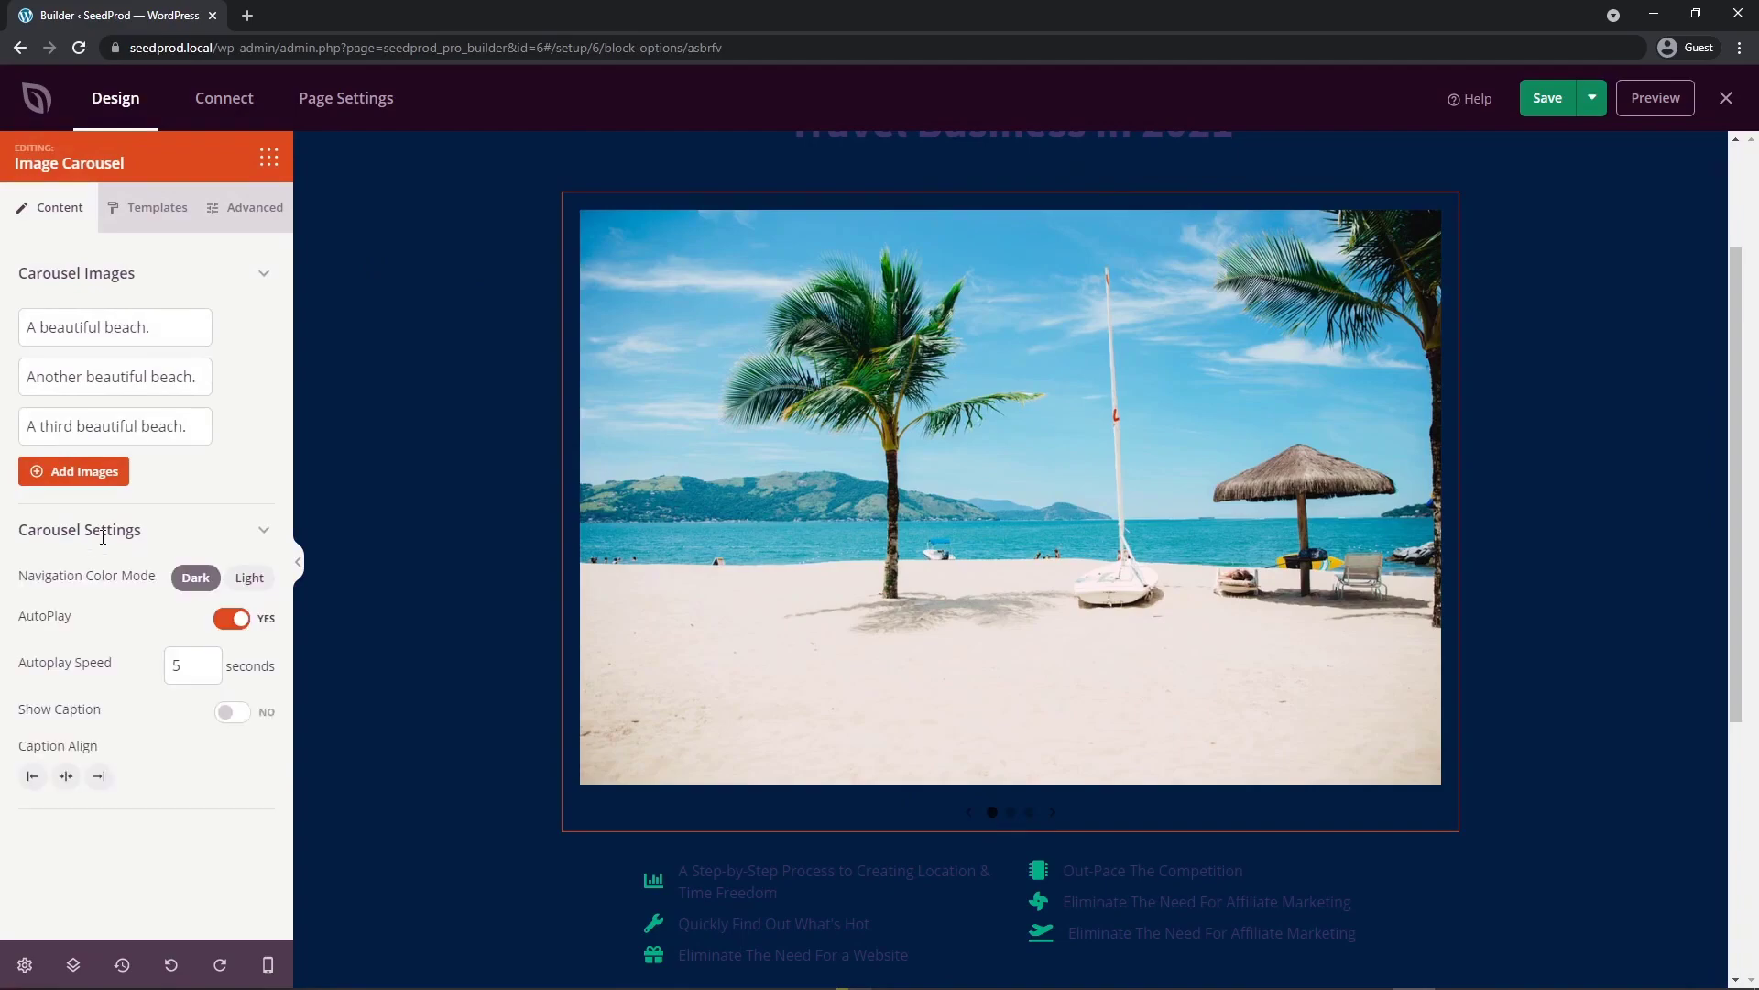
{"action": "left_click", "coordinate": [249, 577]}
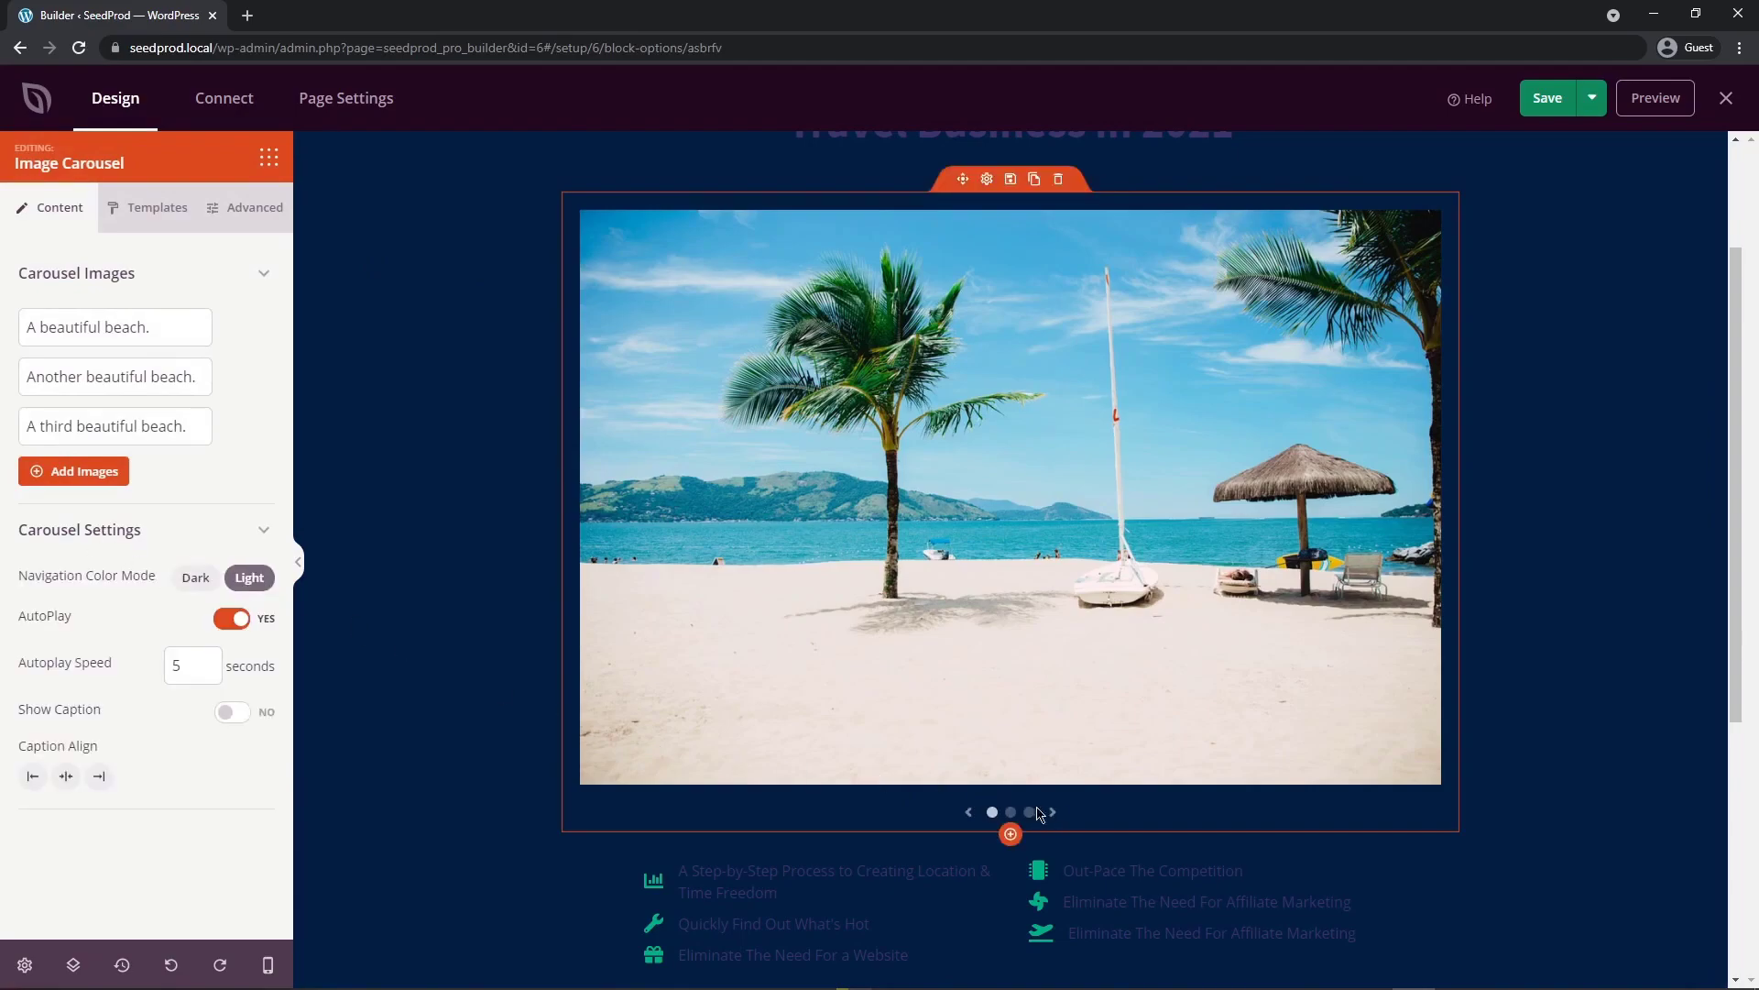
{"action": "scroll", "scroll_direction": "down", "scroll_amount": 3}
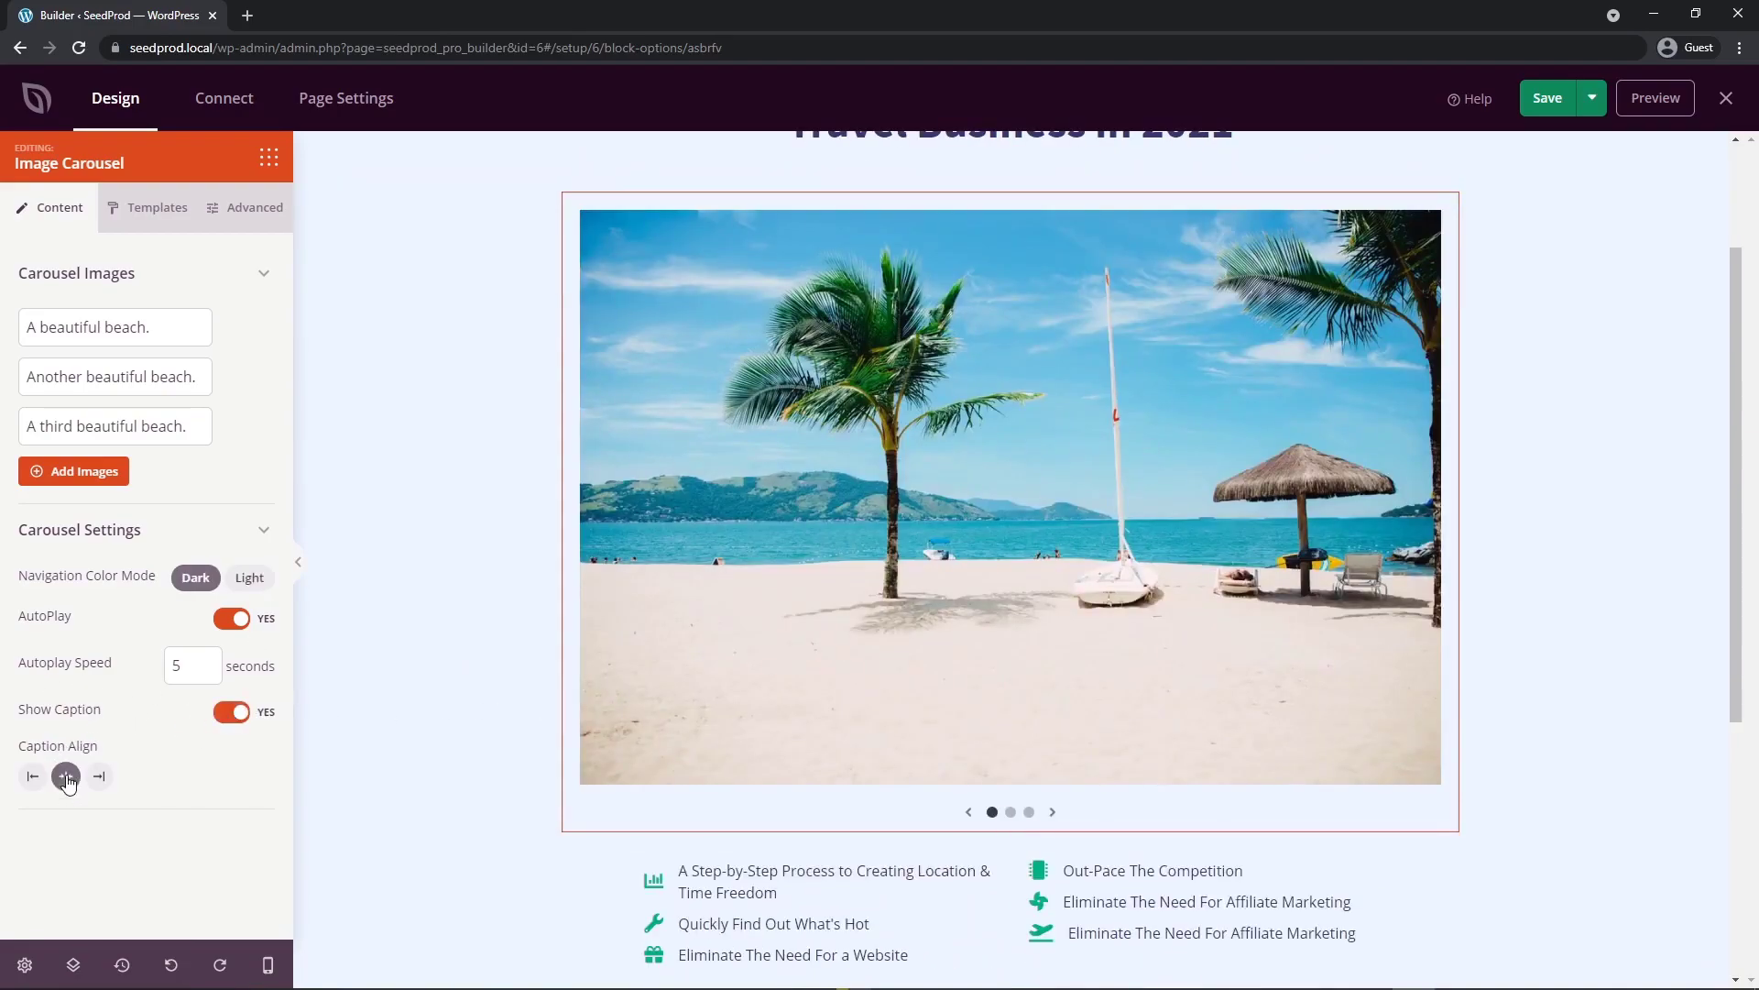
Step: Apply a carousel style preset with a drop-shadowed image and caption below
{"action": "left_click", "coordinate": [157, 208]}
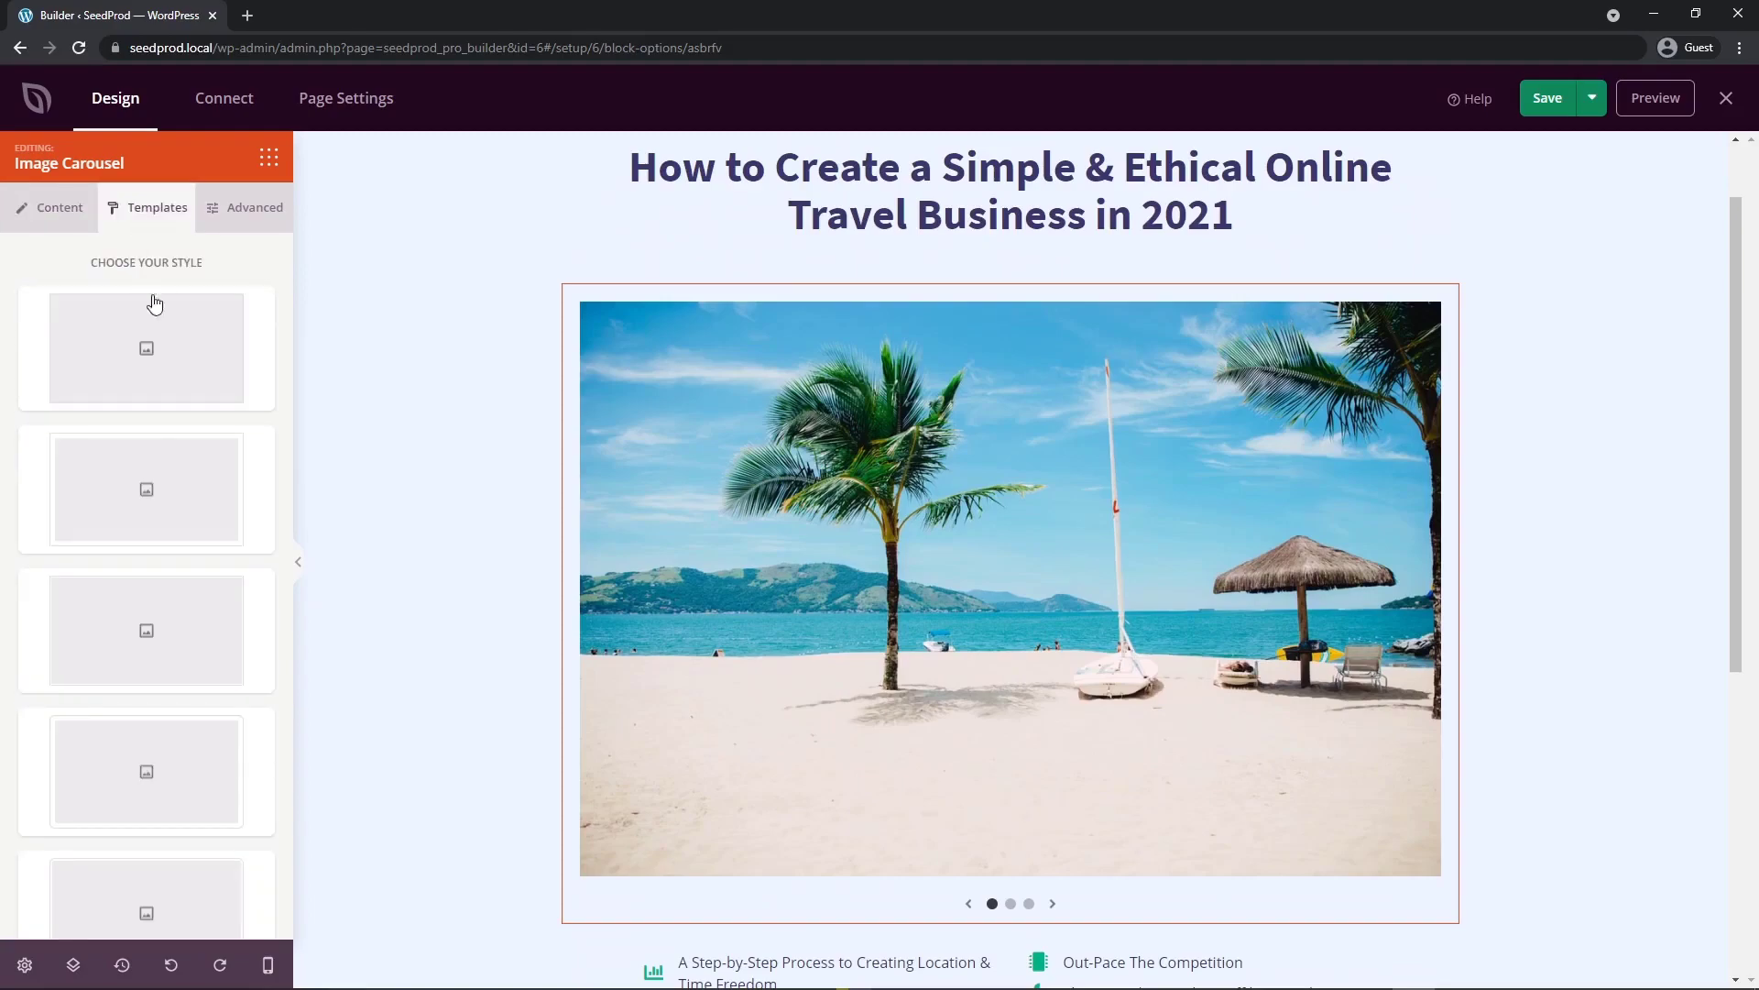
{"action": "scroll", "scroll_direction": "down", "scroll_amount": 3}
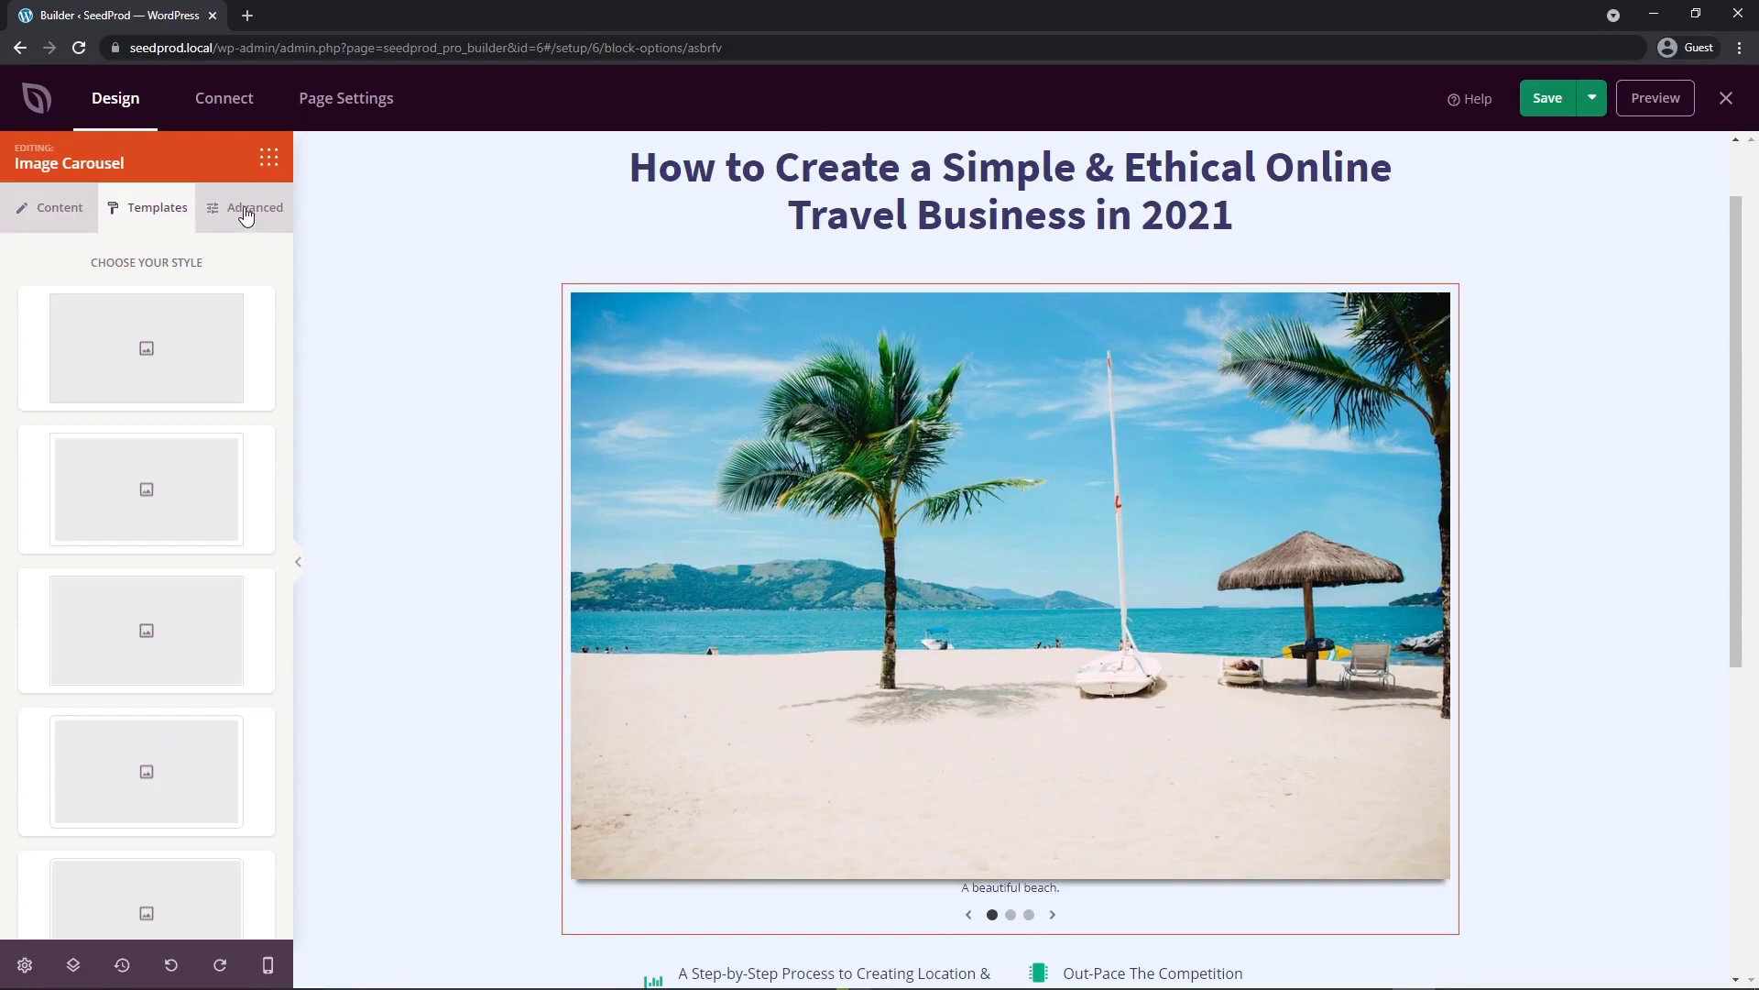
{"action": "left_click", "coordinate": [255, 208]}
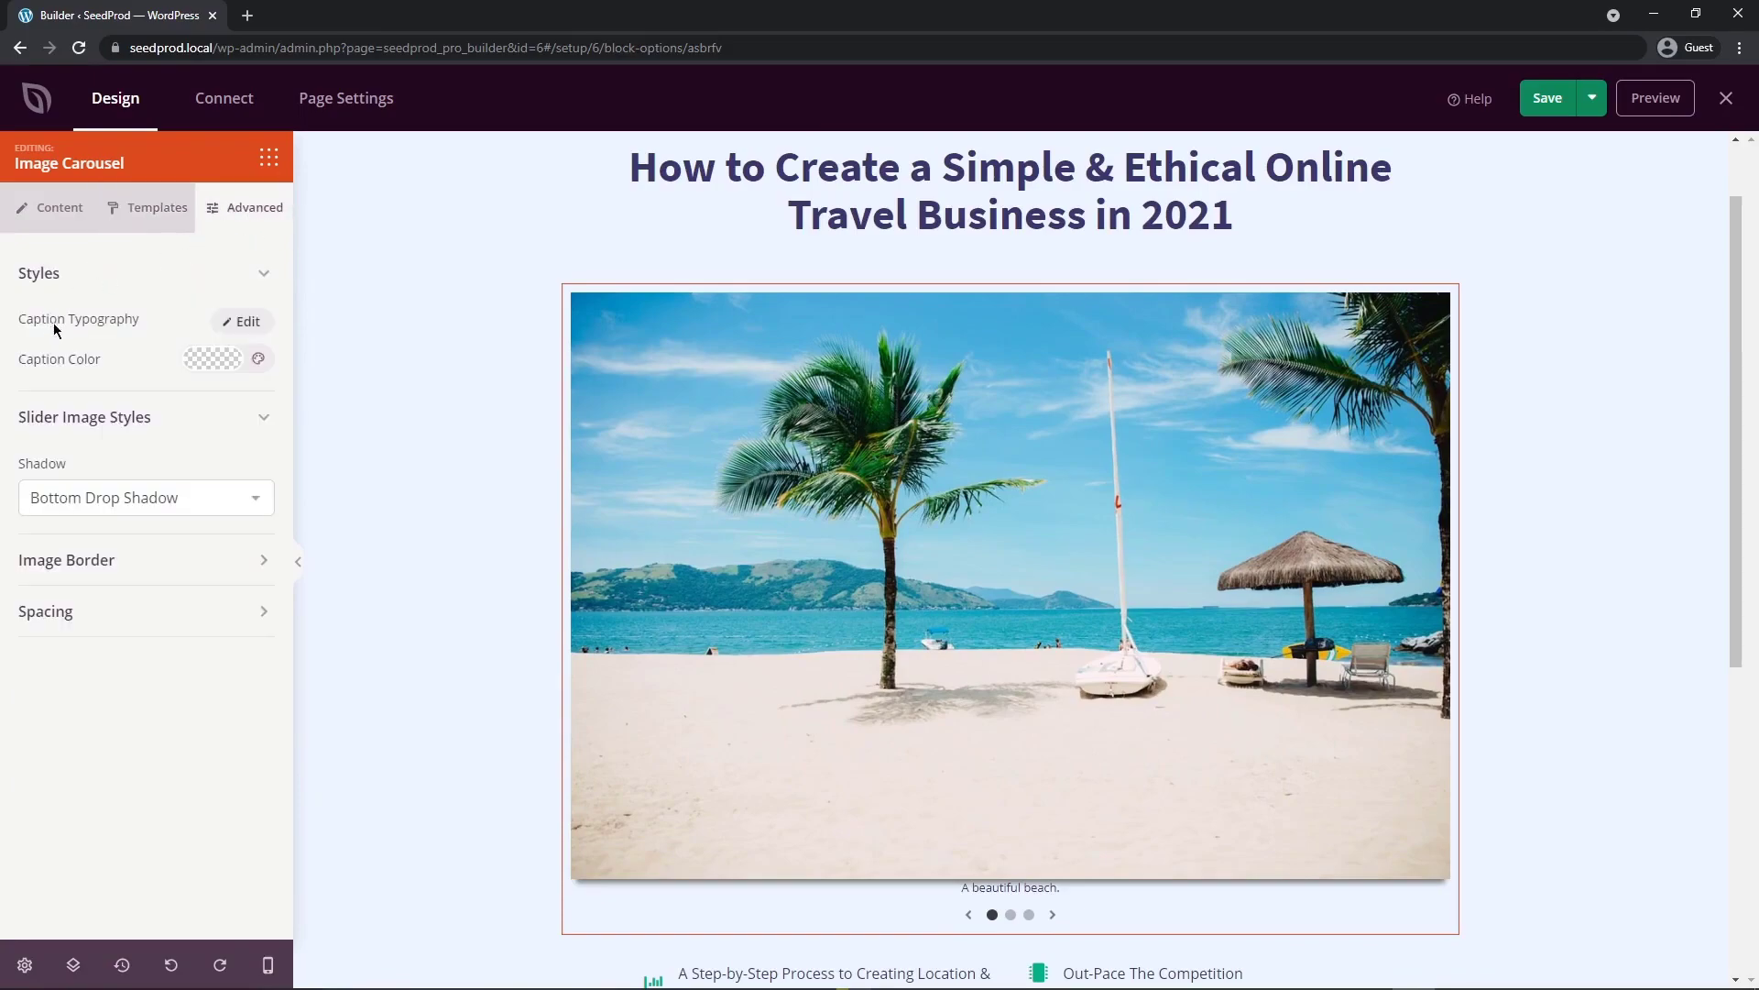
{"action": "mouse_move", "coordinate": [92, 370]}
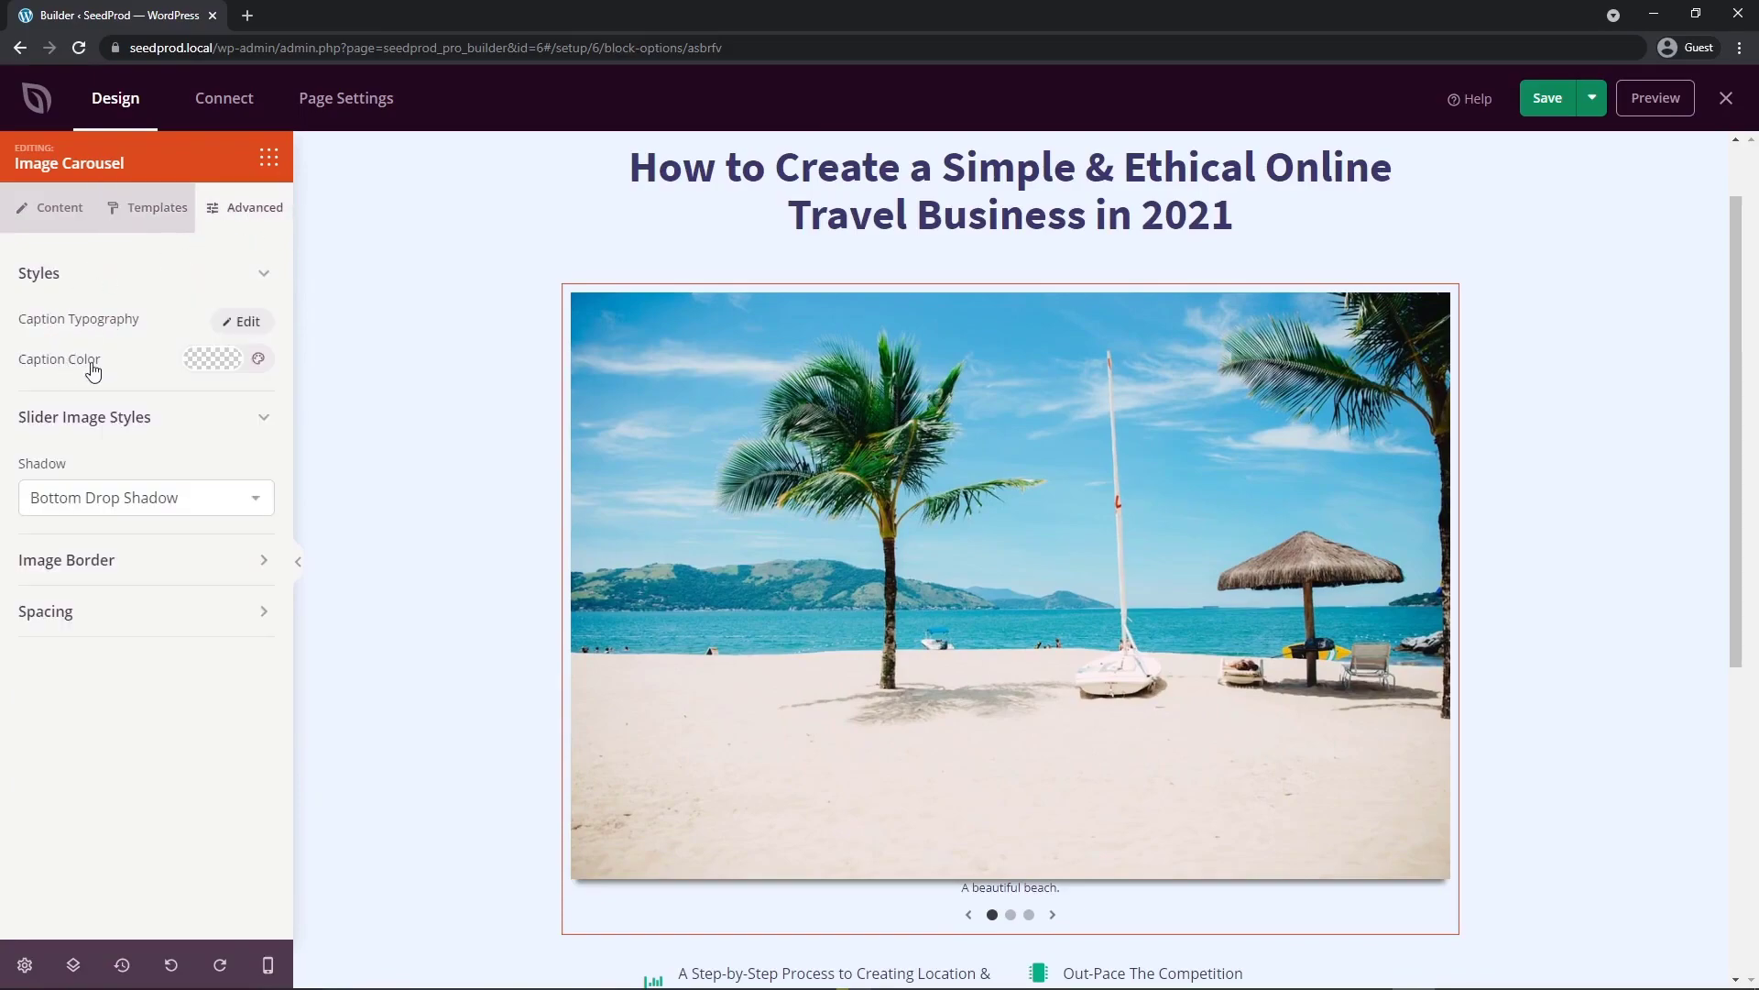
Step: Set the caption typography to line height 3.1, font size 19, and bold
{"action": "left_click", "coordinate": [242, 321]}
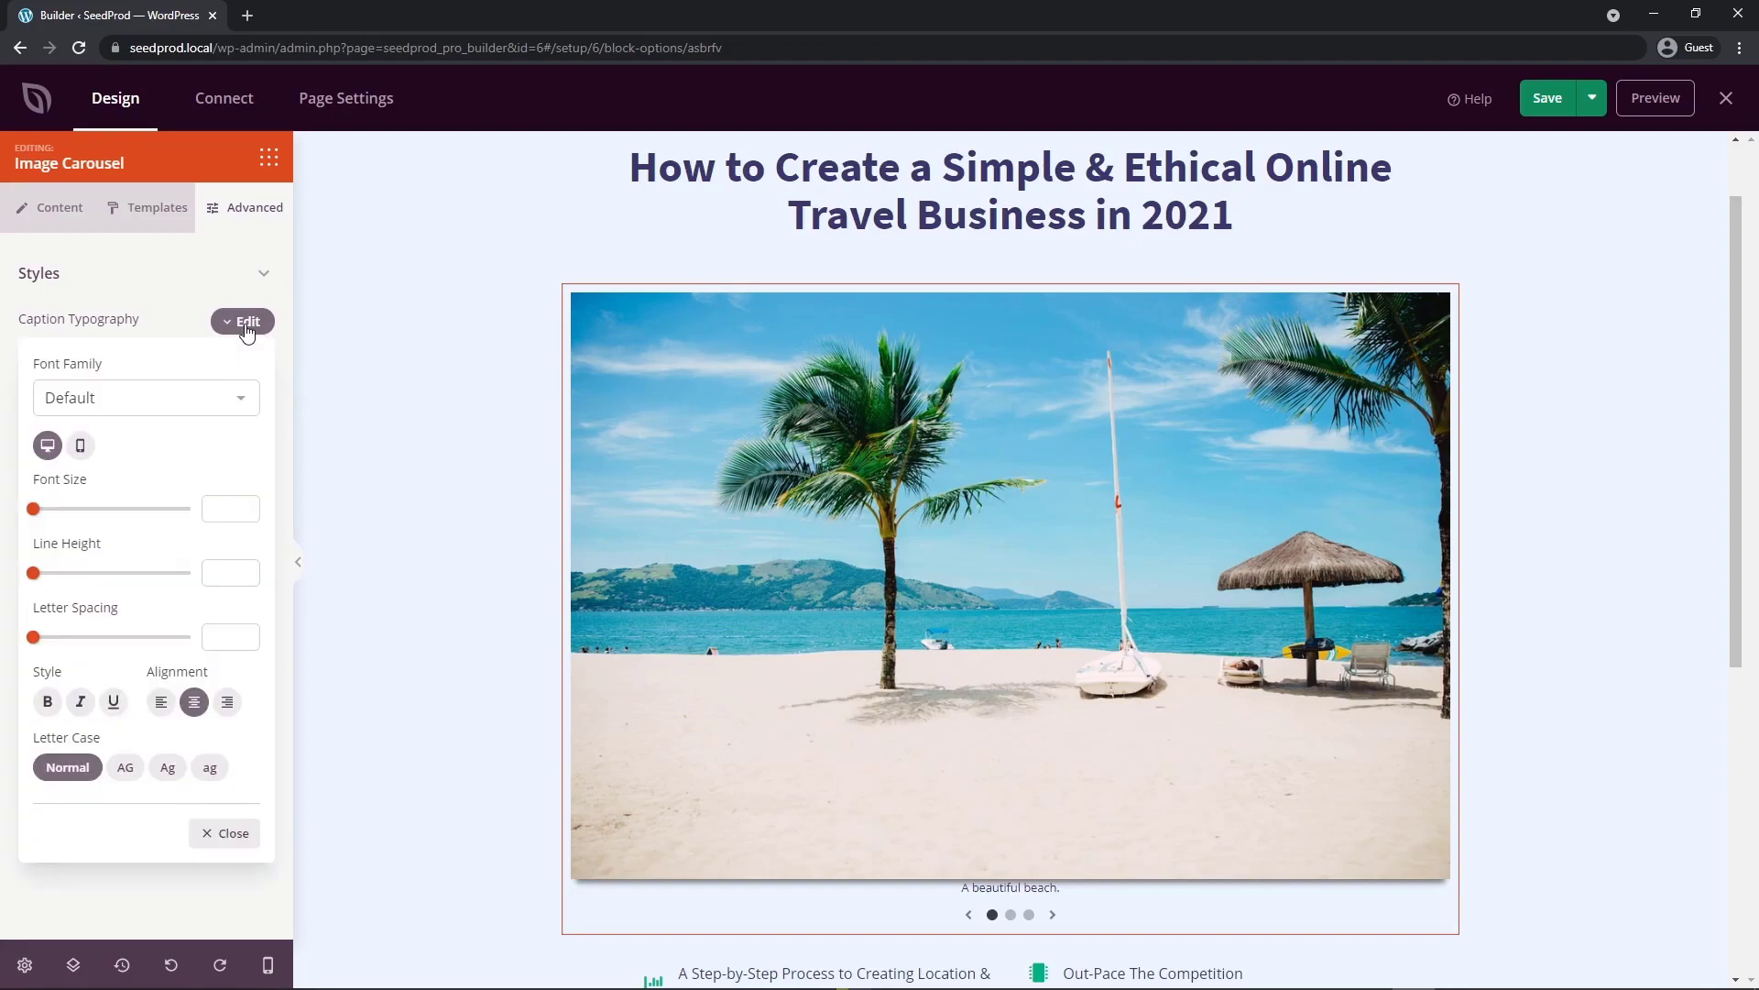
{"action": "left_click_drag", "start_coordinate": [35, 572], "coordinate": [37, 572]}
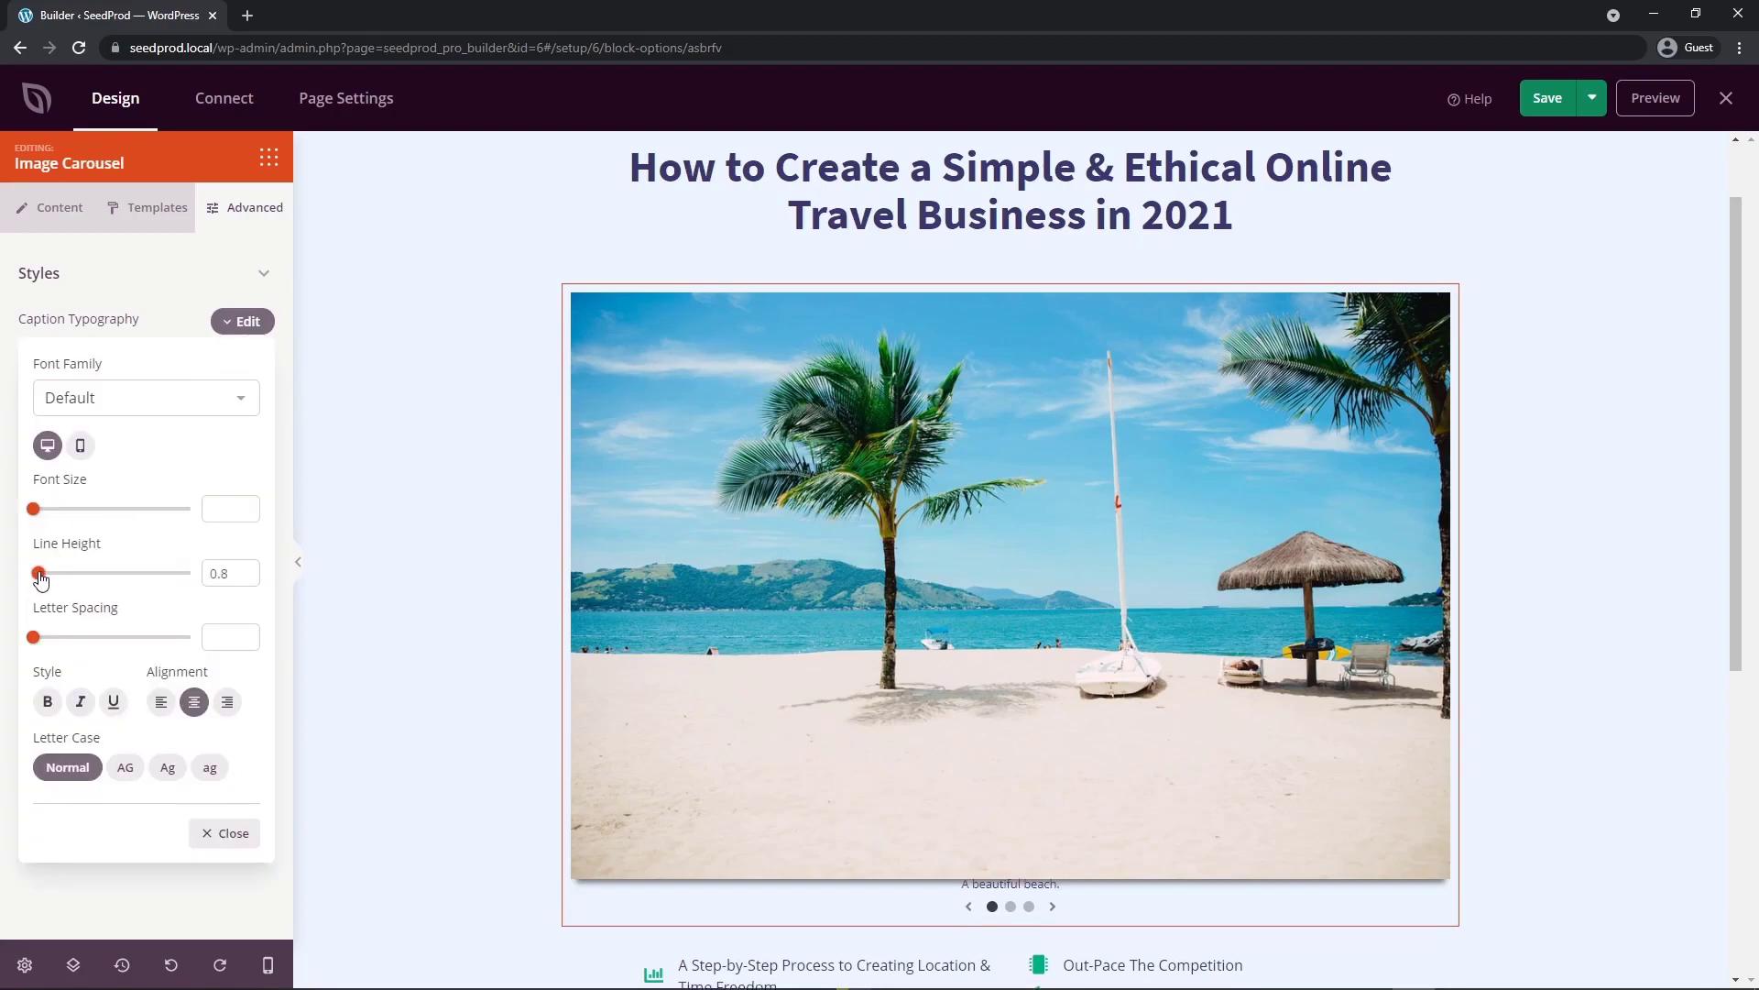
{"action": "left_click_drag", "start_coordinate": [36, 571], "coordinate": [77, 572]}
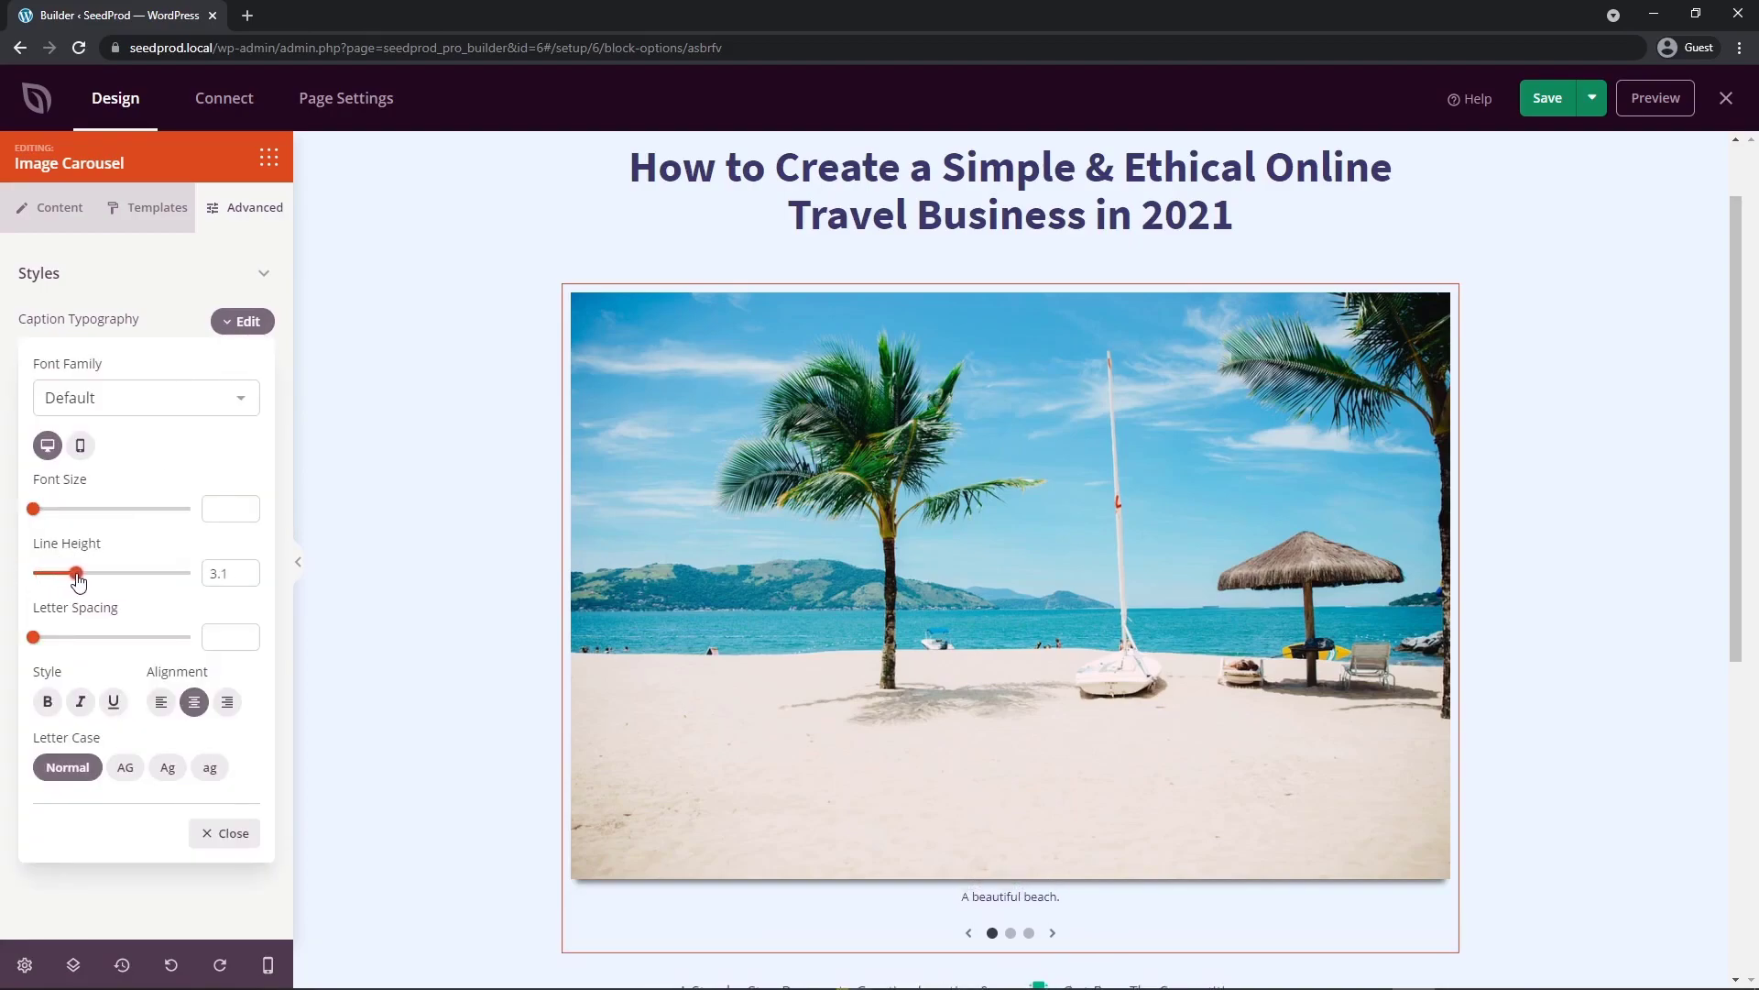
{"action": "left_click", "coordinate": [1010, 895]}
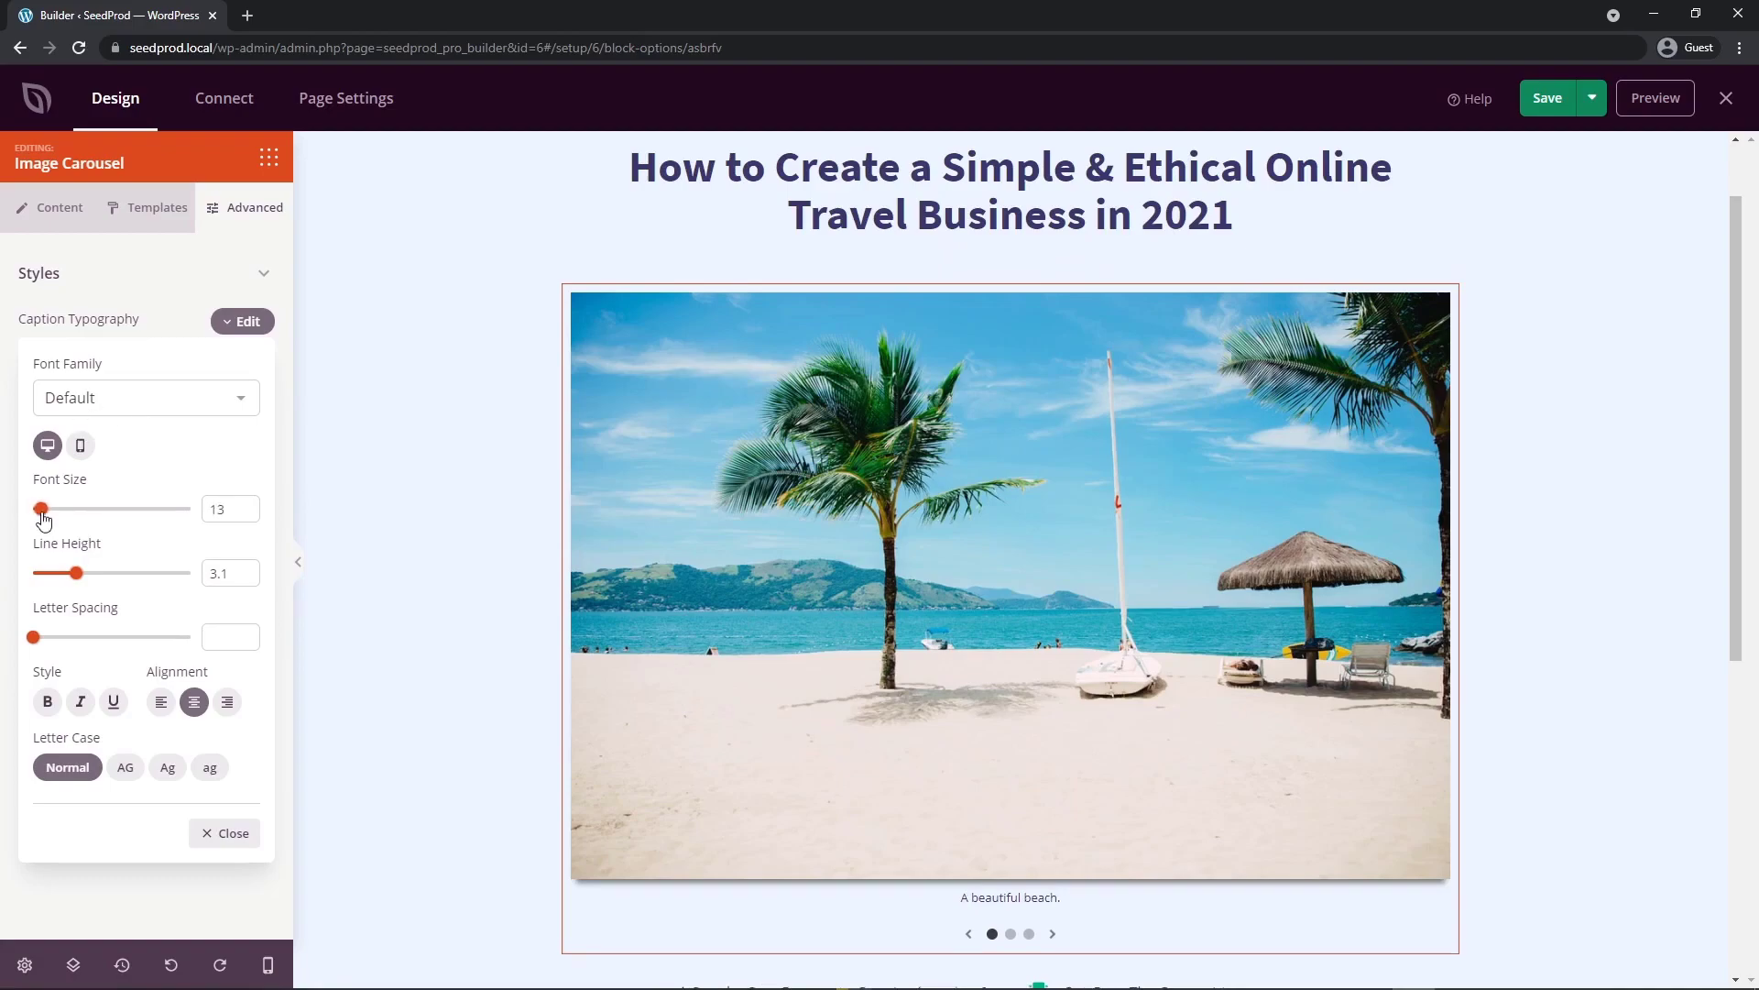
{"action": "left_click_drag", "start_coordinate": [41, 508], "coordinate": [56, 508]}
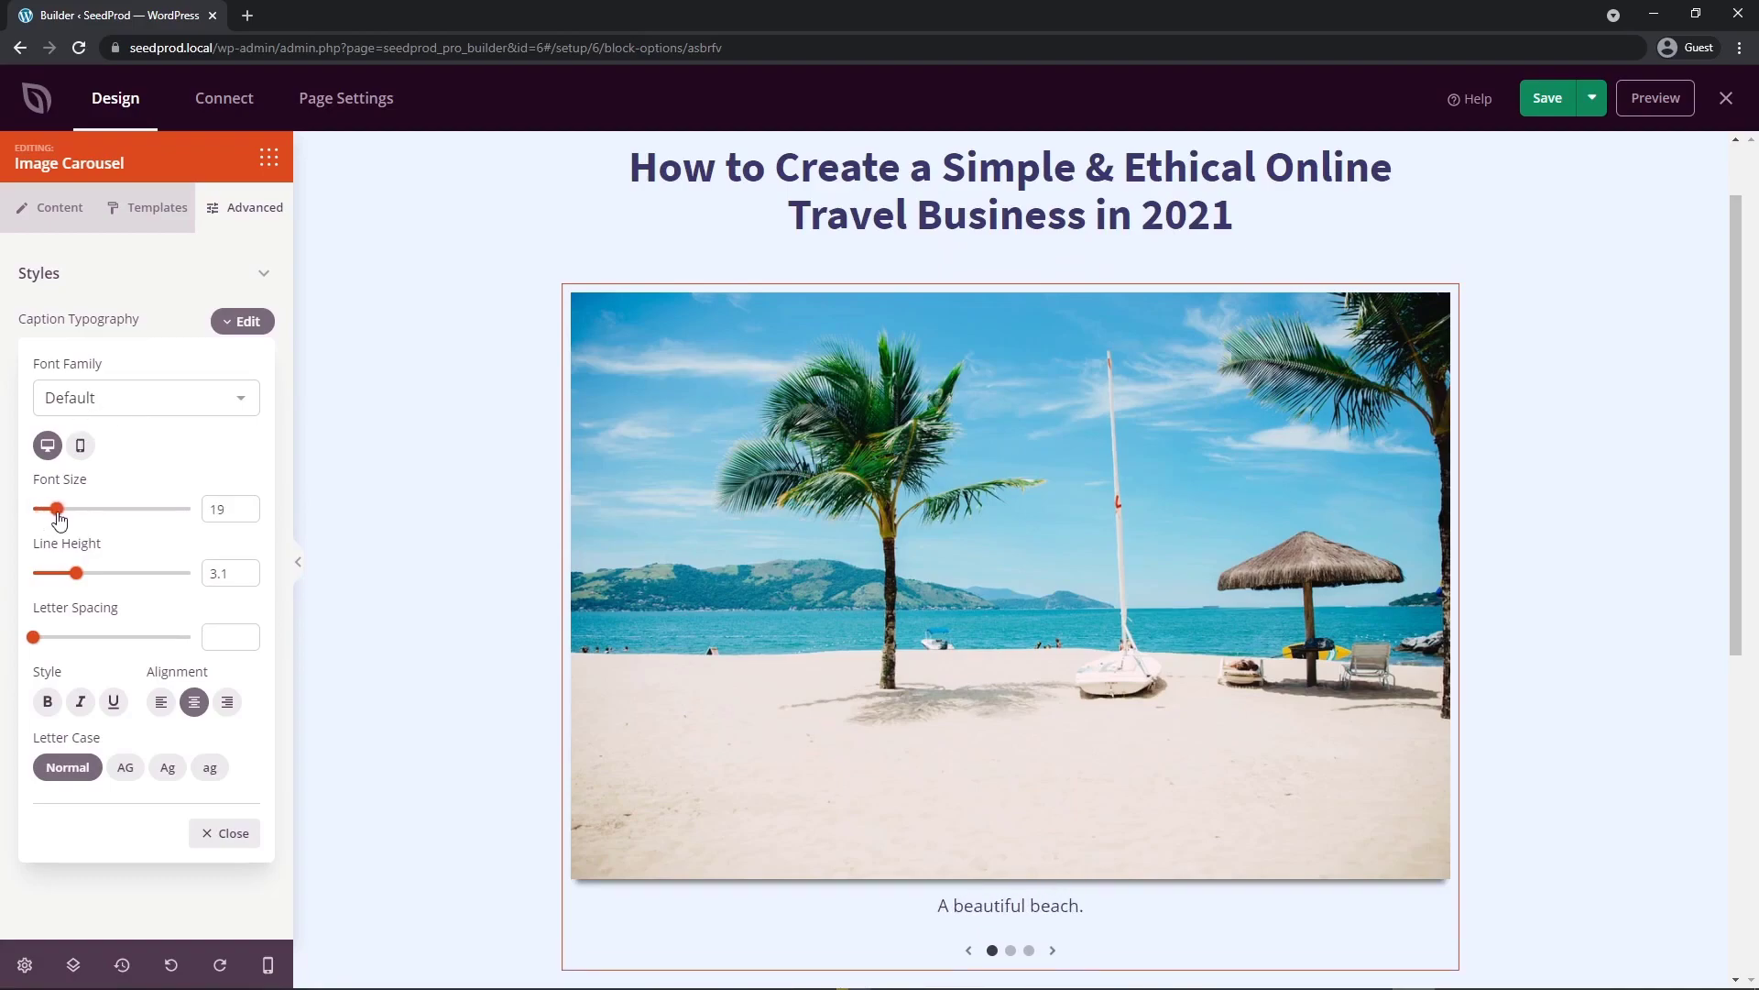
{"action": "left_click", "coordinate": [47, 701]}
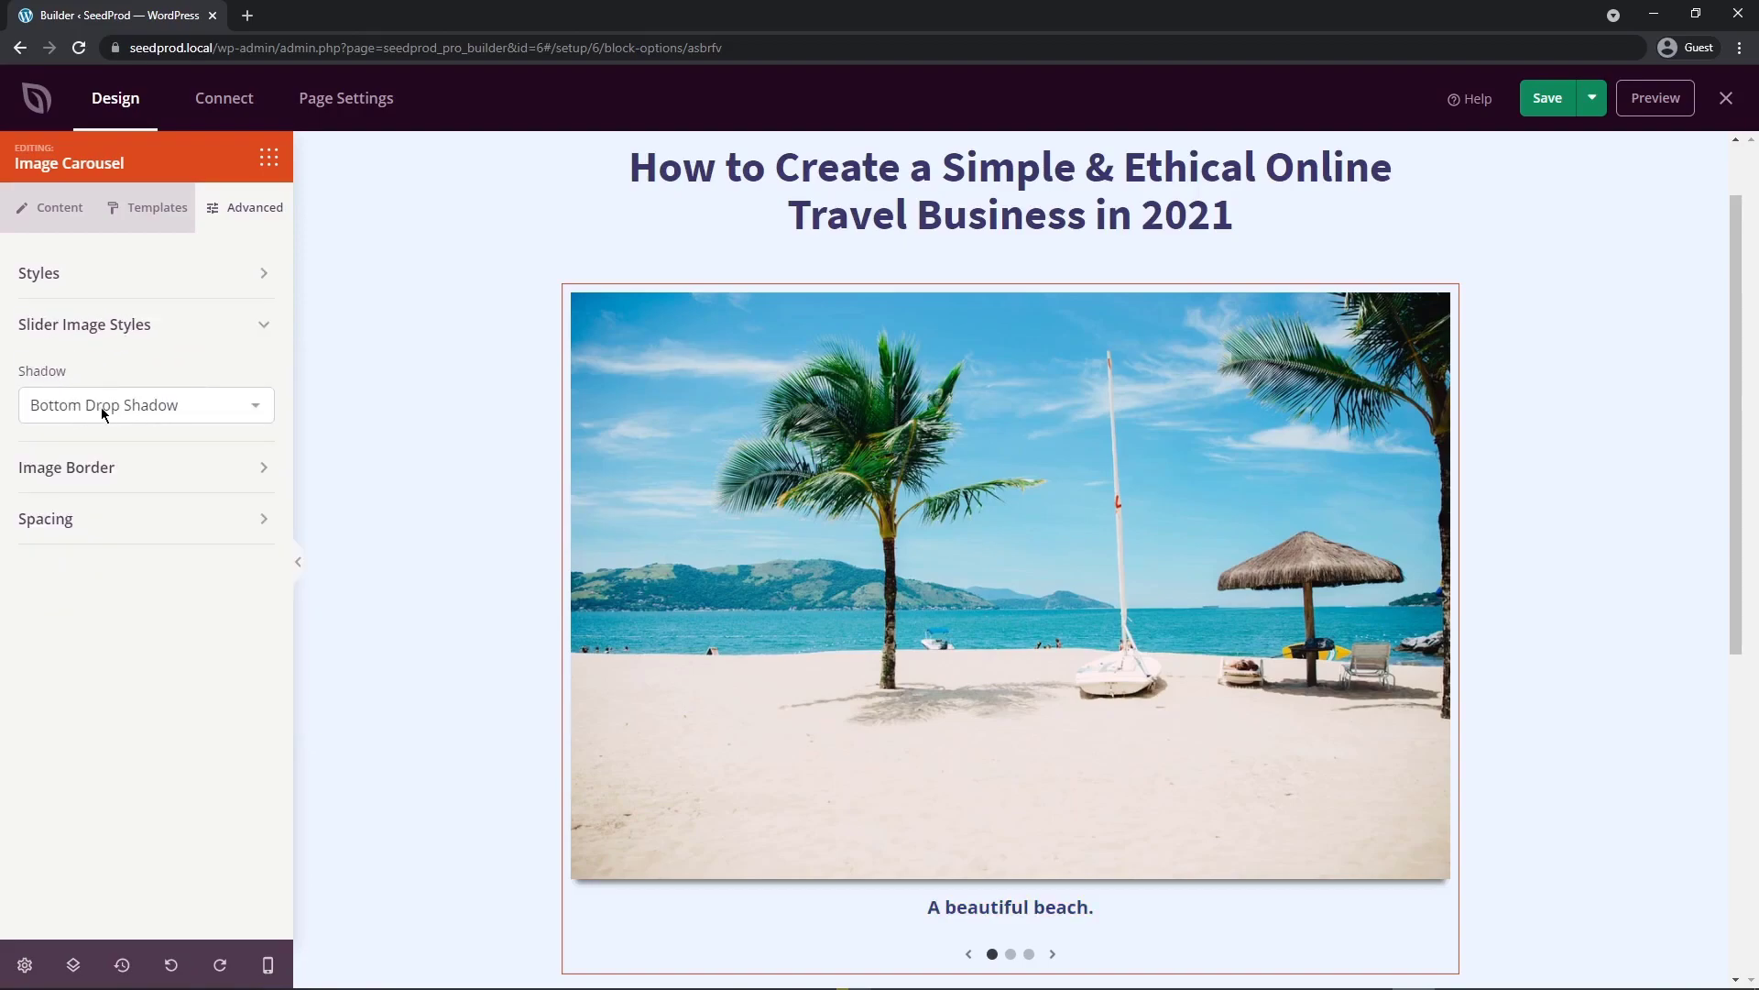
Step: Try image shadow and corner rounding, then return the carousel top margin to 0
{"action": "left_click", "coordinate": [145, 404]}
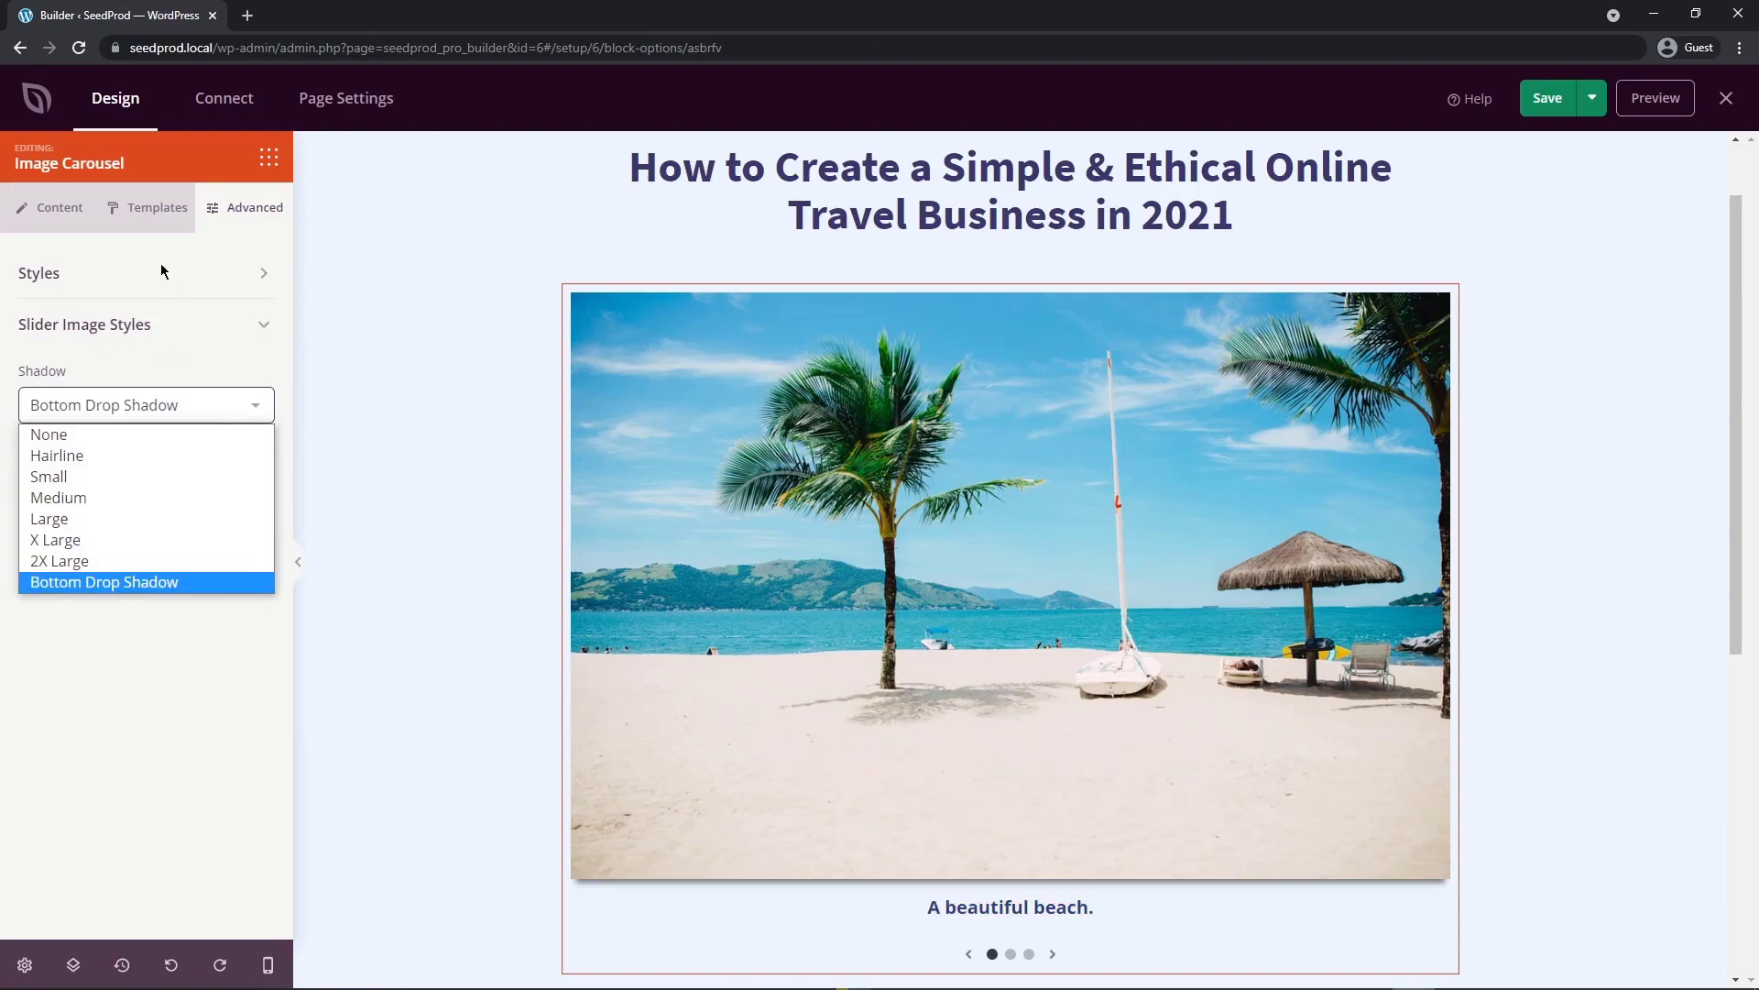
{"action": "mouse_move", "coordinate": [101, 434]}
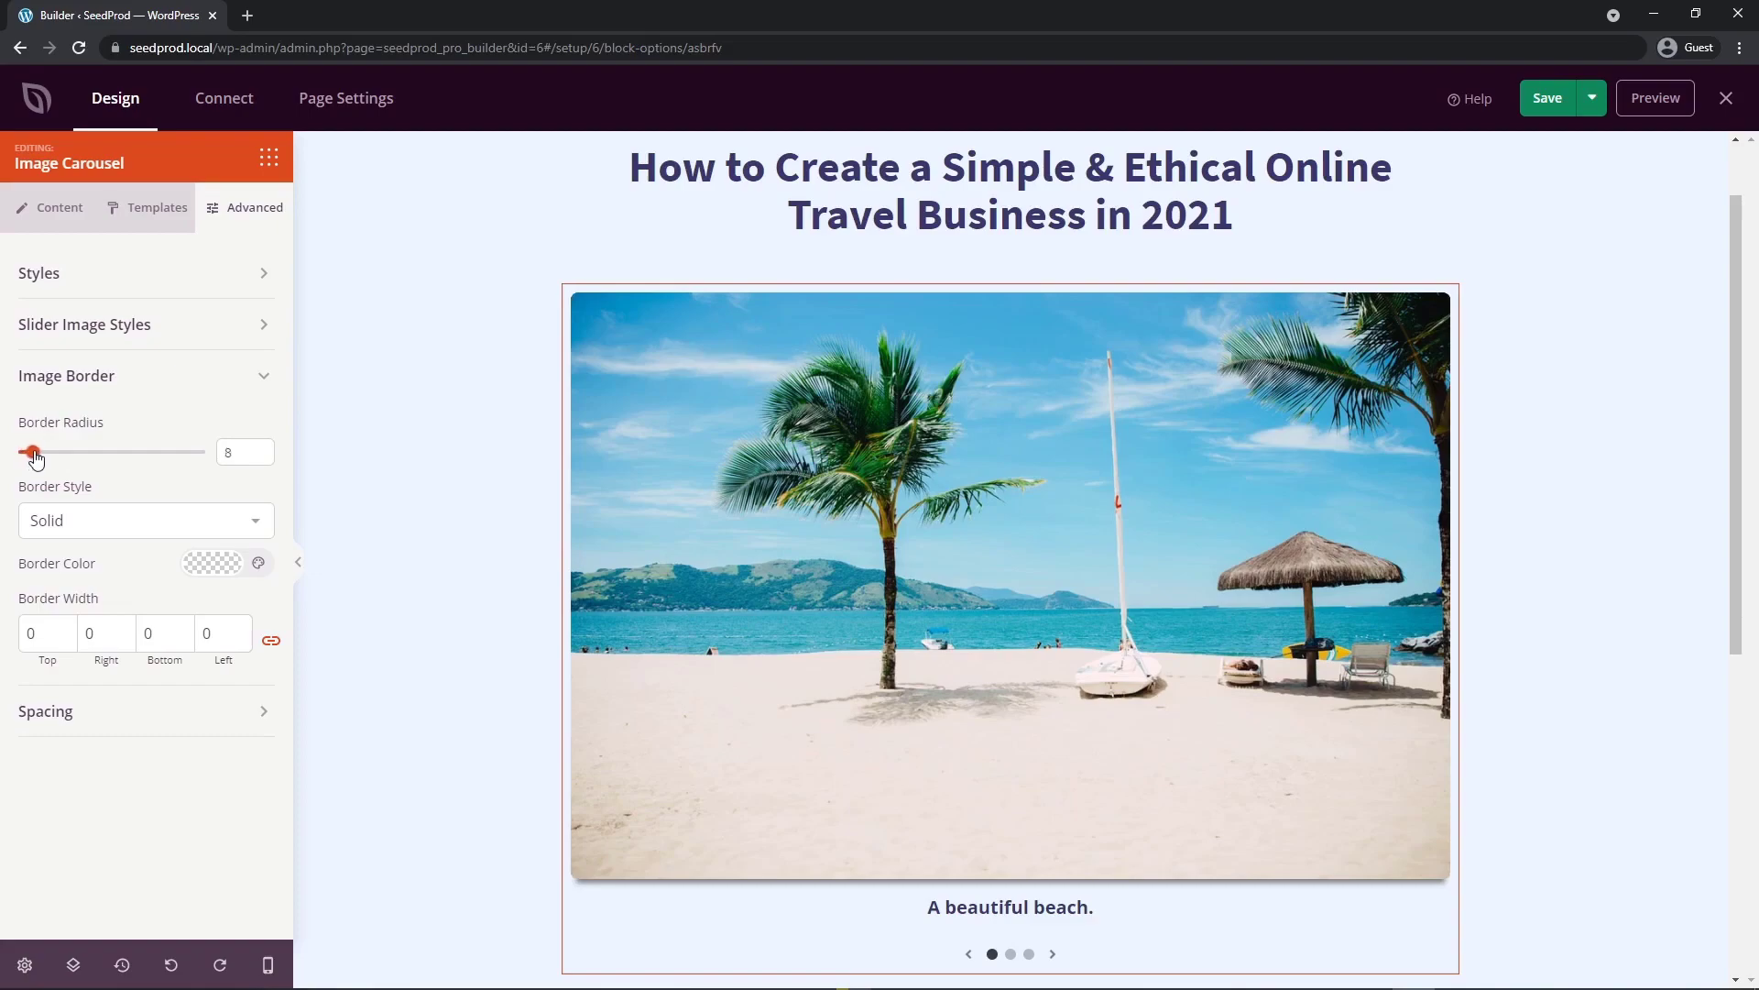
{"action": "left_click_drag", "start_coordinate": [31, 451], "coordinate": [205, 450]}
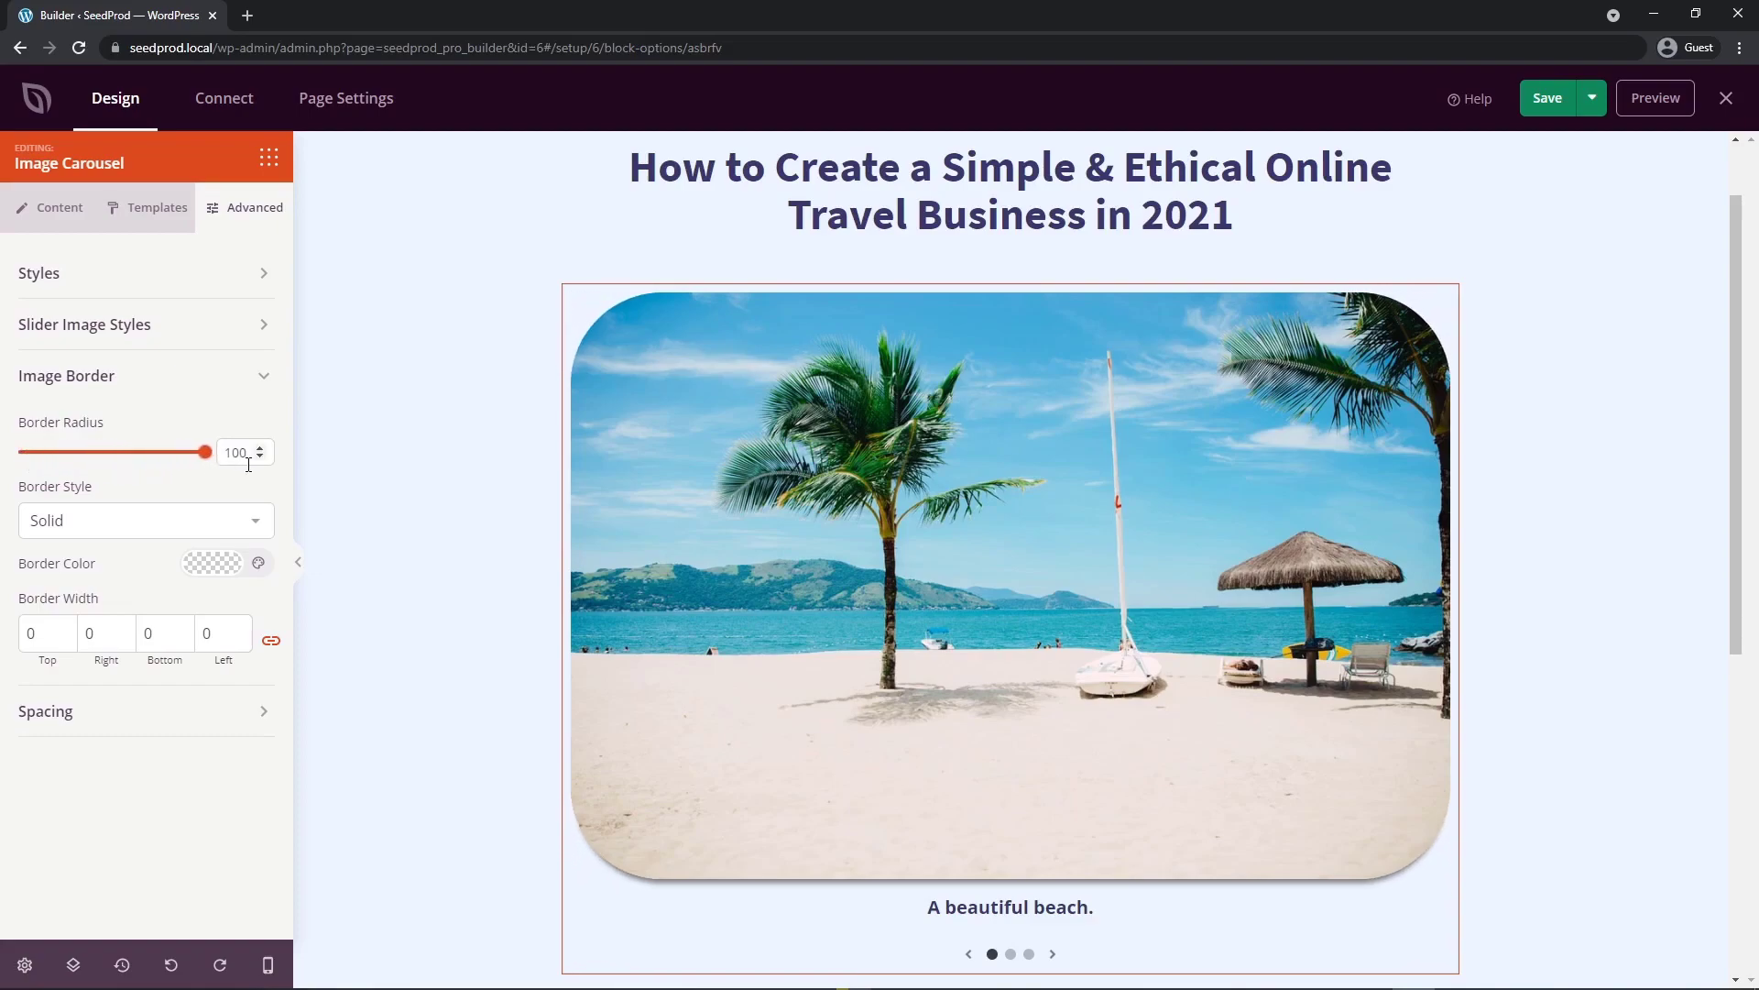
{"action": "left_click", "coordinate": [66, 376]}
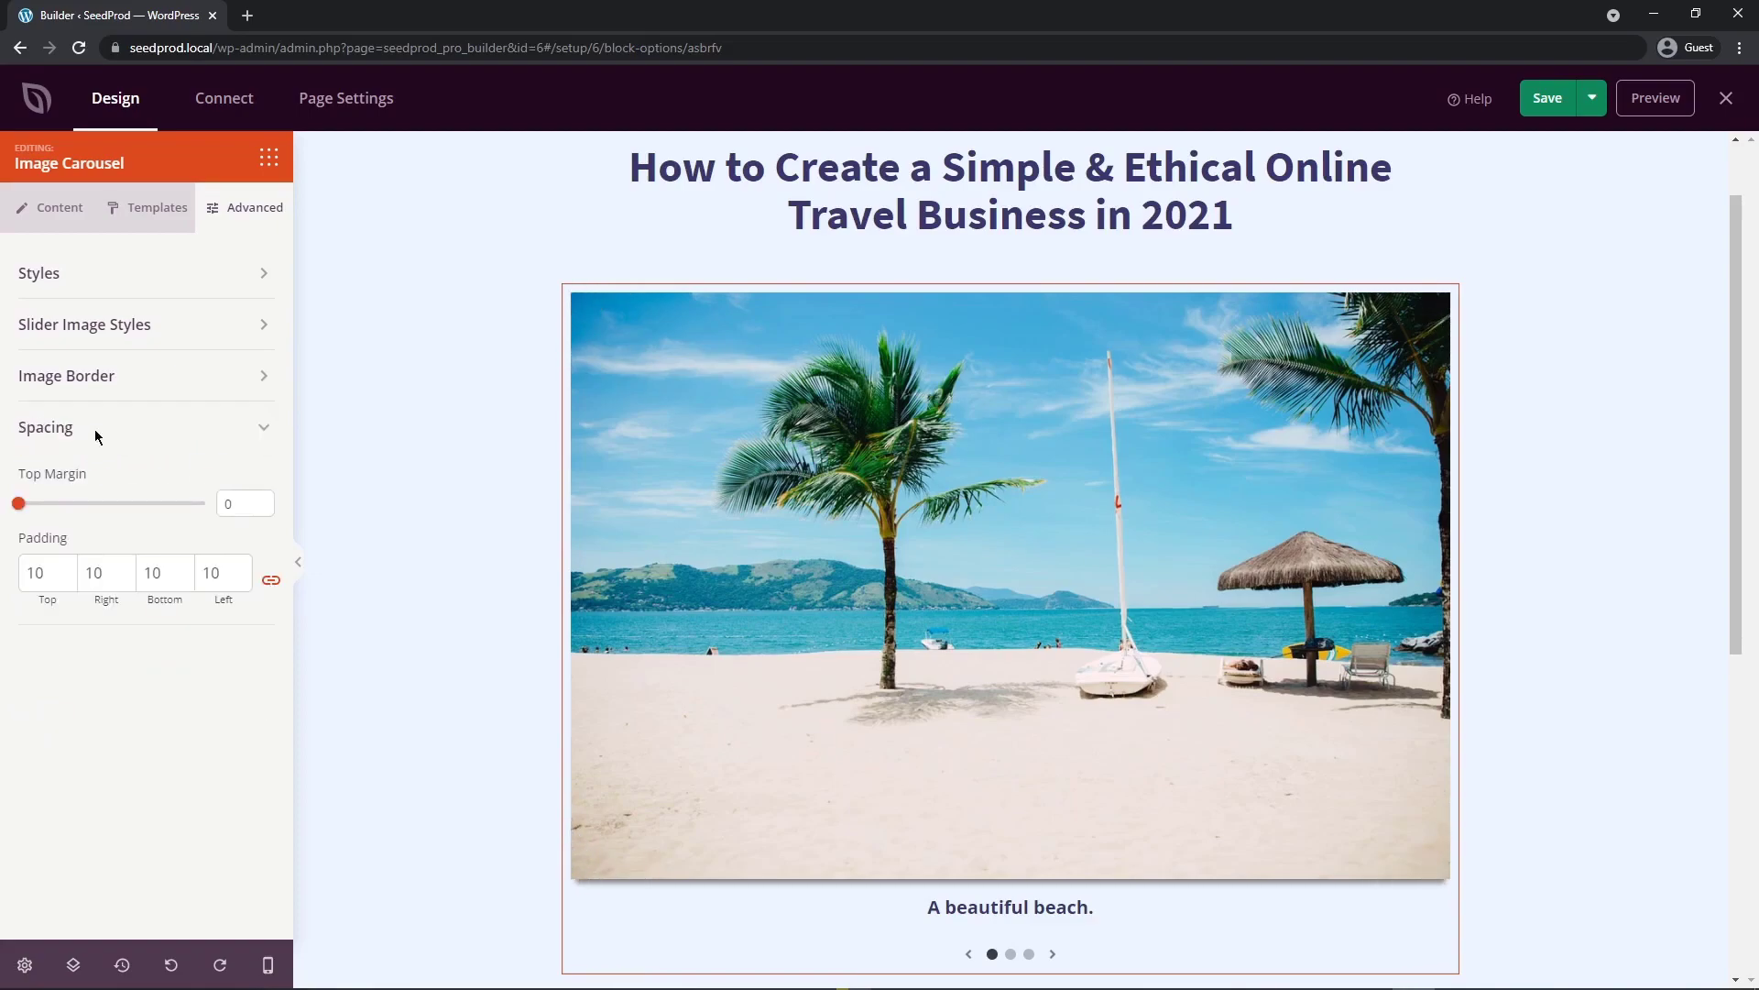
{"action": "left_click_drag", "start_coordinate": [17, 503], "coordinate": [146, 503]}
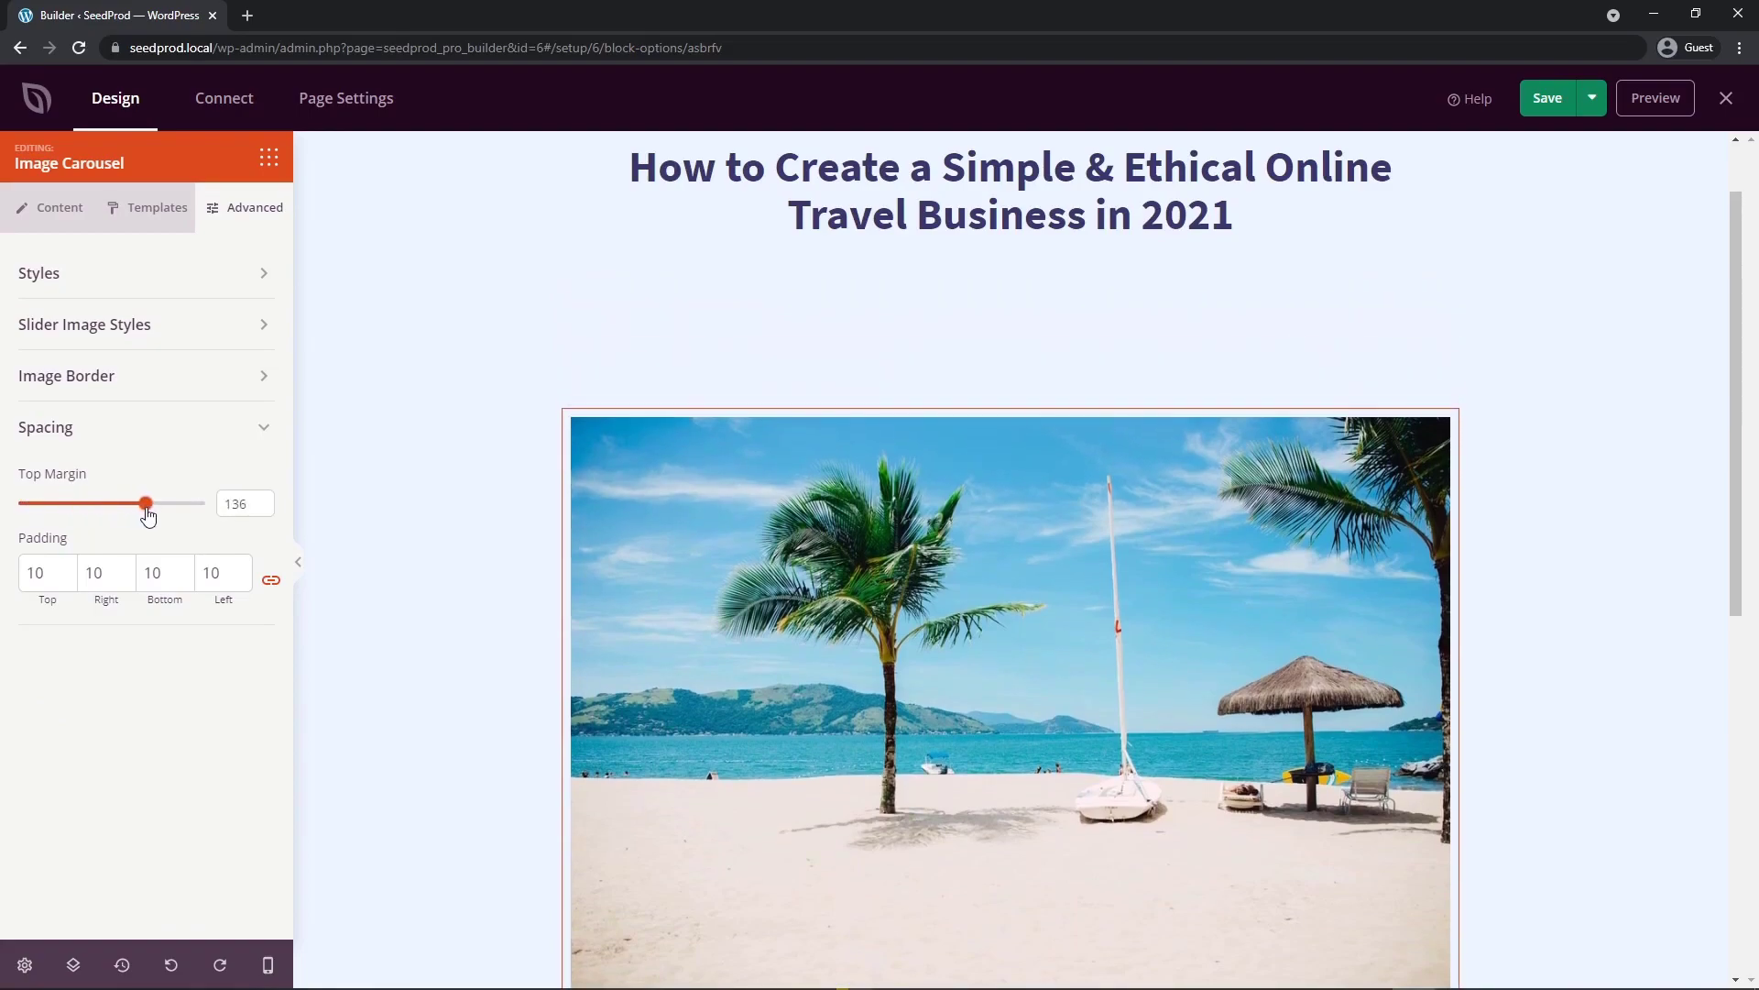
{"action": "left_click_drag", "start_coordinate": [145, 503], "coordinate": [16, 503]}
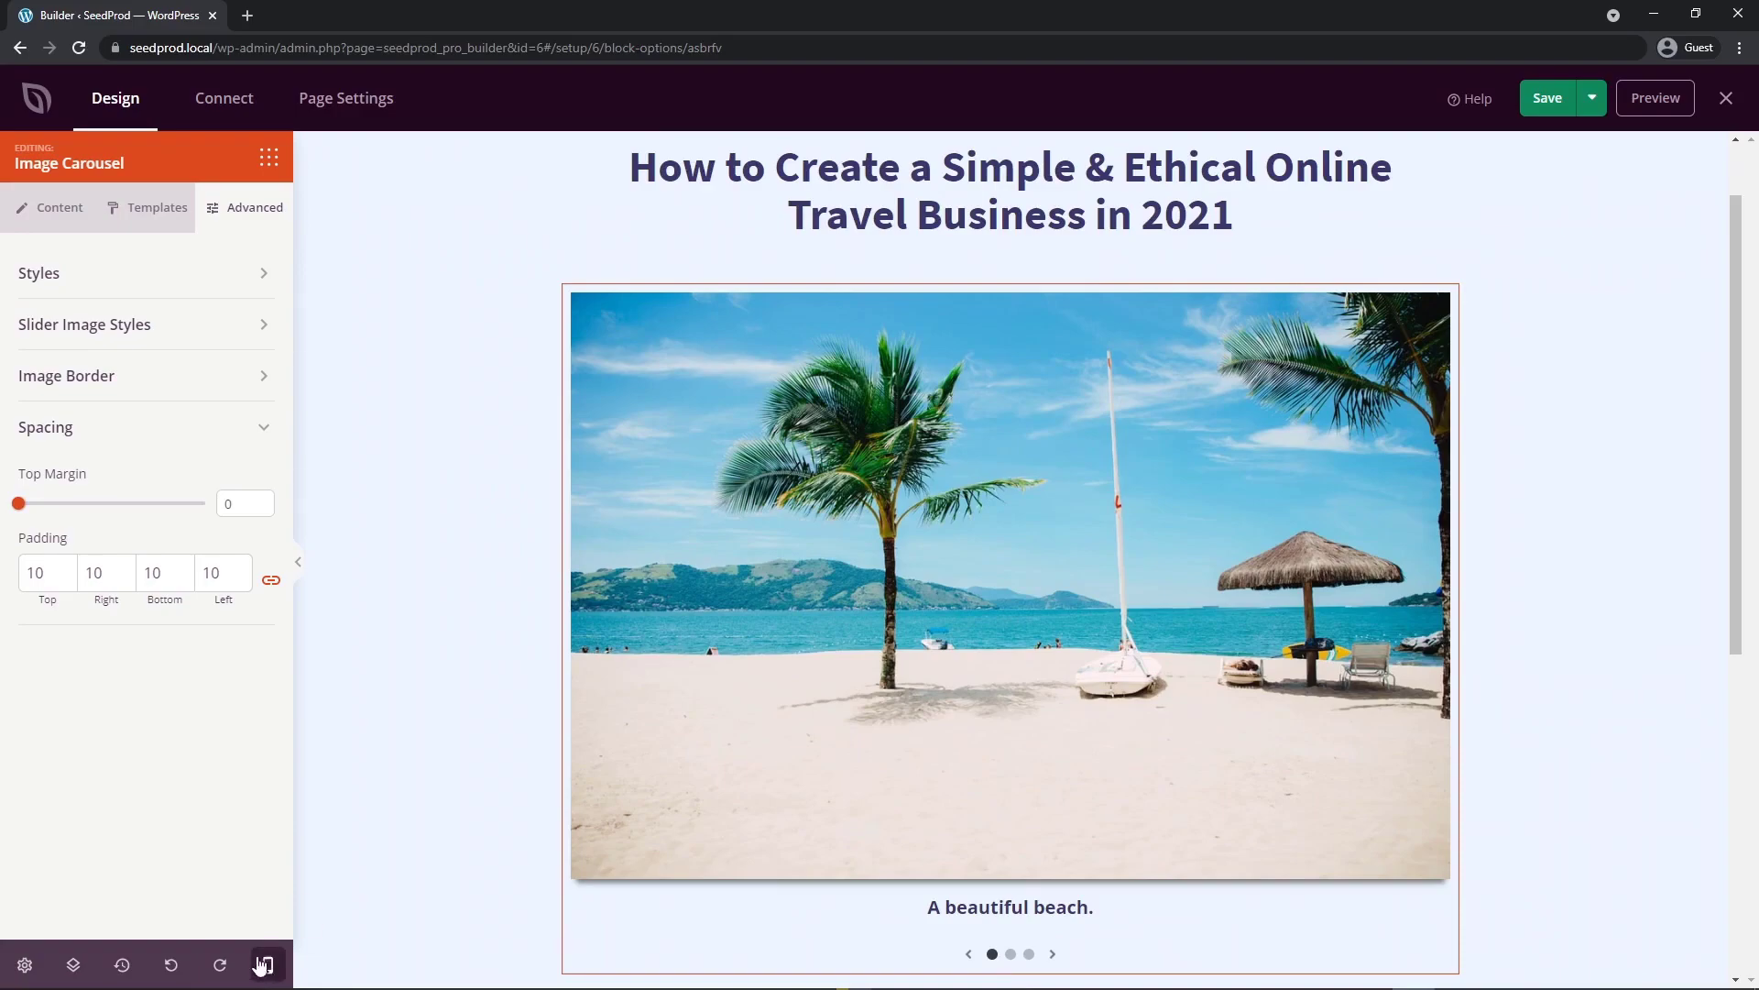
{"action": "mouse_move", "coordinate": [264, 965]}
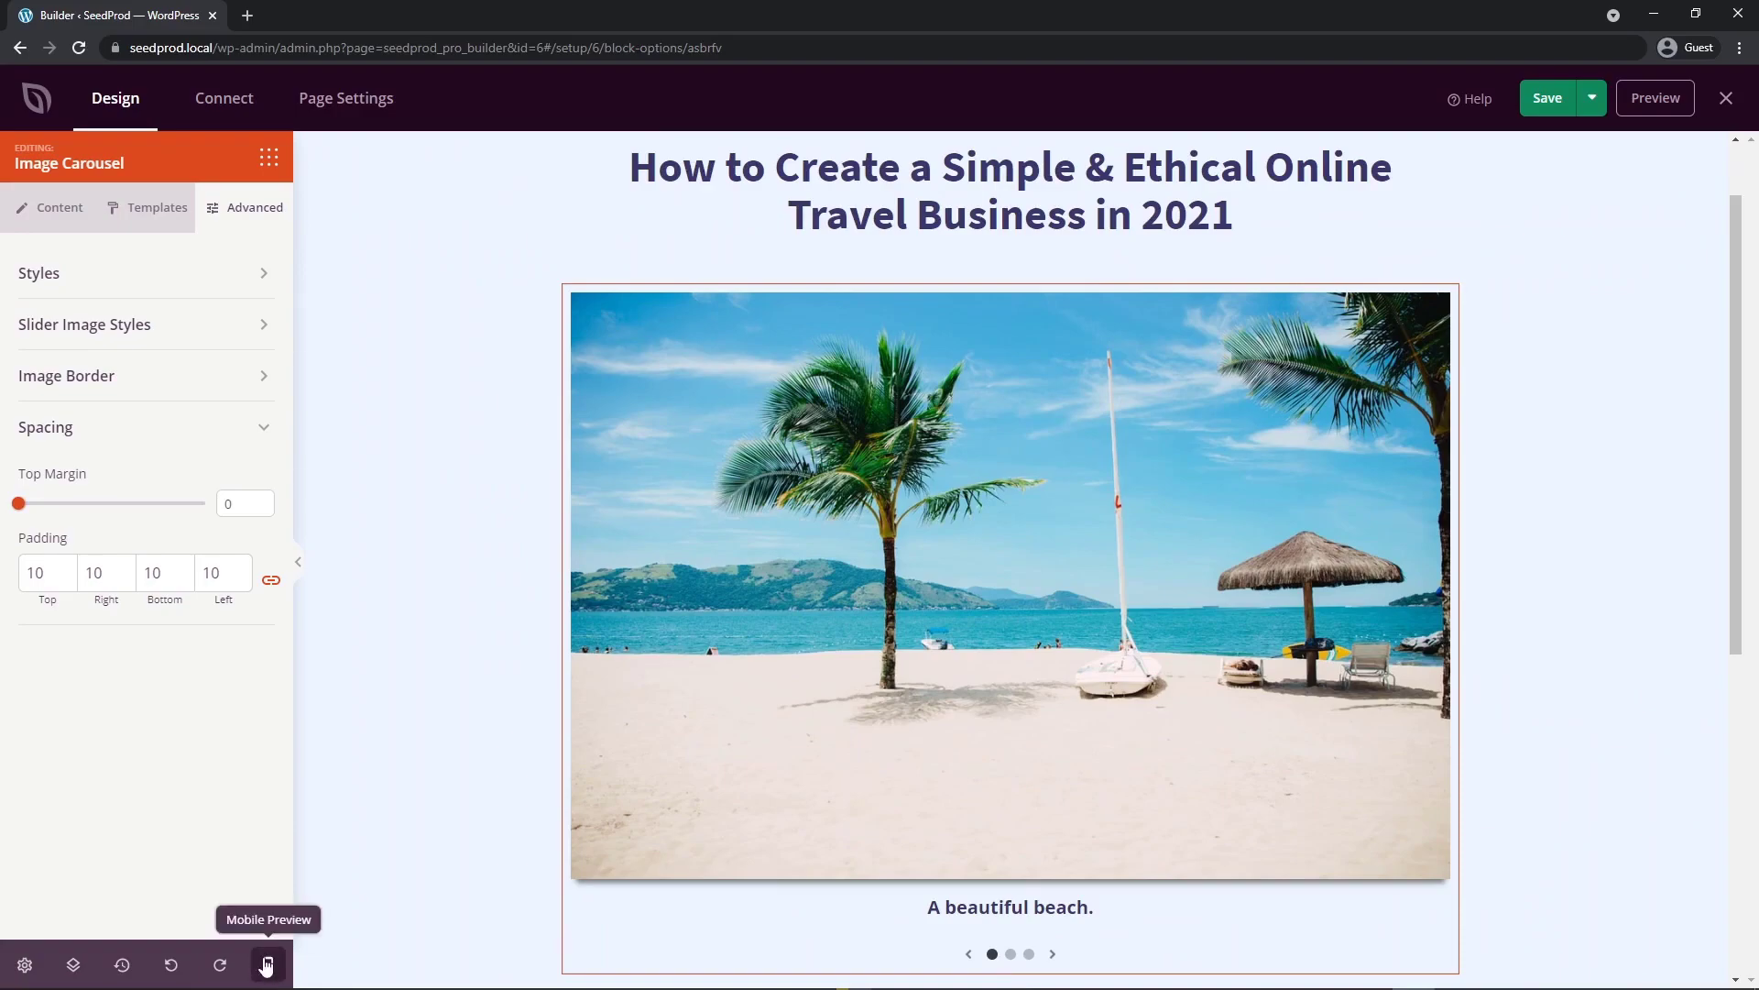
Step: Check the carousel in mobile preview, then return to the desktop layout
{"action": "left_click", "coordinate": [267, 965]}
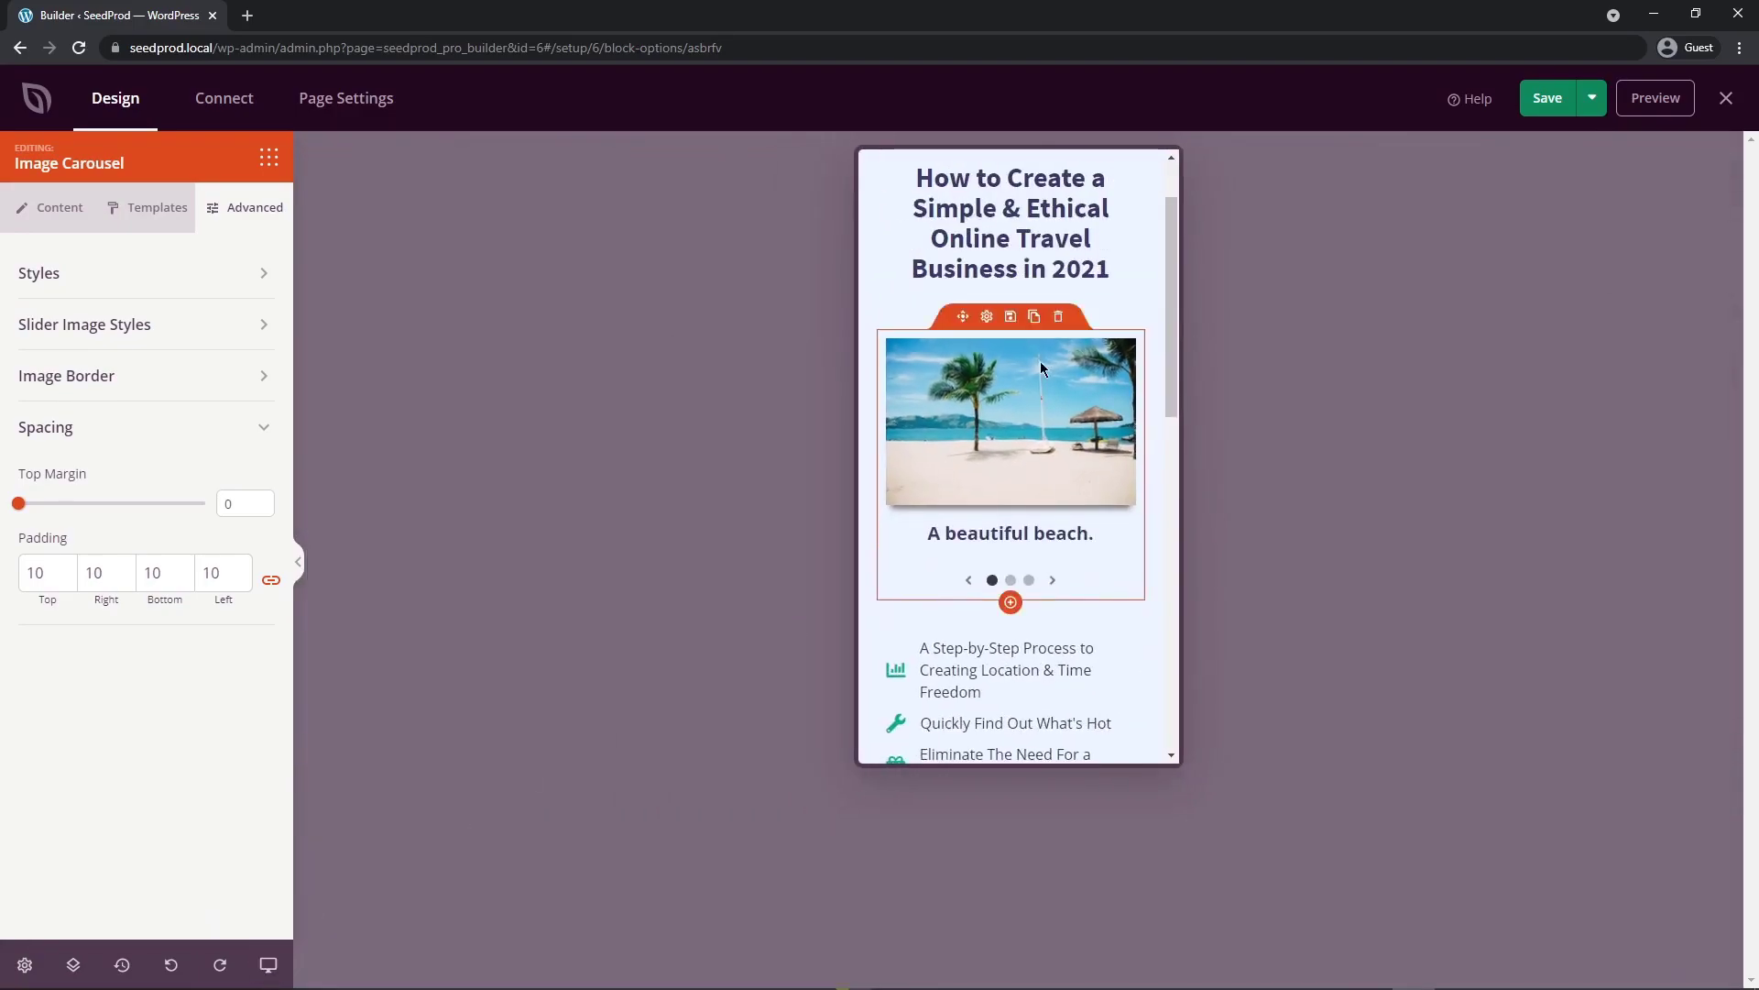
{"action": "scroll", "scroll_direction": "down", "scroll_amount": 3}
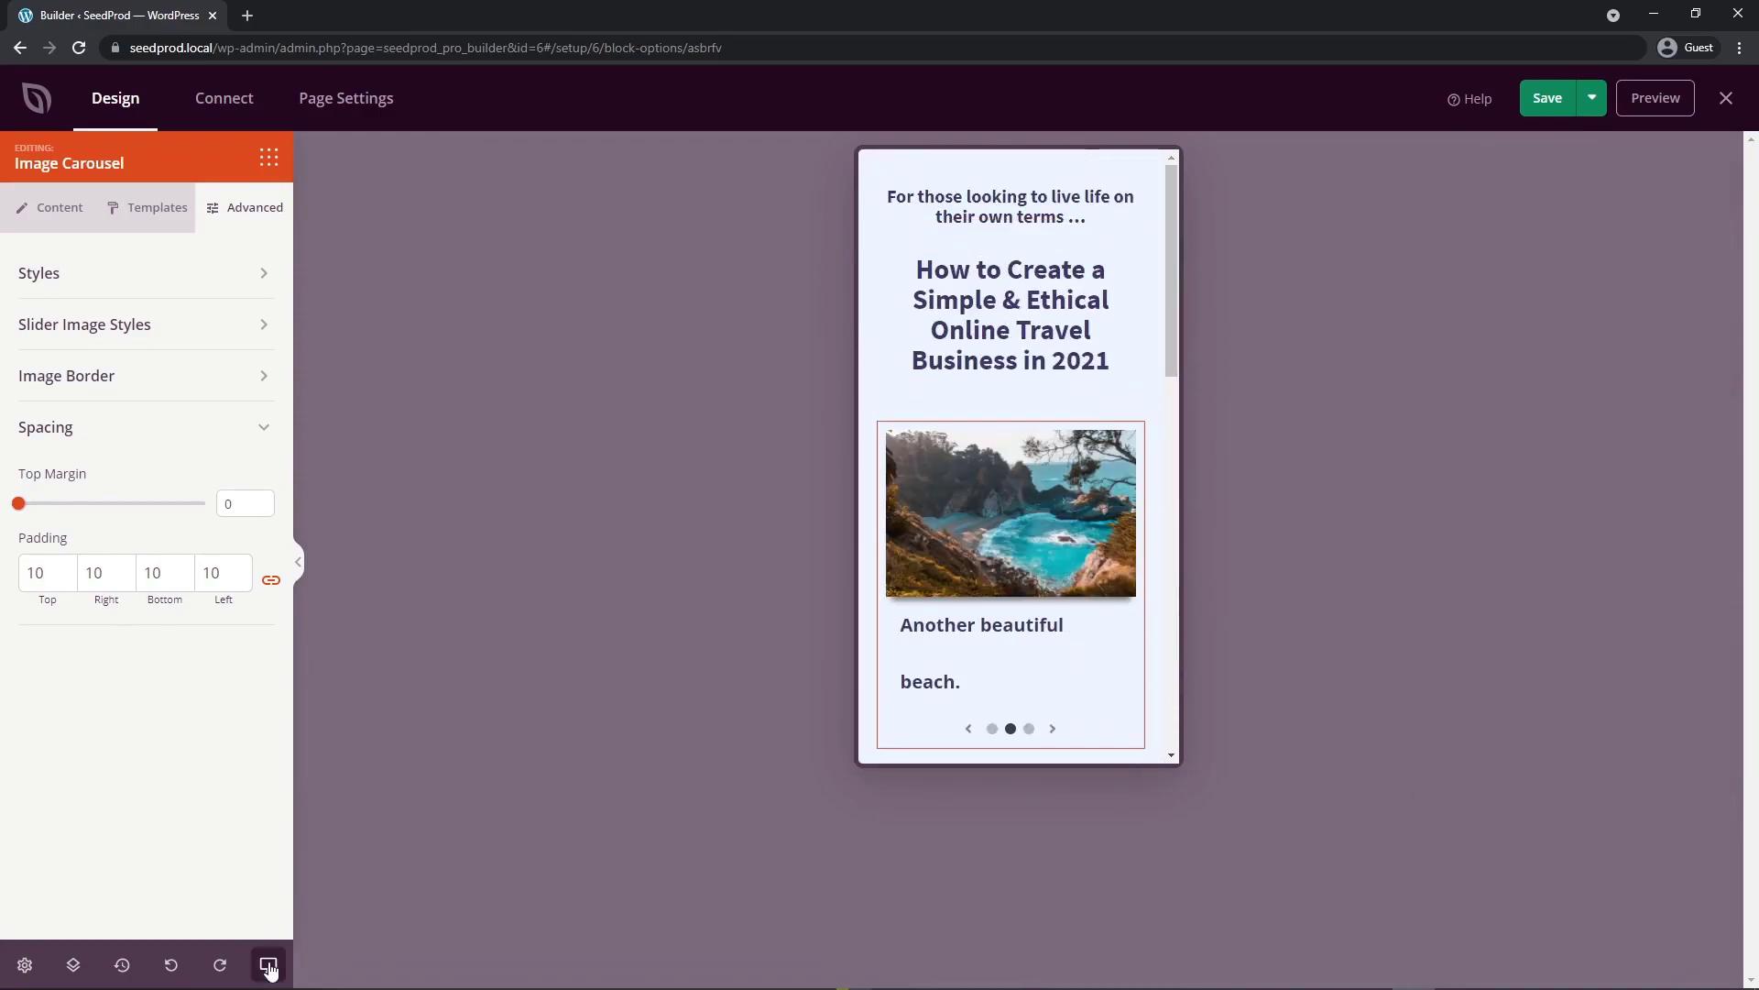
{"action": "left_click", "coordinate": [269, 965]}
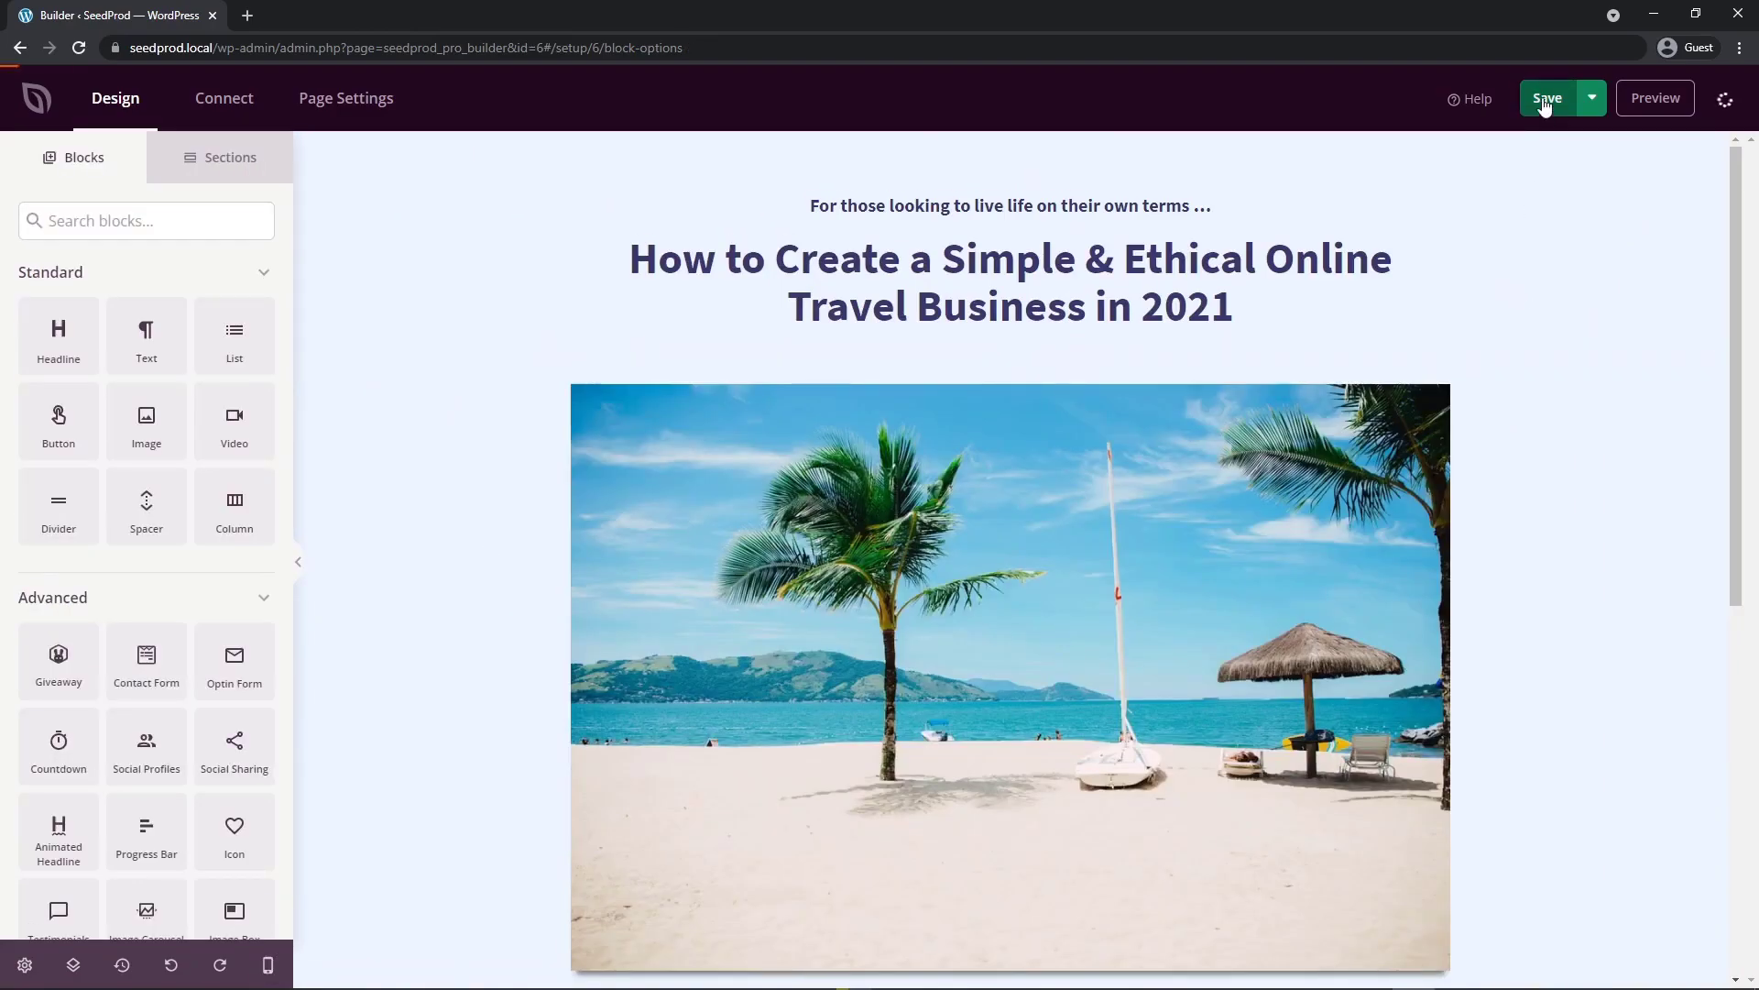
Step: Save the Travel page and review its general settings and publish options, still Draft
{"action": "left_click", "coordinate": [1547, 98]}
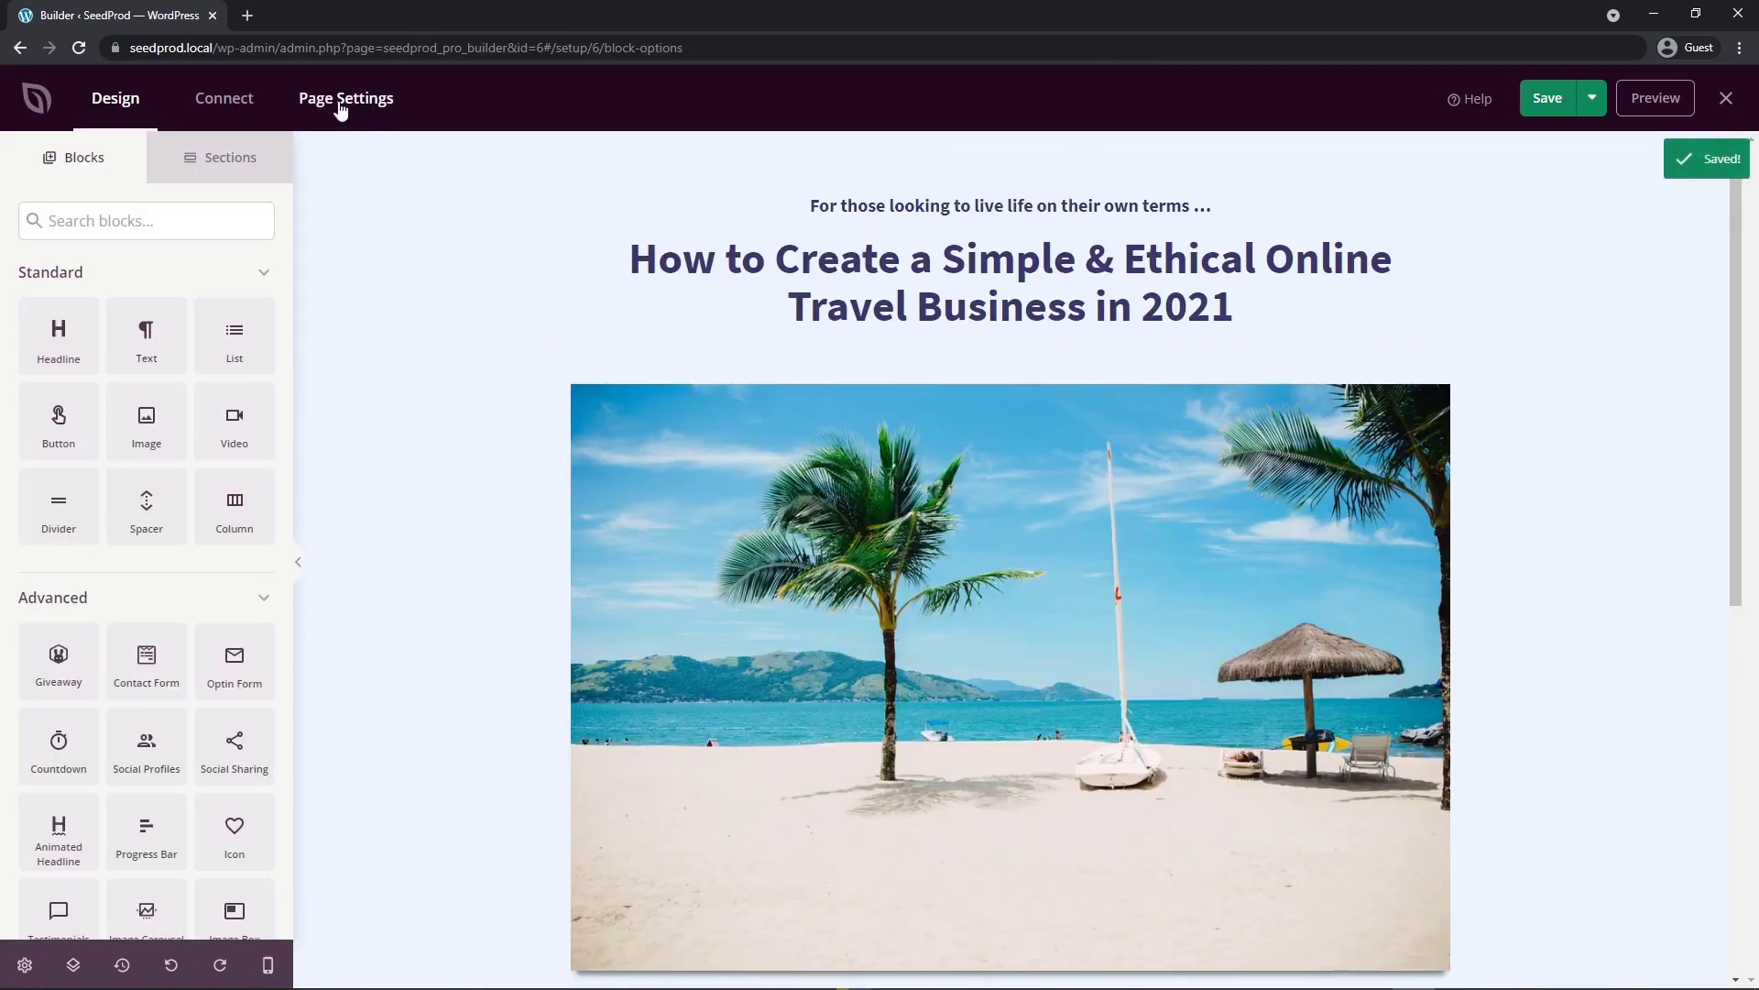
{"action": "left_click", "coordinate": [345, 98]}
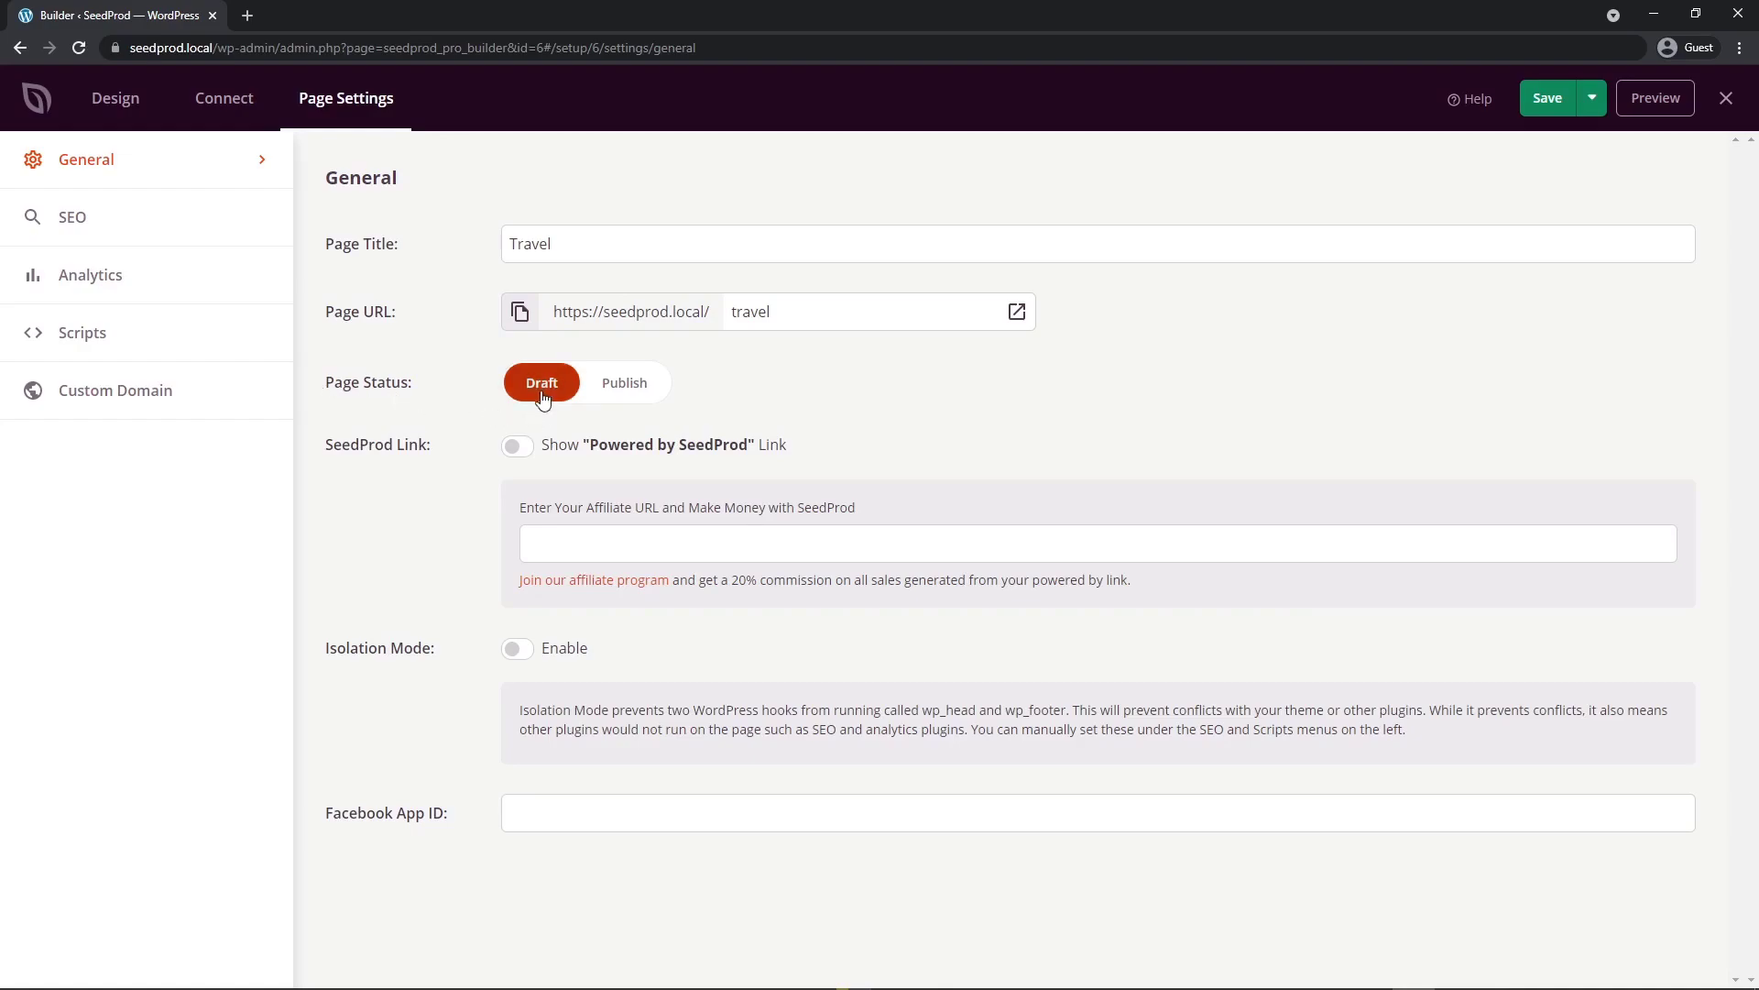
{"action": "left_click", "coordinate": [1591, 98]}
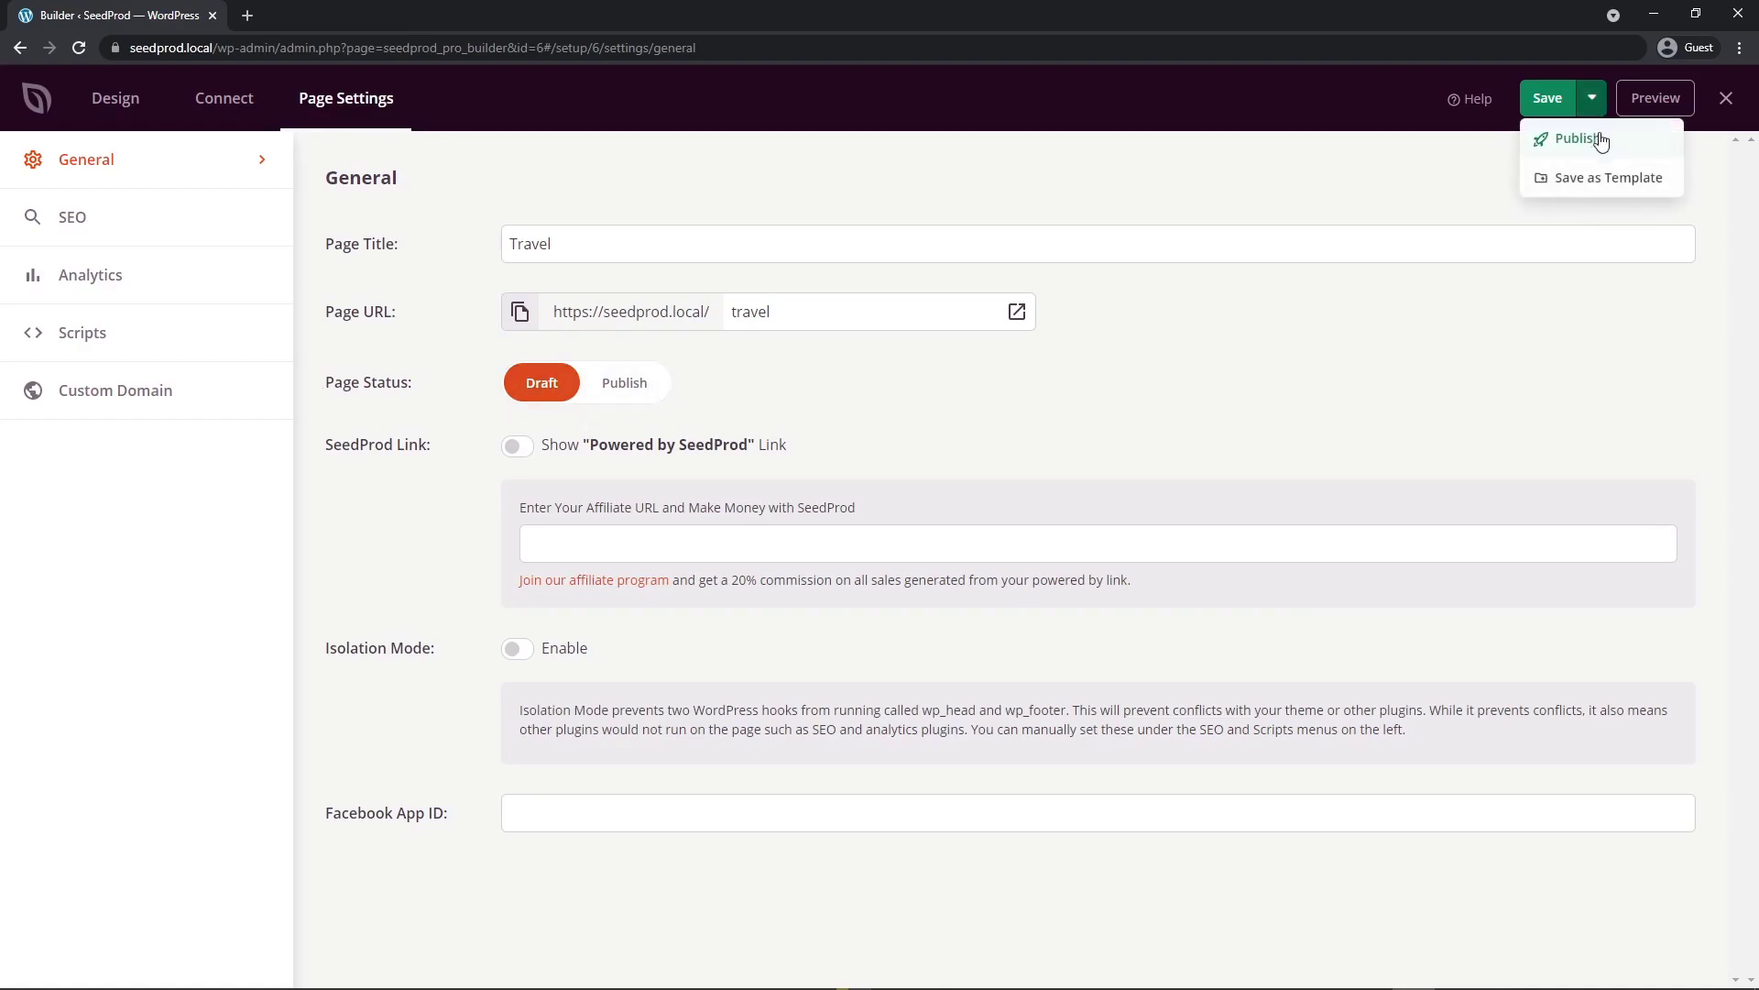
{"action": "mouse_move", "coordinate": [886, 424]}
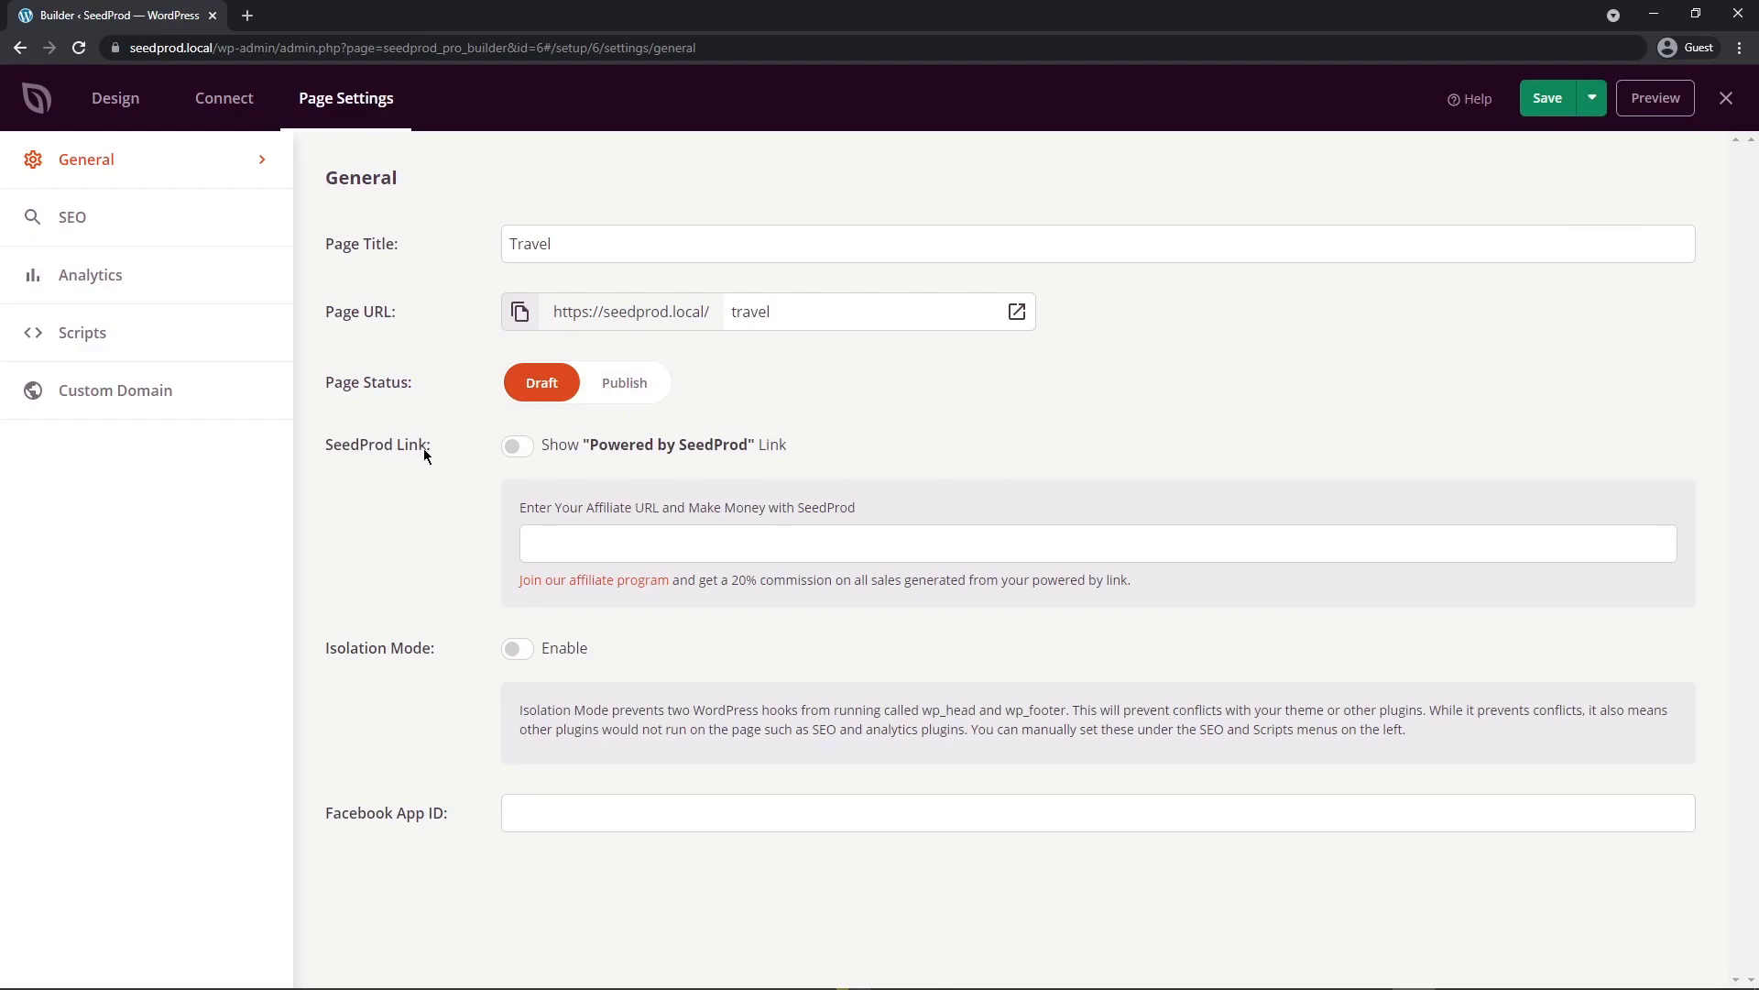
{"action": "mouse_move", "coordinate": [1596, 983]}
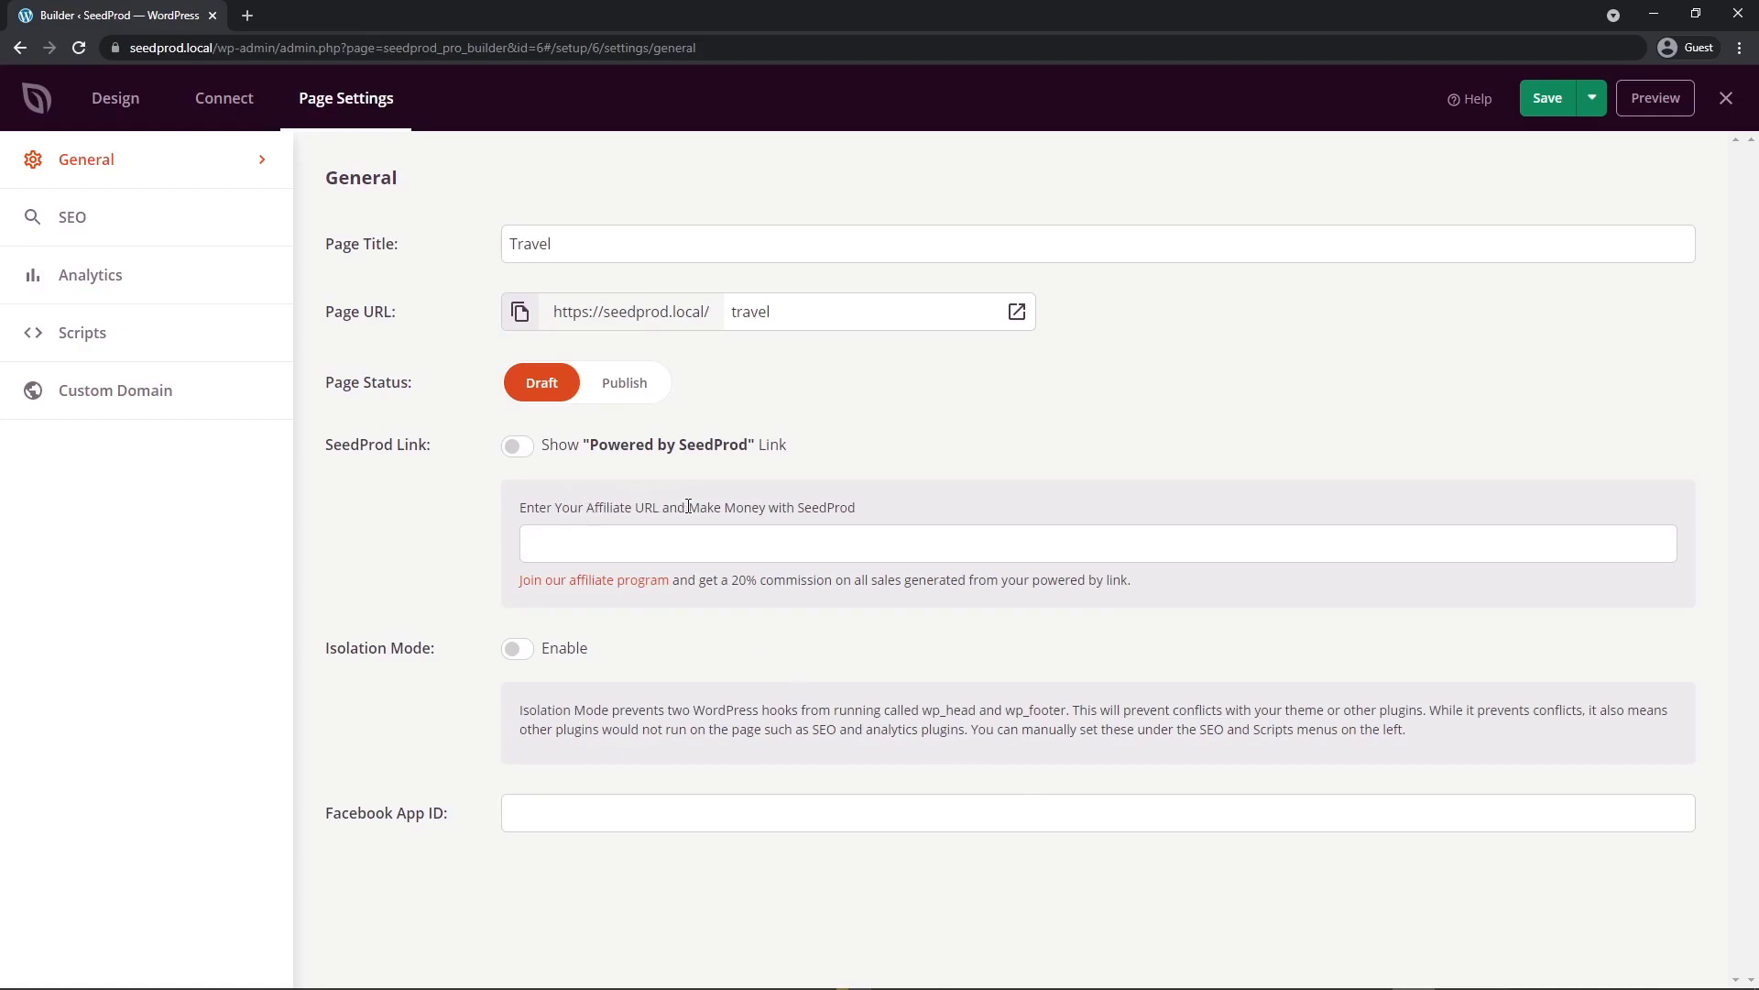
{"action": "mouse_move", "coordinate": [384, 656]}
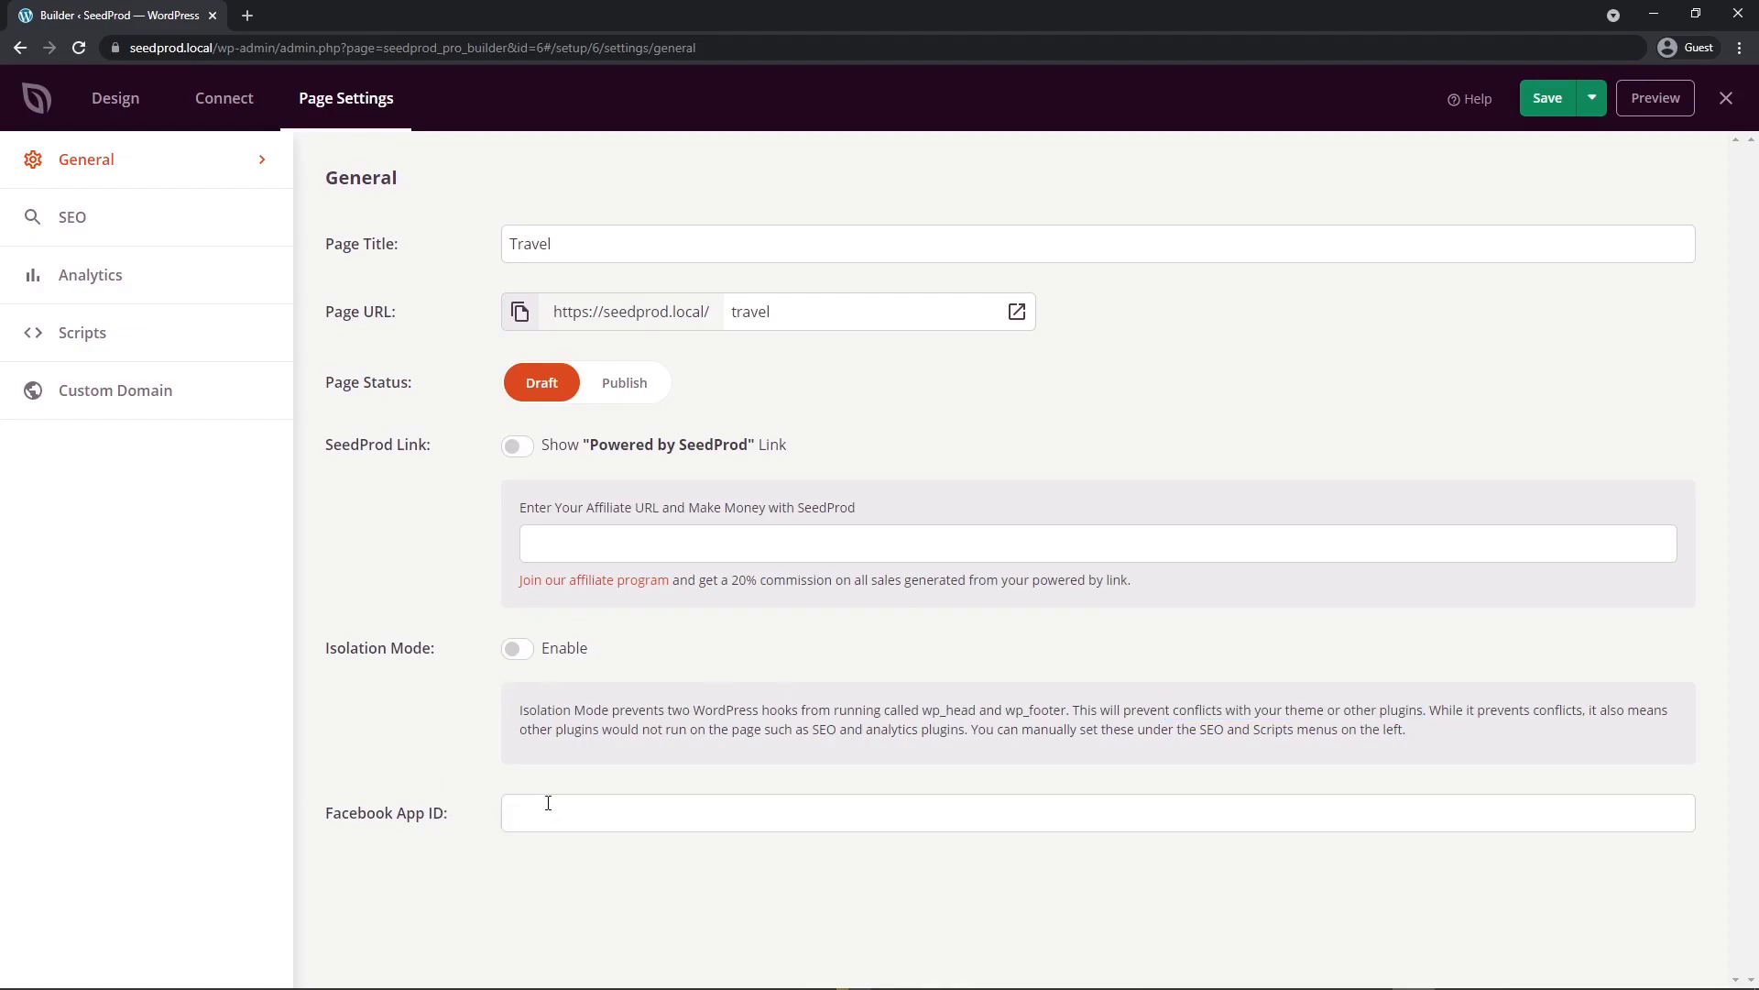
Step: Review the SEO, Analytics, Scripts and Custom Domain page settings, custom domain off
{"action": "left_click", "coordinate": [71, 216]}
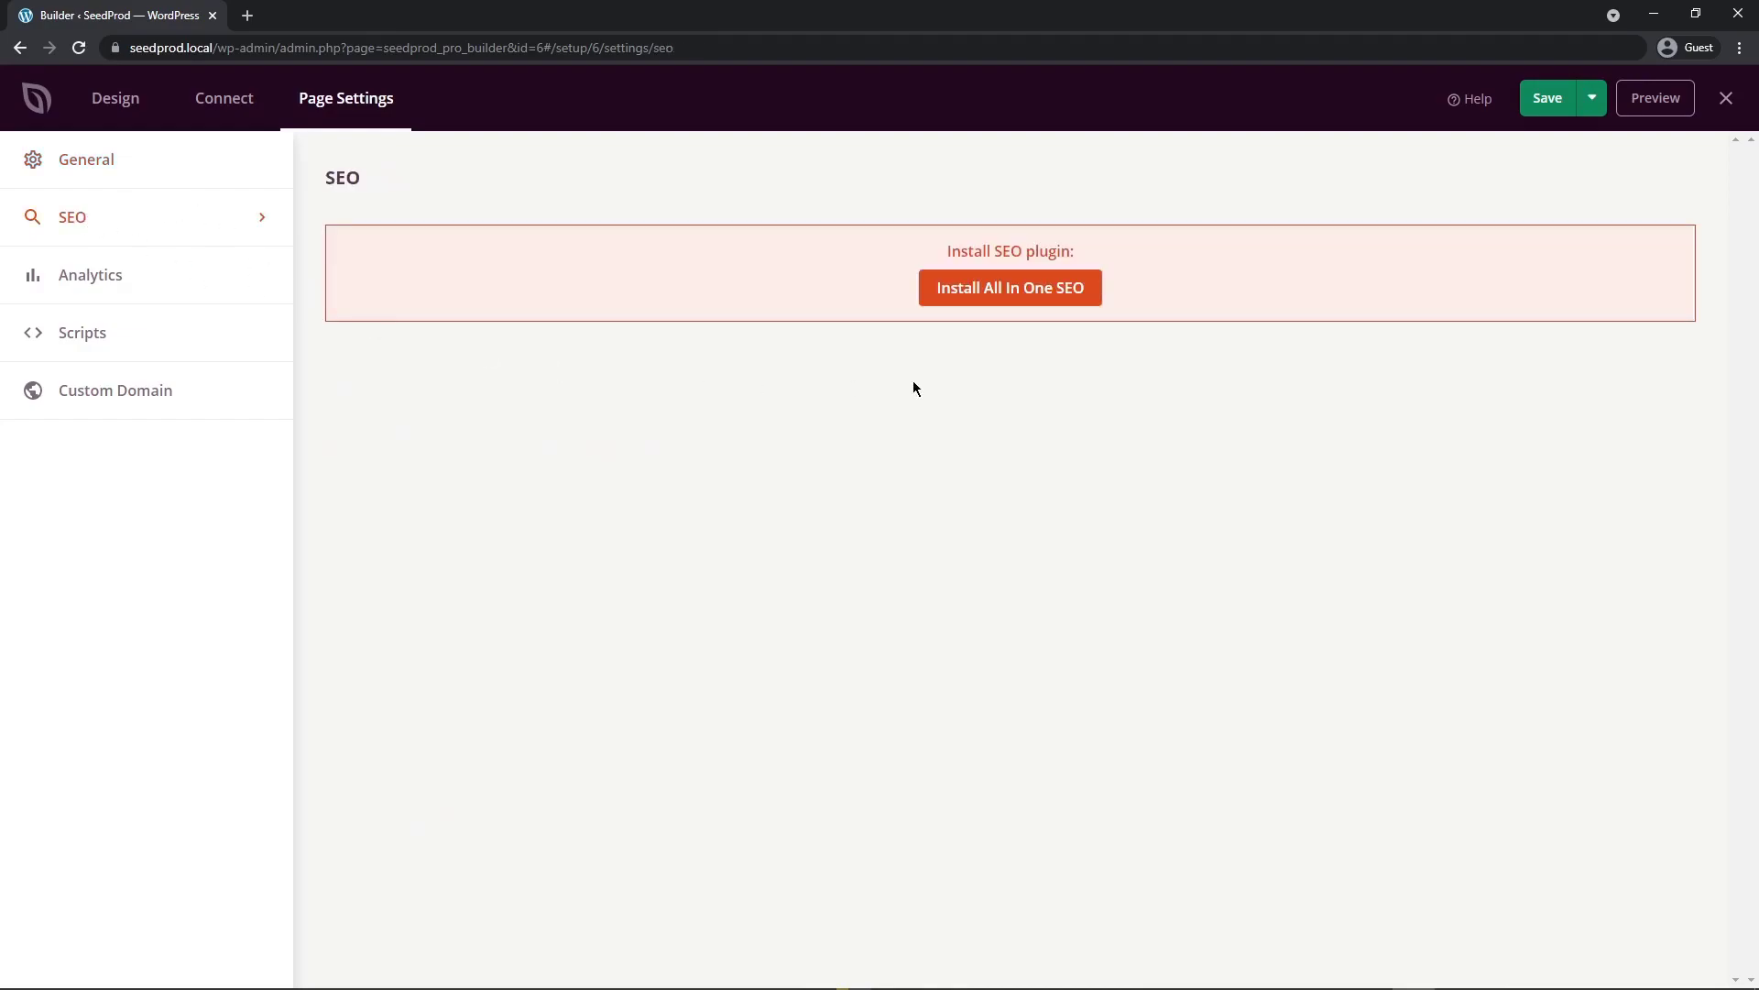
{"action": "mouse_move", "coordinate": [1050, 330]}
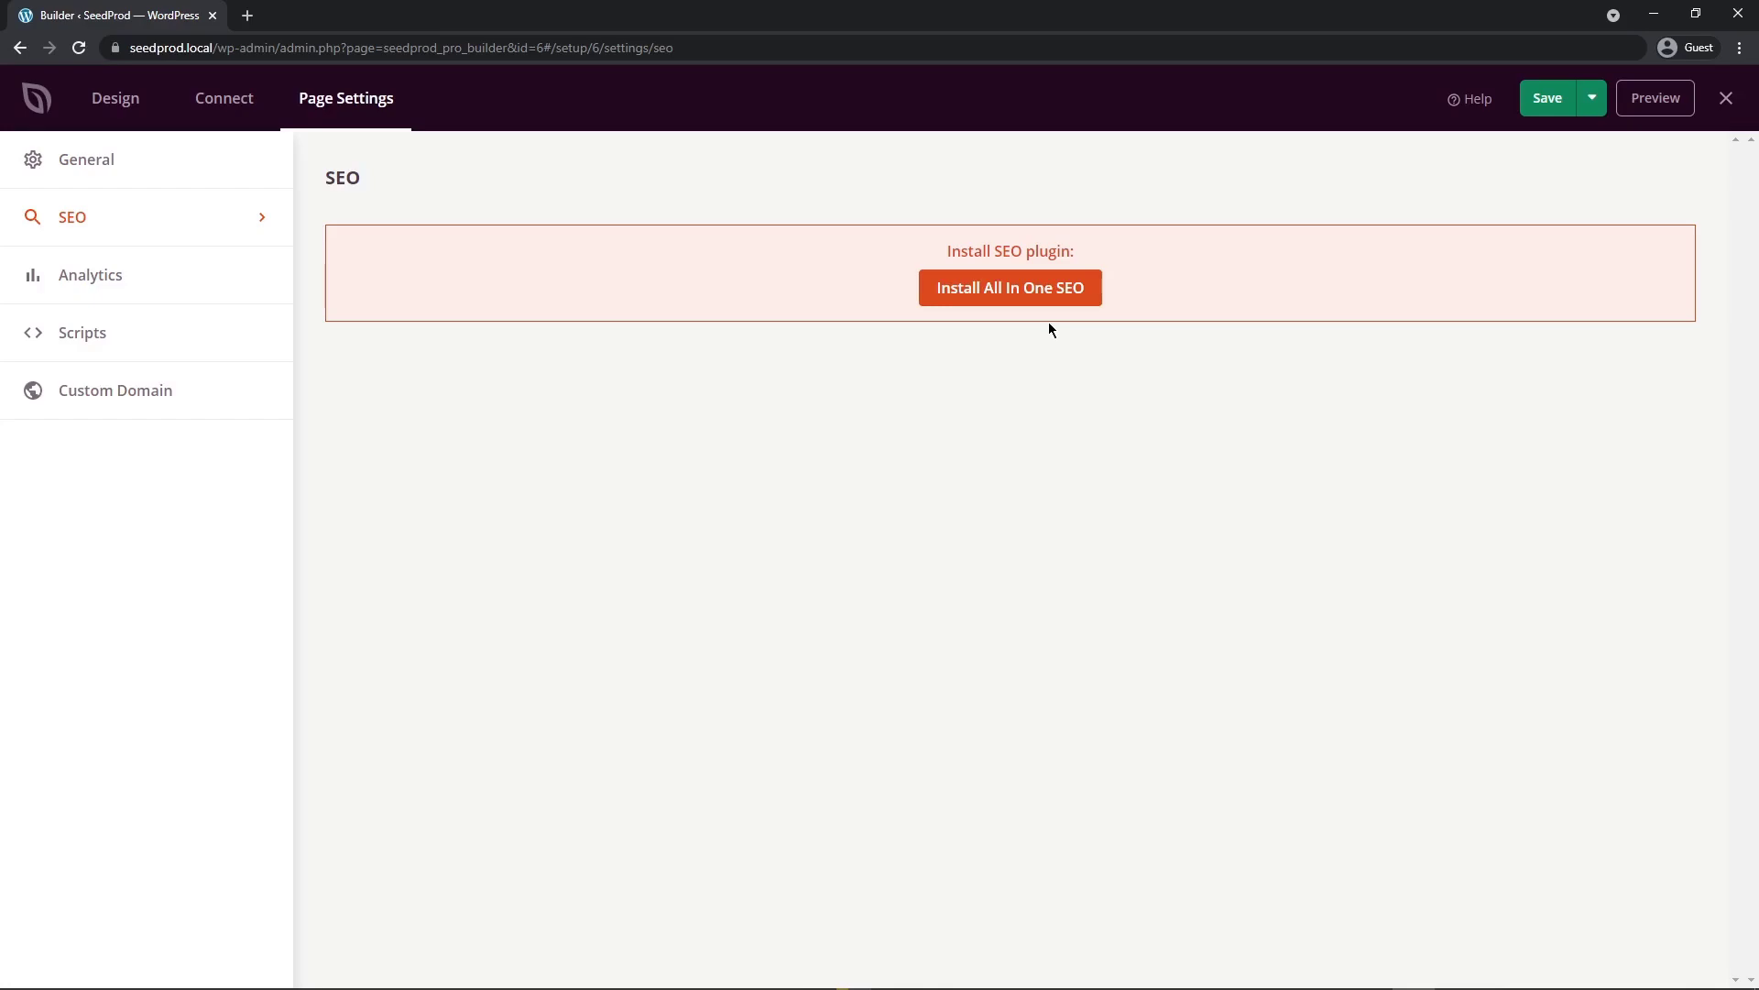
{"action": "mouse_move", "coordinate": [1038, 328]}
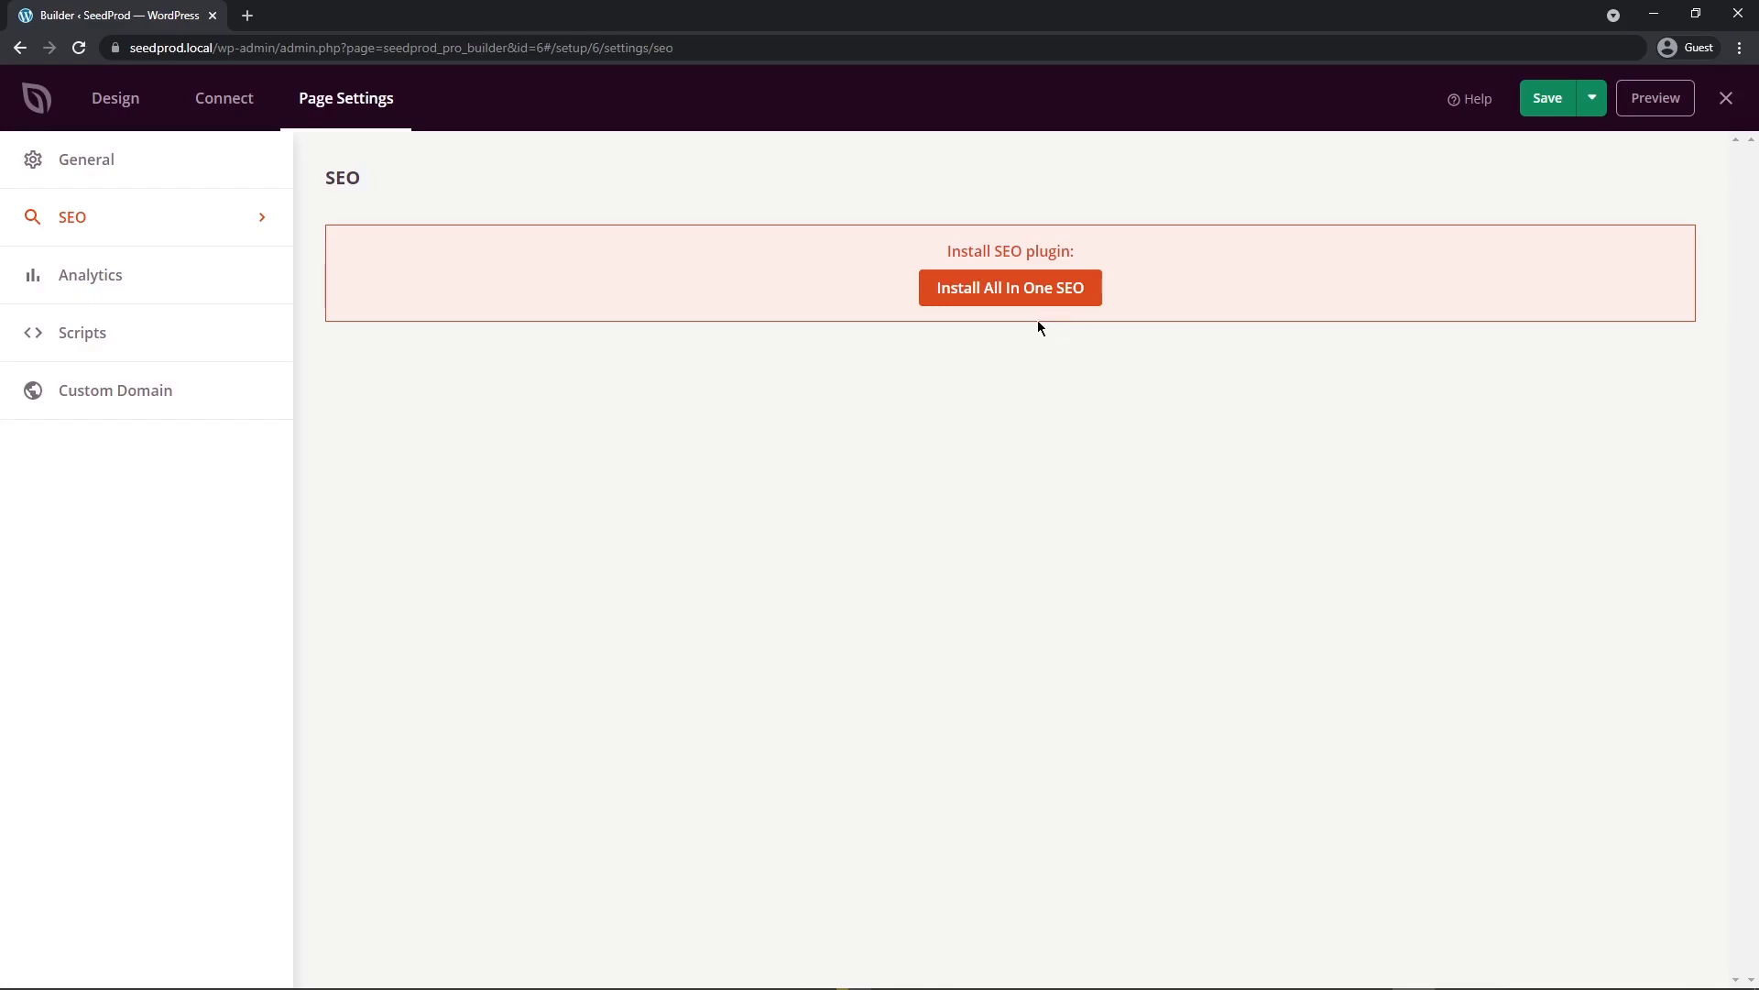
{"action": "left_click", "coordinate": [90, 274]}
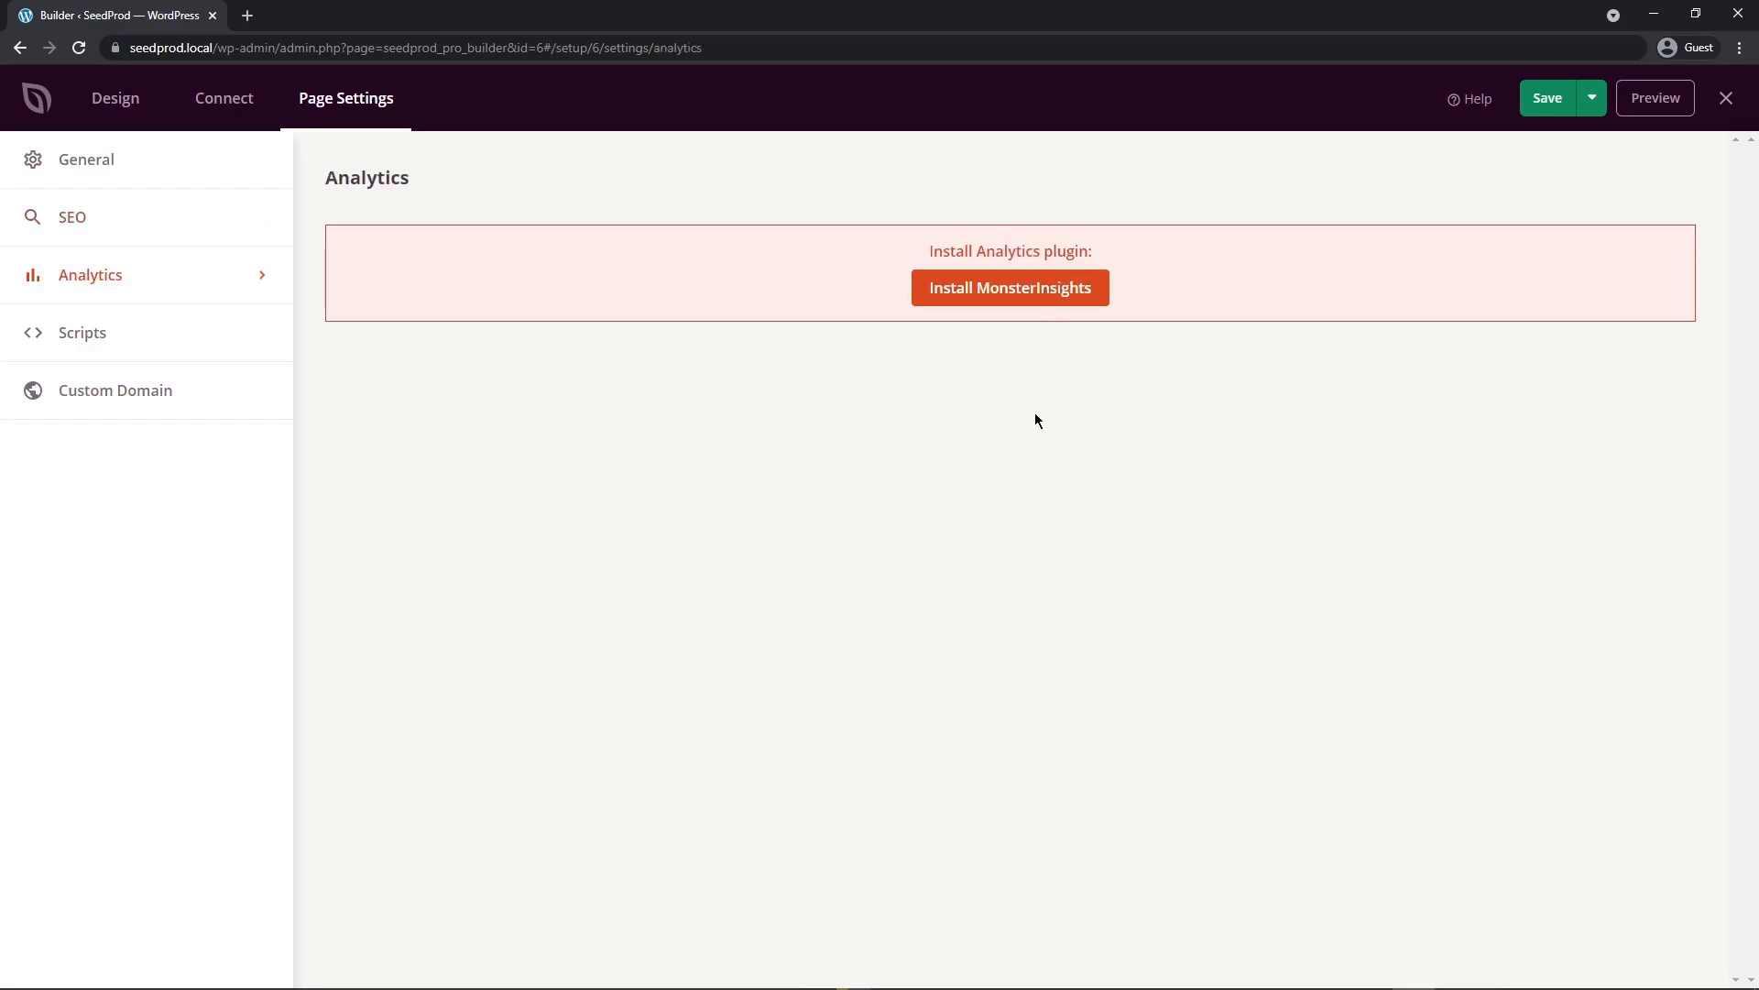
{"action": "mouse_move", "coordinate": [1118, 342]}
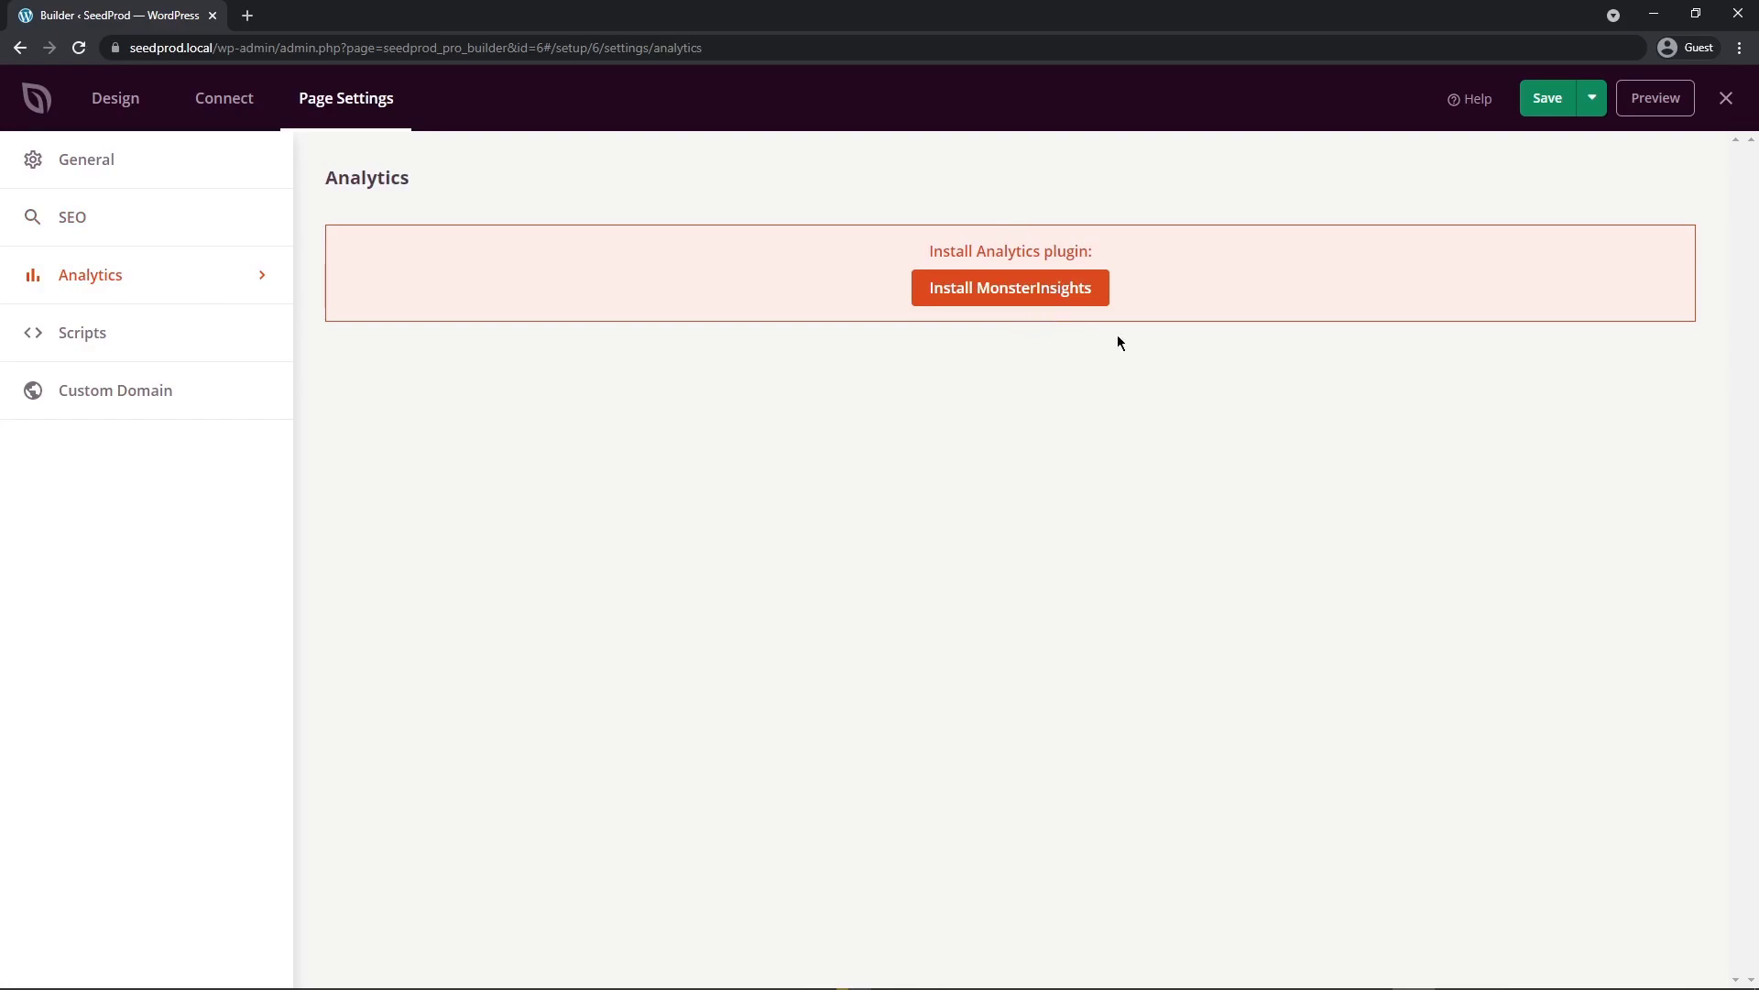
{"action": "mouse_move", "coordinate": [883, 399]}
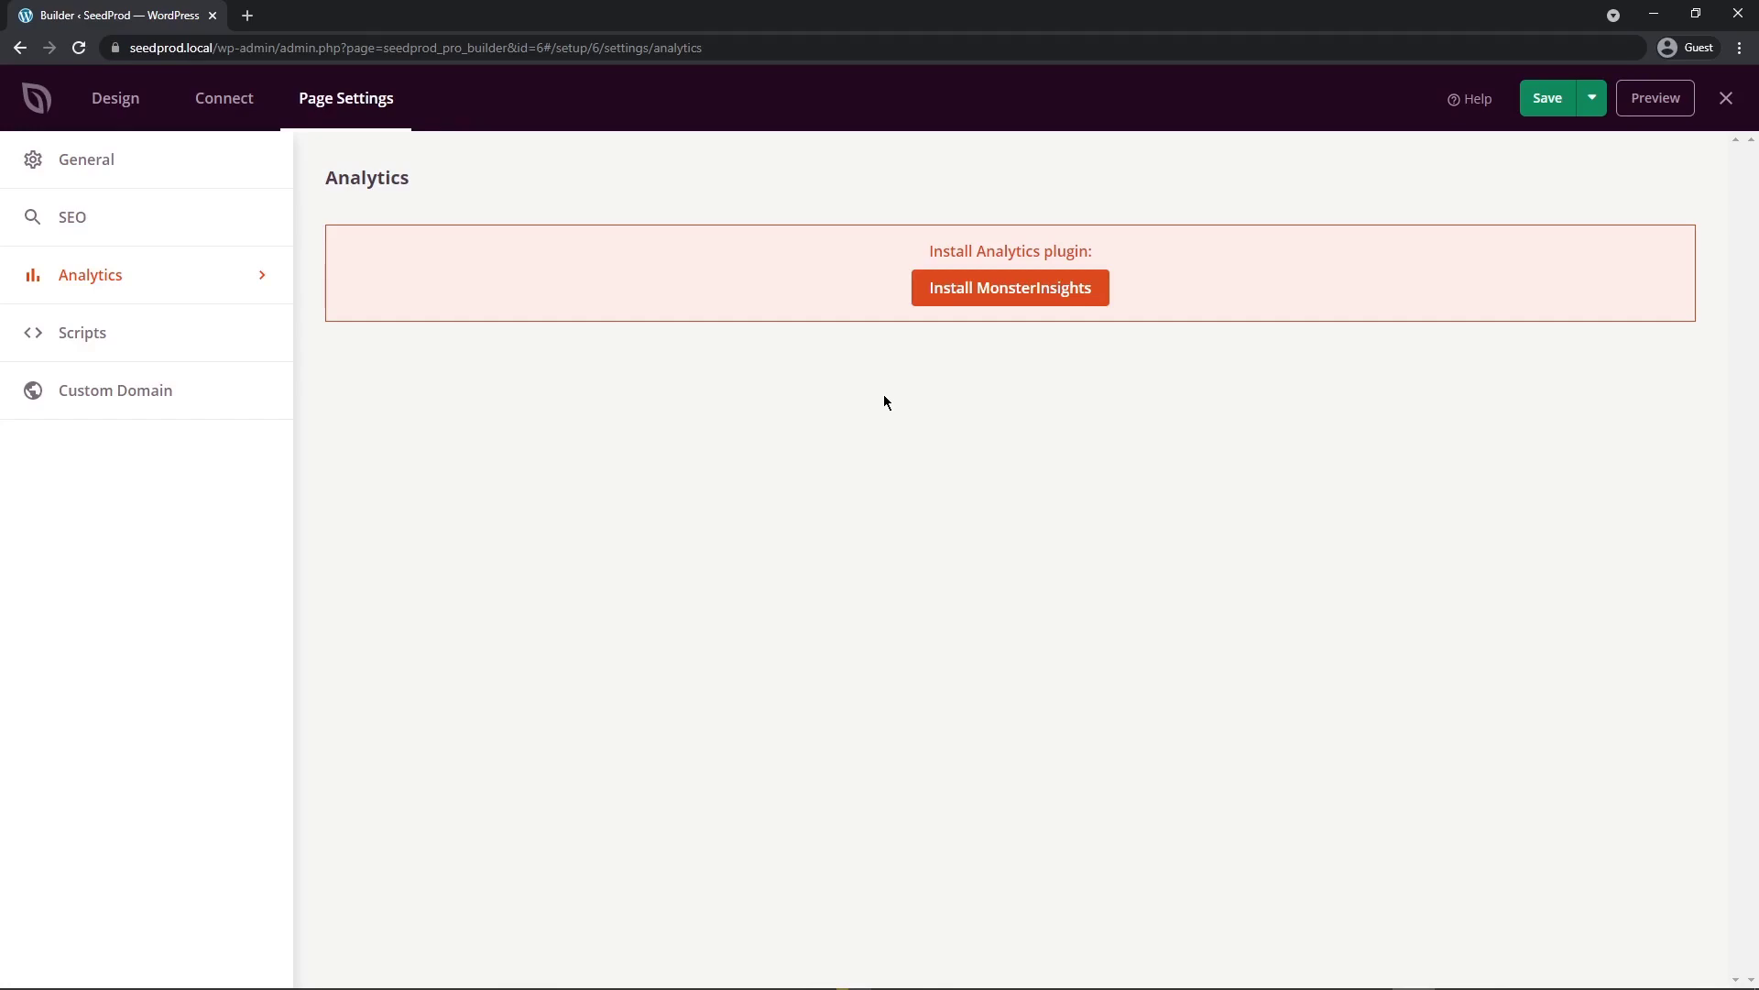
{"action": "left_click", "coordinate": [81, 331]}
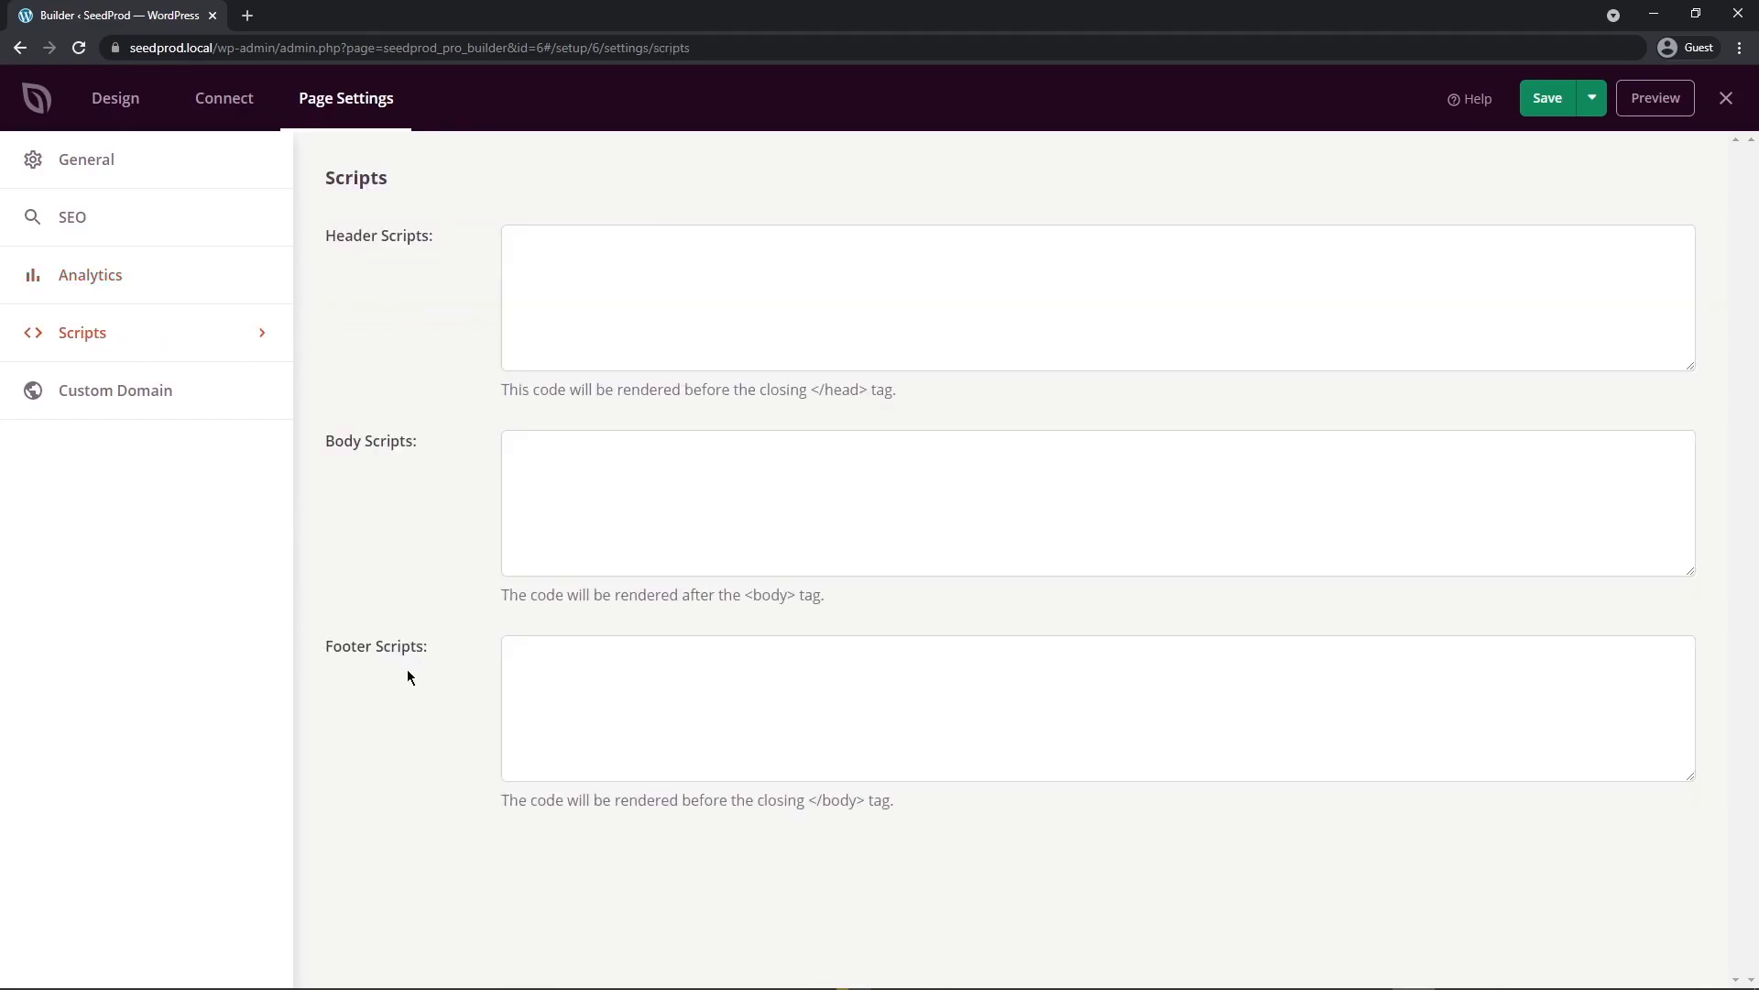
{"action": "mouse_move", "coordinate": [449, 483]}
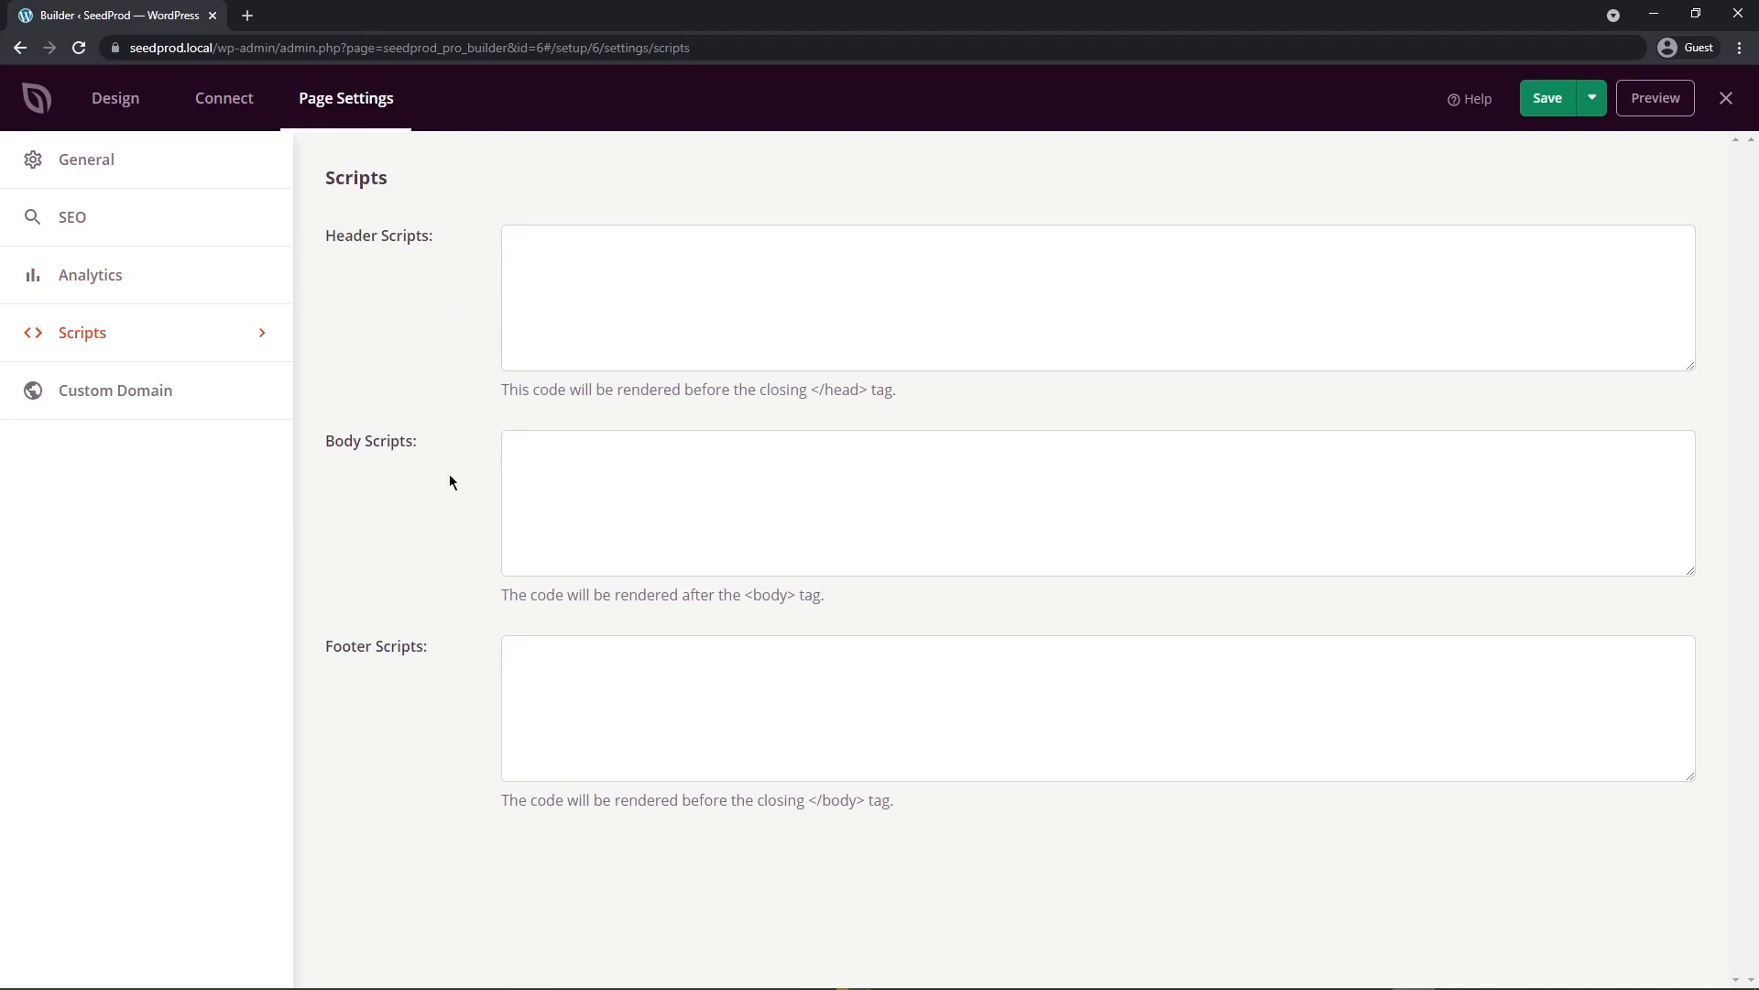
{"action": "left_click", "coordinate": [114, 390]}
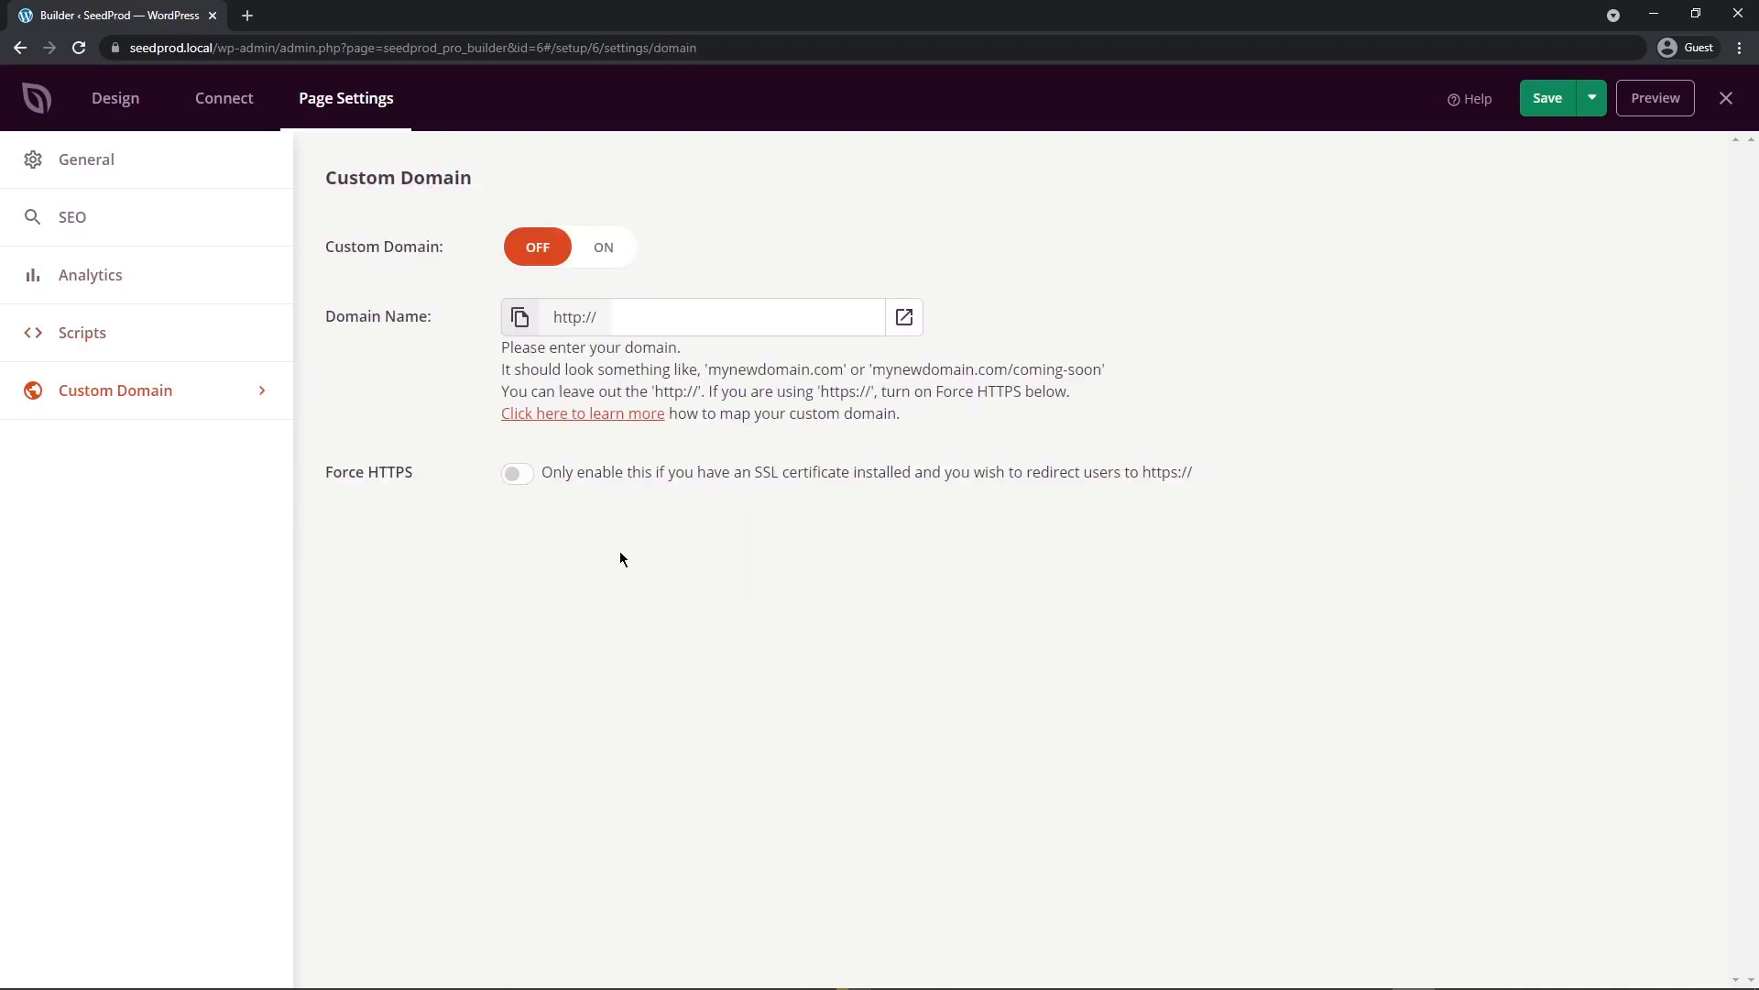
{"action": "mouse_move", "coordinate": [784, 451]}
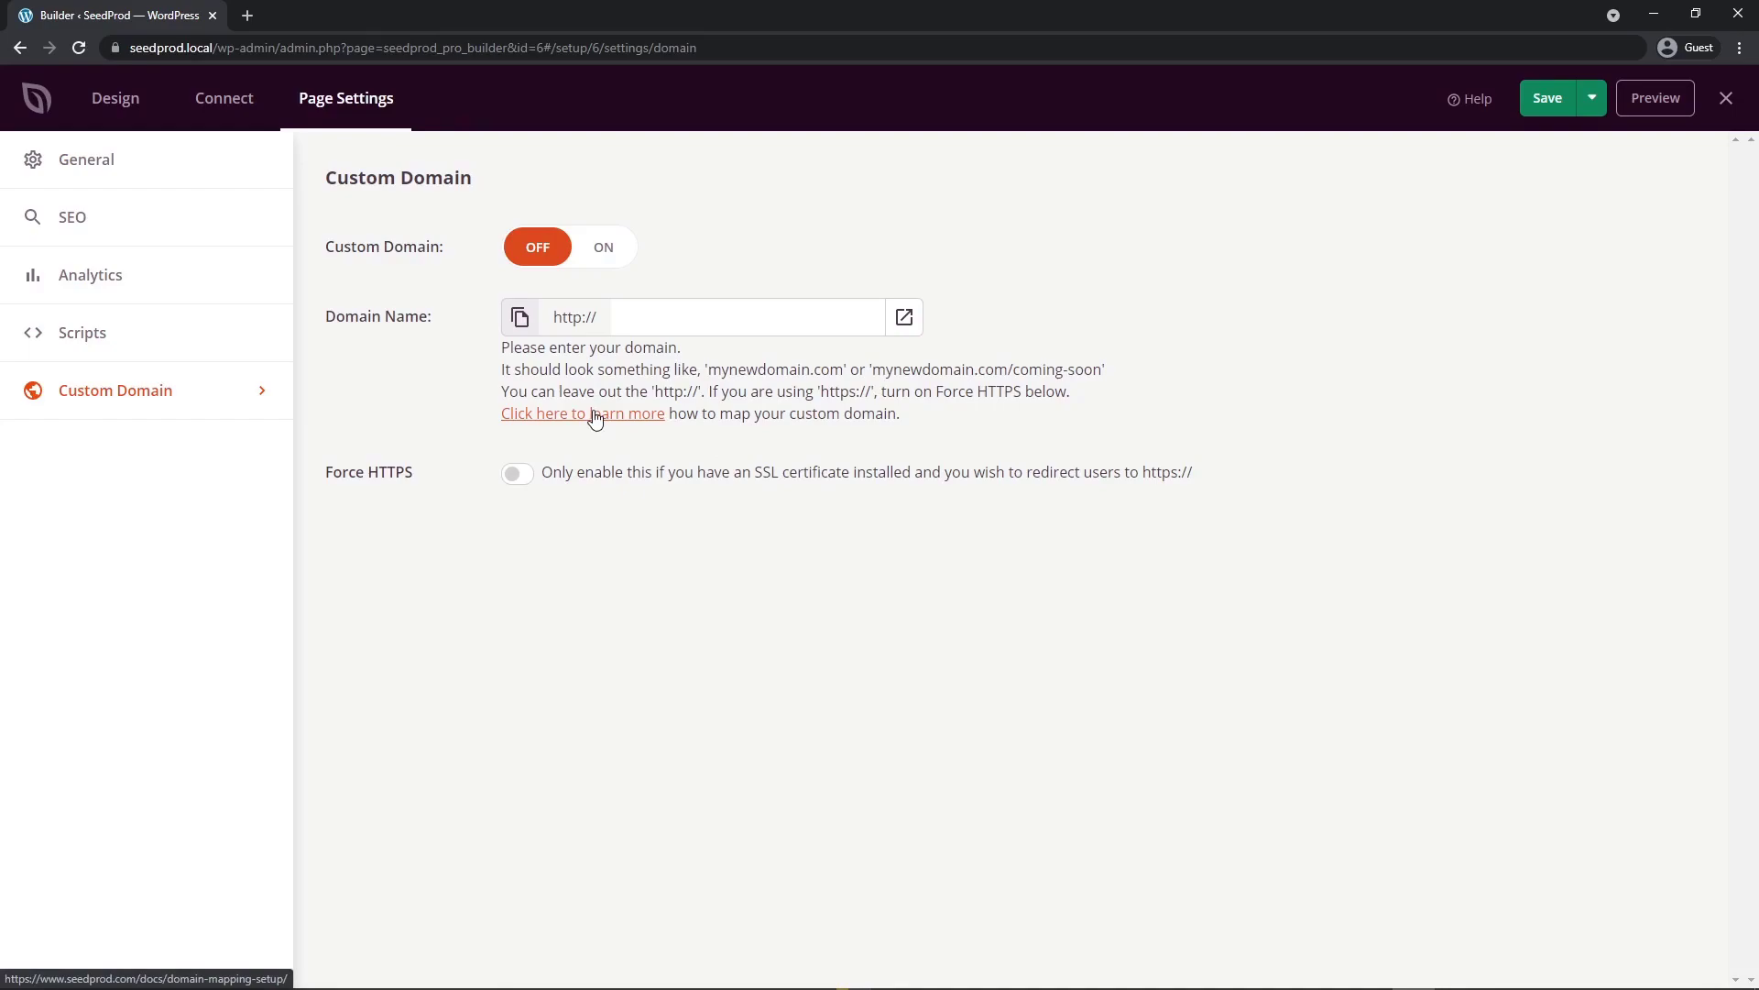
Step: Publish the Travel page, view it live, and advance the carousel to the third beach slide
{"action": "left_click", "coordinate": [1545, 98]}
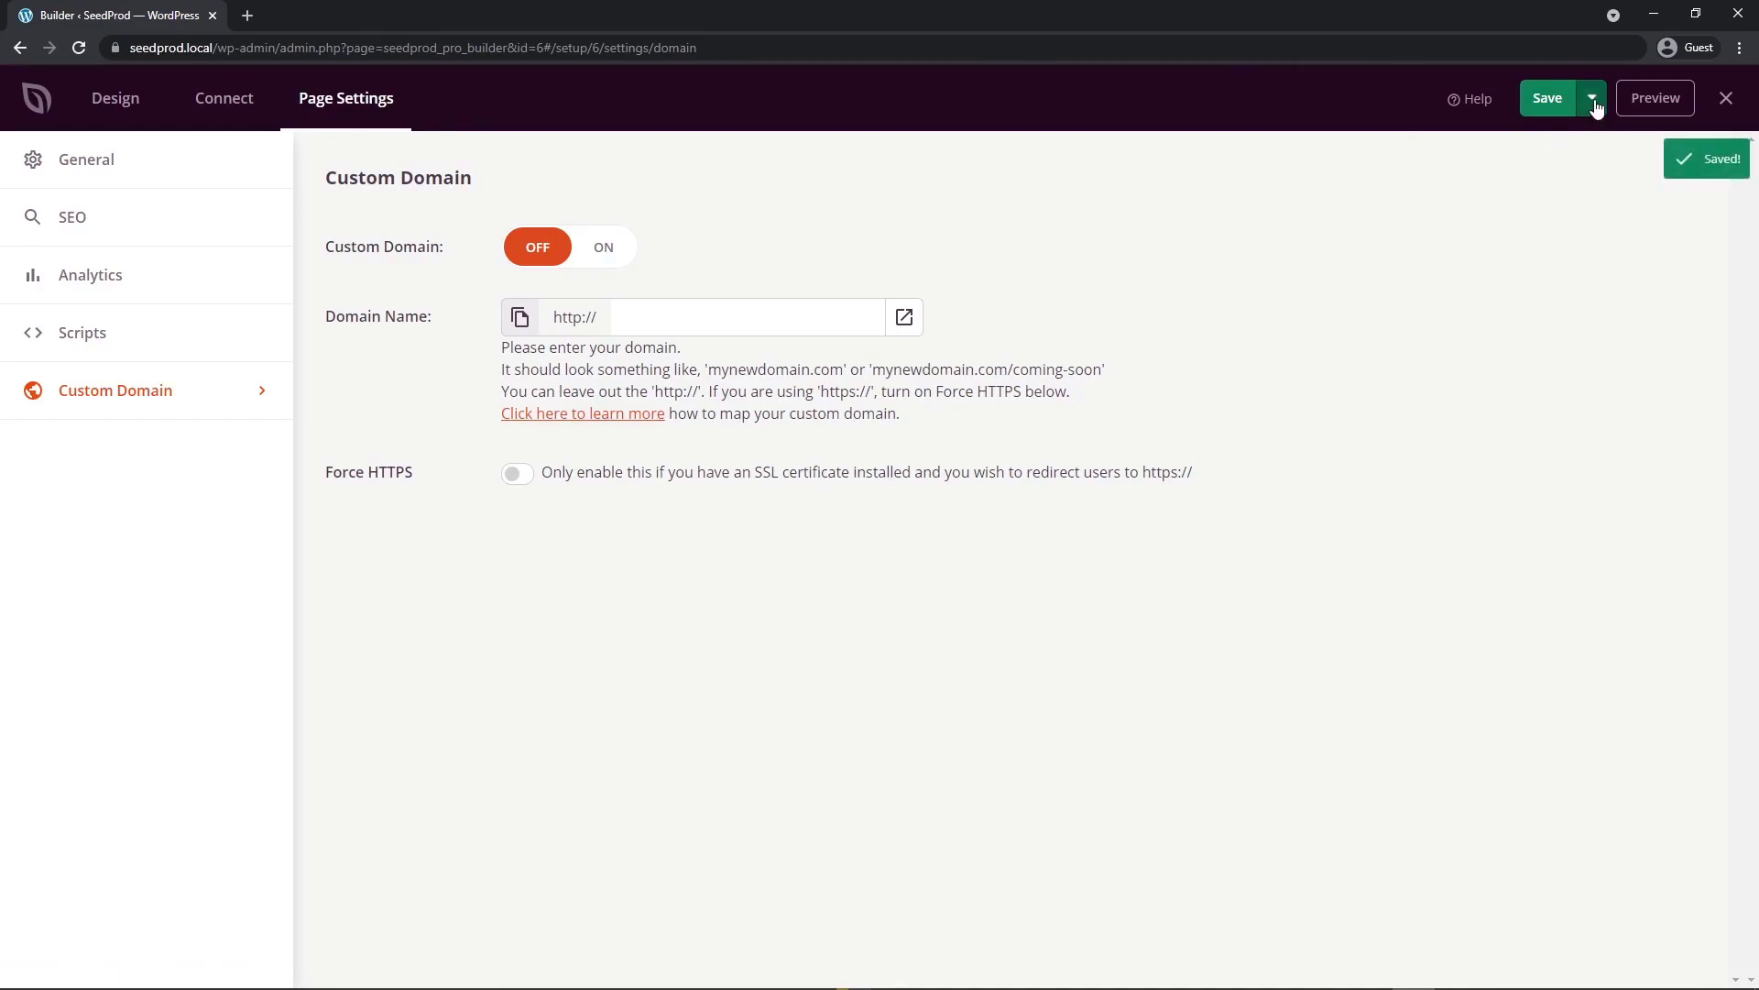
{"action": "left_click", "coordinate": [1546, 98]}
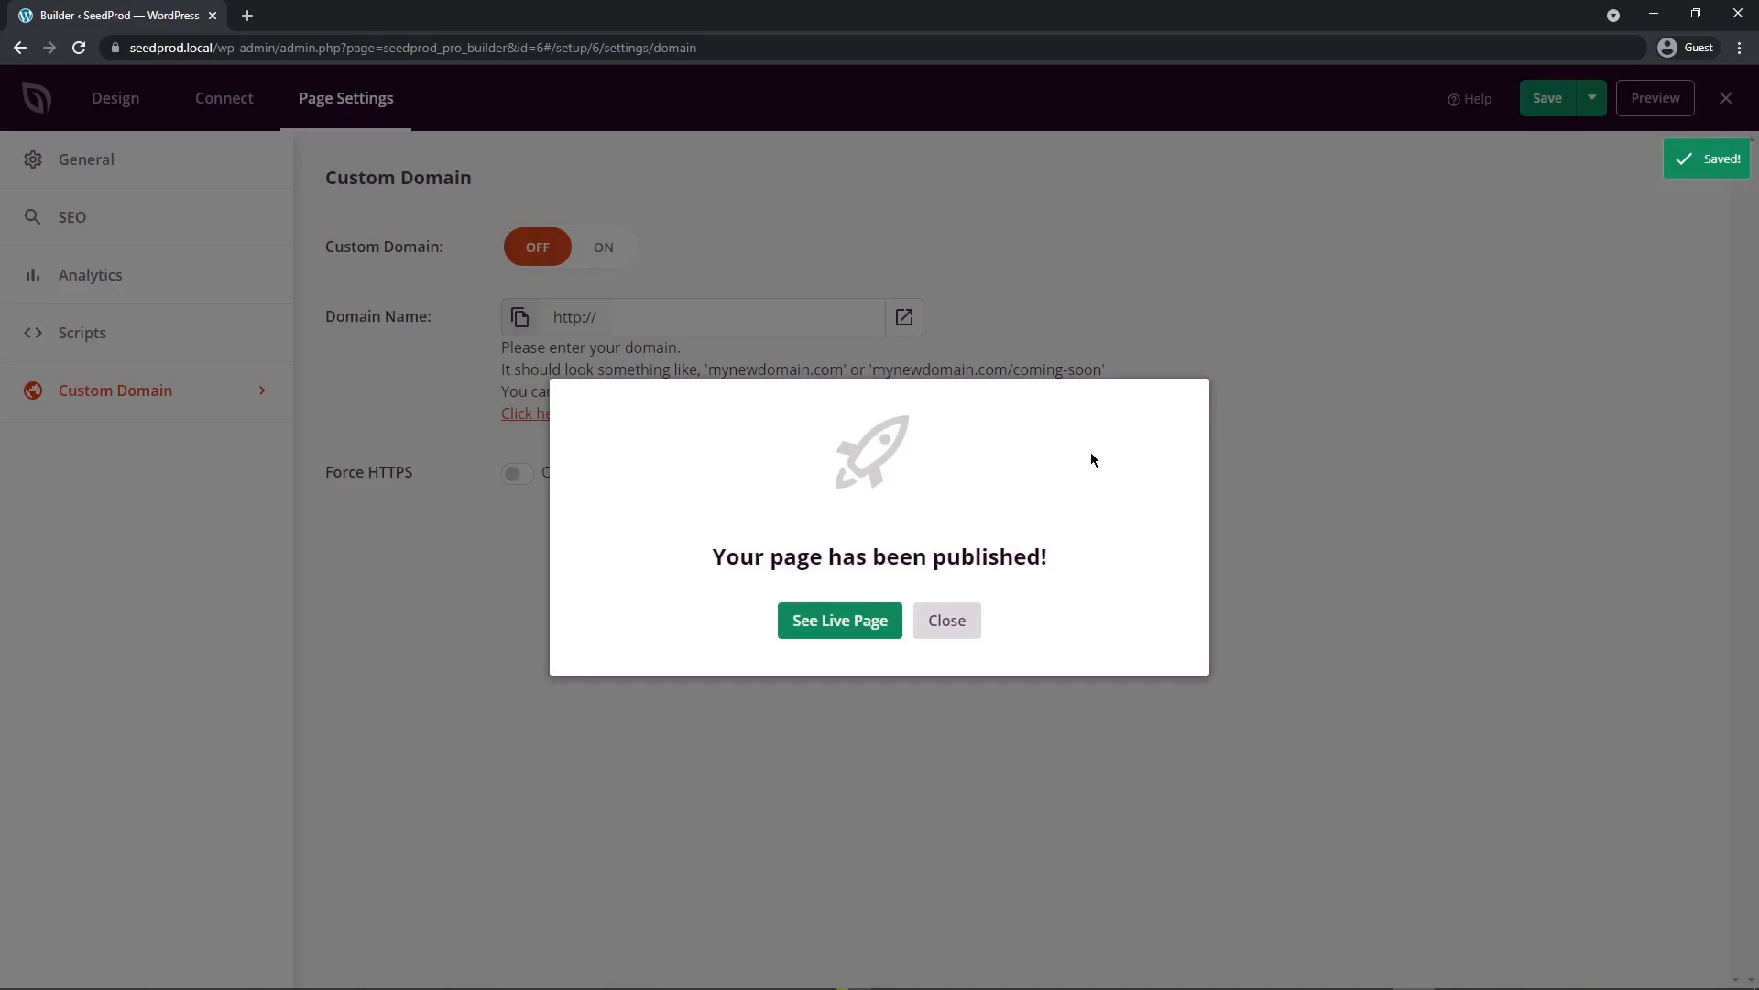
{"action": "left_click", "coordinate": [839, 619]}
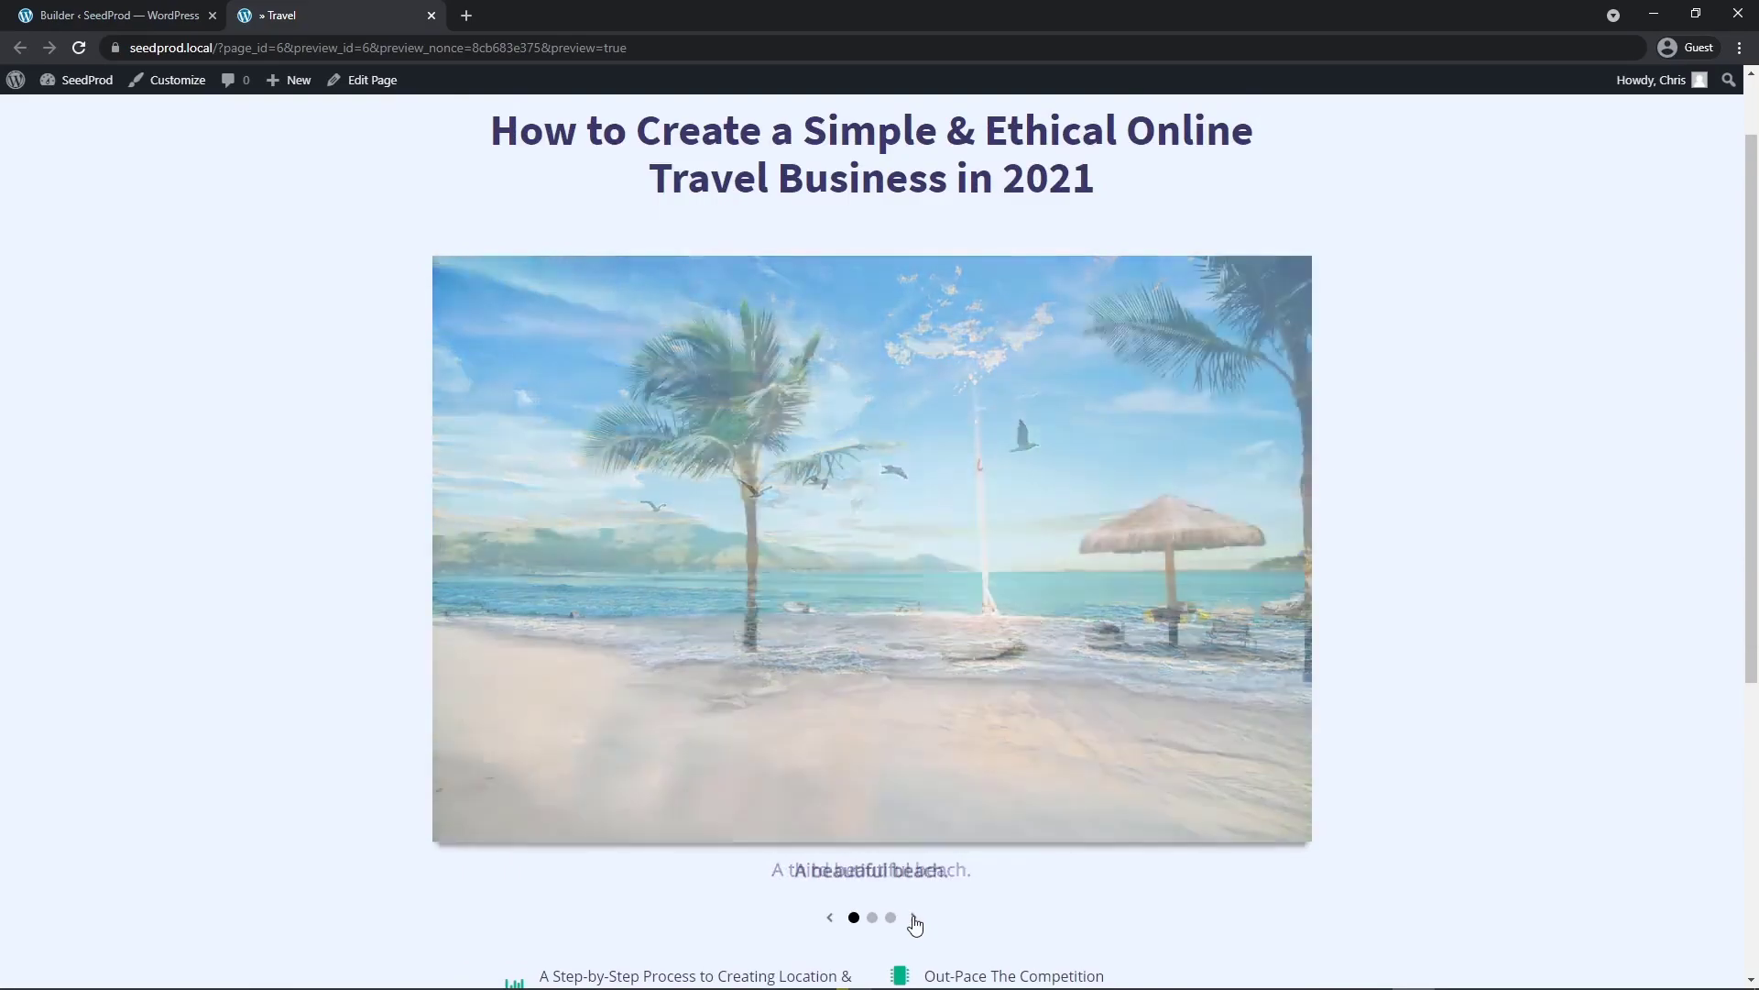
{"action": "left_click", "coordinate": [890, 916]}
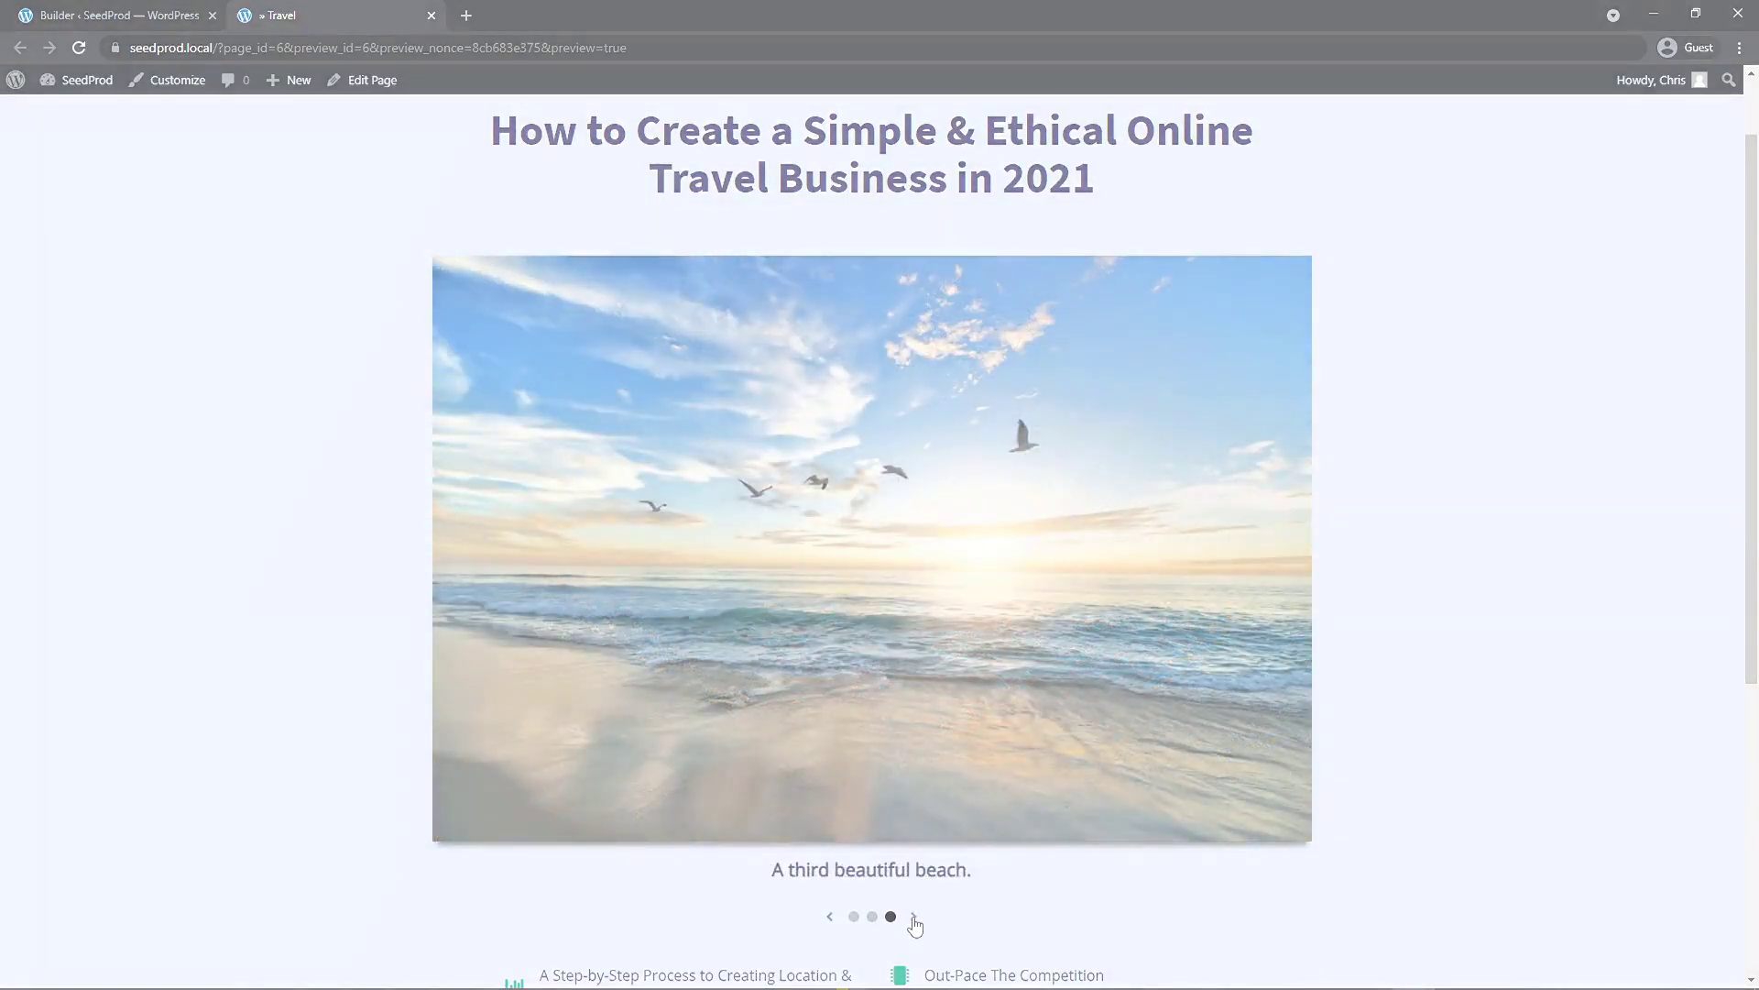